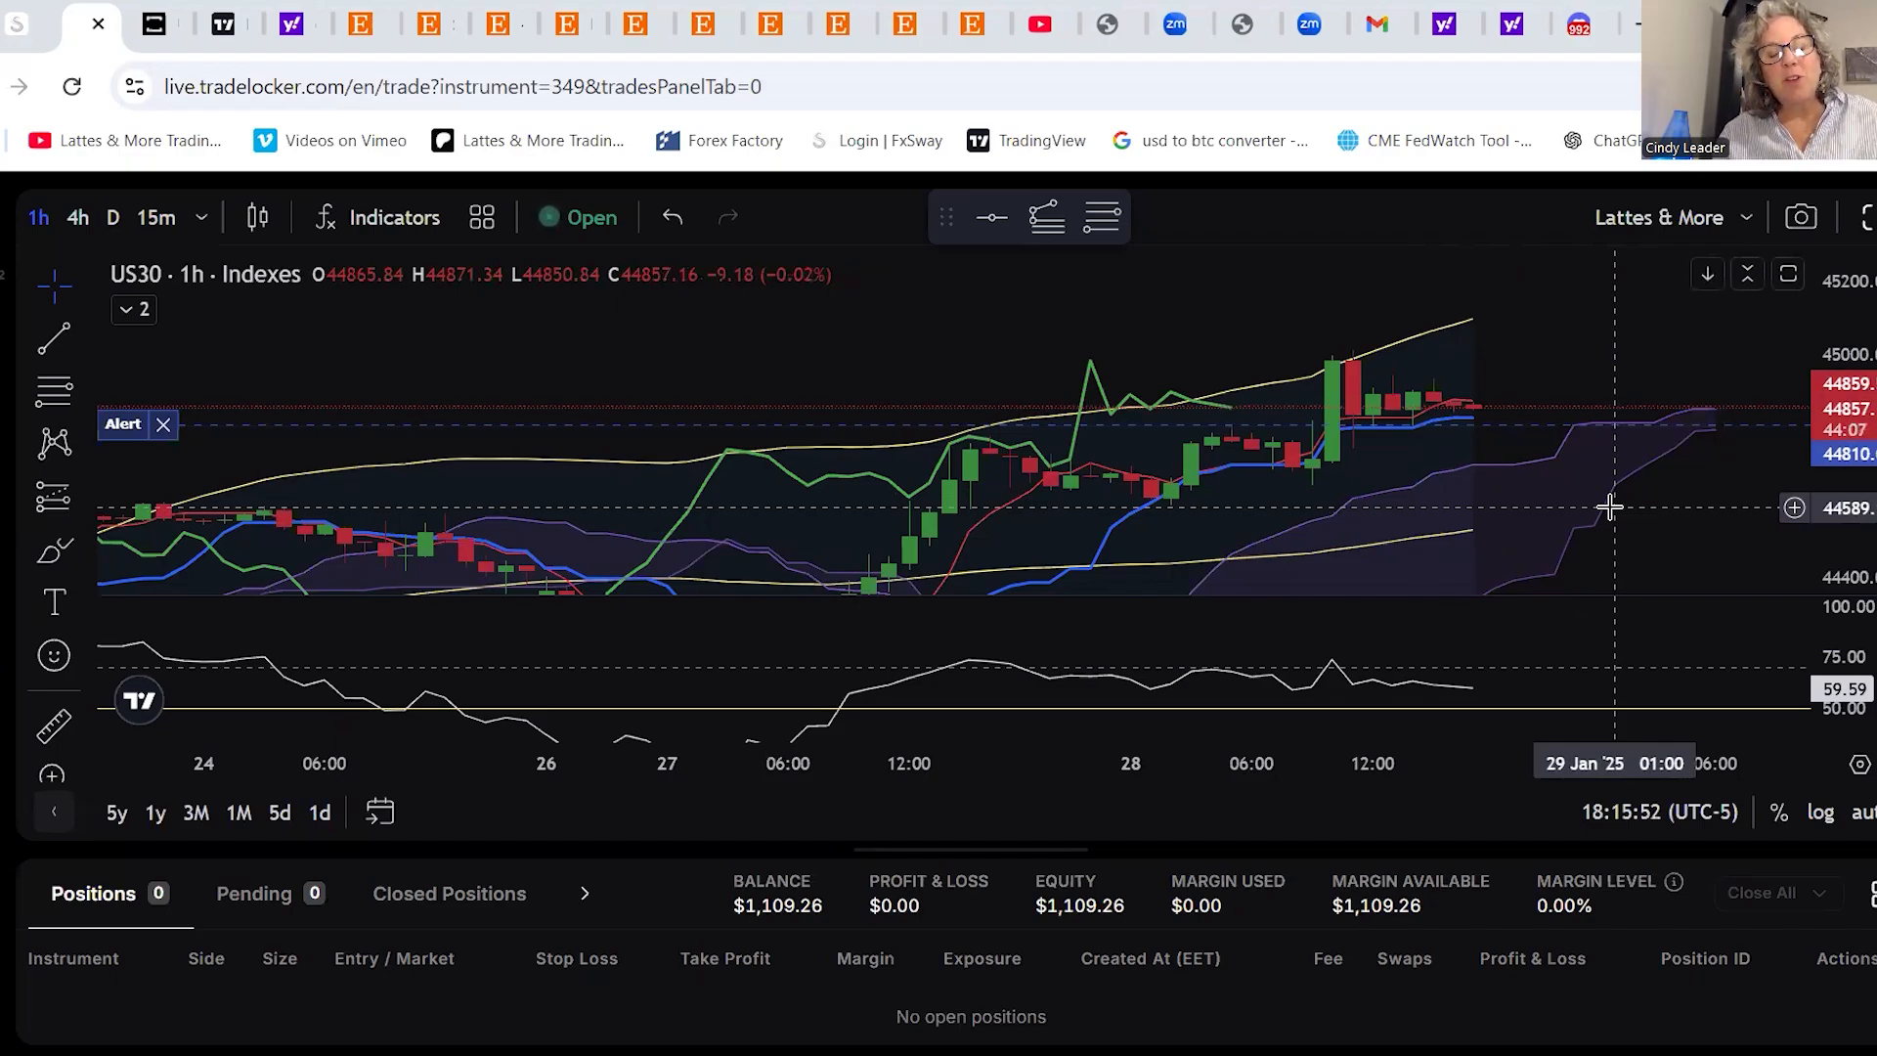
mouse_move(1658, 688)
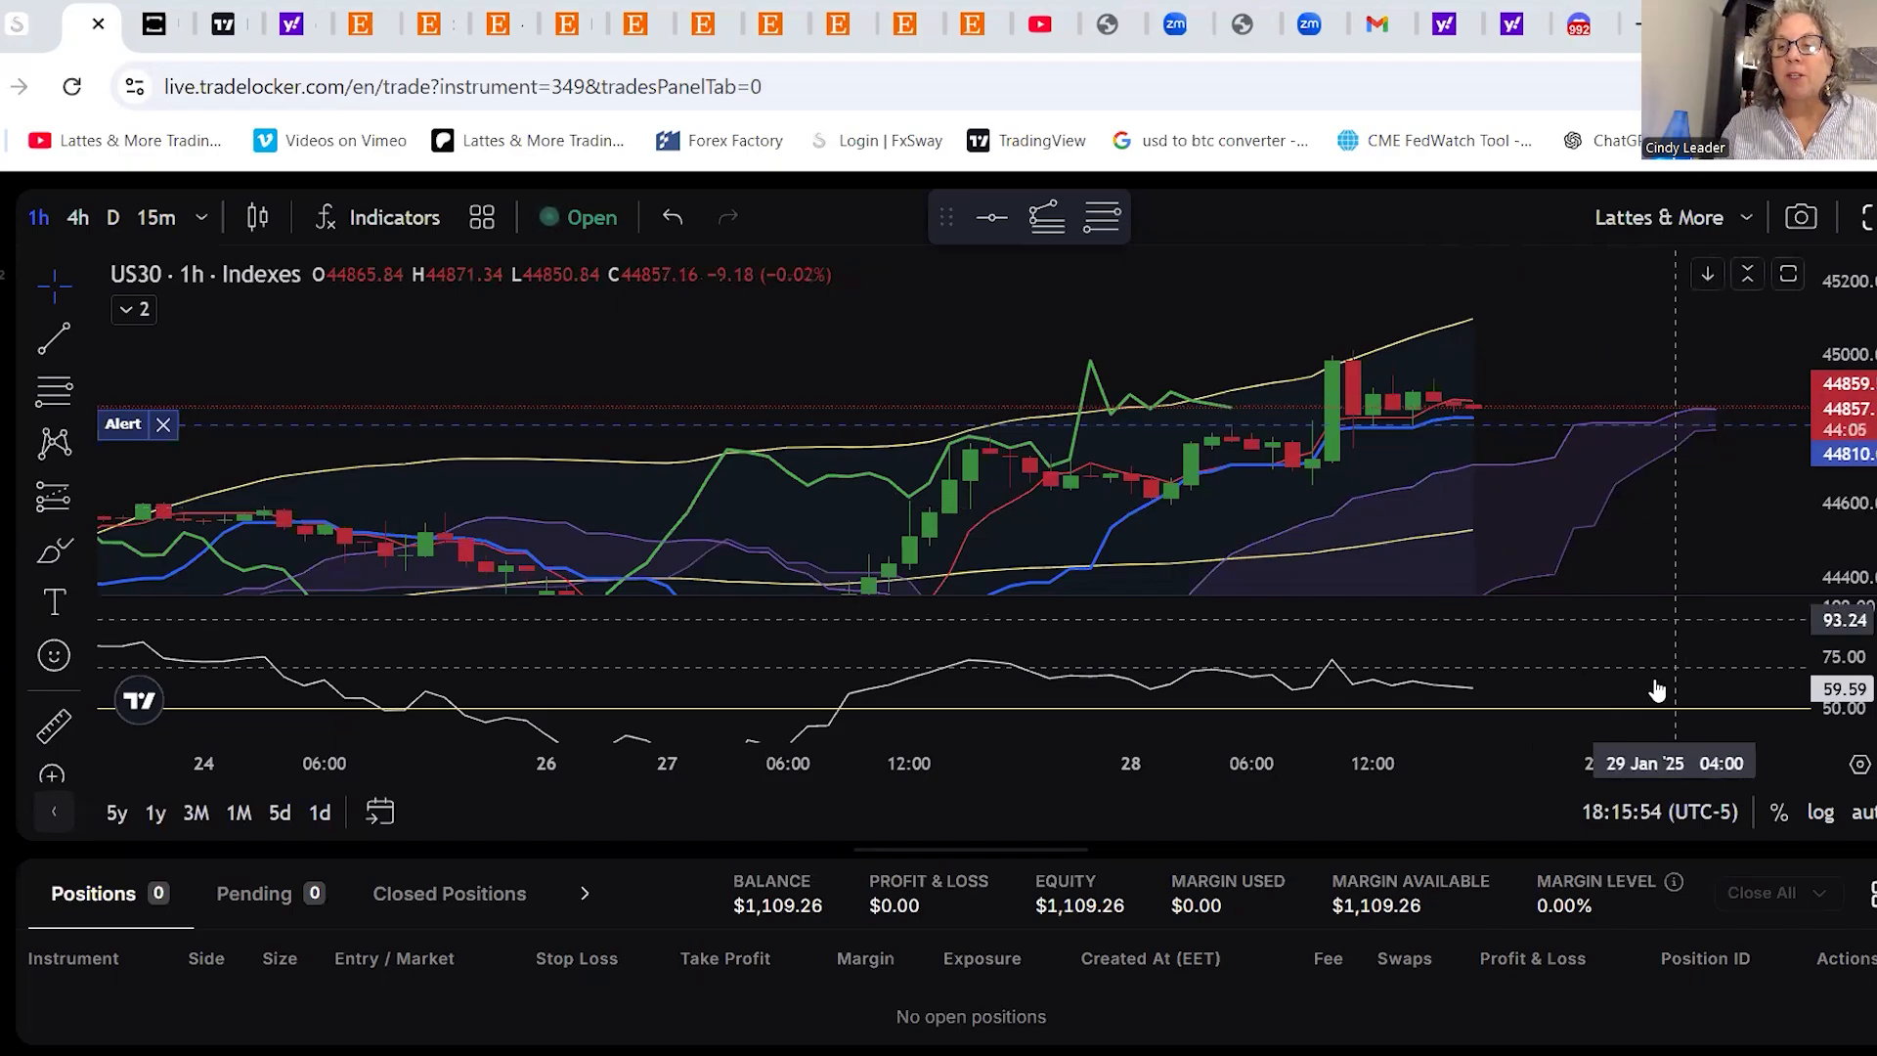
mouse_move(1556, 529)
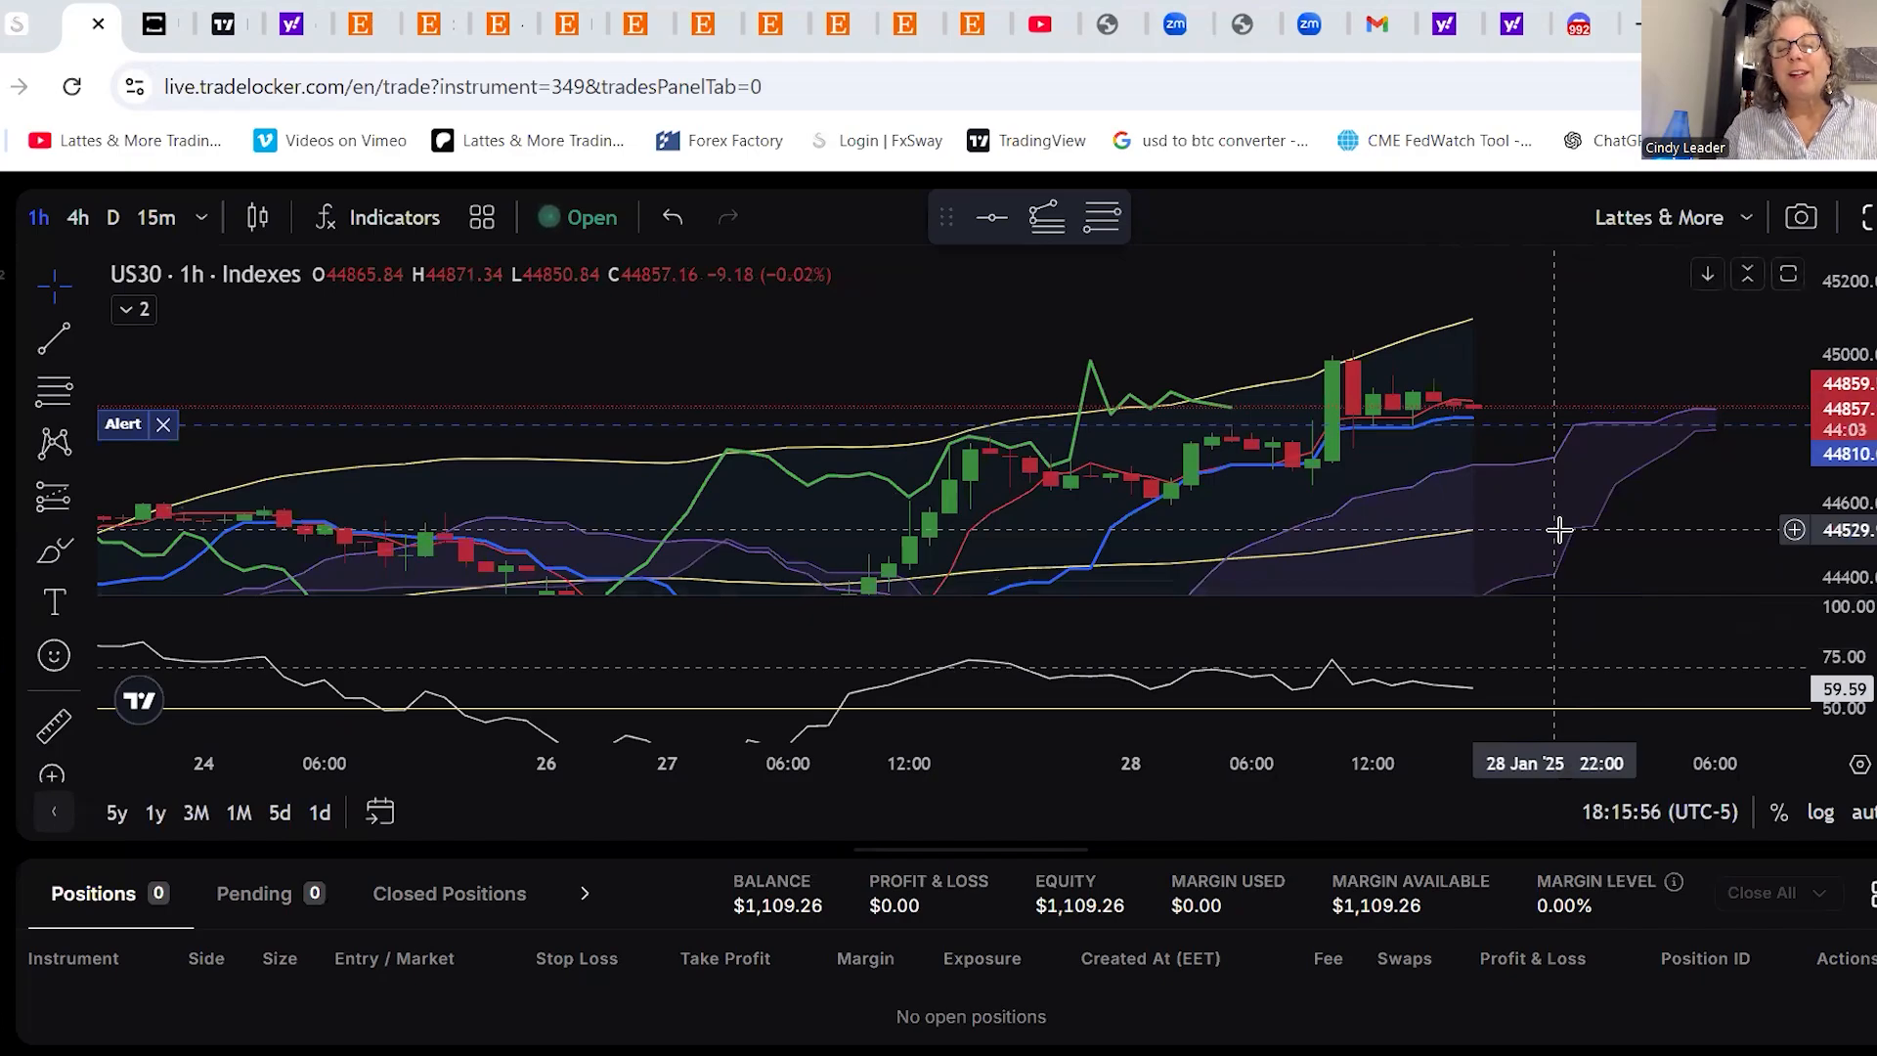
mouse_move(427, 431)
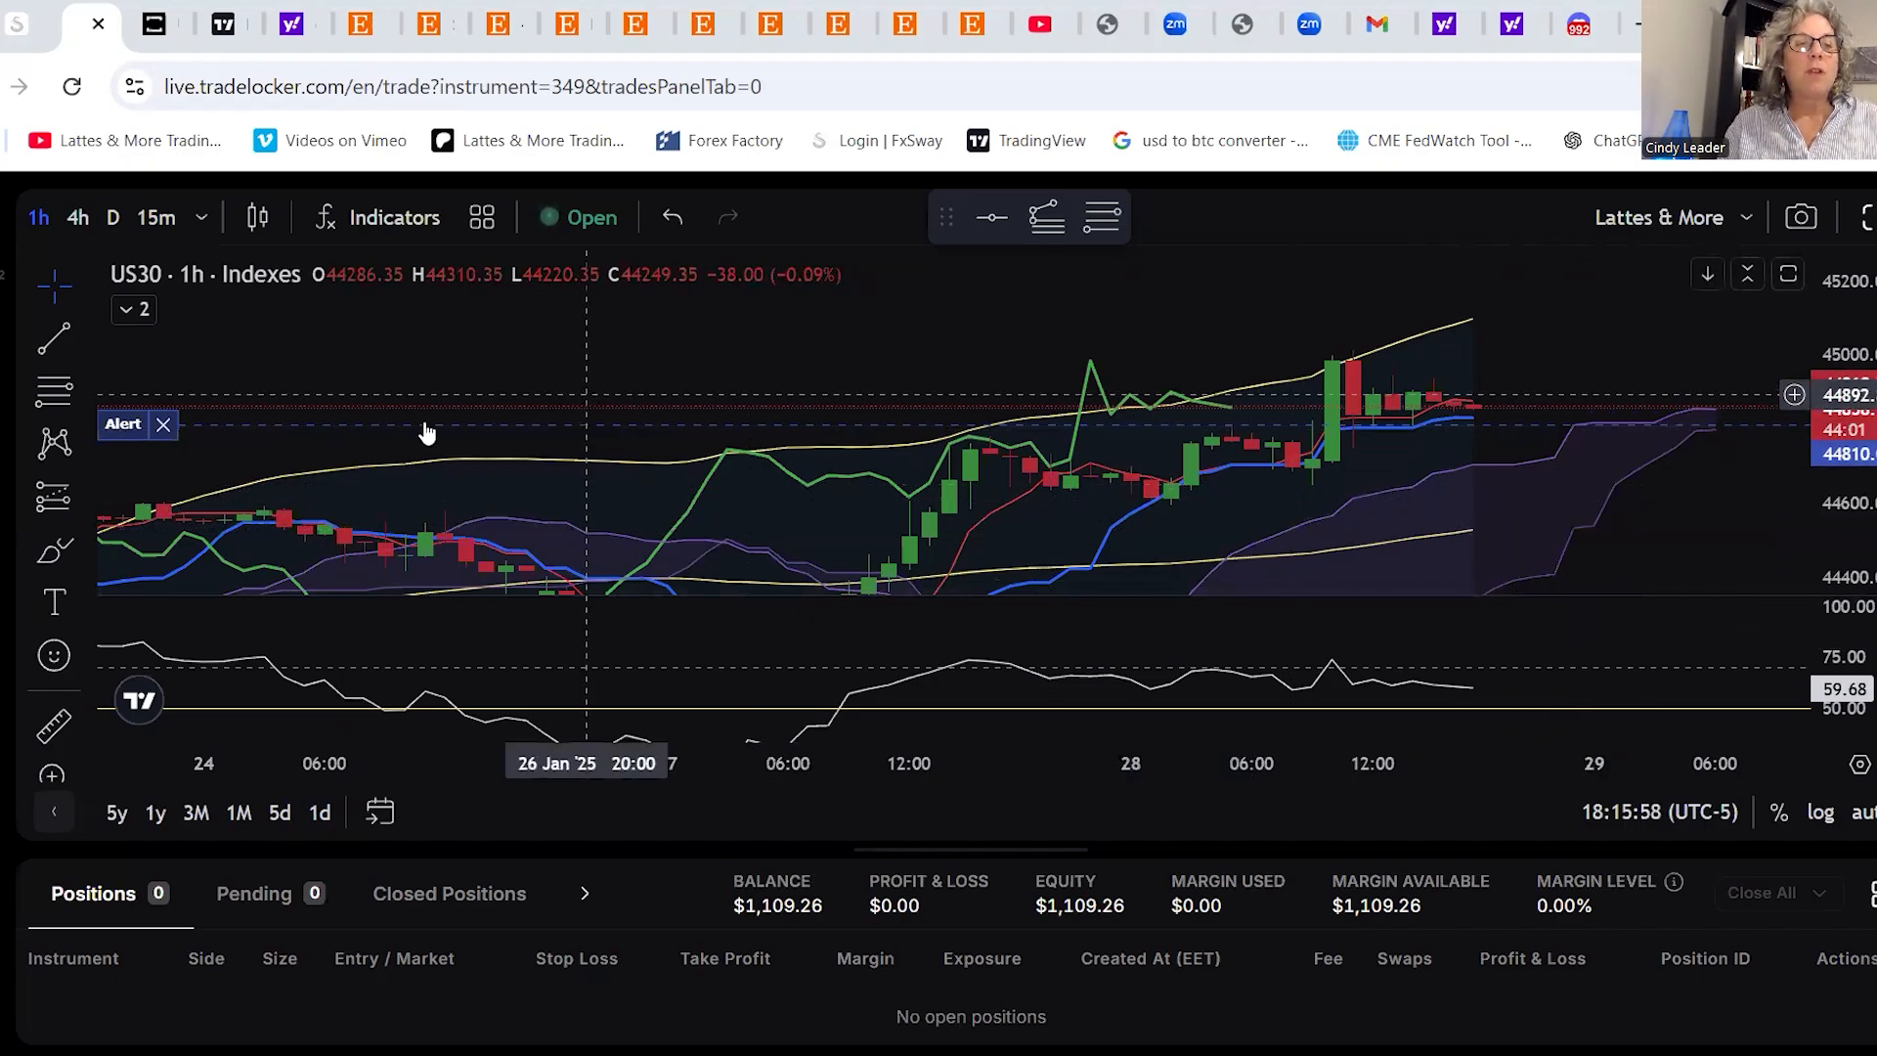
Remove the US30 price alert at 44,810.02 via its Alert label's X
click(164, 424)
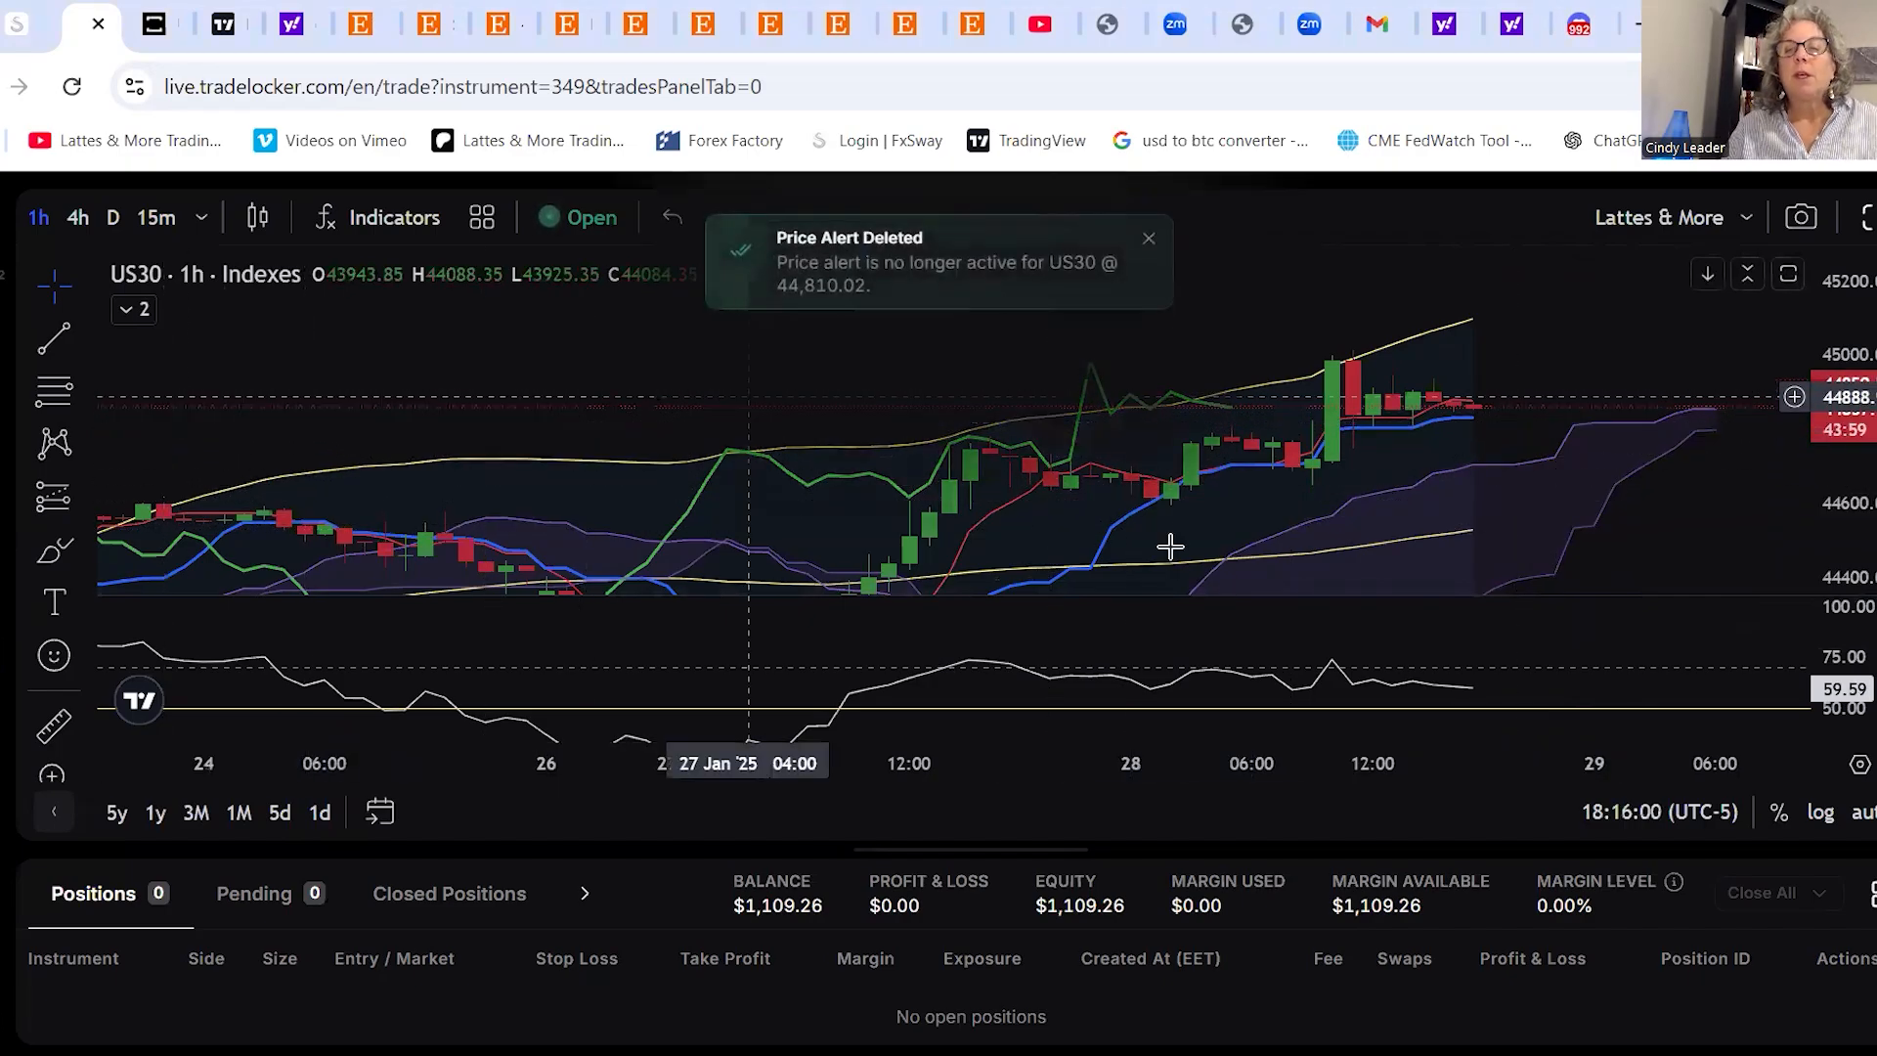
mouse_move(1123, 511)
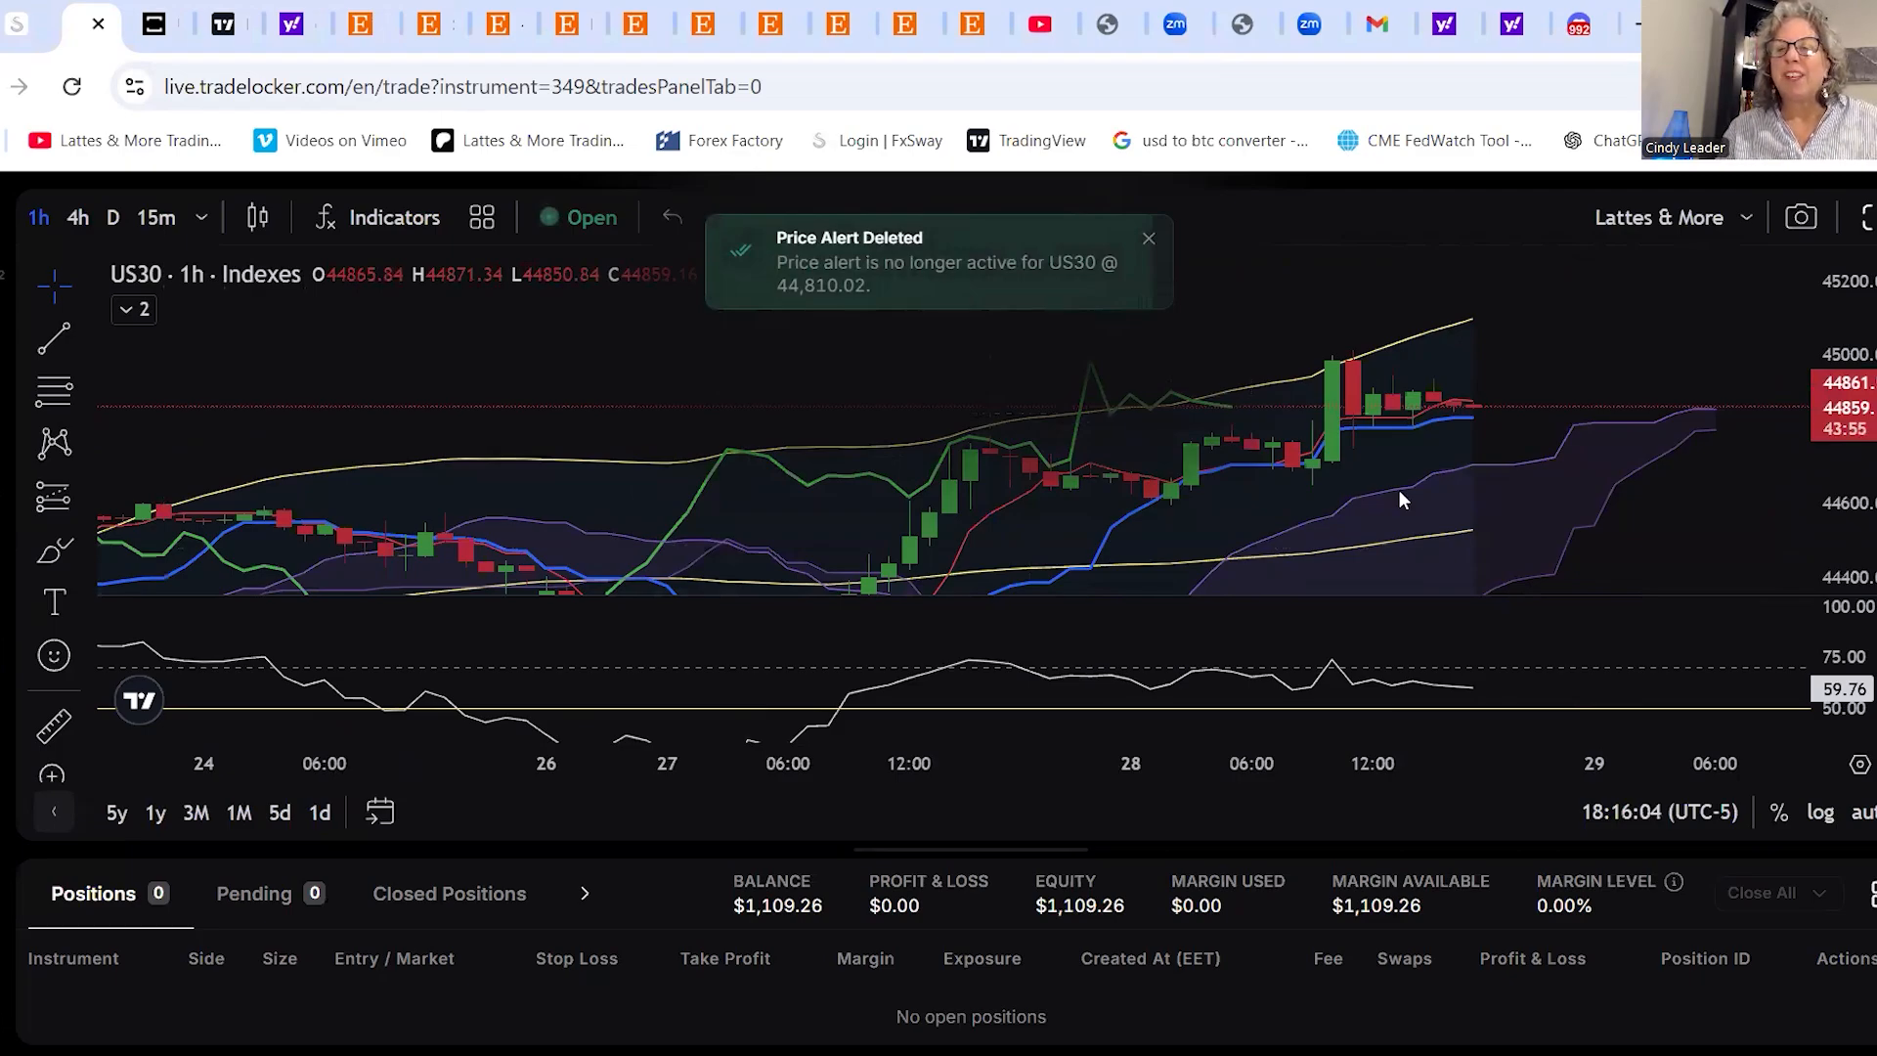
mouse_move(1633, 442)
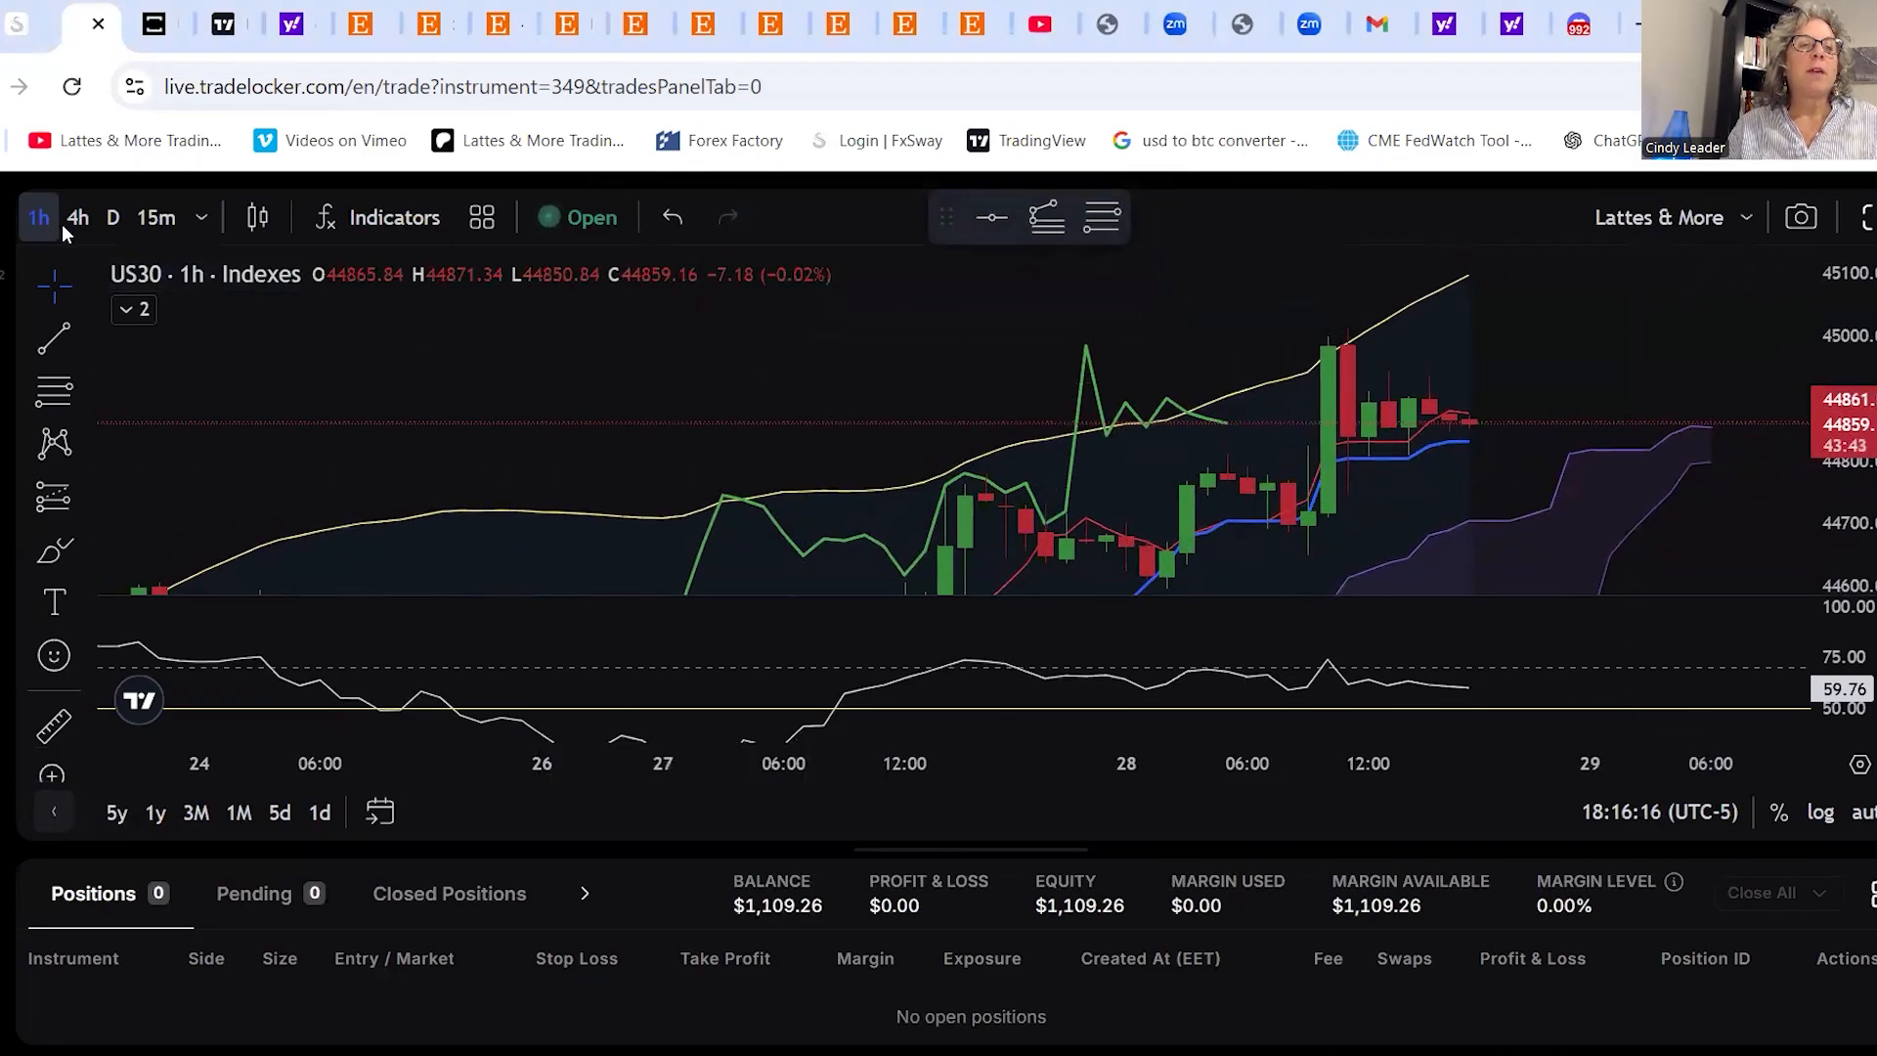
click(76, 217)
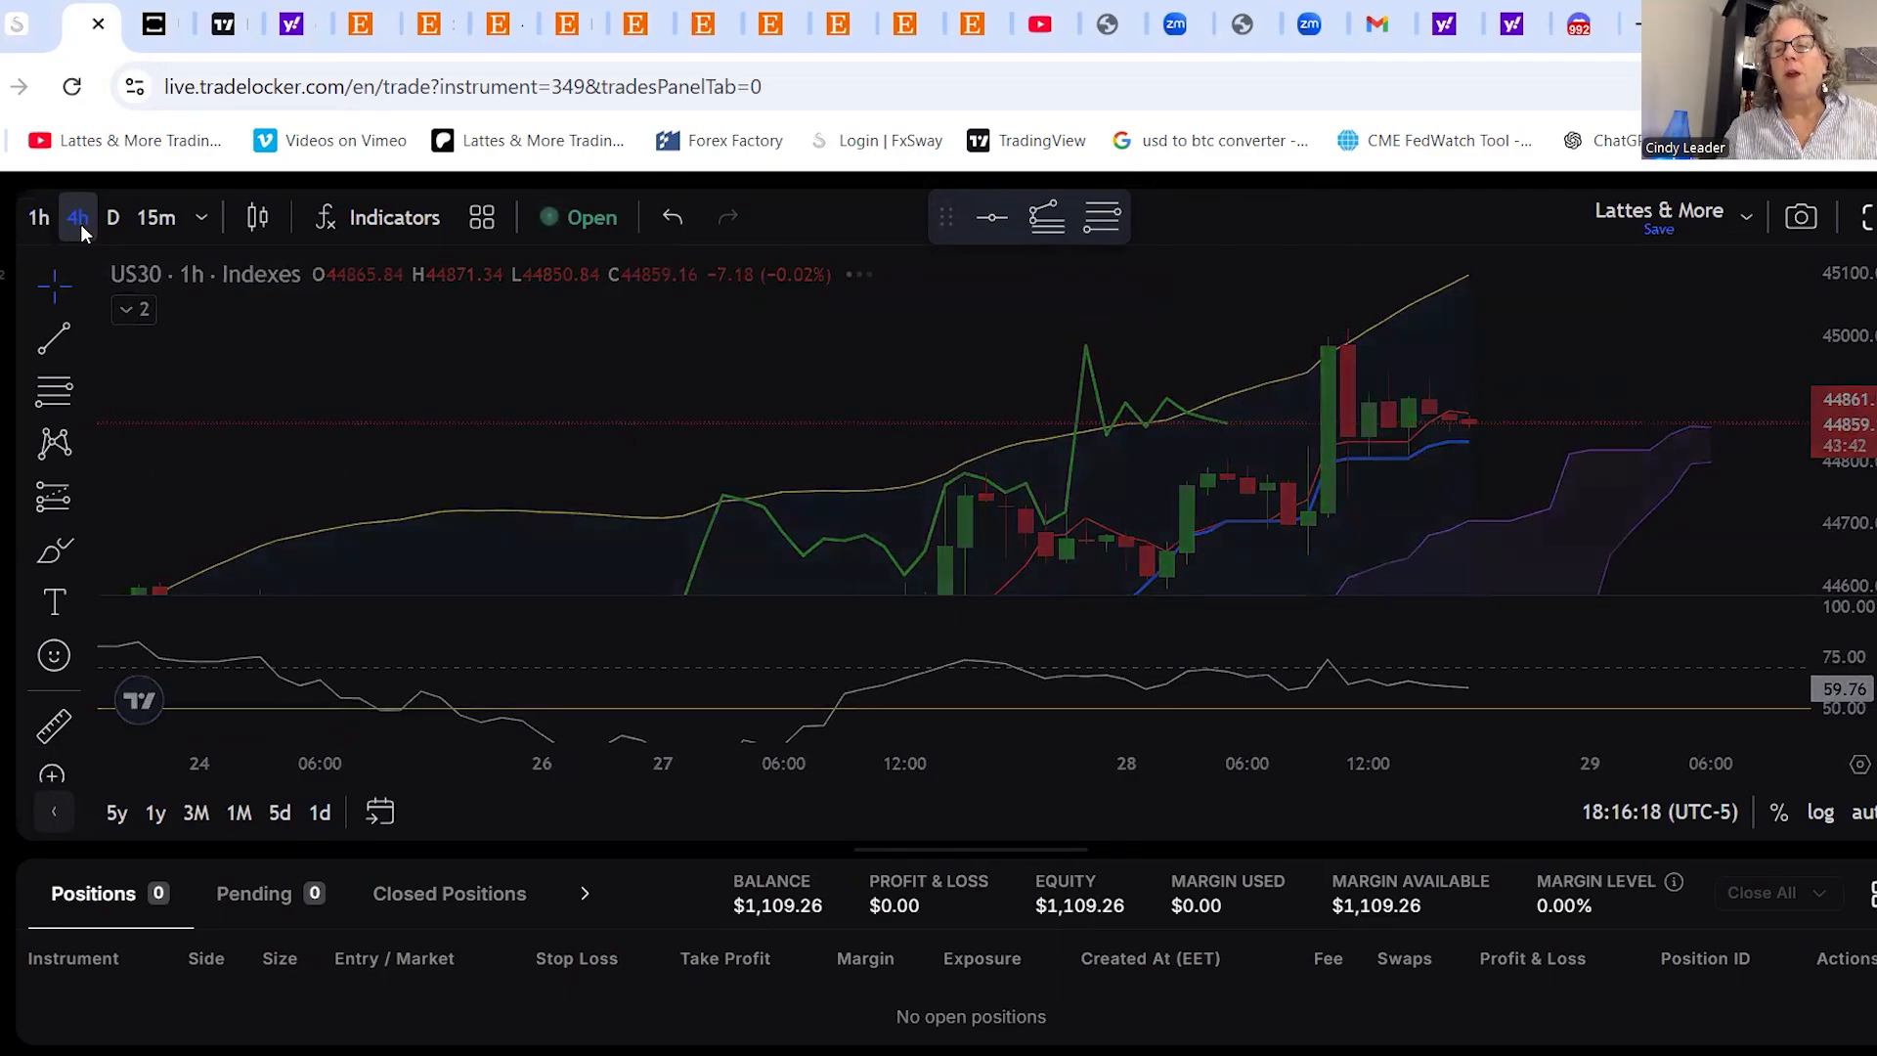
click(77, 217)
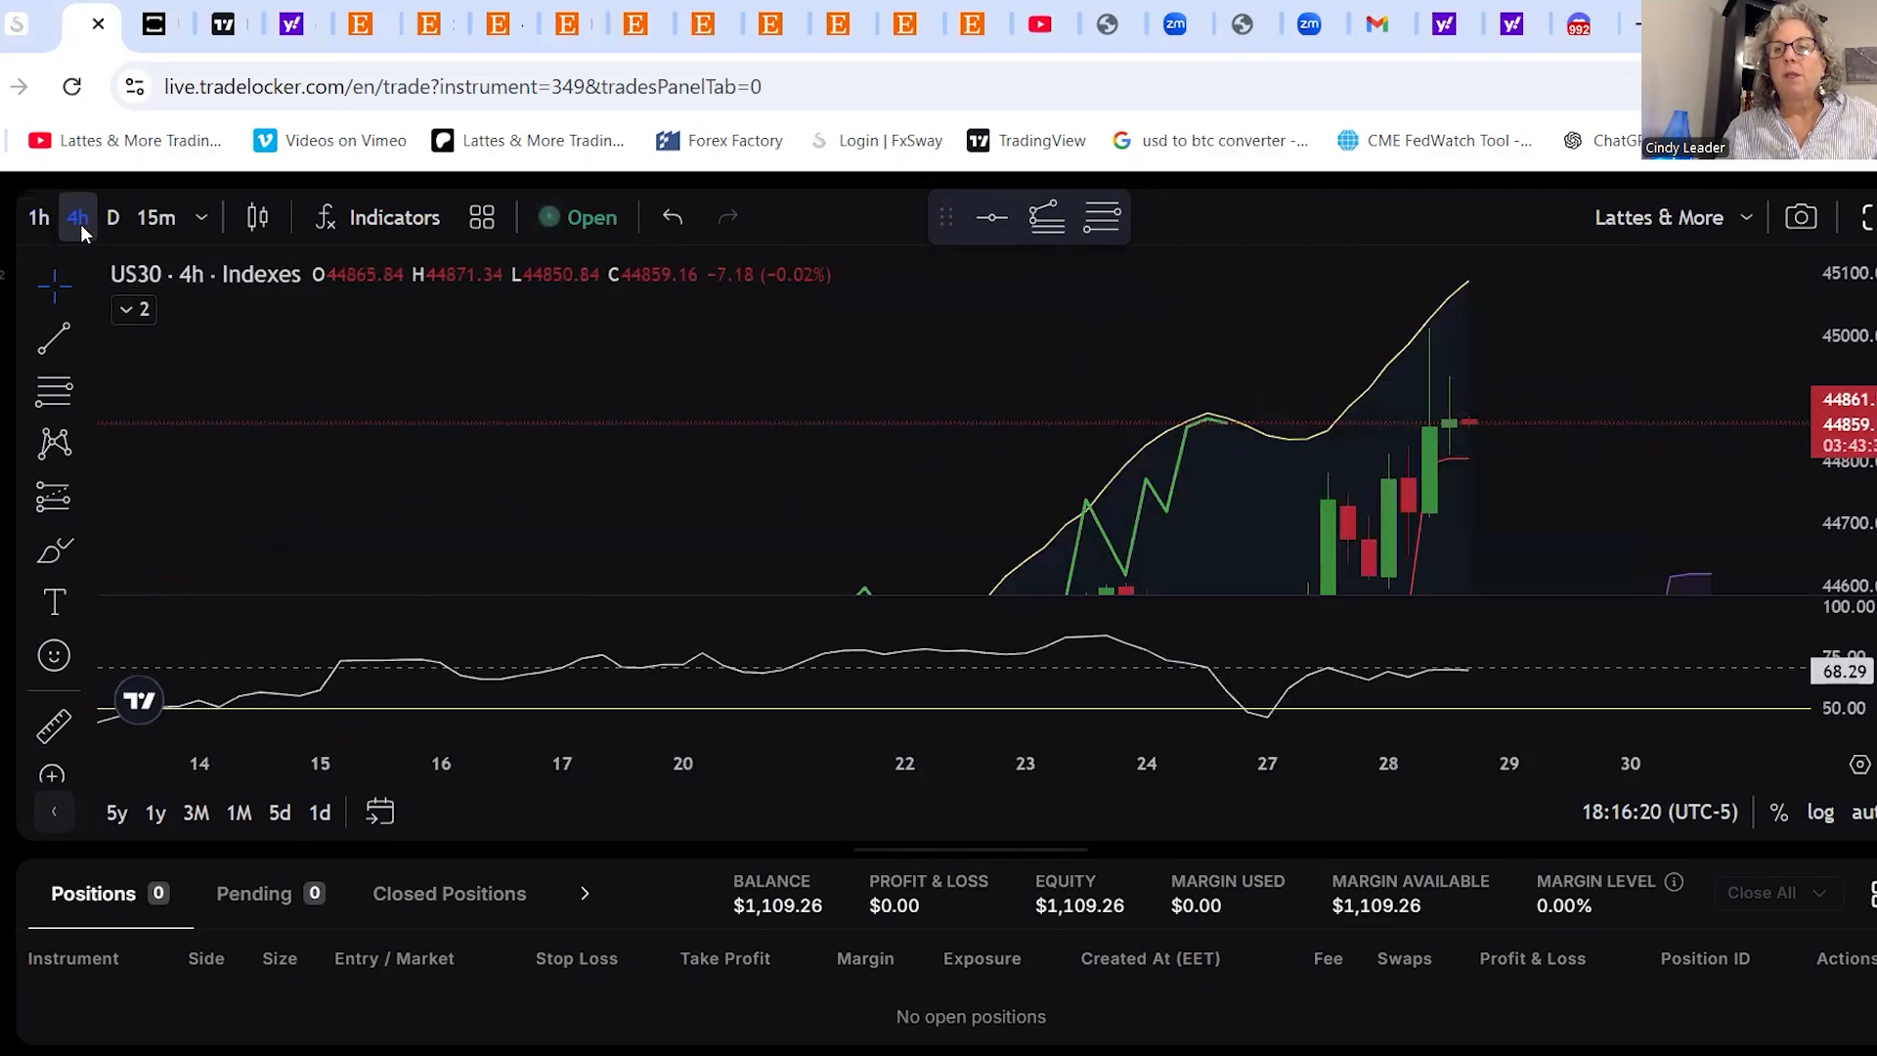
click(76, 217)
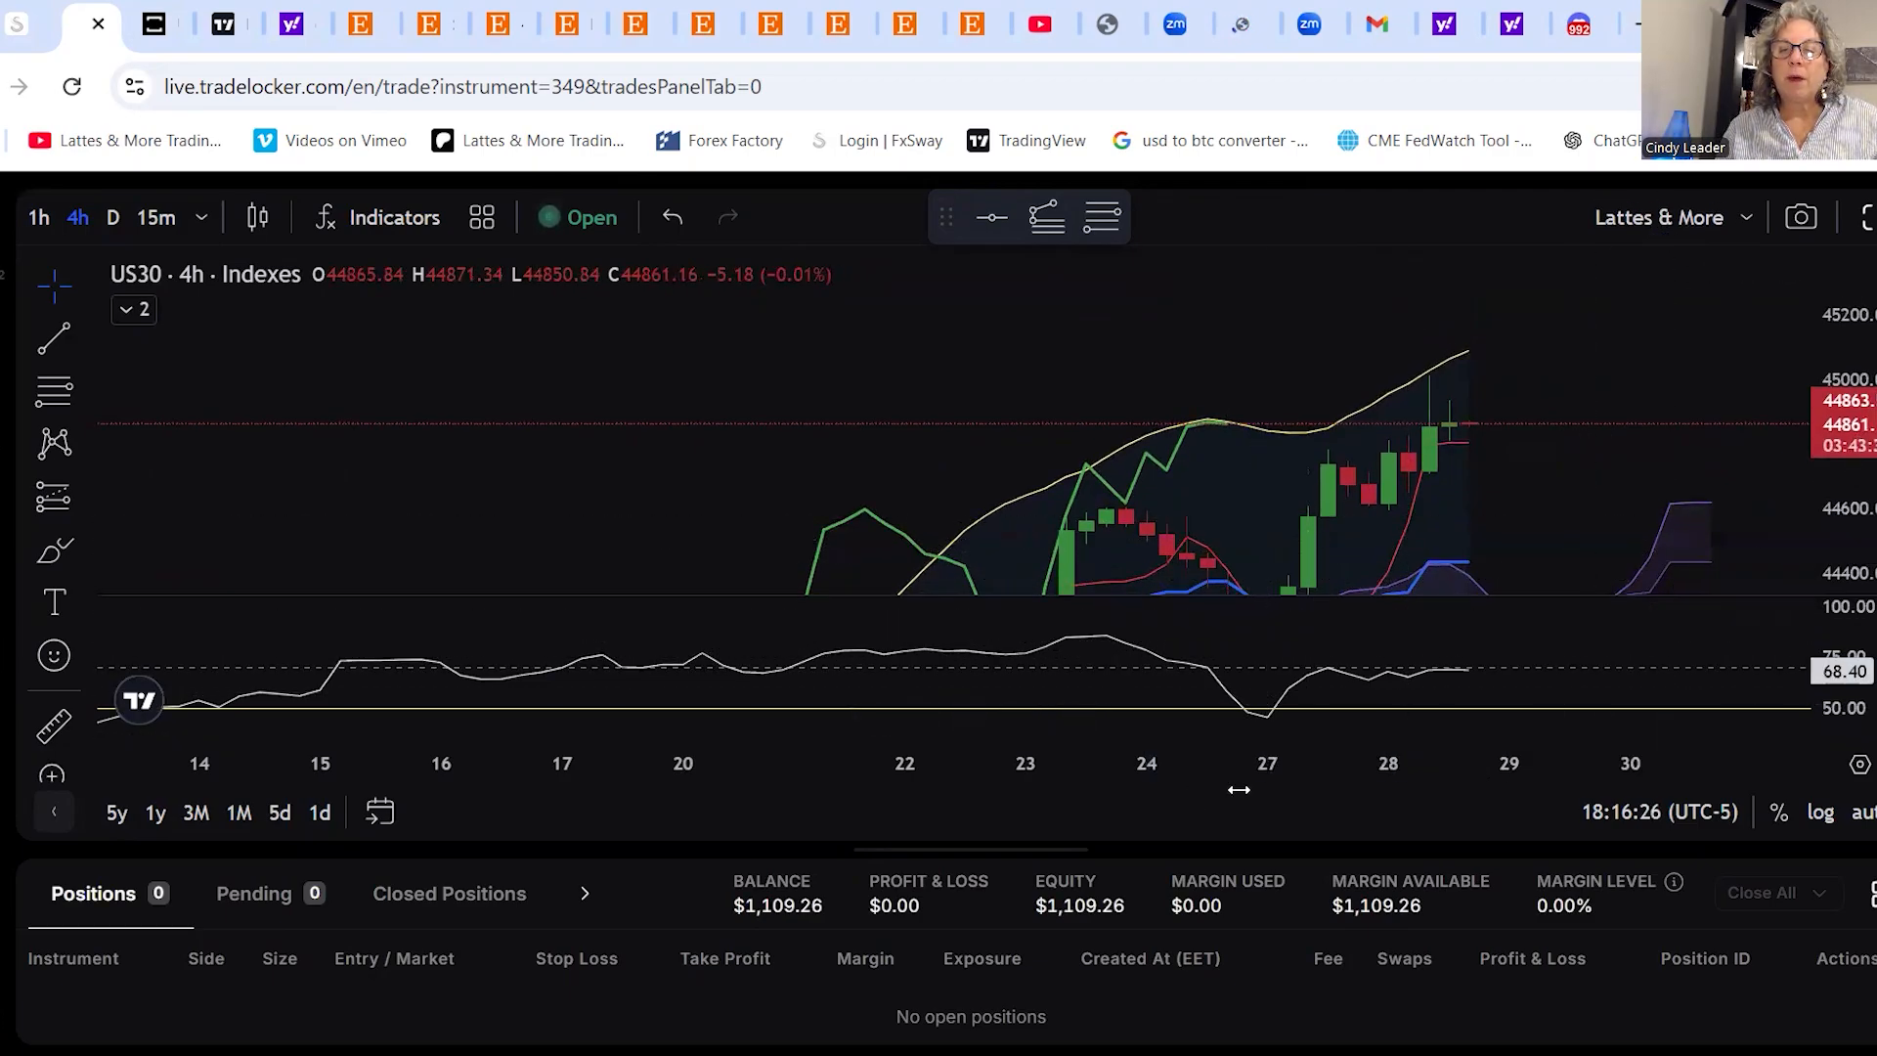
mouse_move(1668, 454)
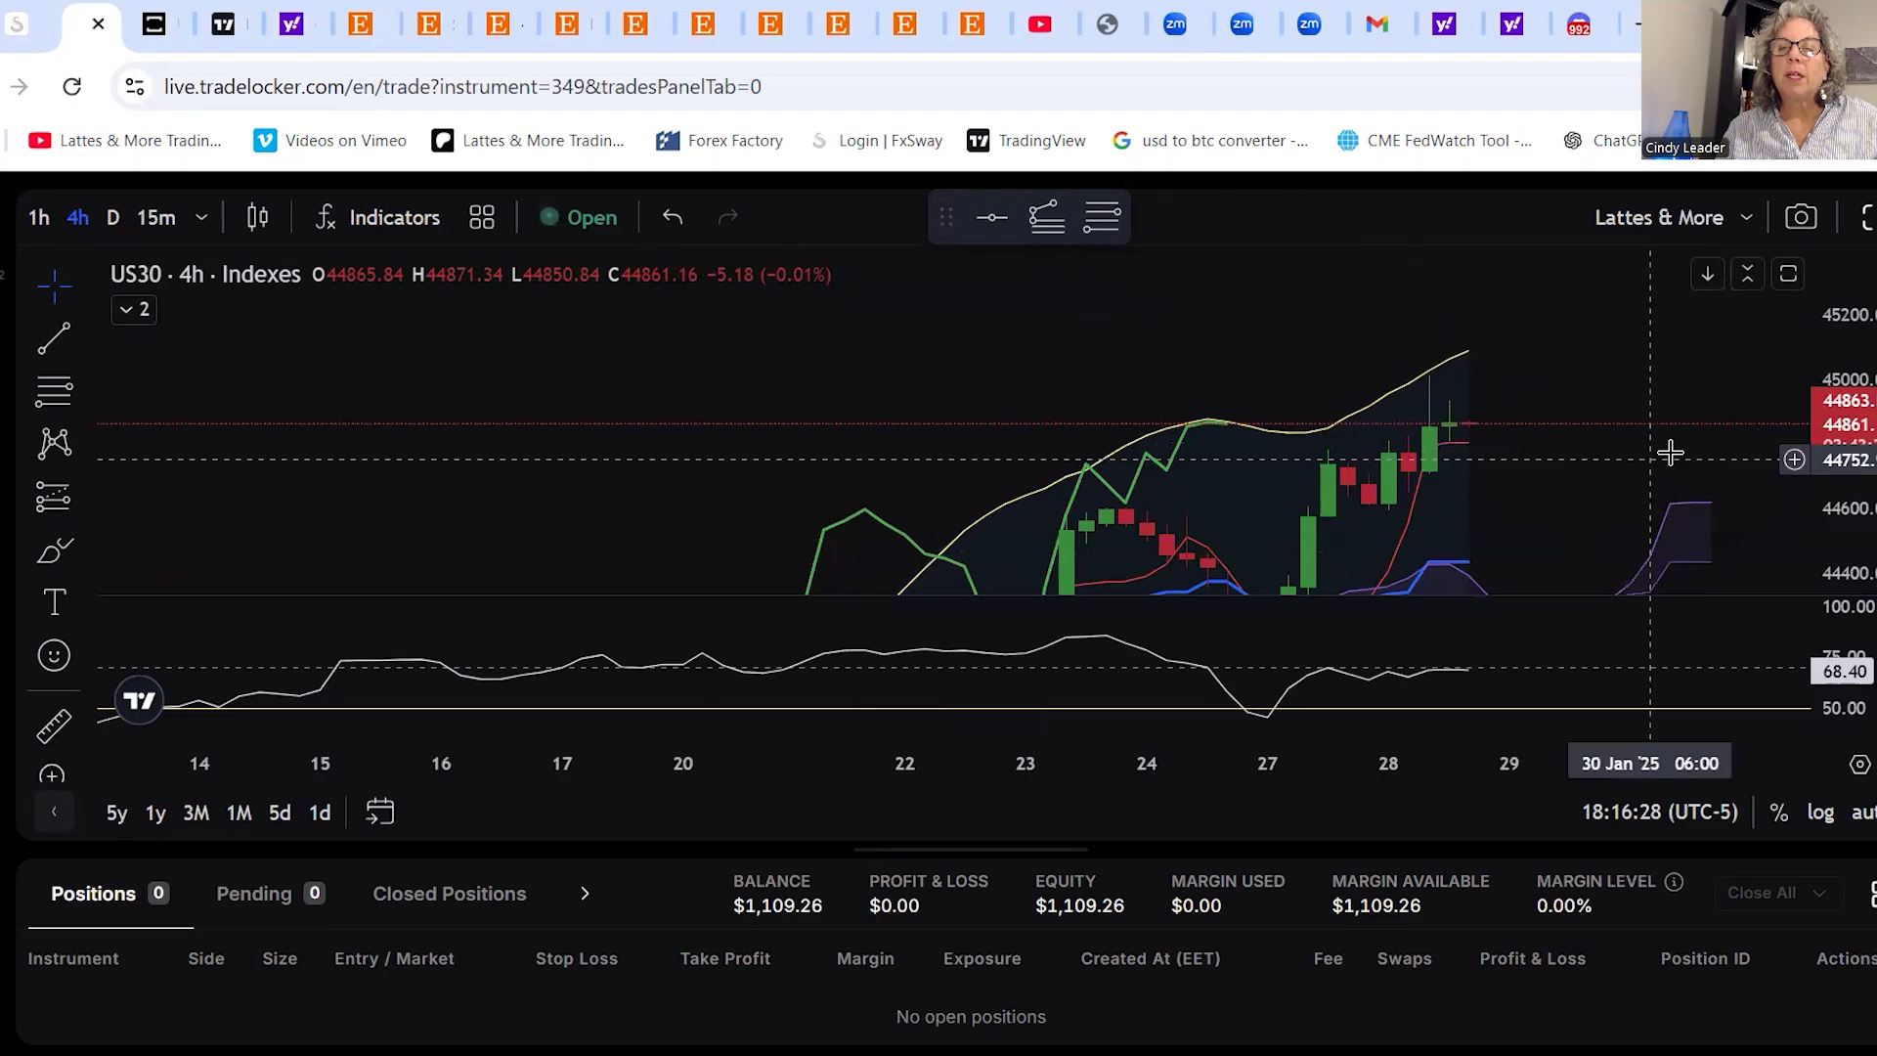
mouse_move(1382, 464)
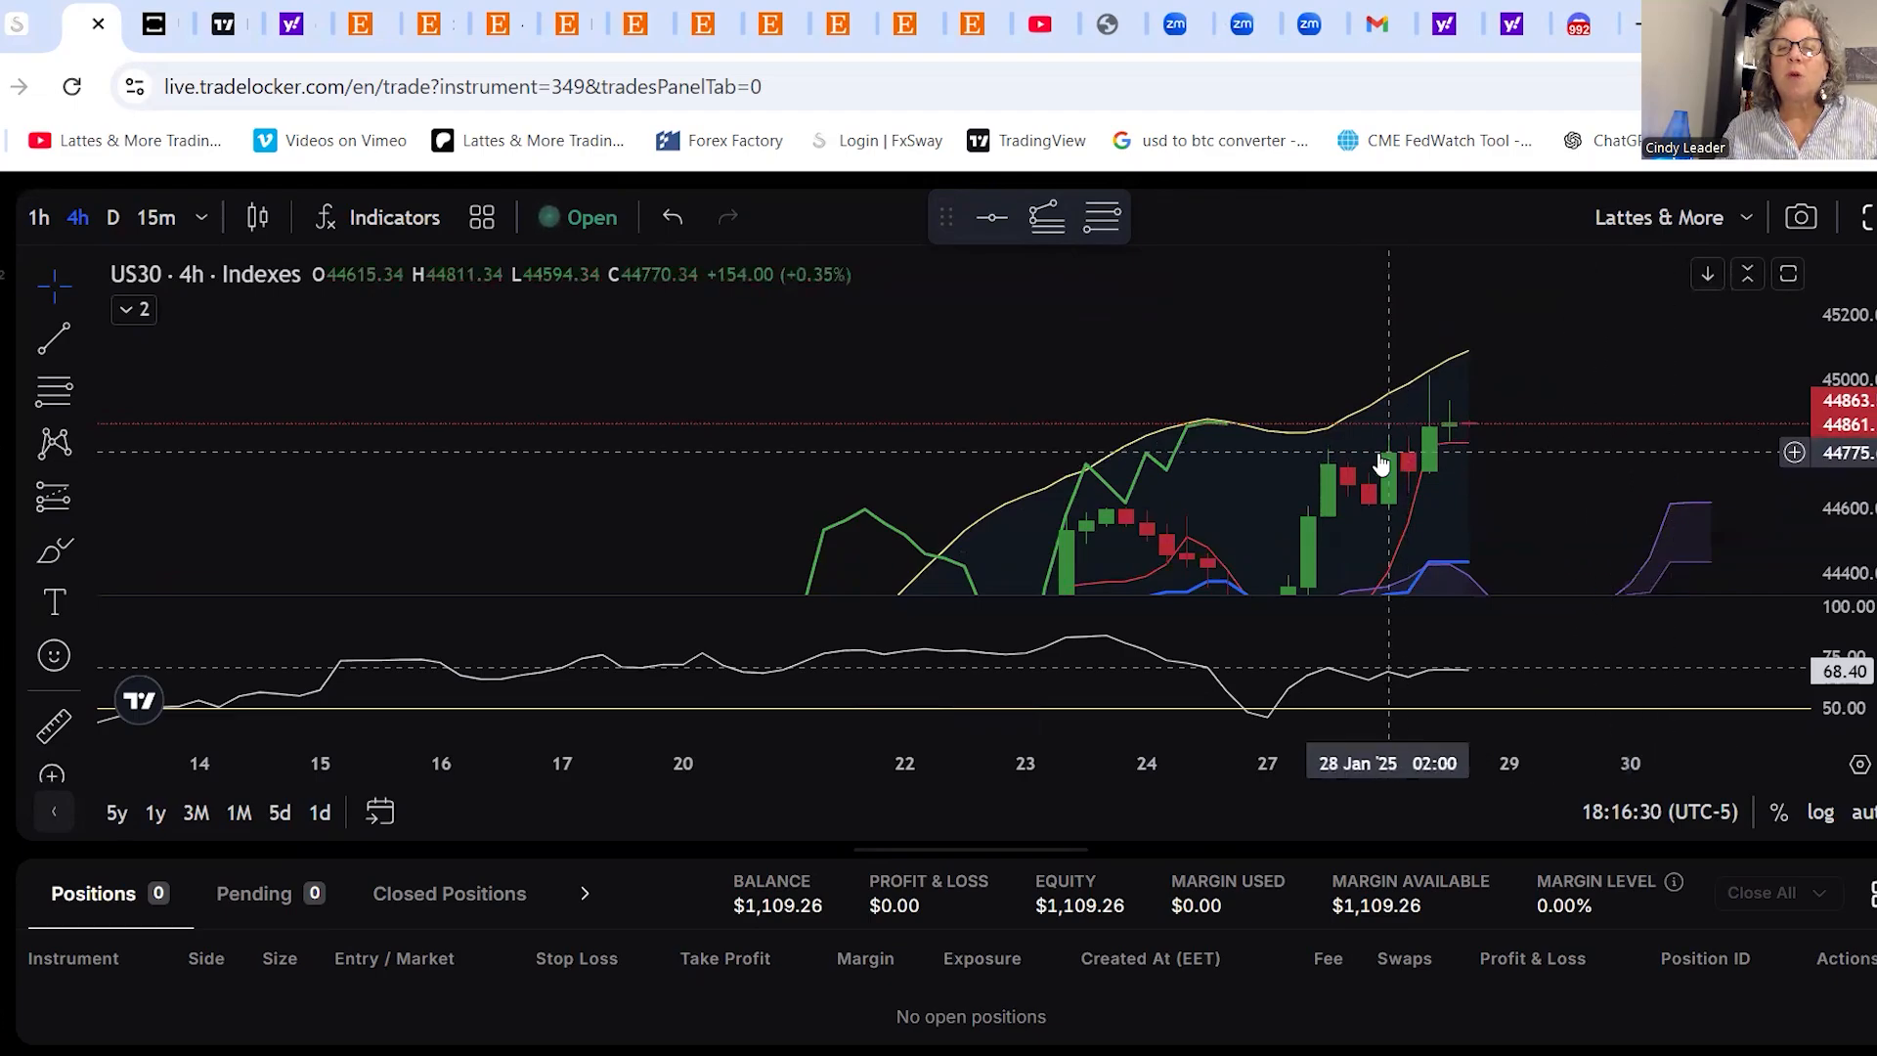
mouse_move(1488, 473)
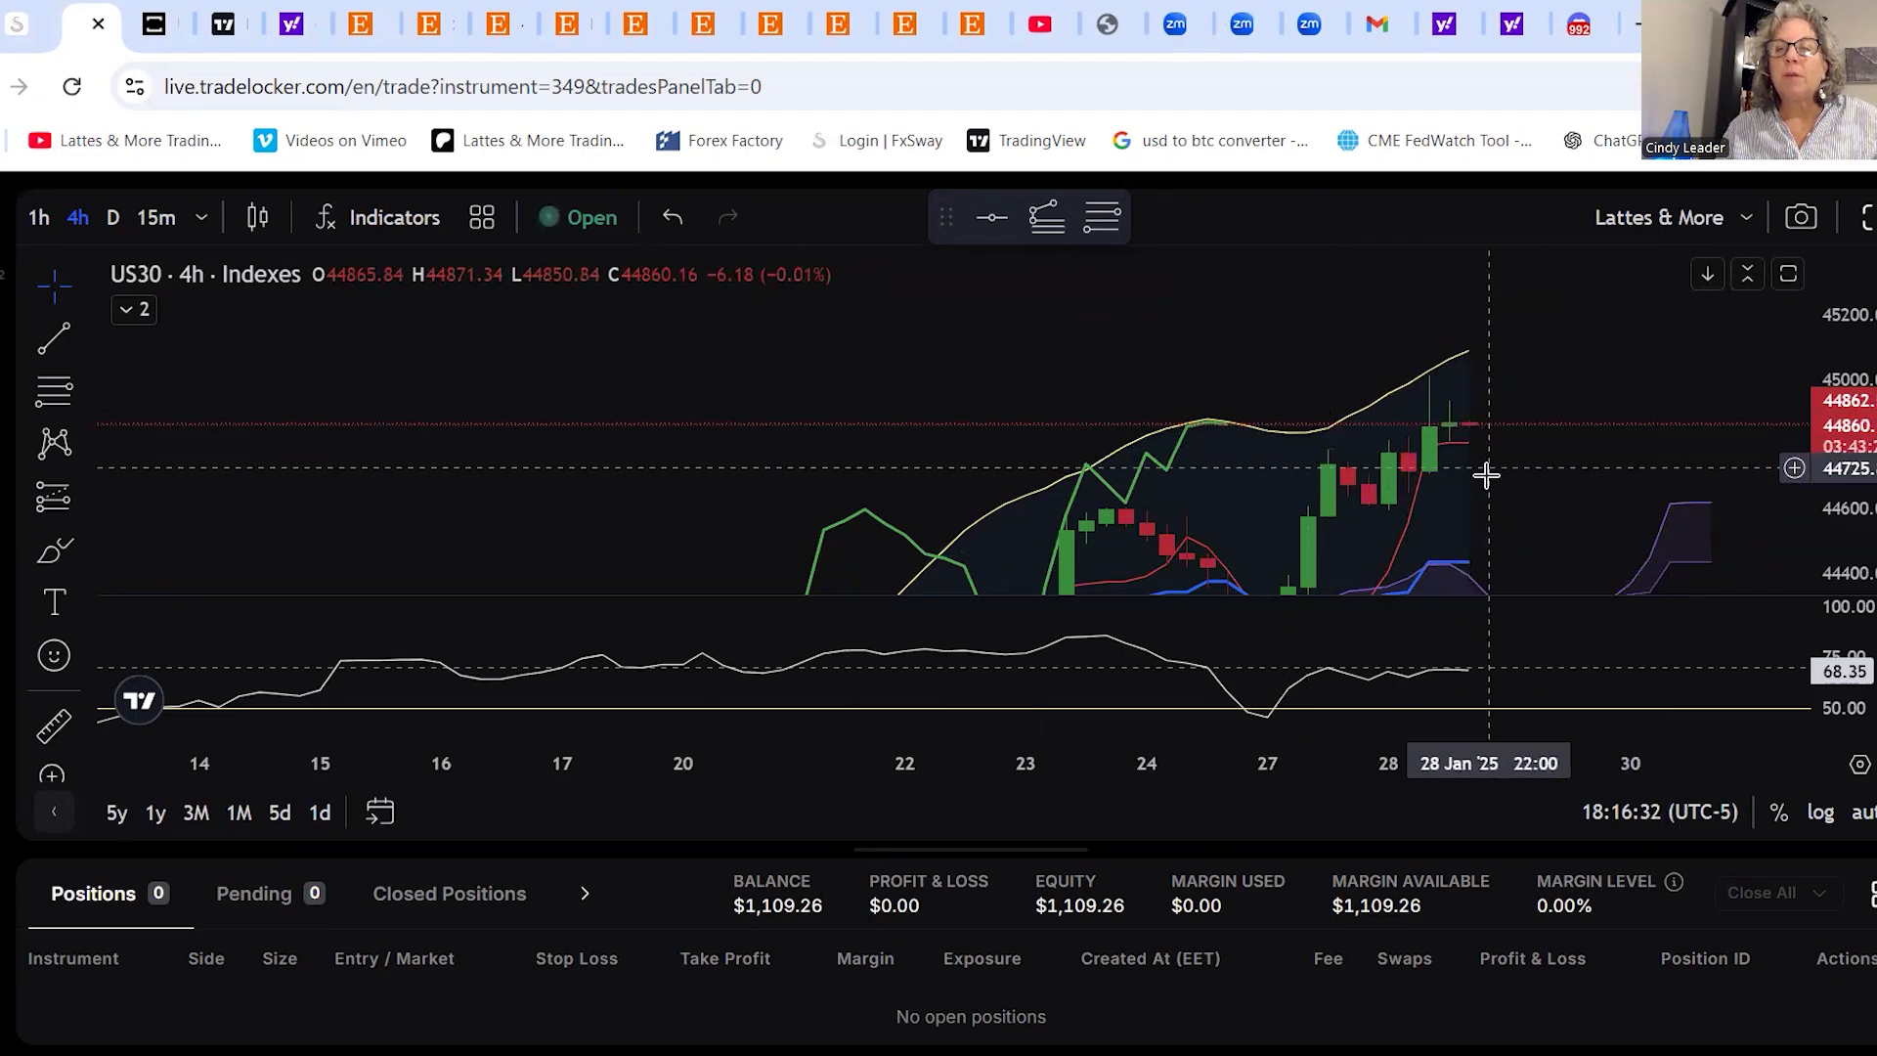
mouse_move(1126, 457)
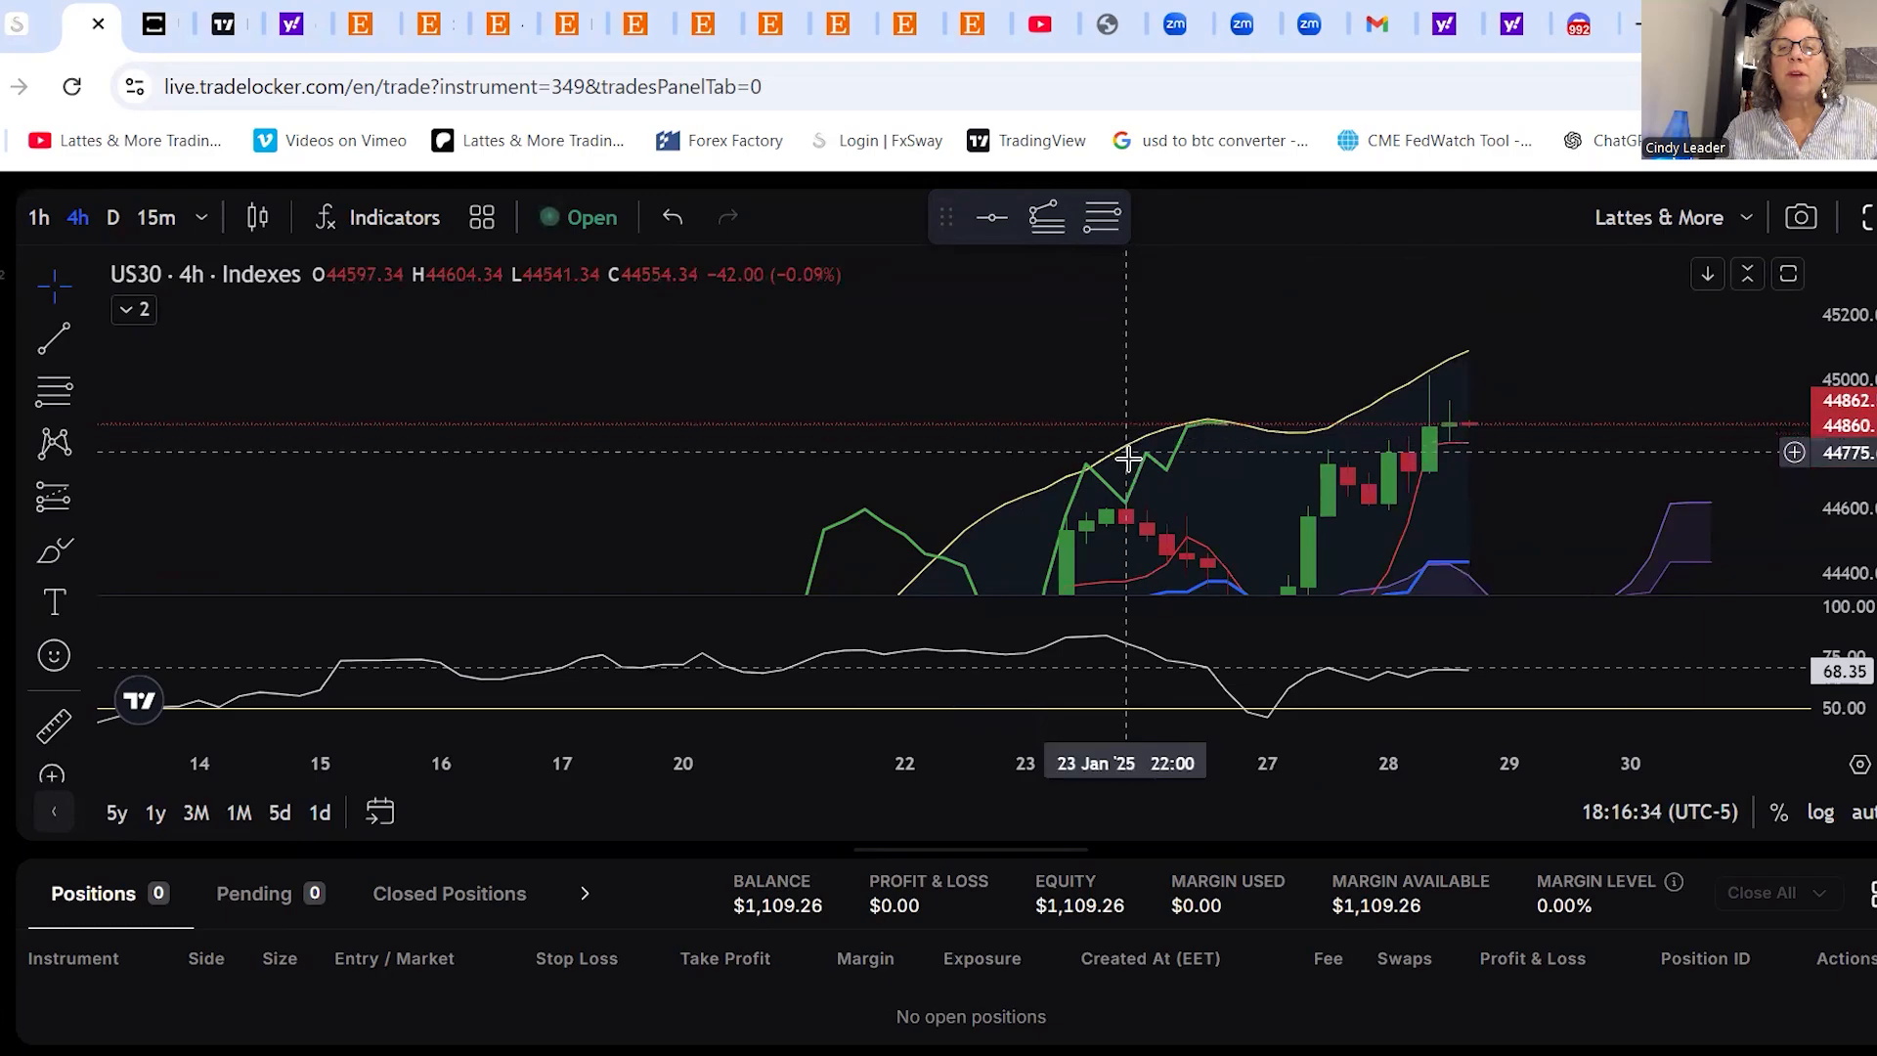
mouse_move(1177, 463)
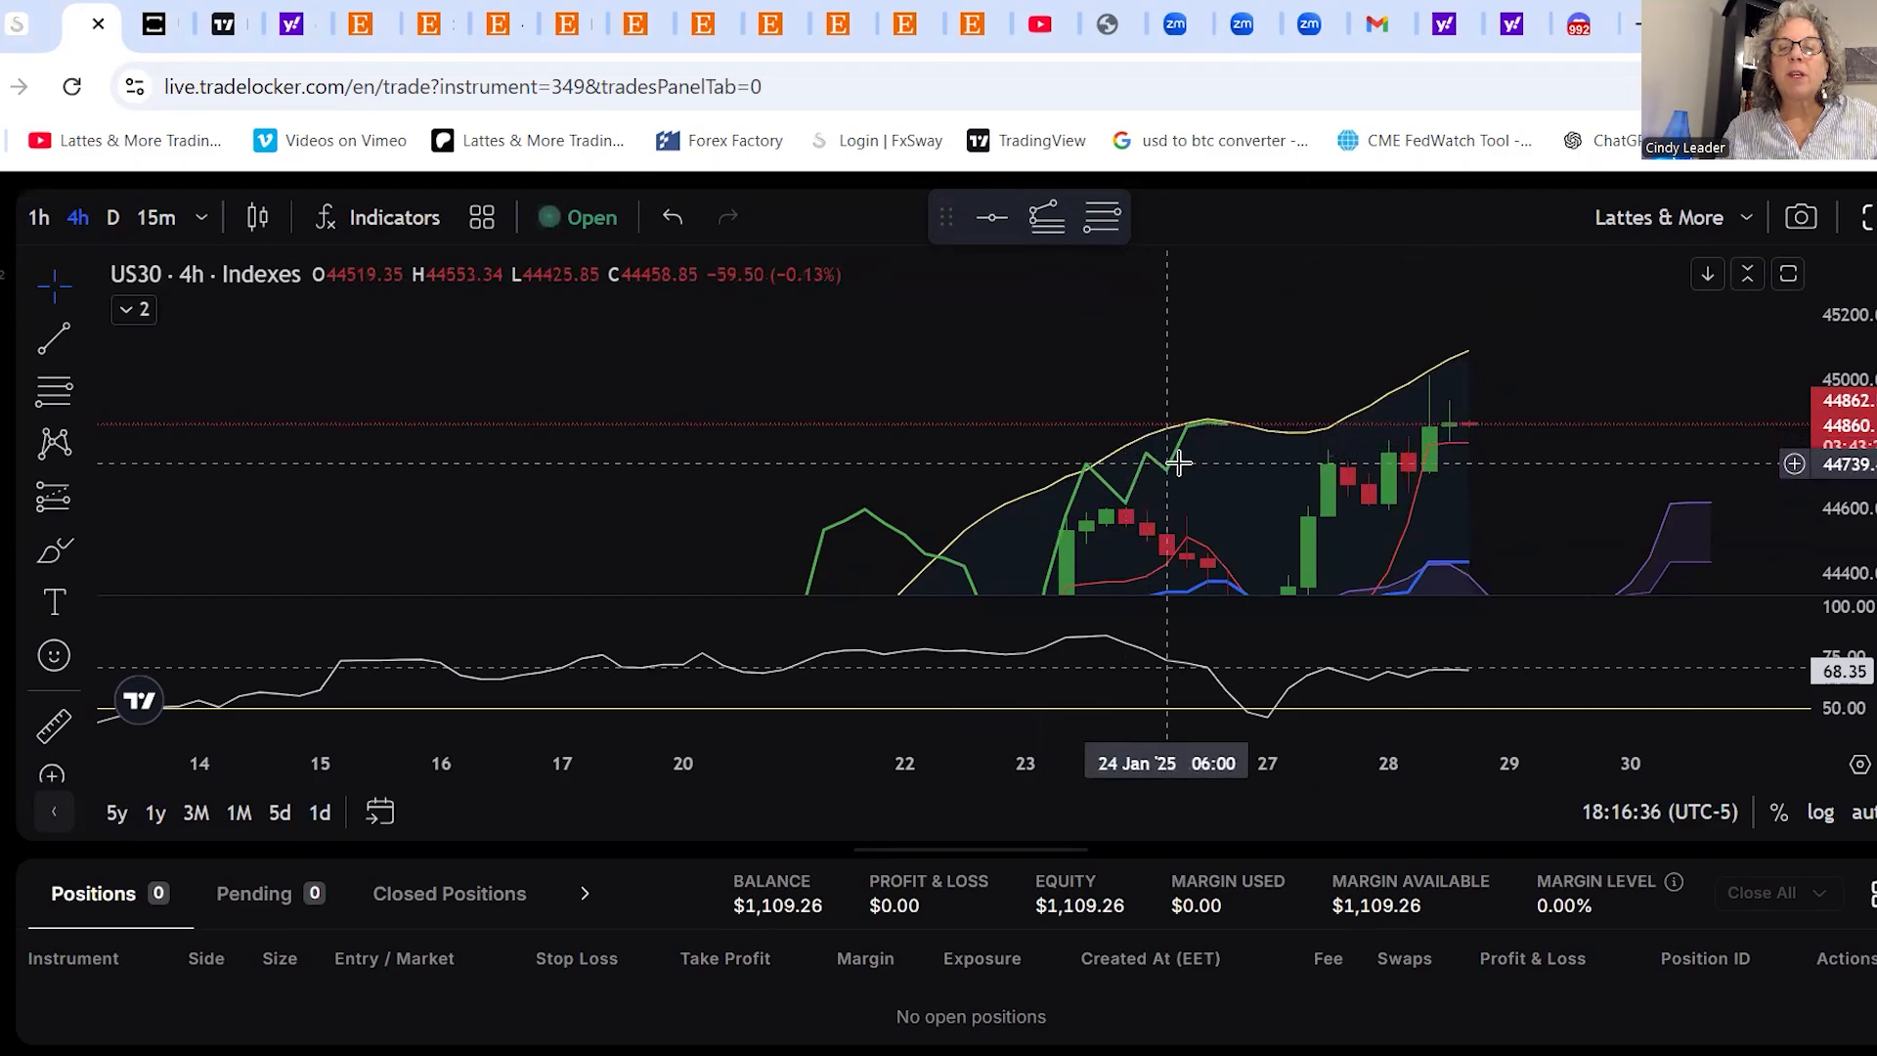
mouse_move(1153, 481)
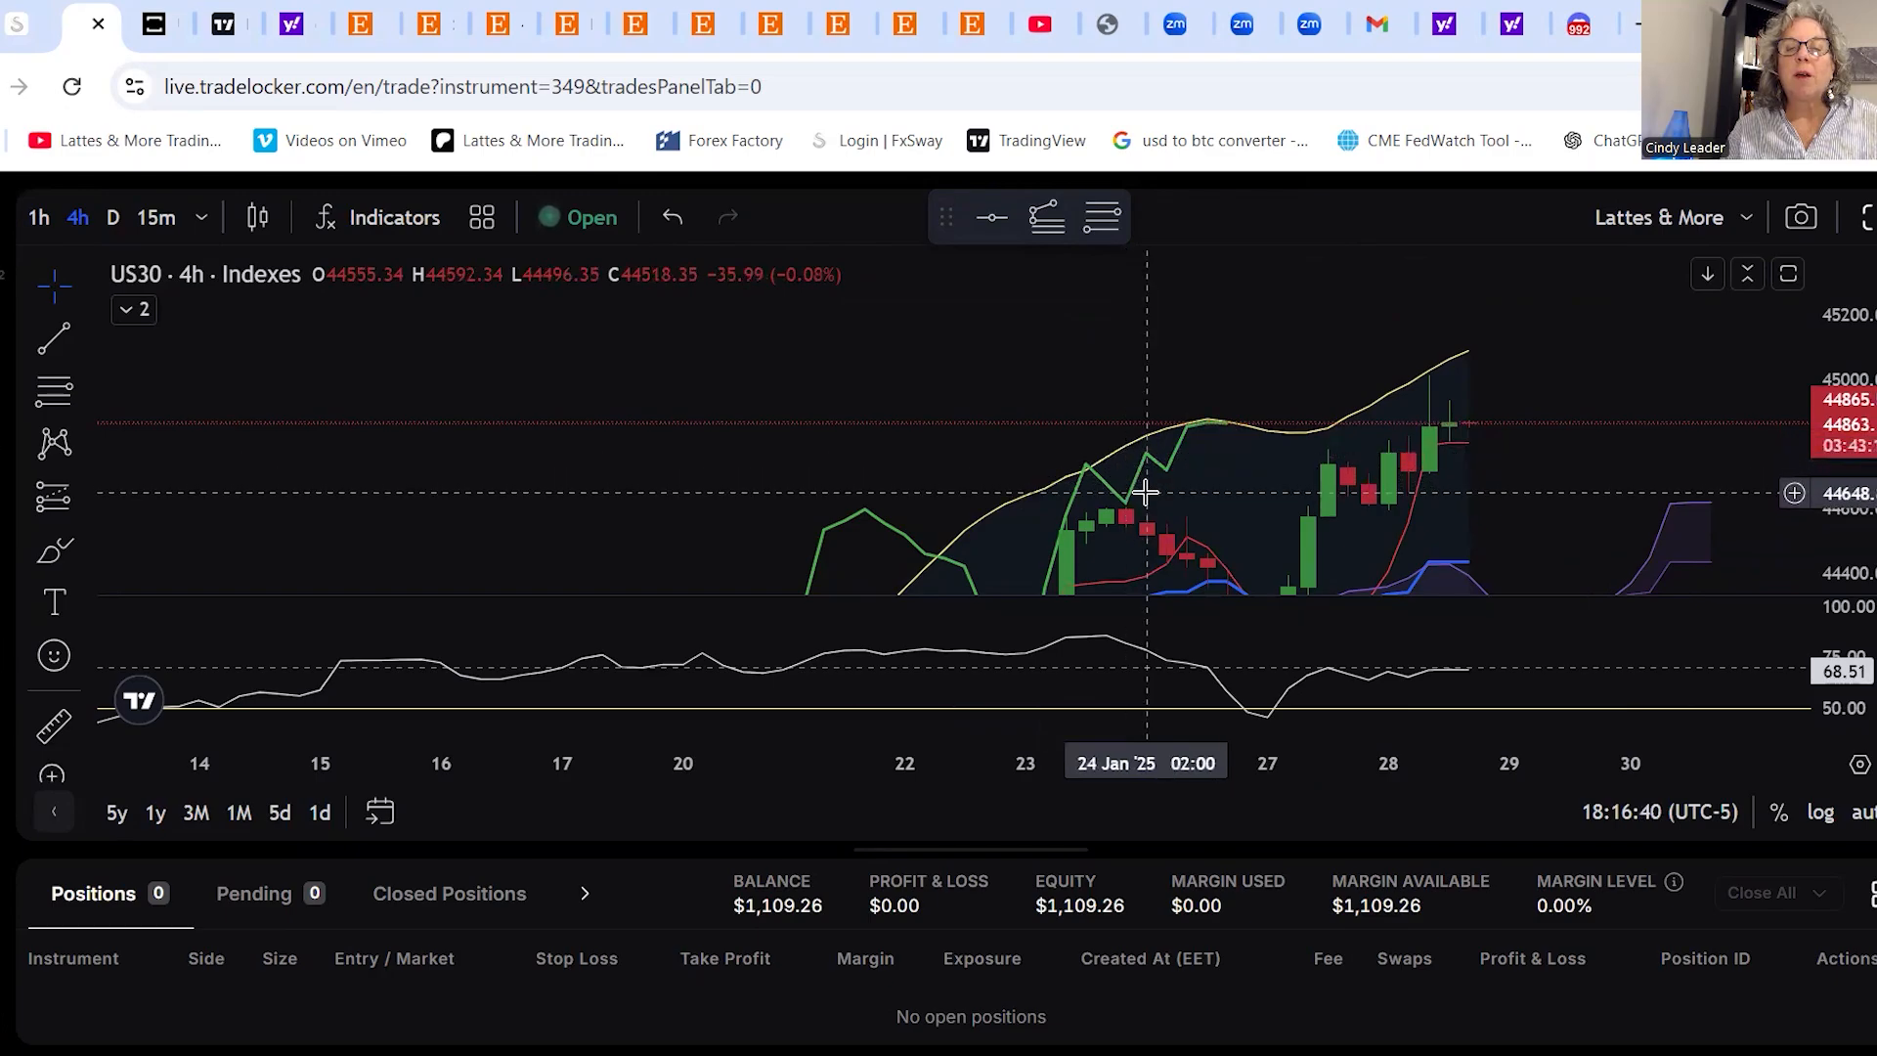
mouse_move(1253, 488)
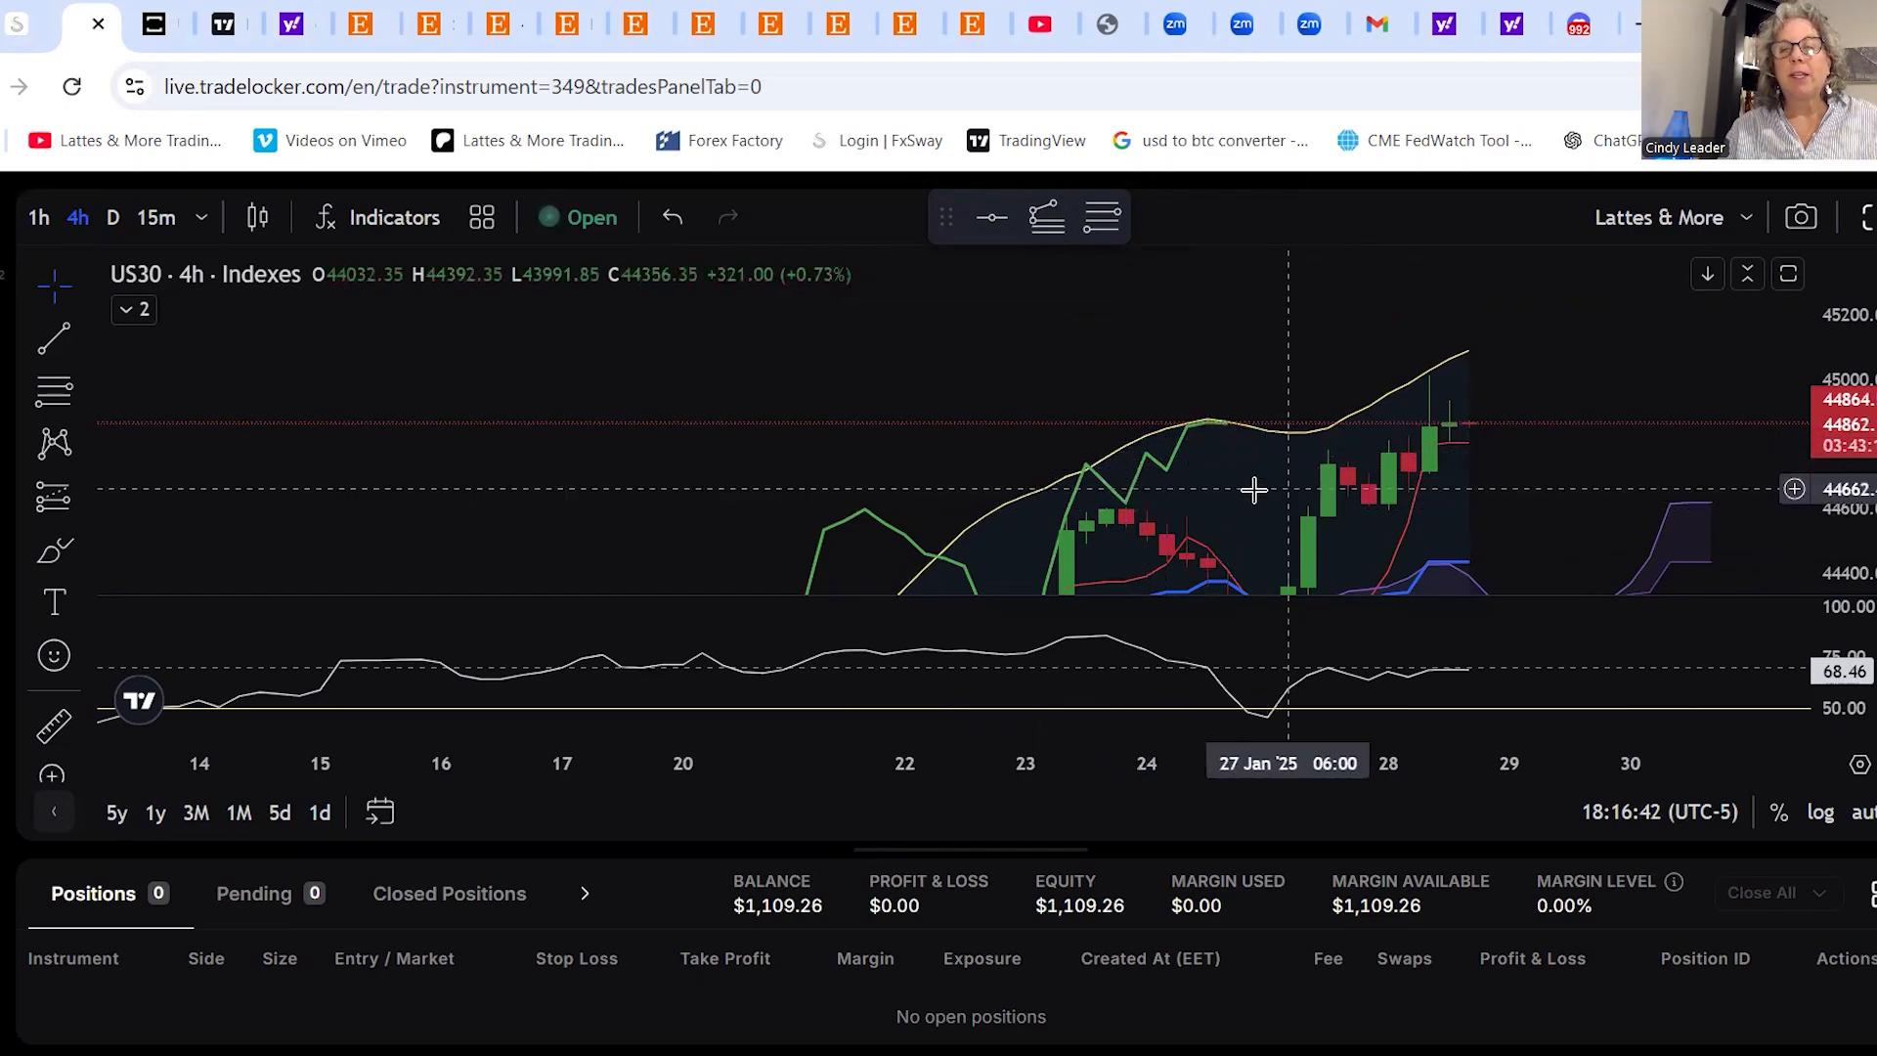
mouse_move(1289, 482)
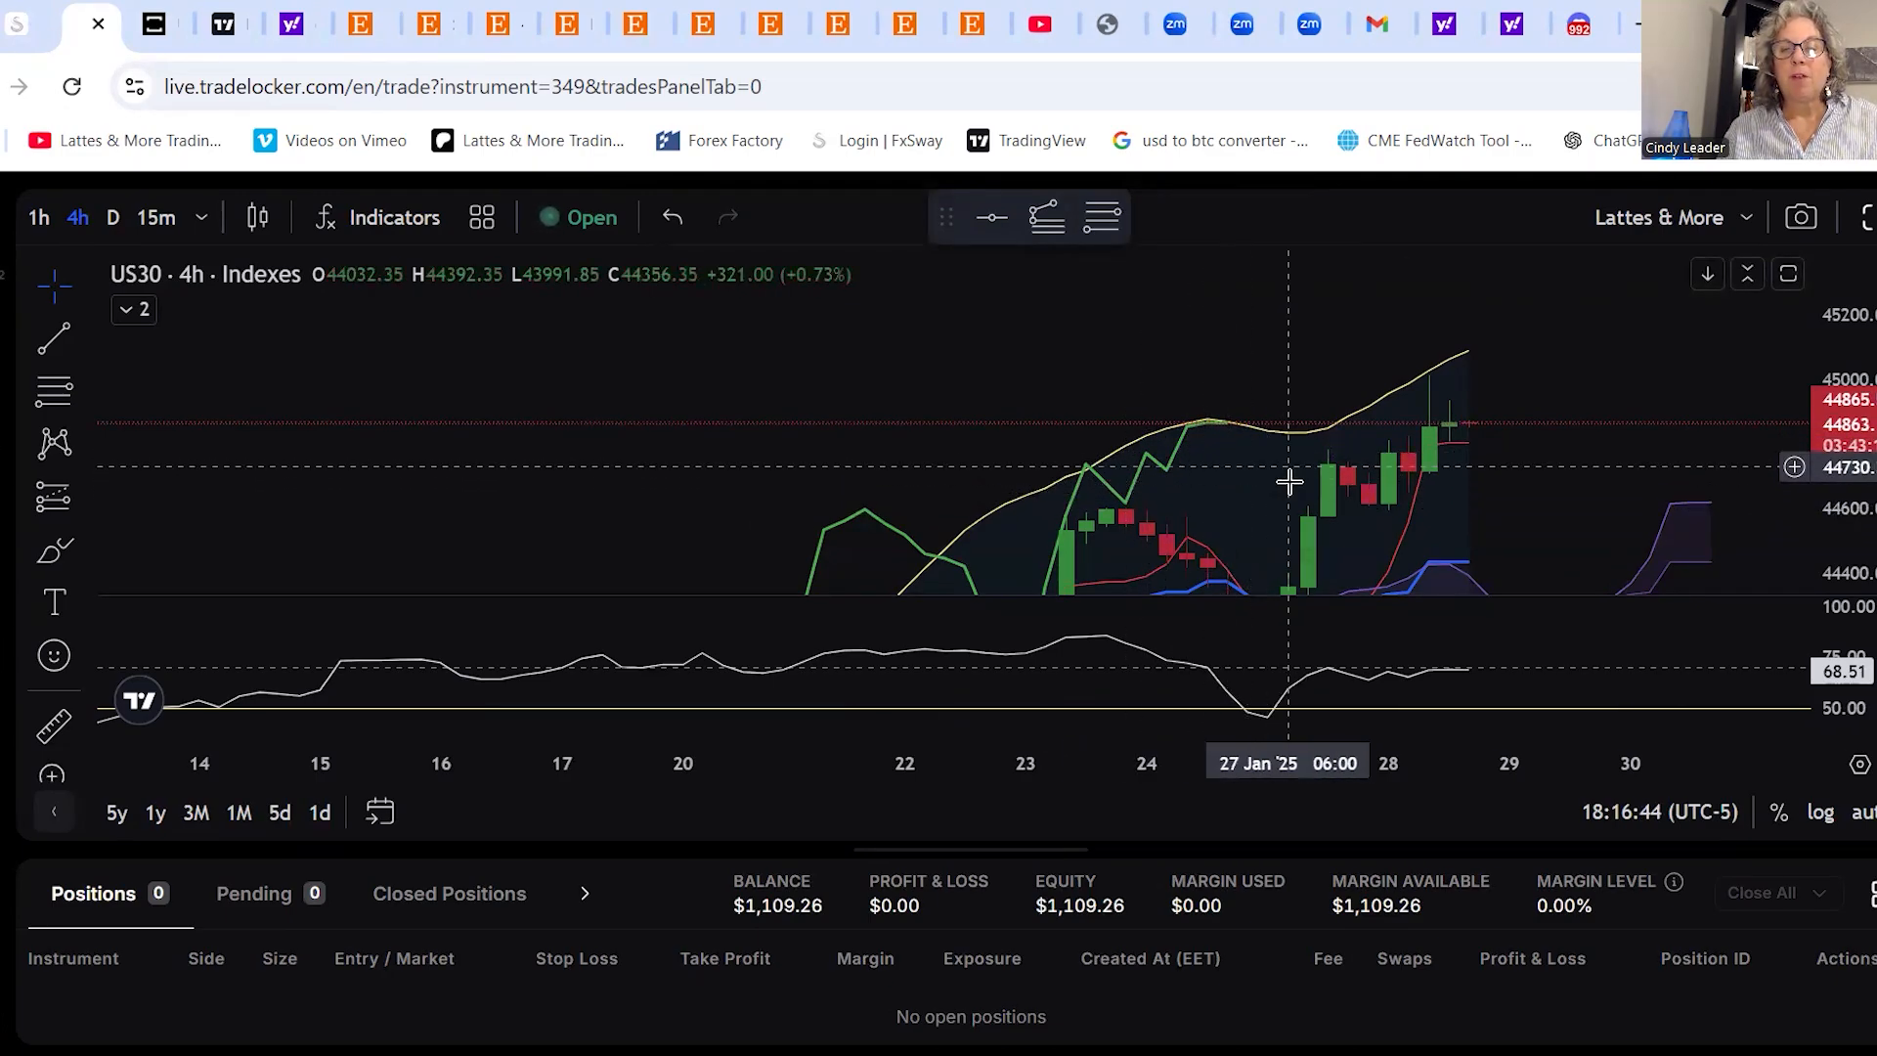
mouse_move(1245, 474)
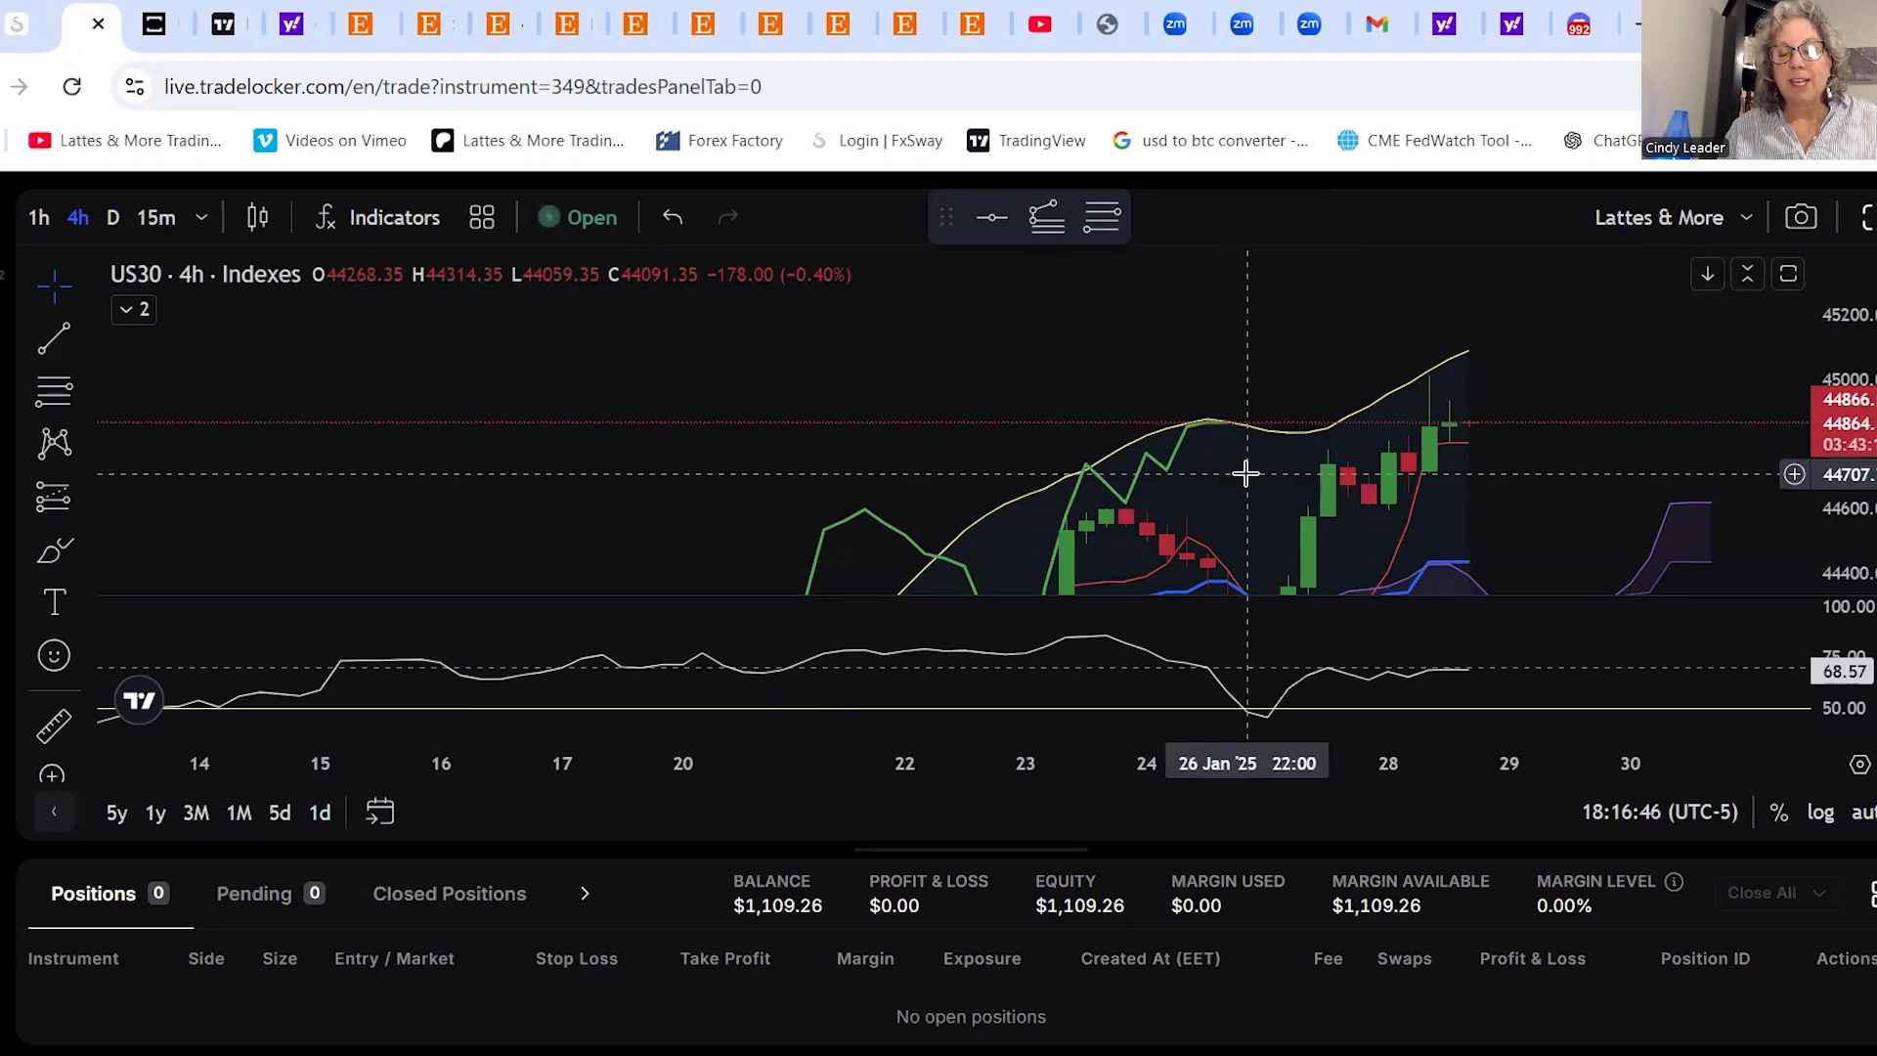
mouse_move(1146, 437)
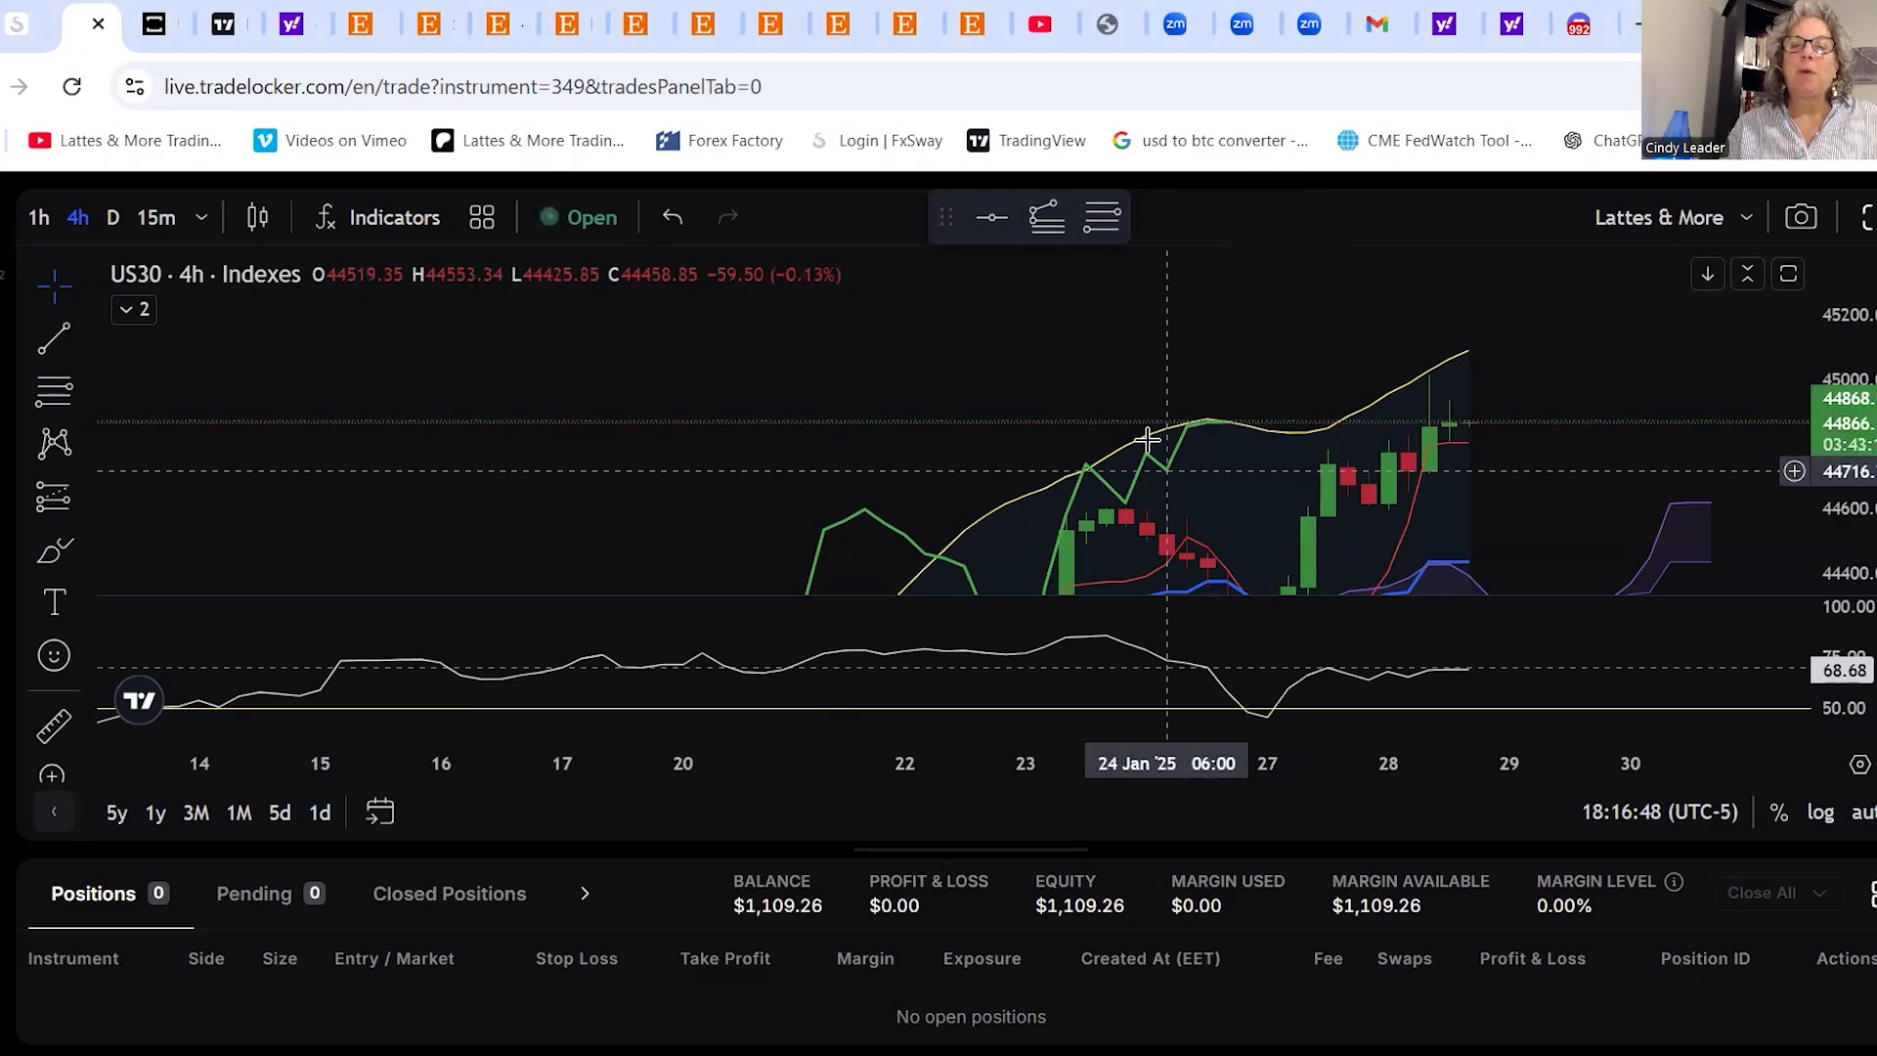
mouse_move(1456, 465)
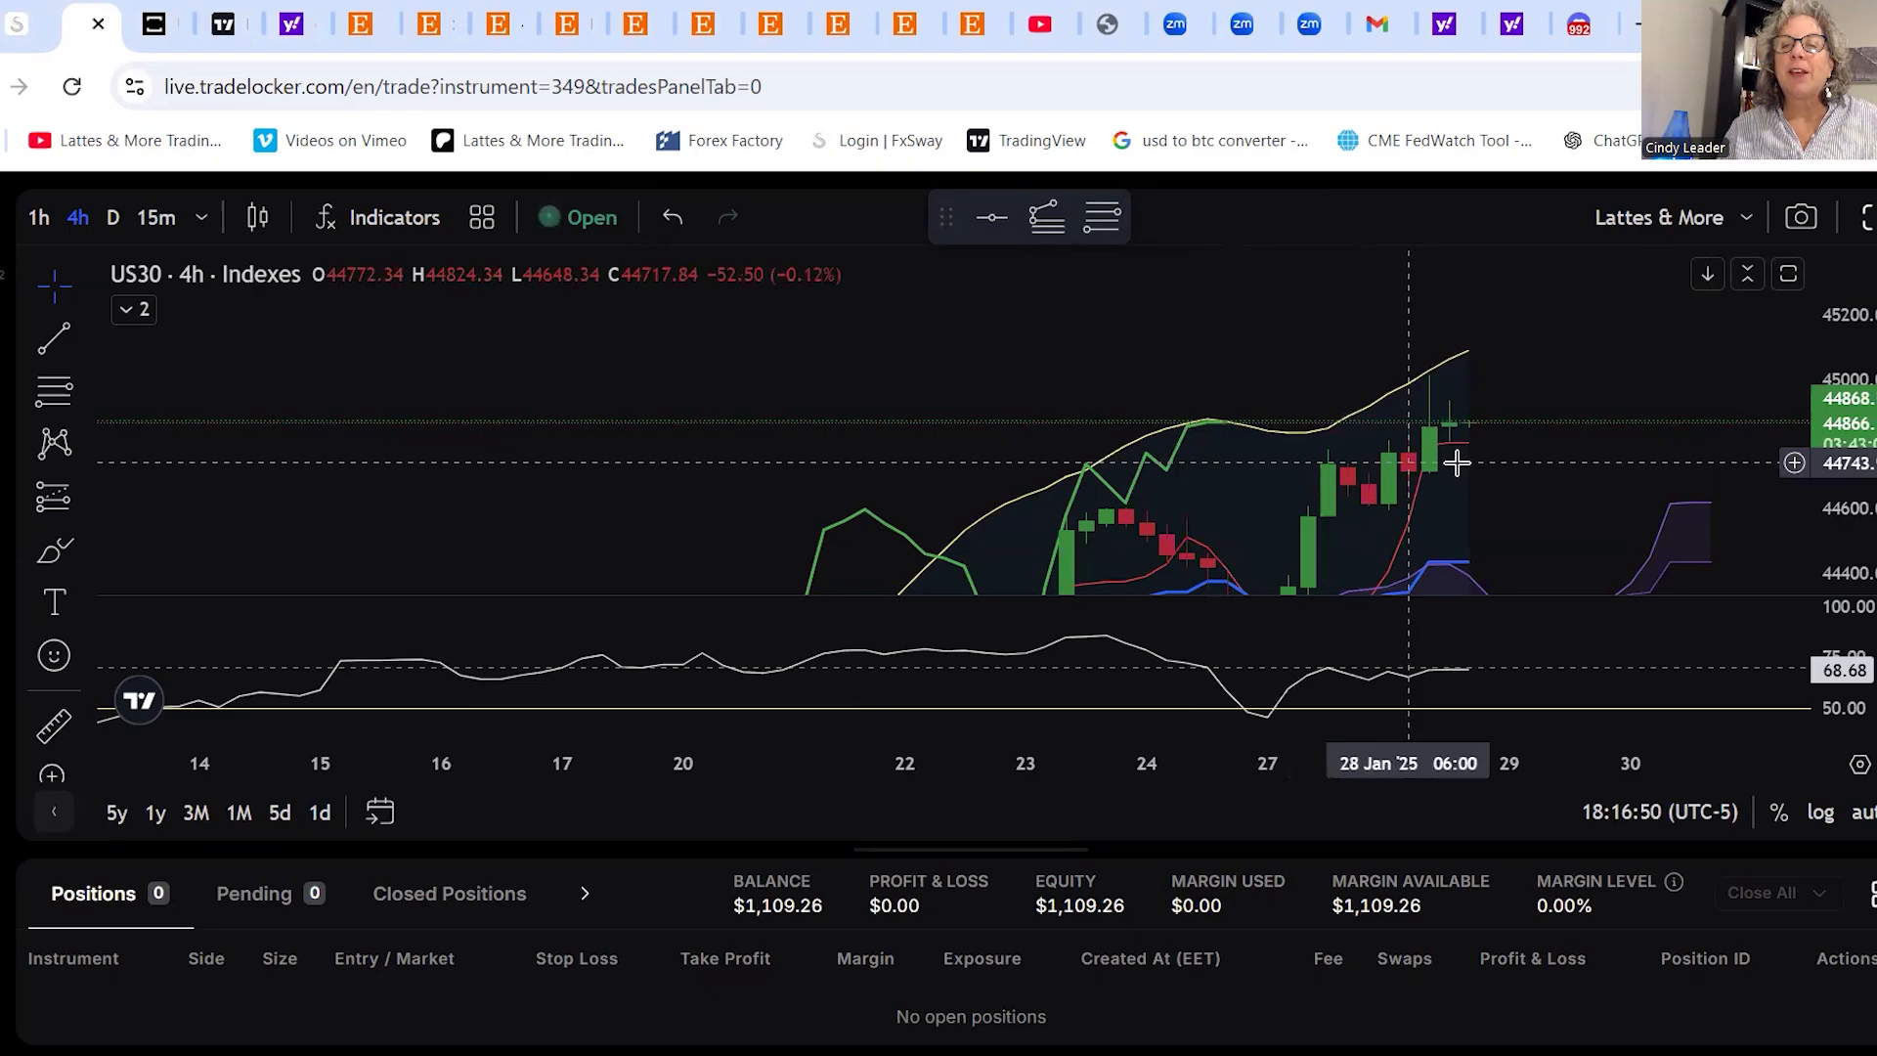
mouse_move(1571, 454)
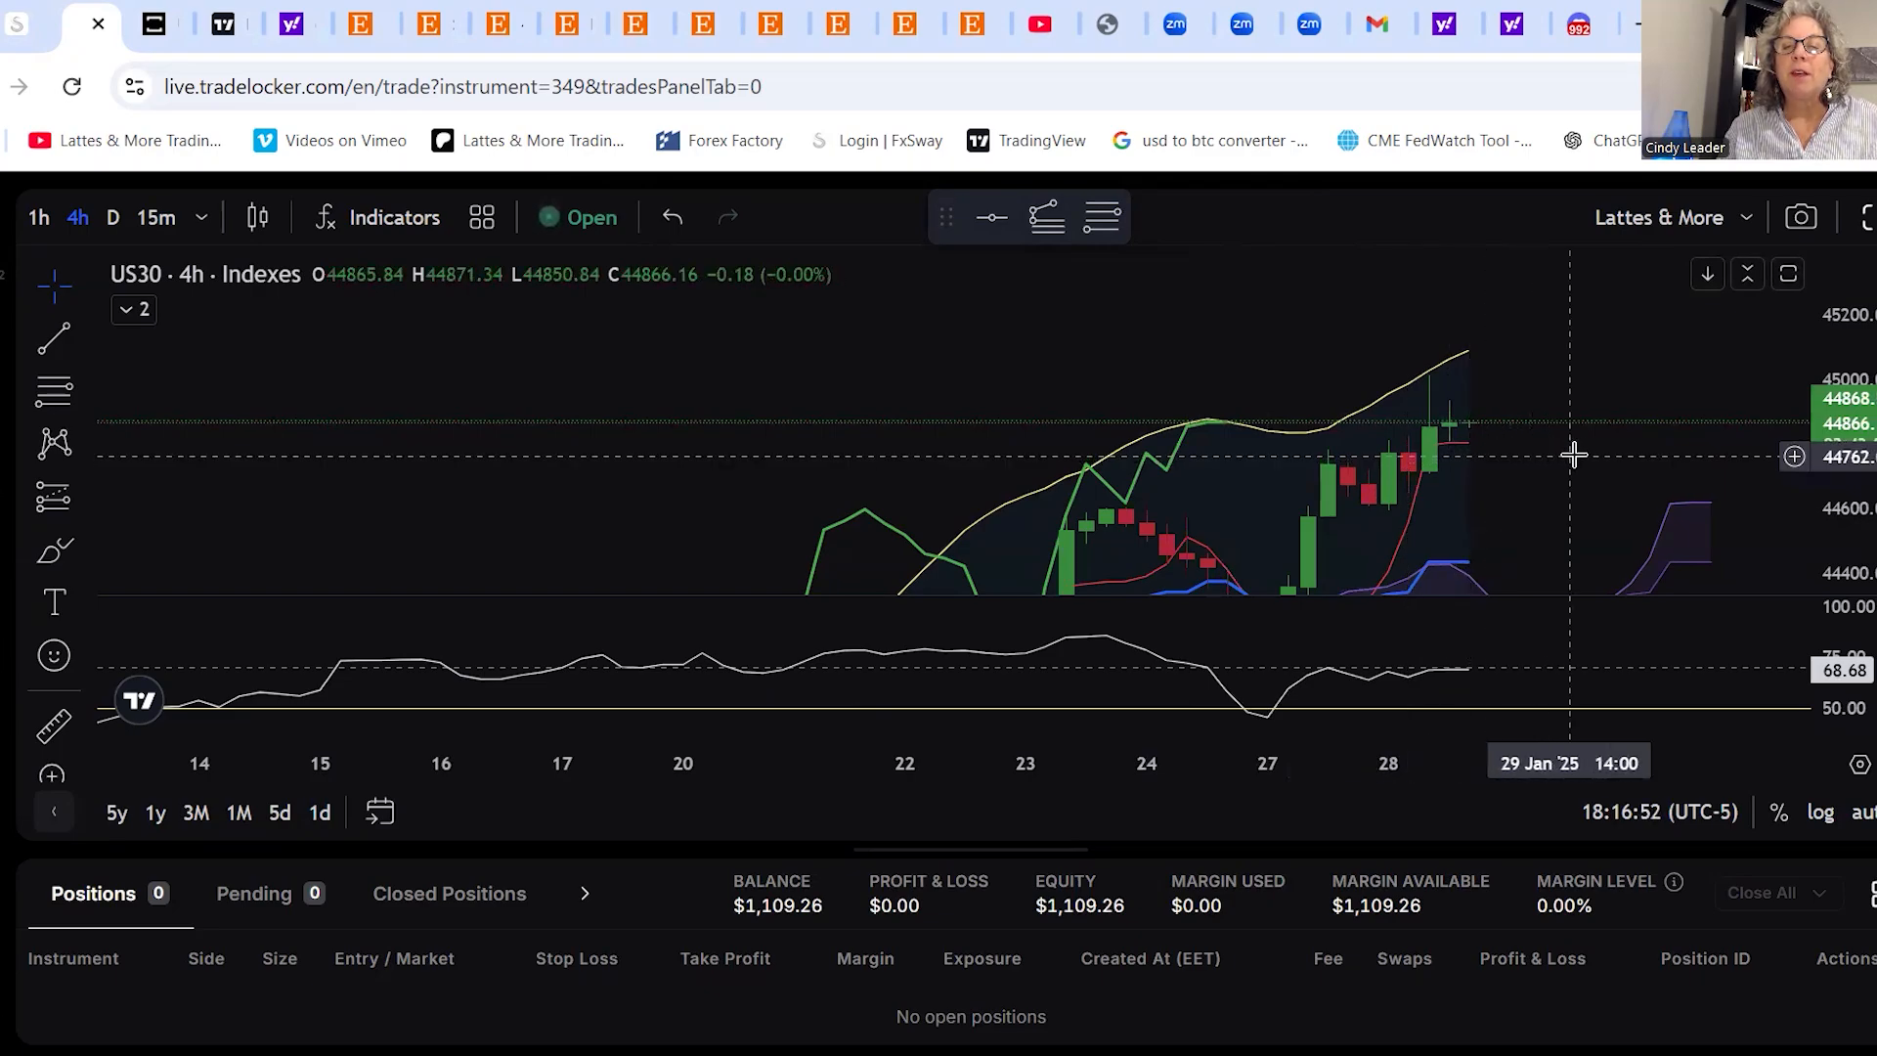
mouse_move(1610, 451)
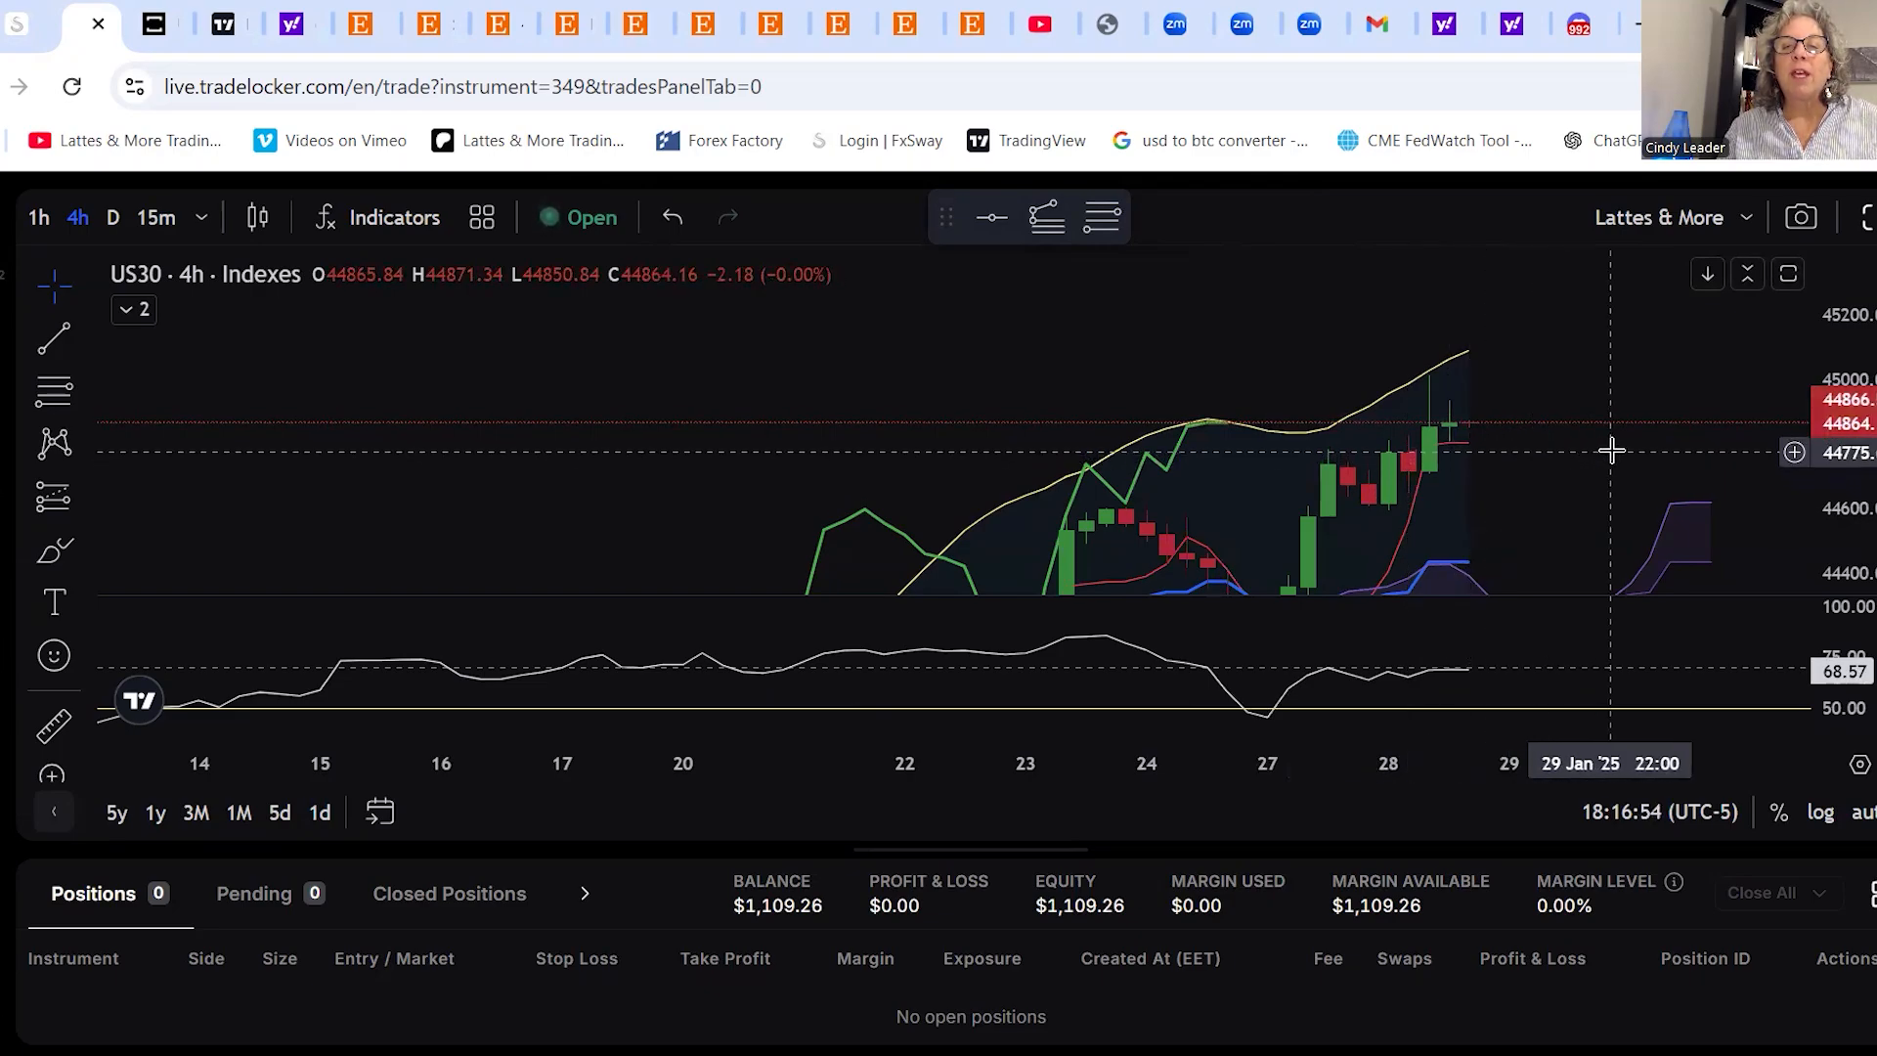
mouse_move(1560, 452)
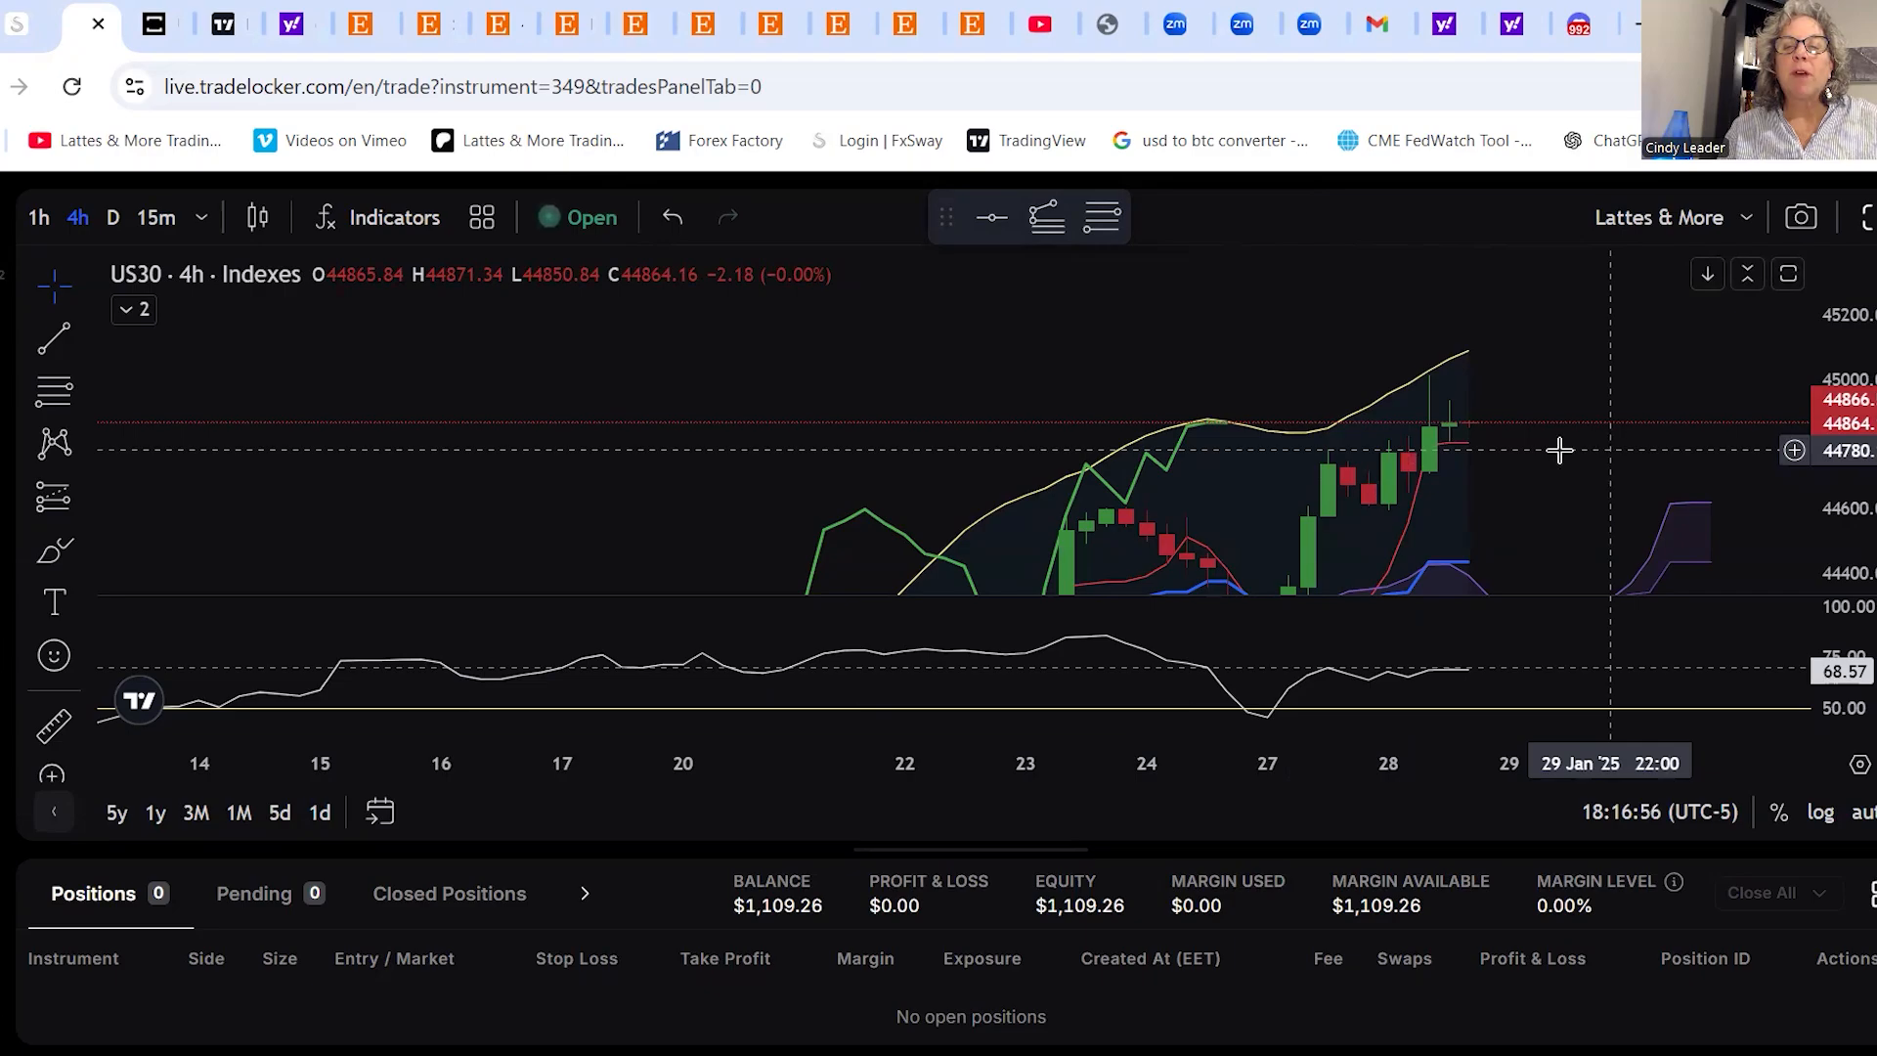
mouse_move(1188, 452)
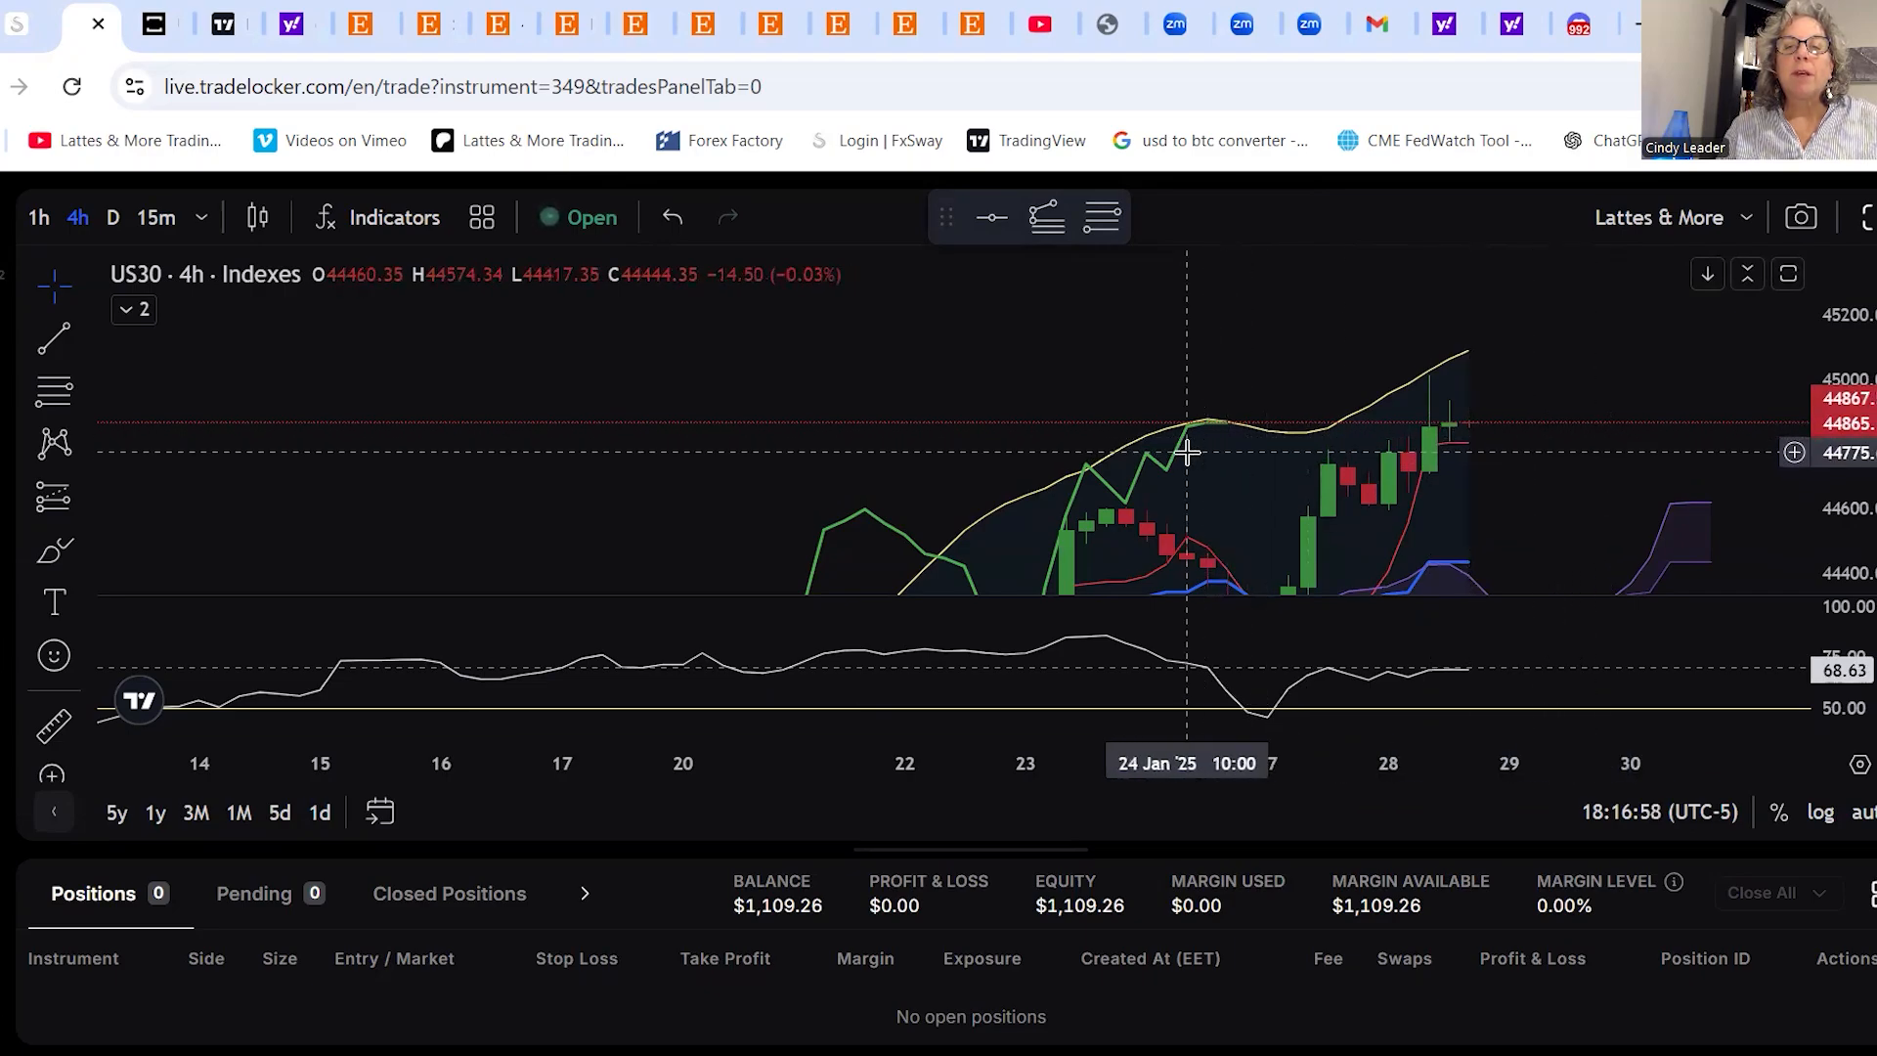
mouse_move(1167, 446)
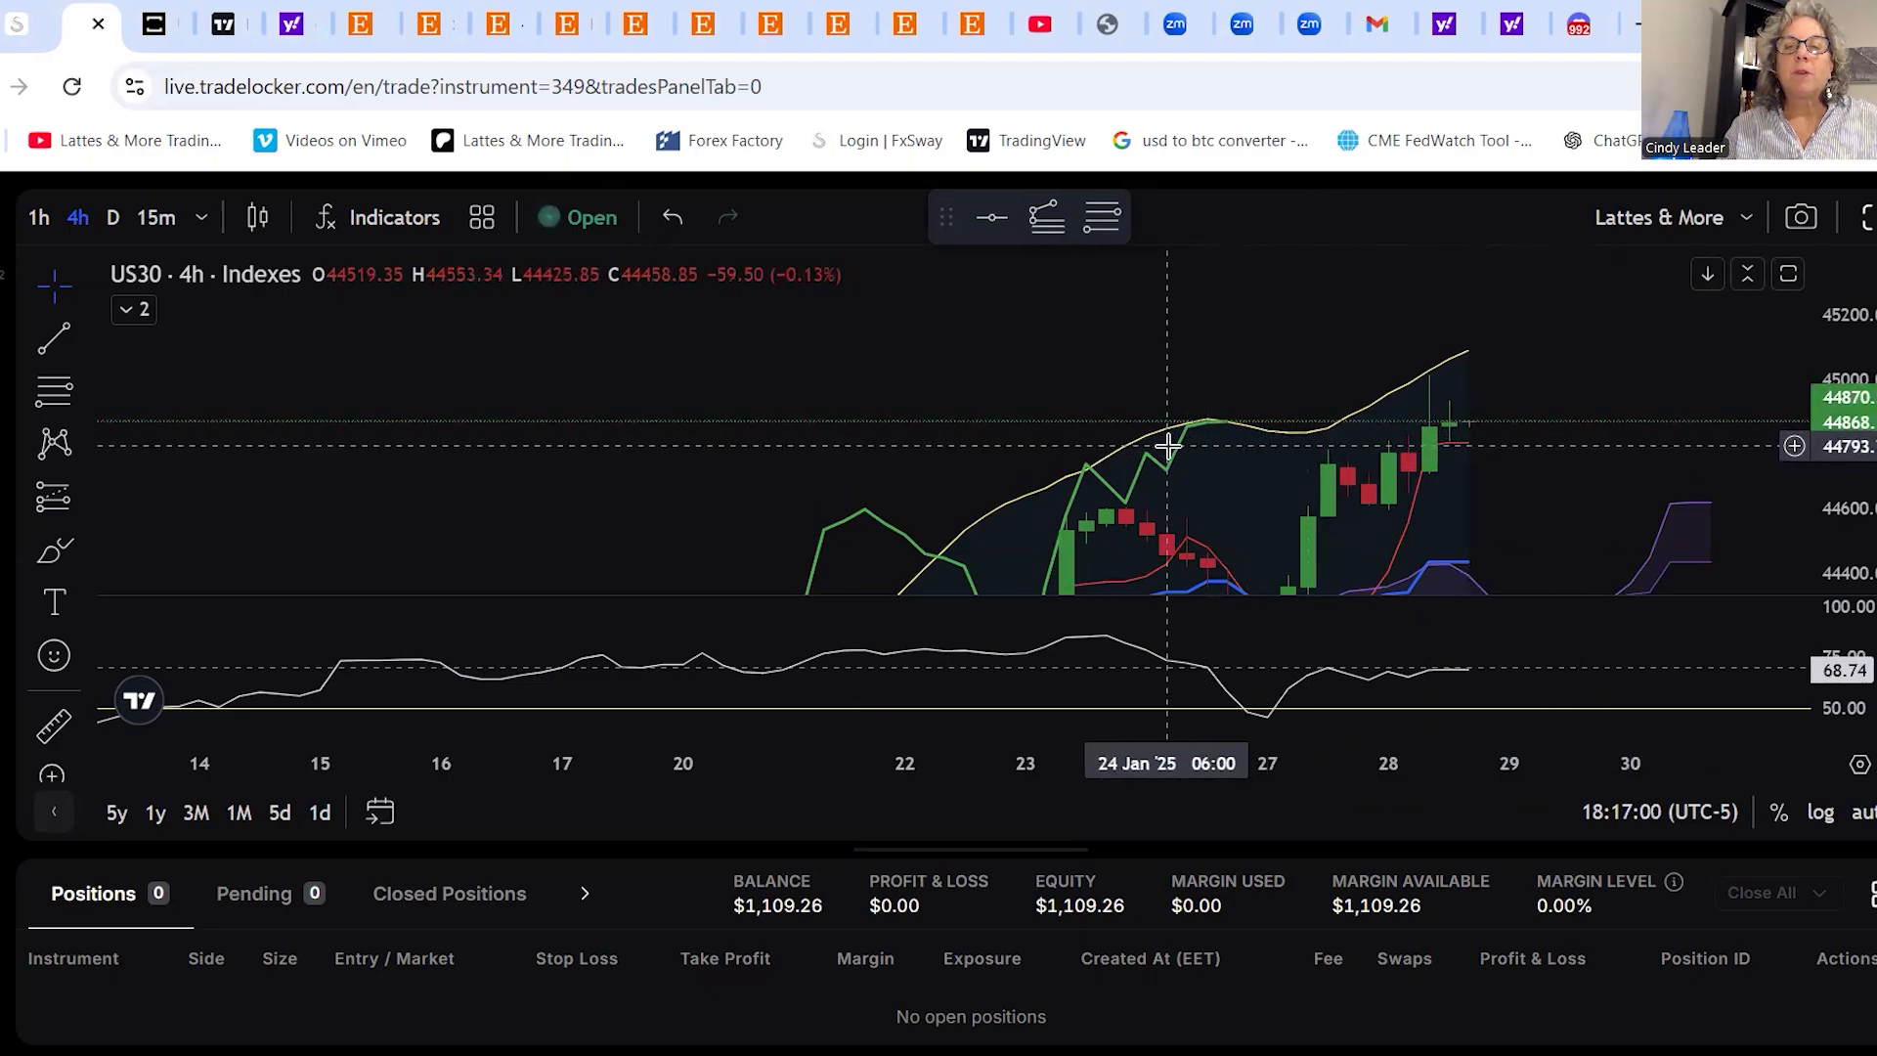
mouse_move(1177, 465)
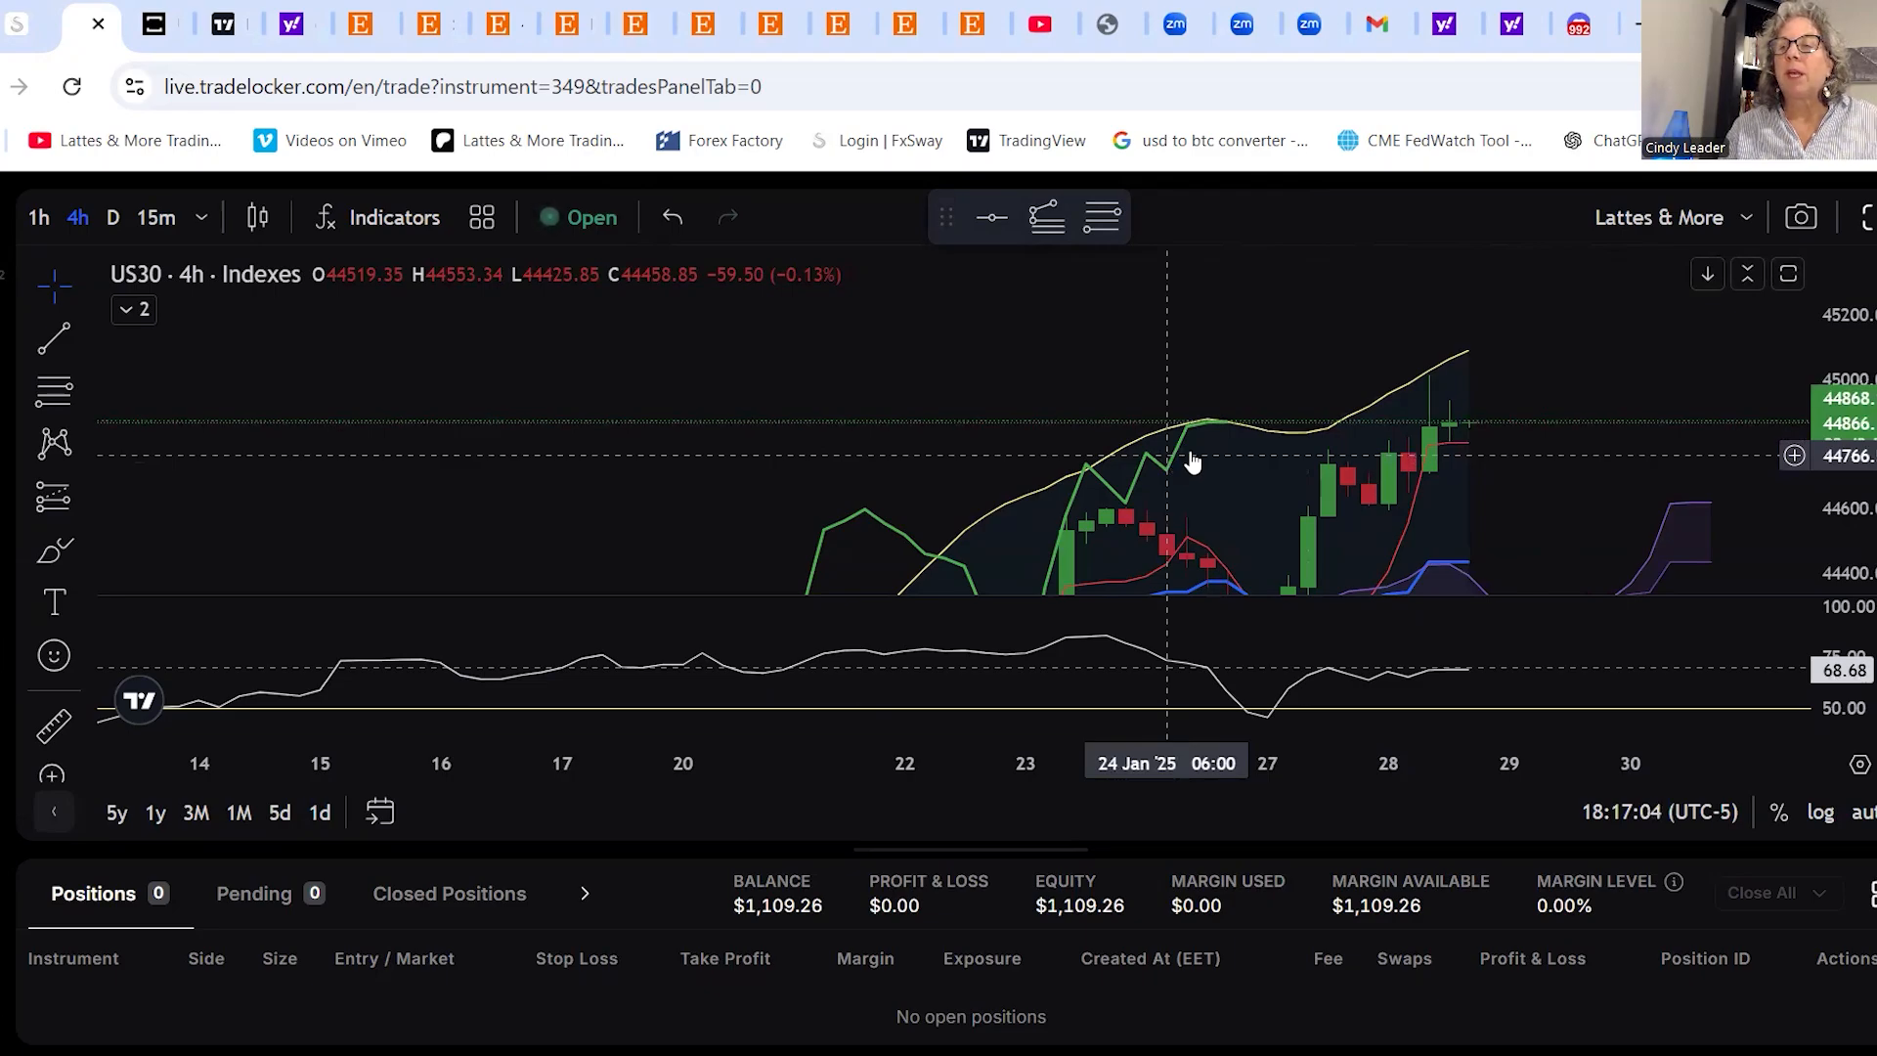
mouse_move(1721, 452)
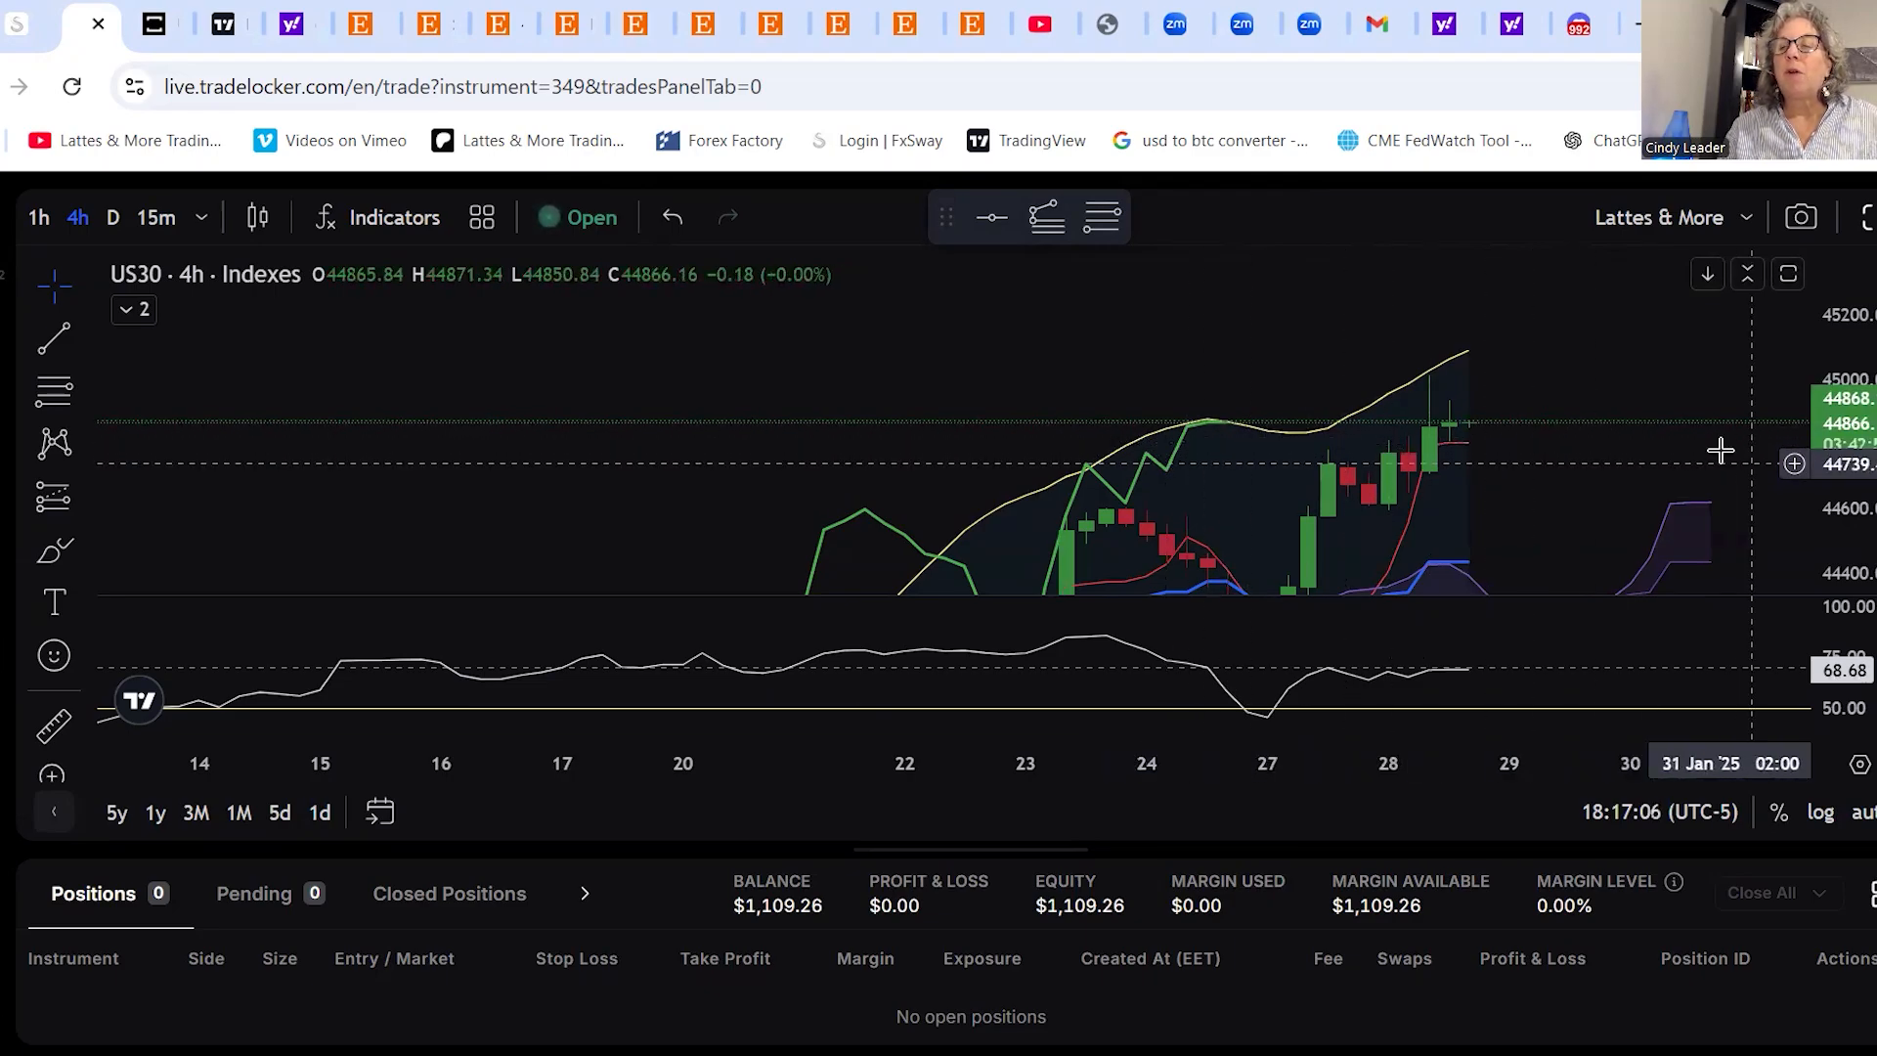
mouse_move(1708, 447)
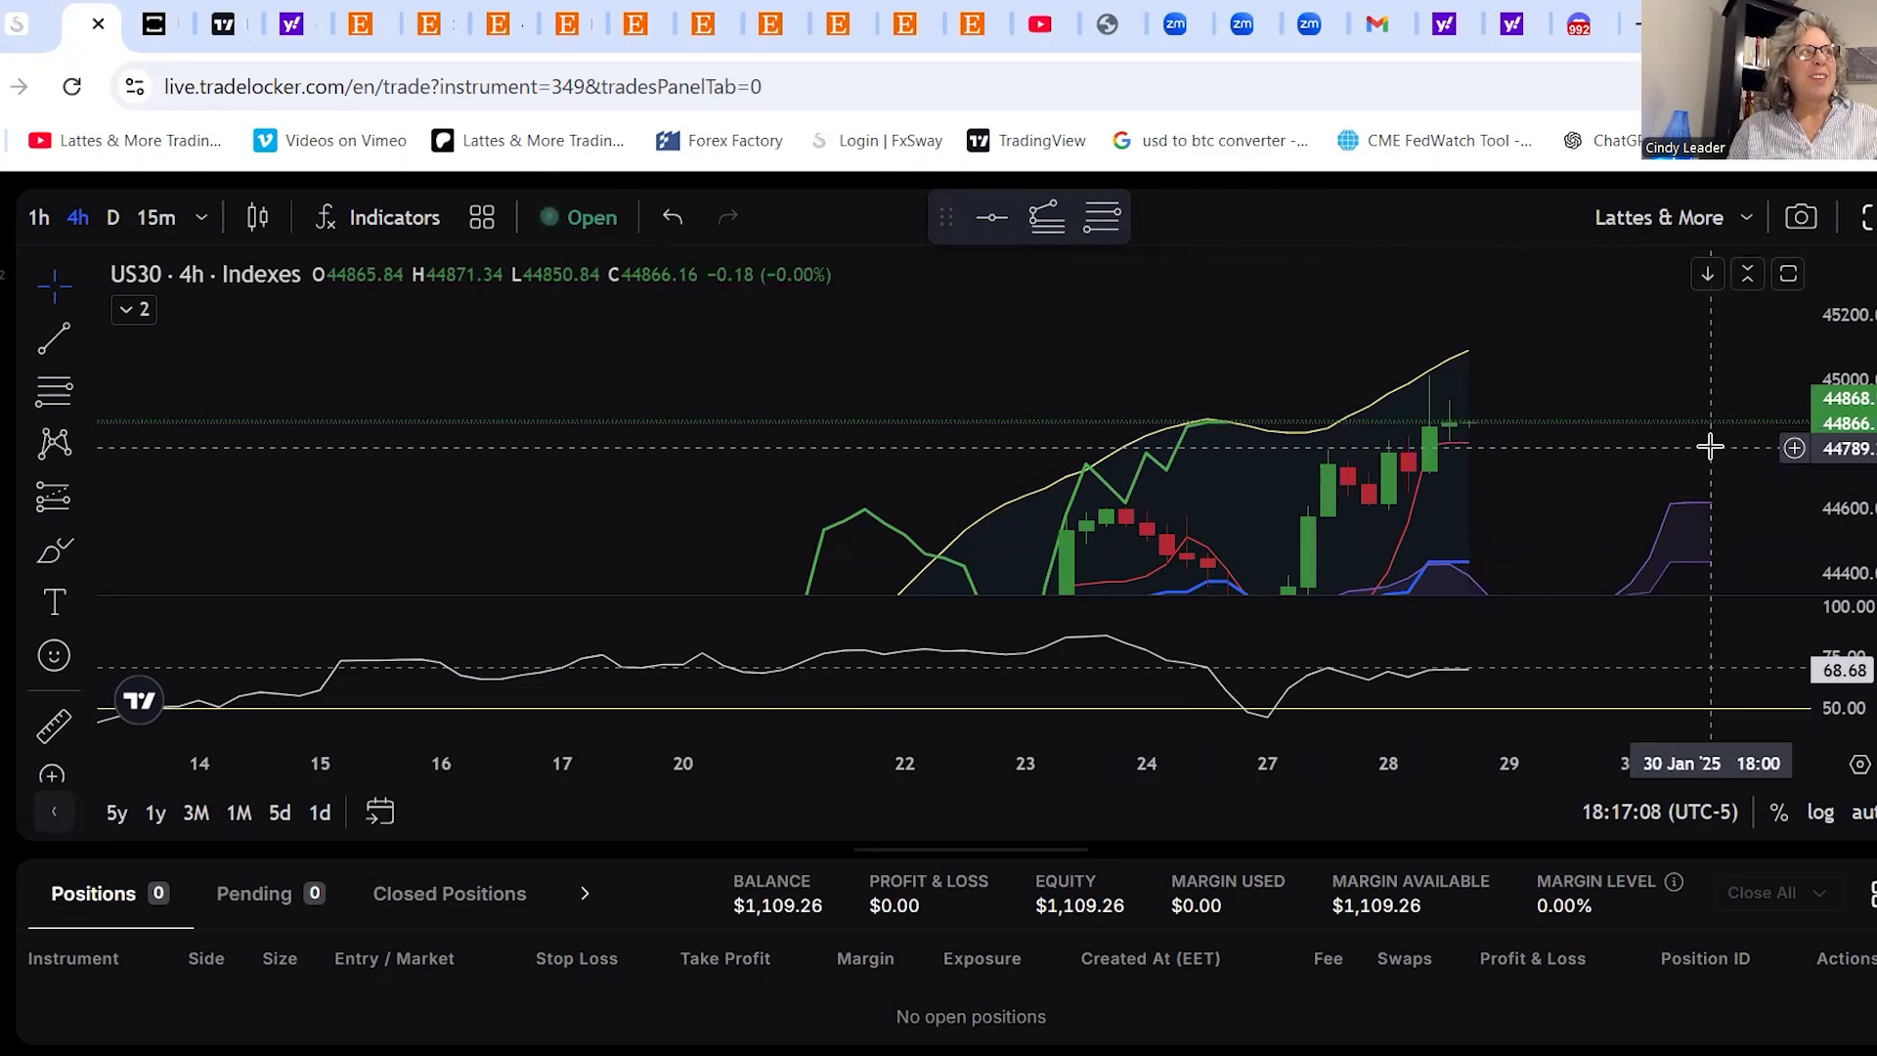
mouse_move(1732, 434)
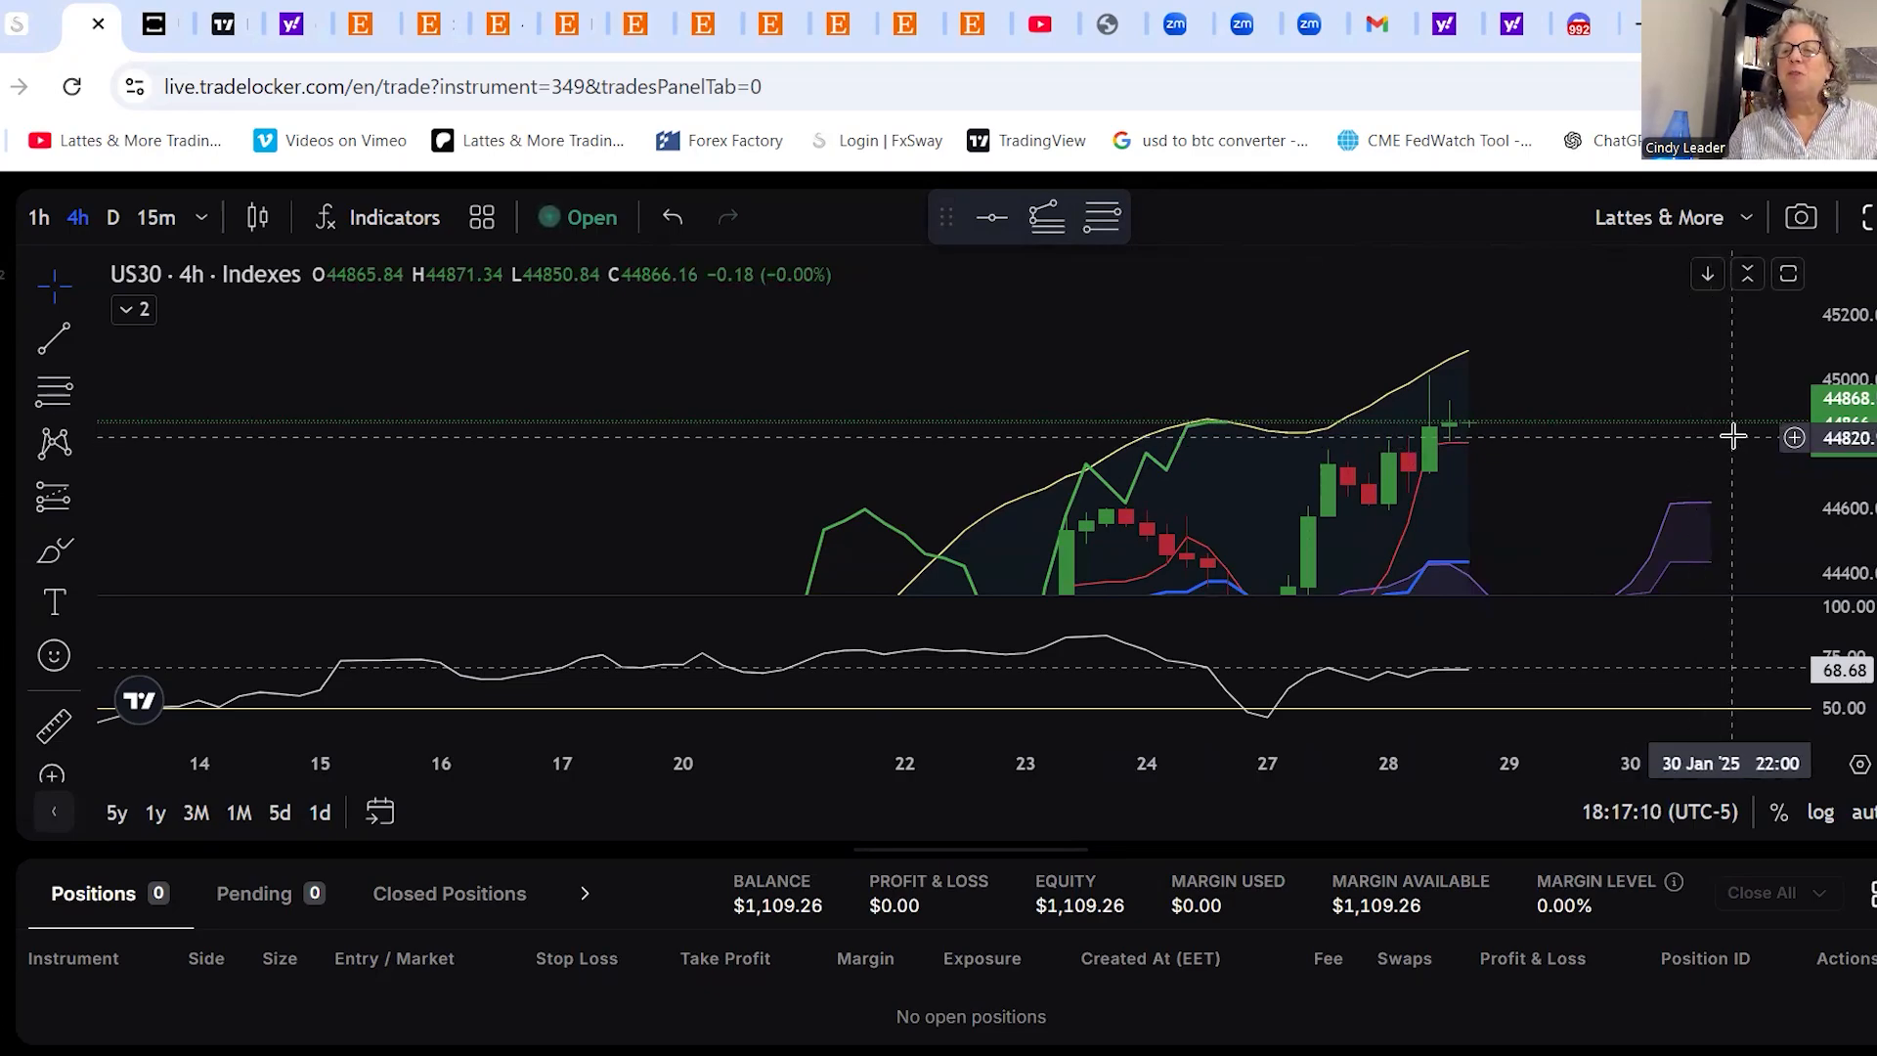
mouse_move(1791, 453)
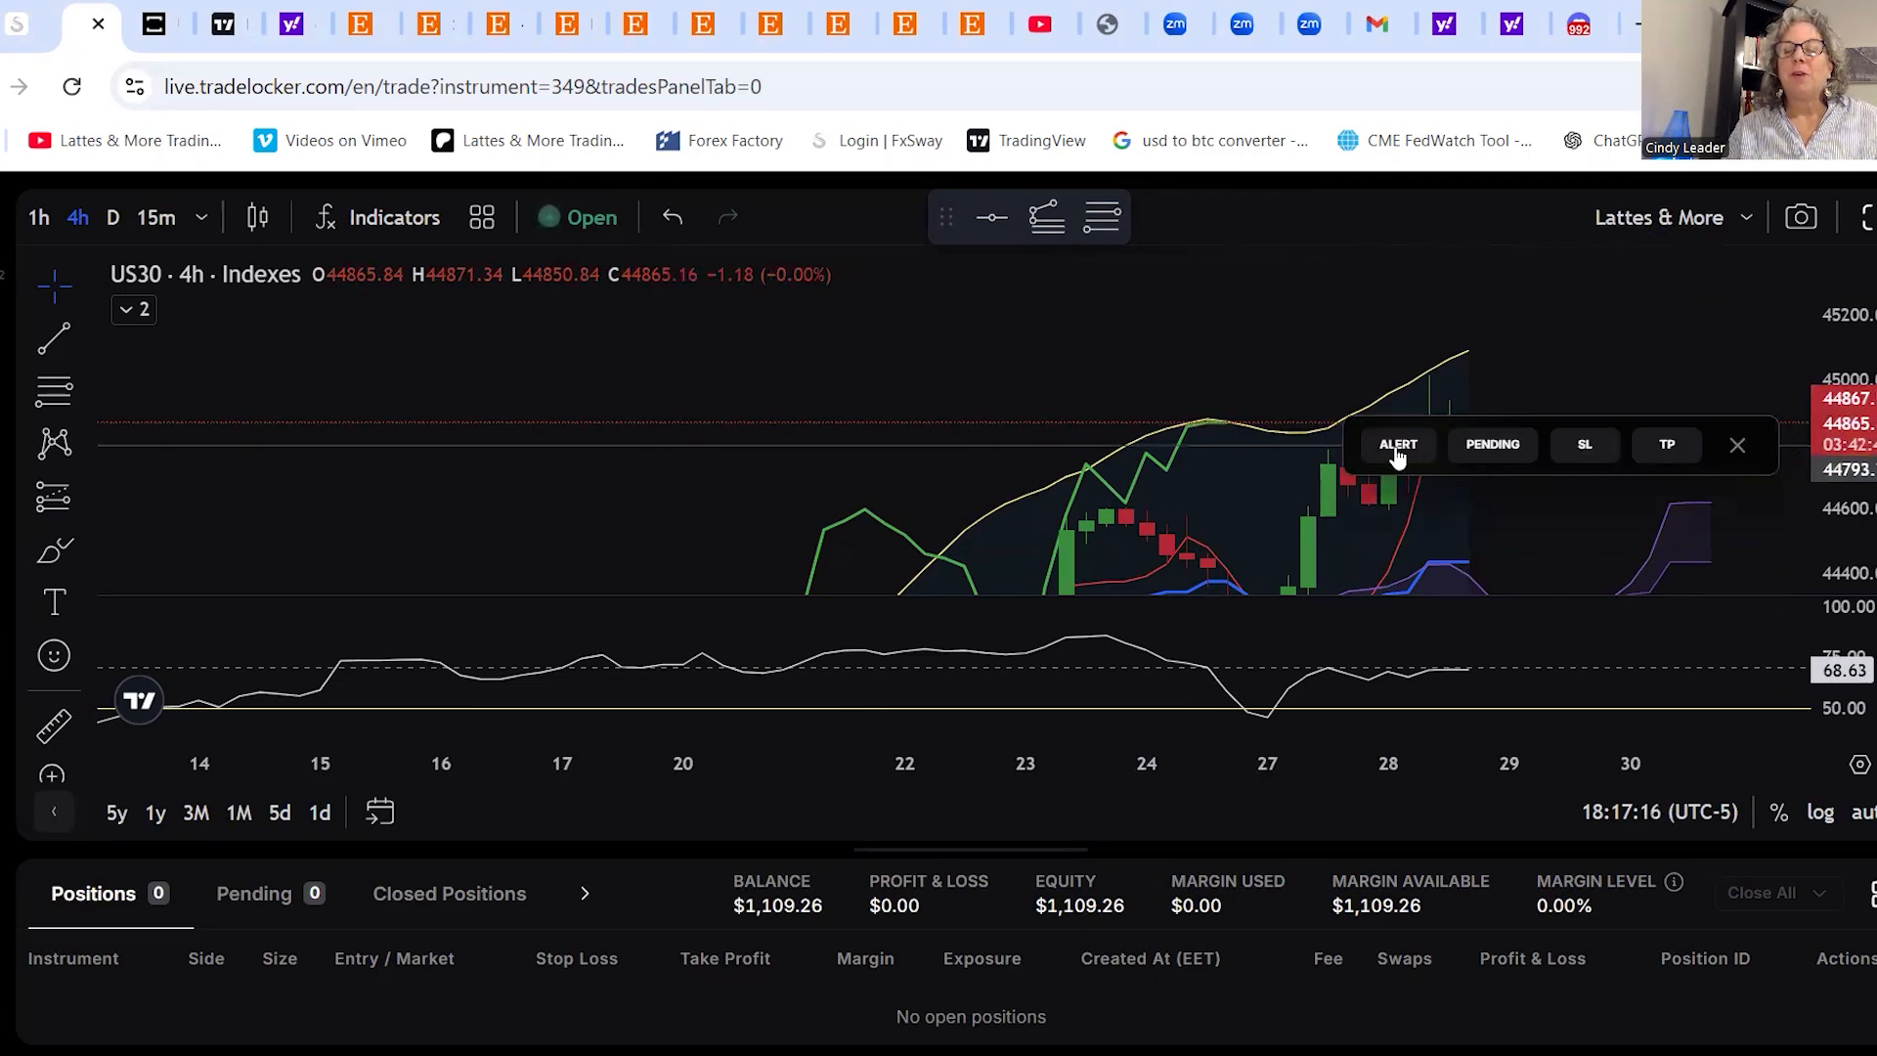
Create a US30 price alert at 44,793.74 from the price-axis quick menu
click(1397, 444)
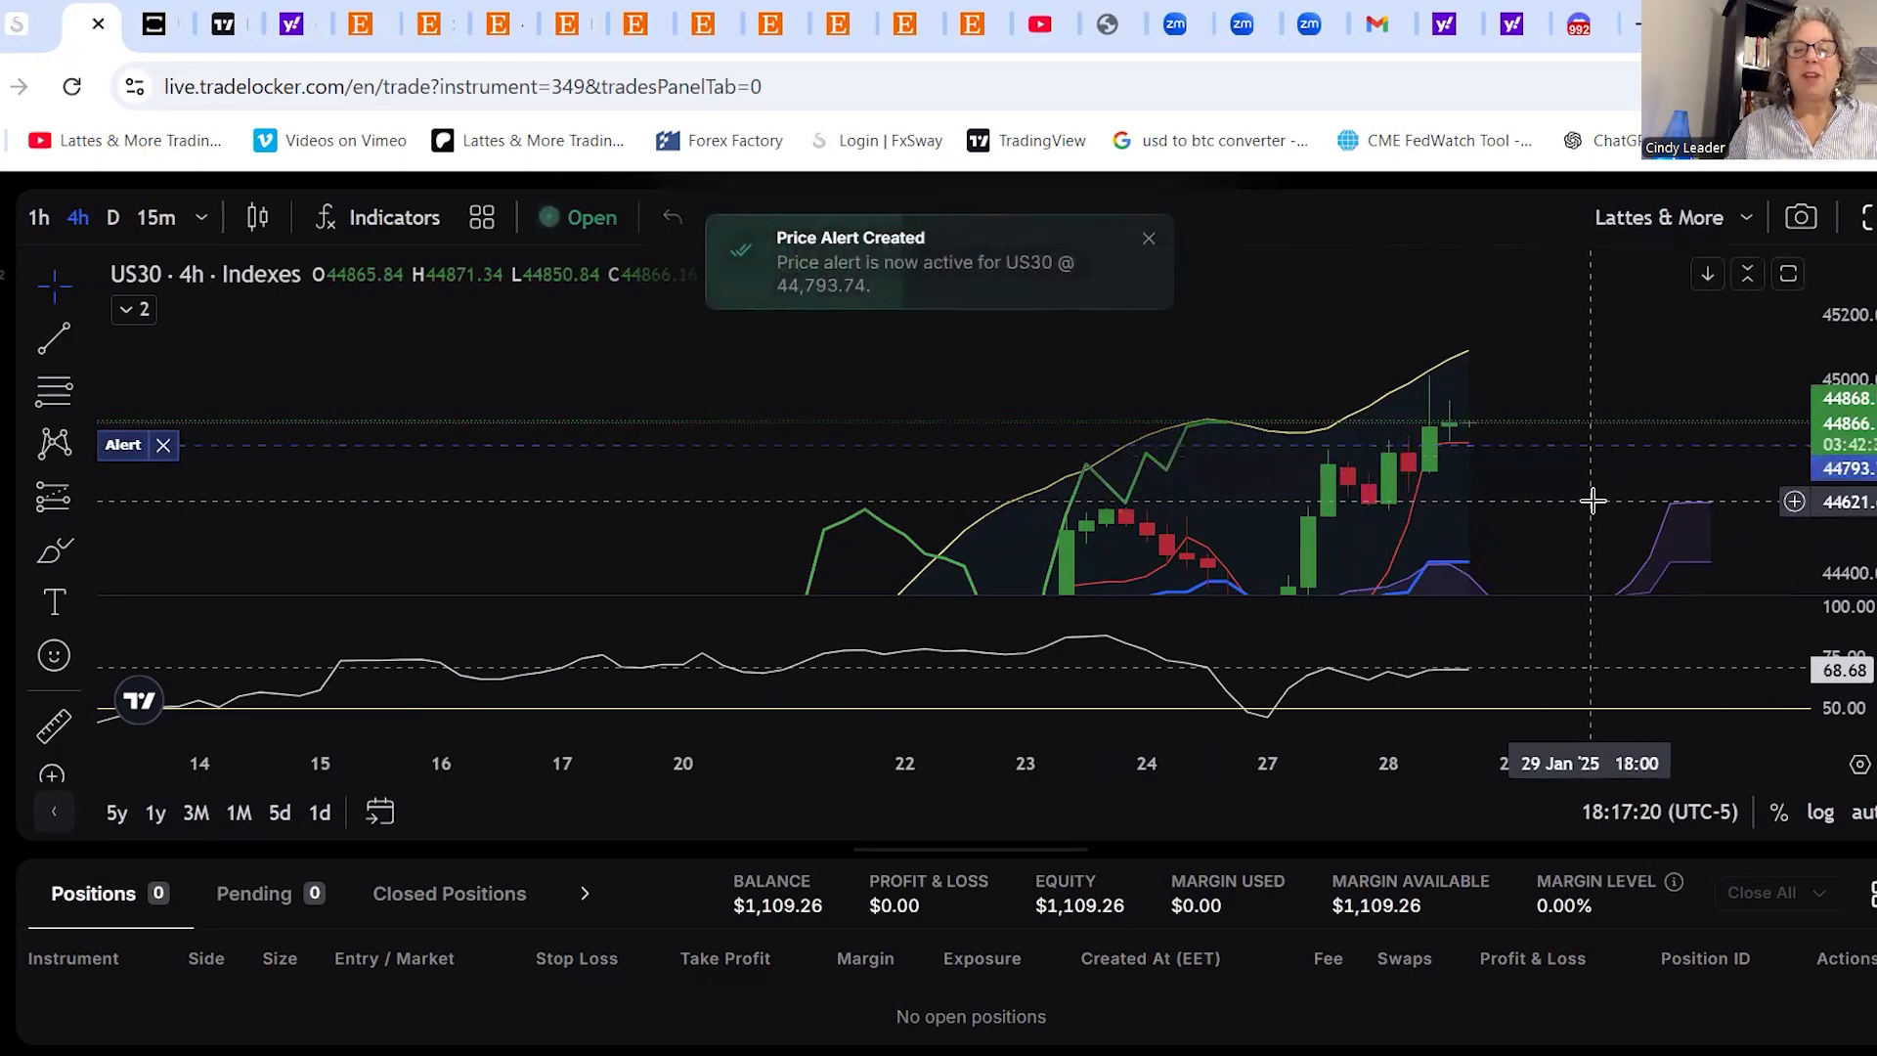
mouse_move(1518, 490)
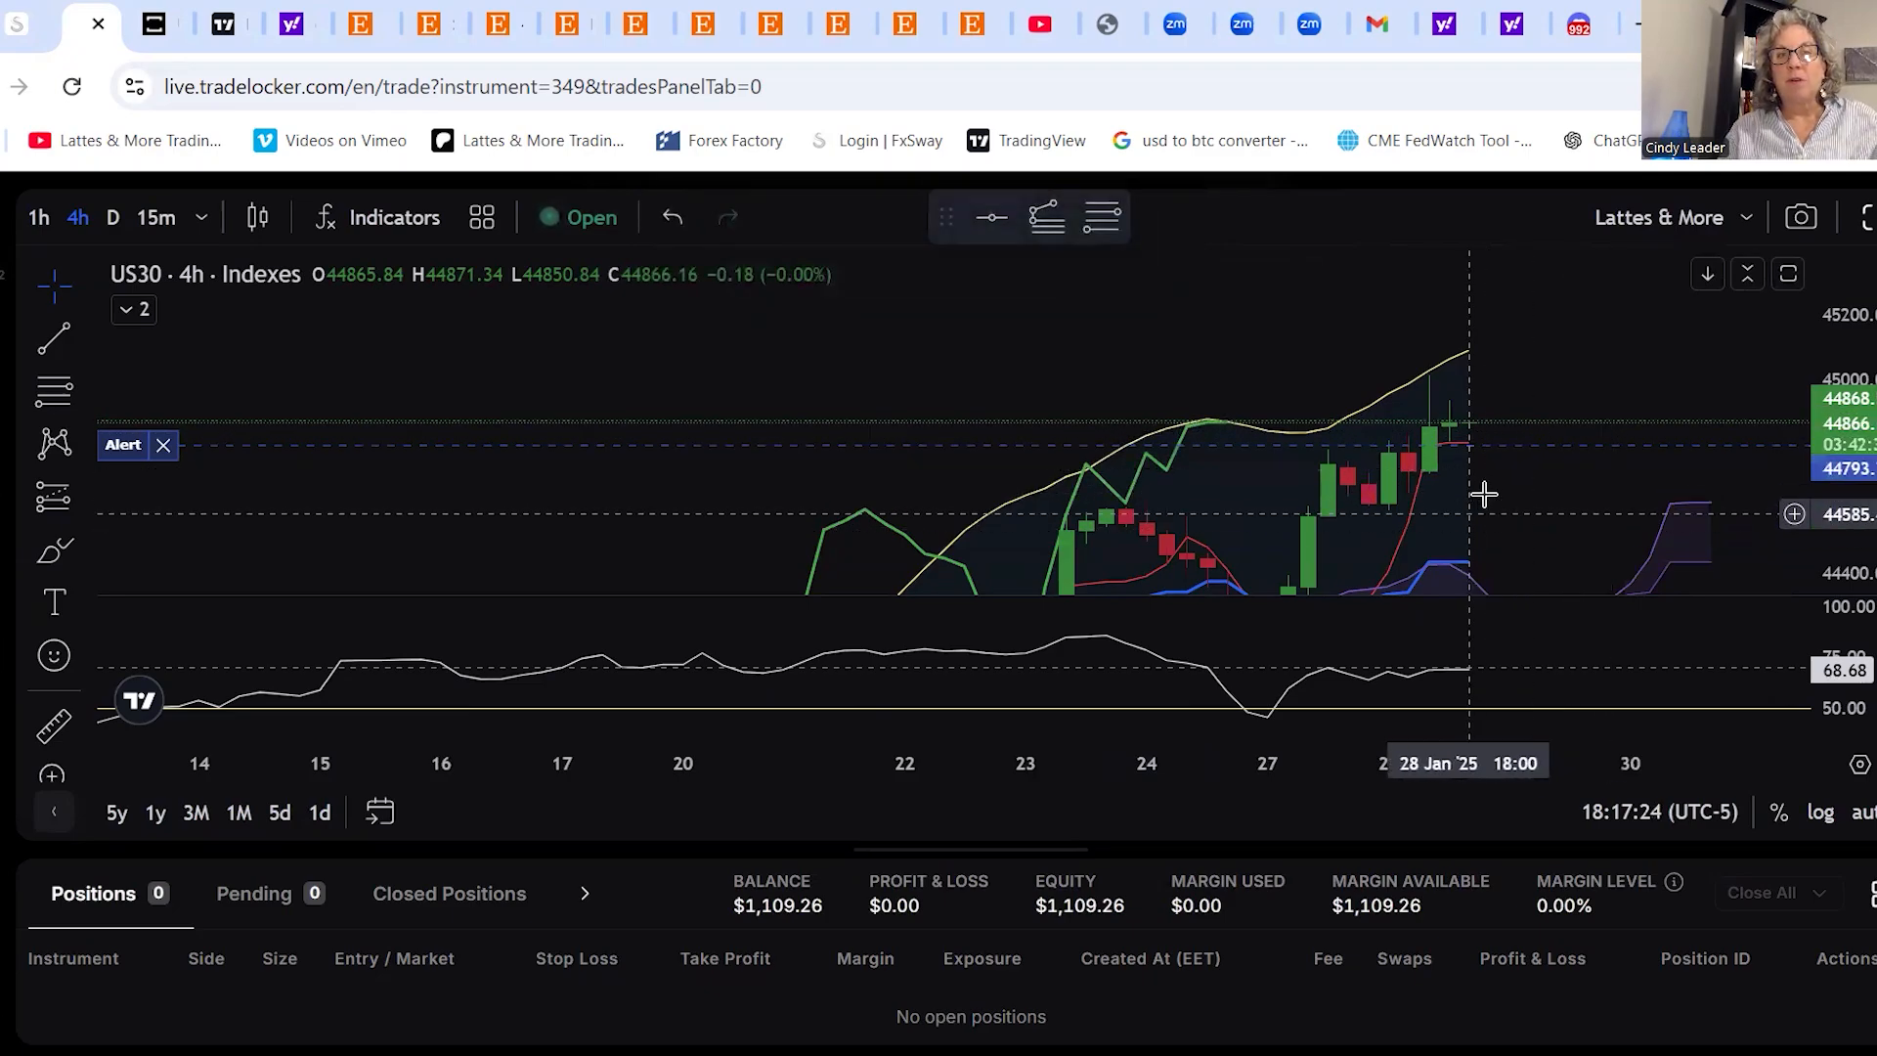
mouse_move(1483, 492)
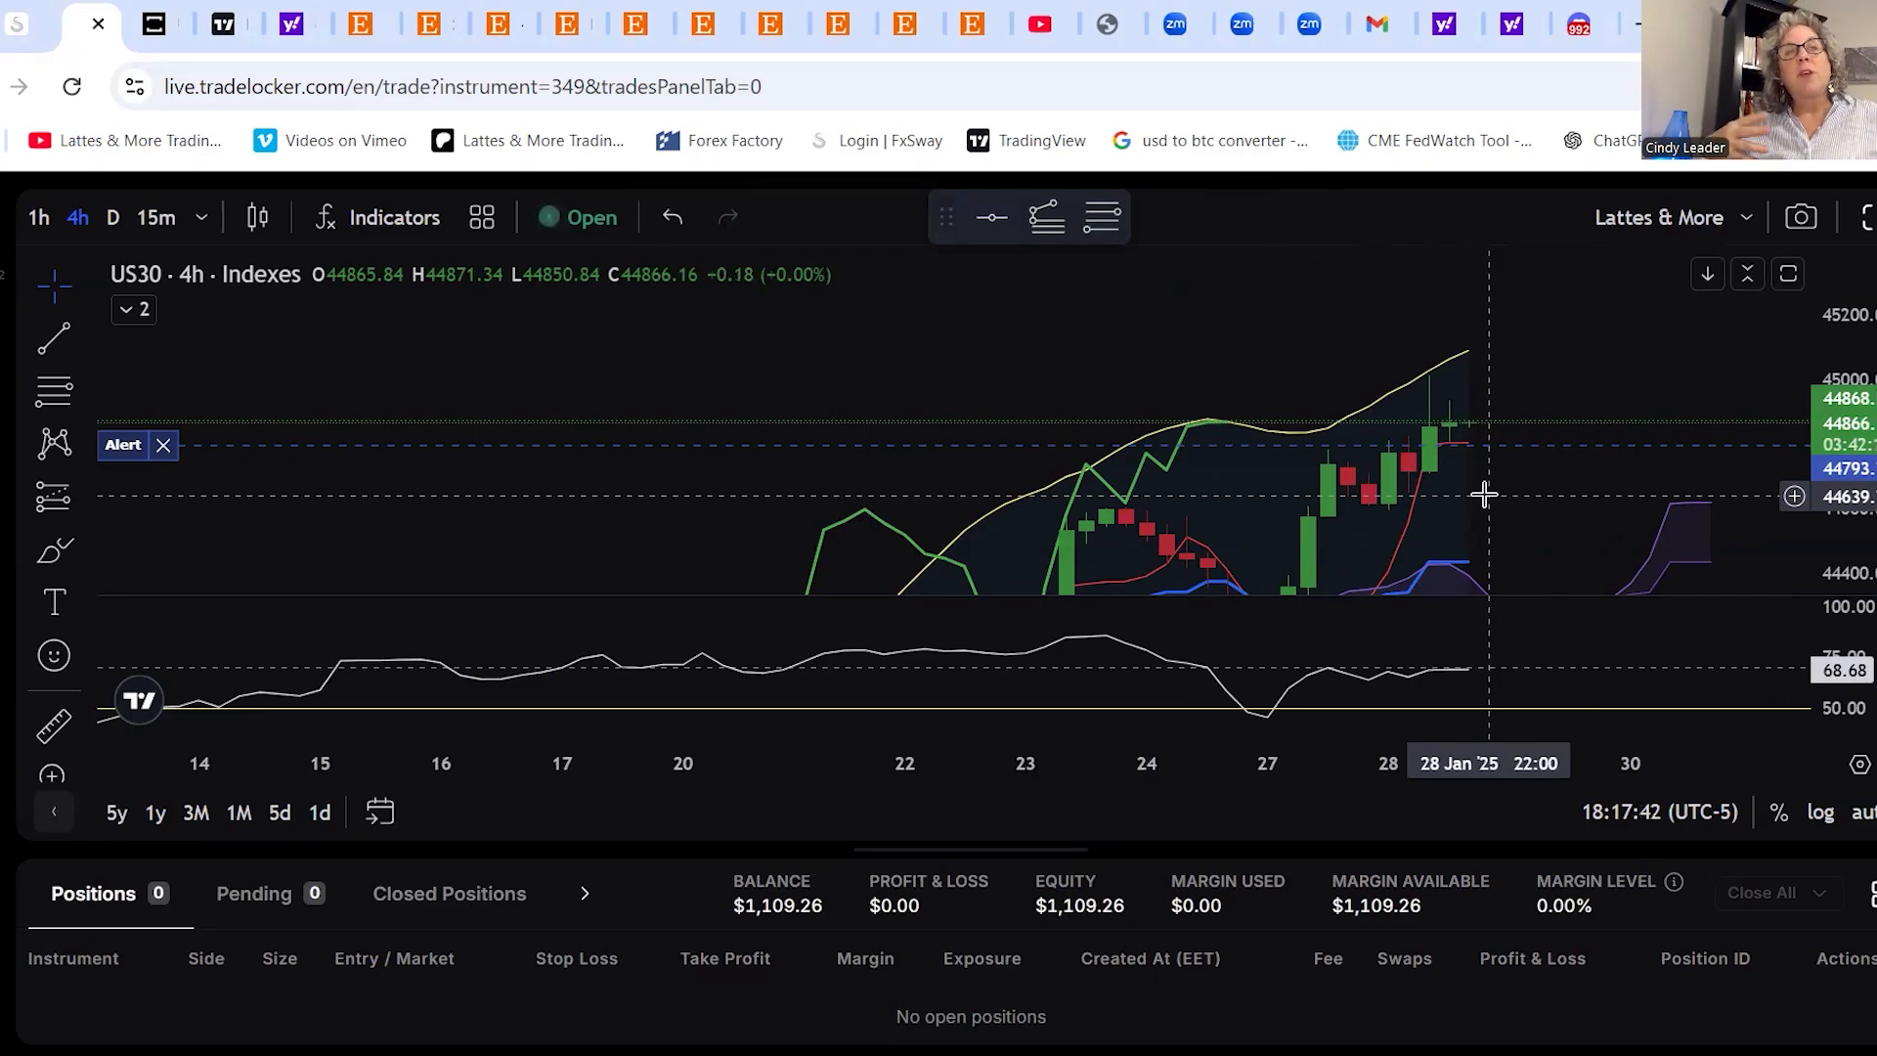
mouse_move(1364, 510)
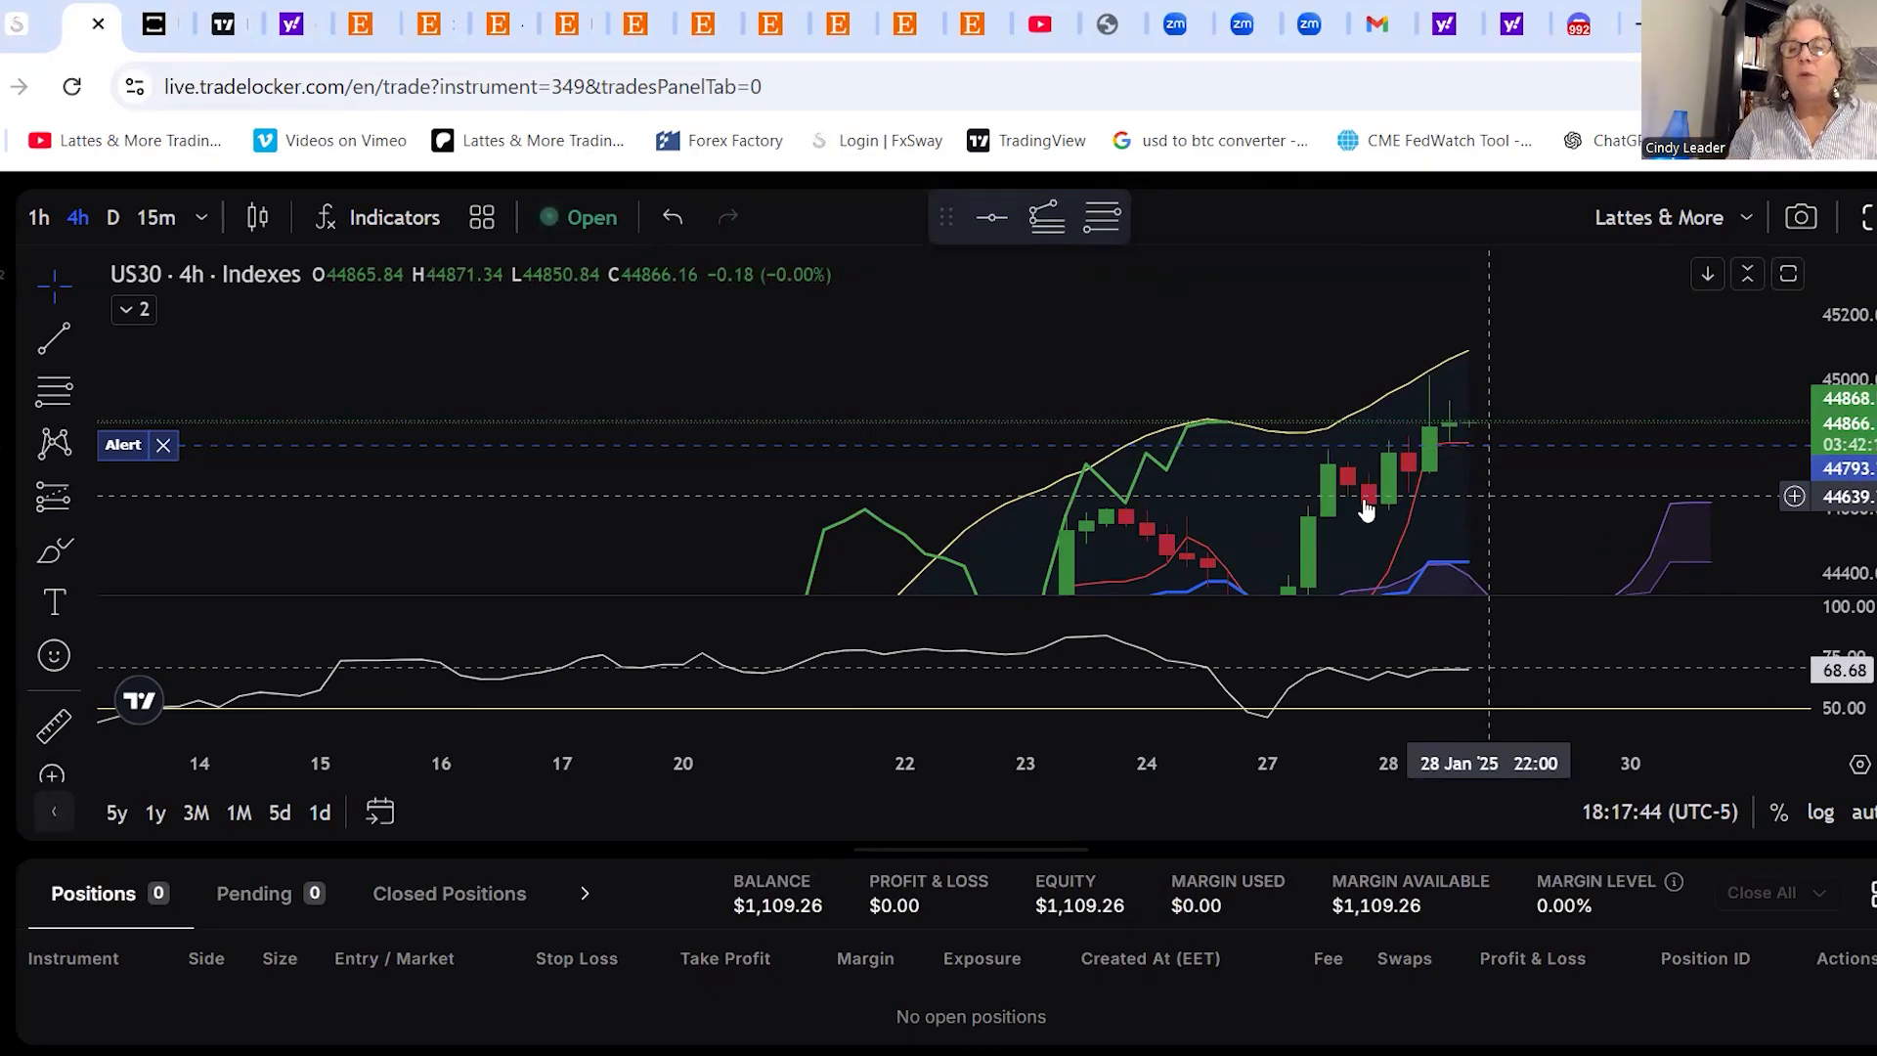
mouse_move(1586, 443)
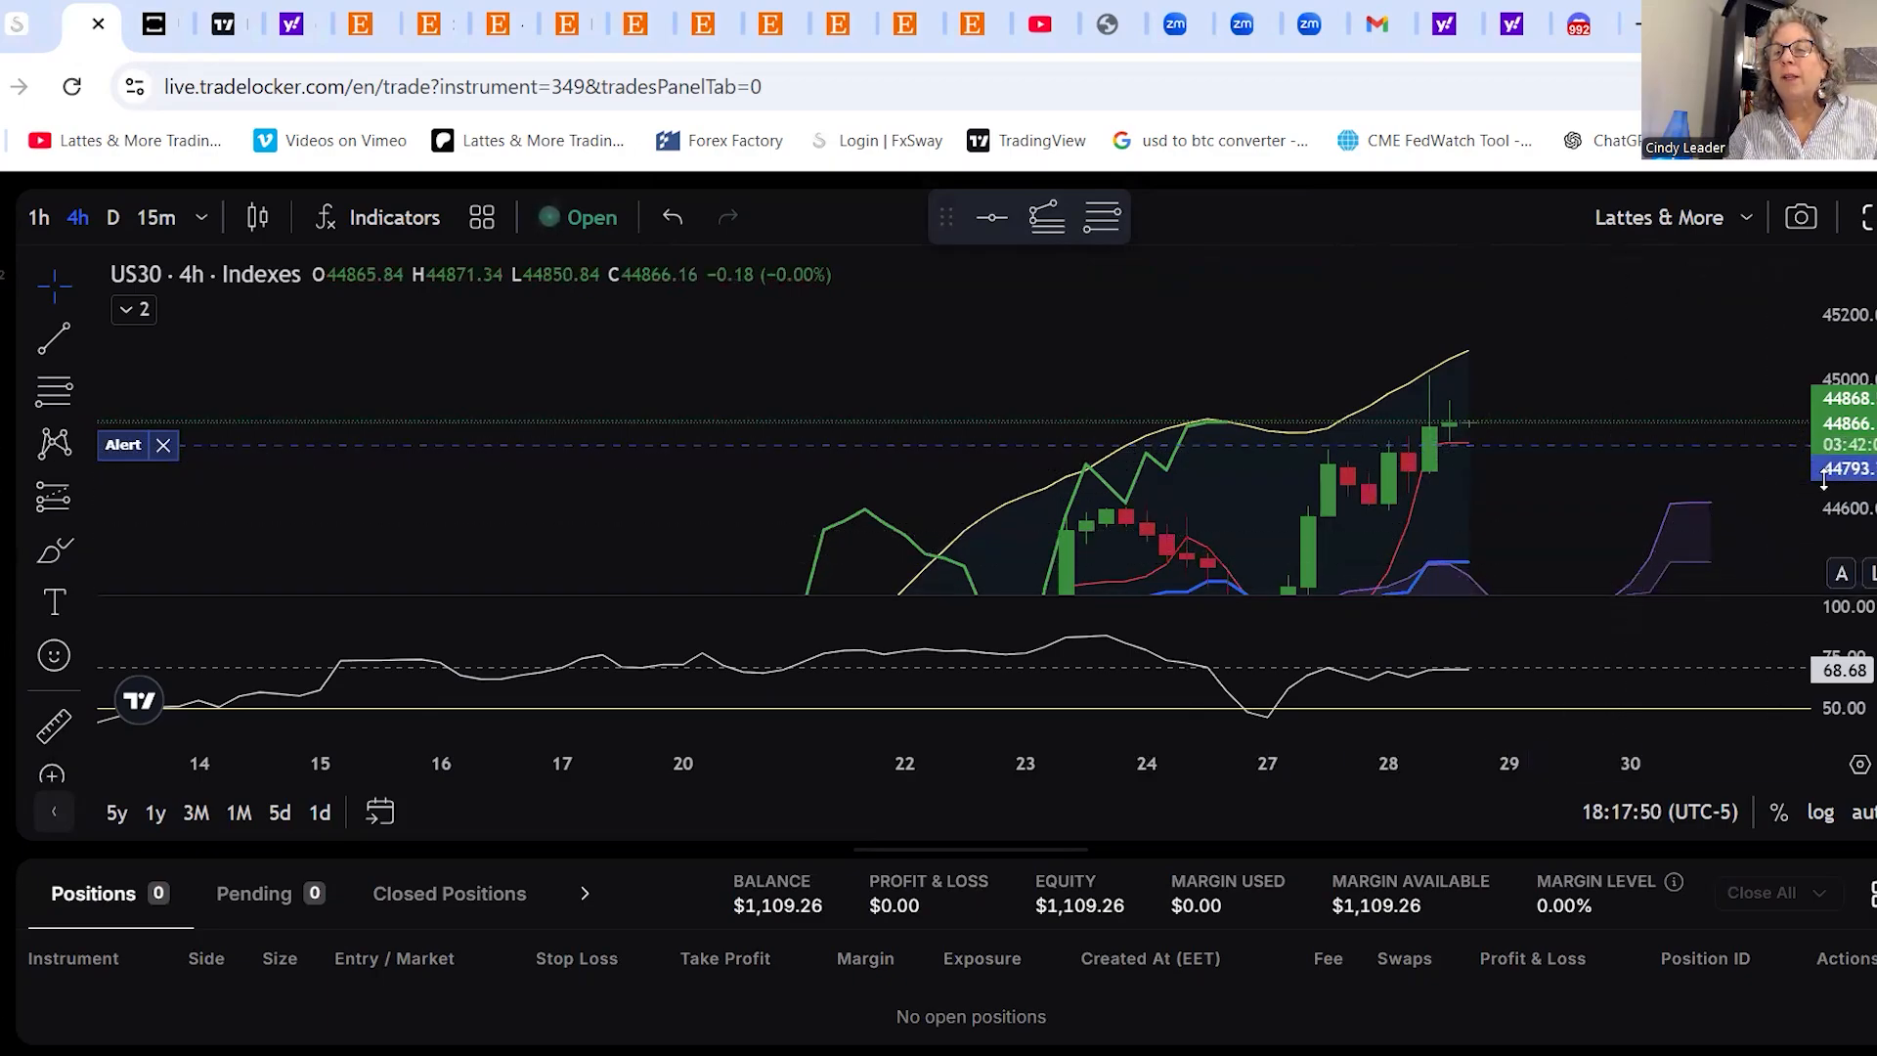
mouse_move(1089, 439)
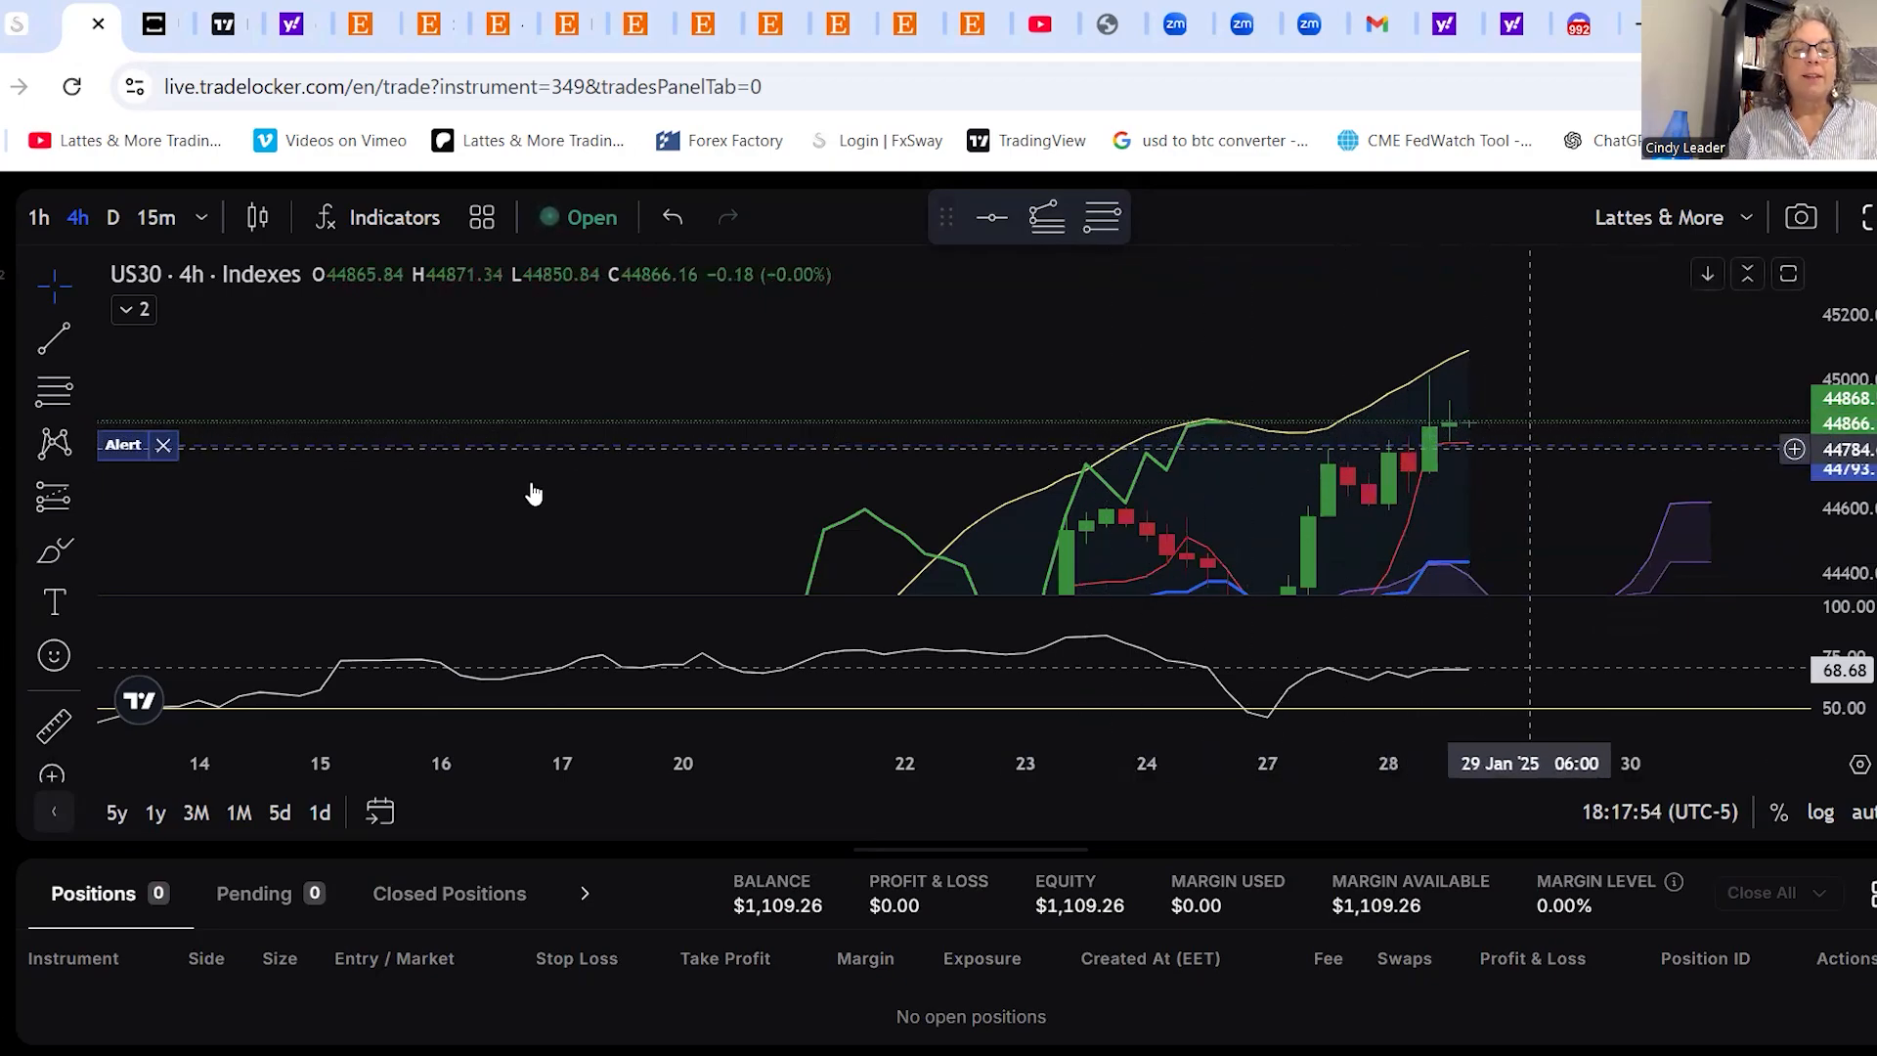
mouse_move(164, 445)
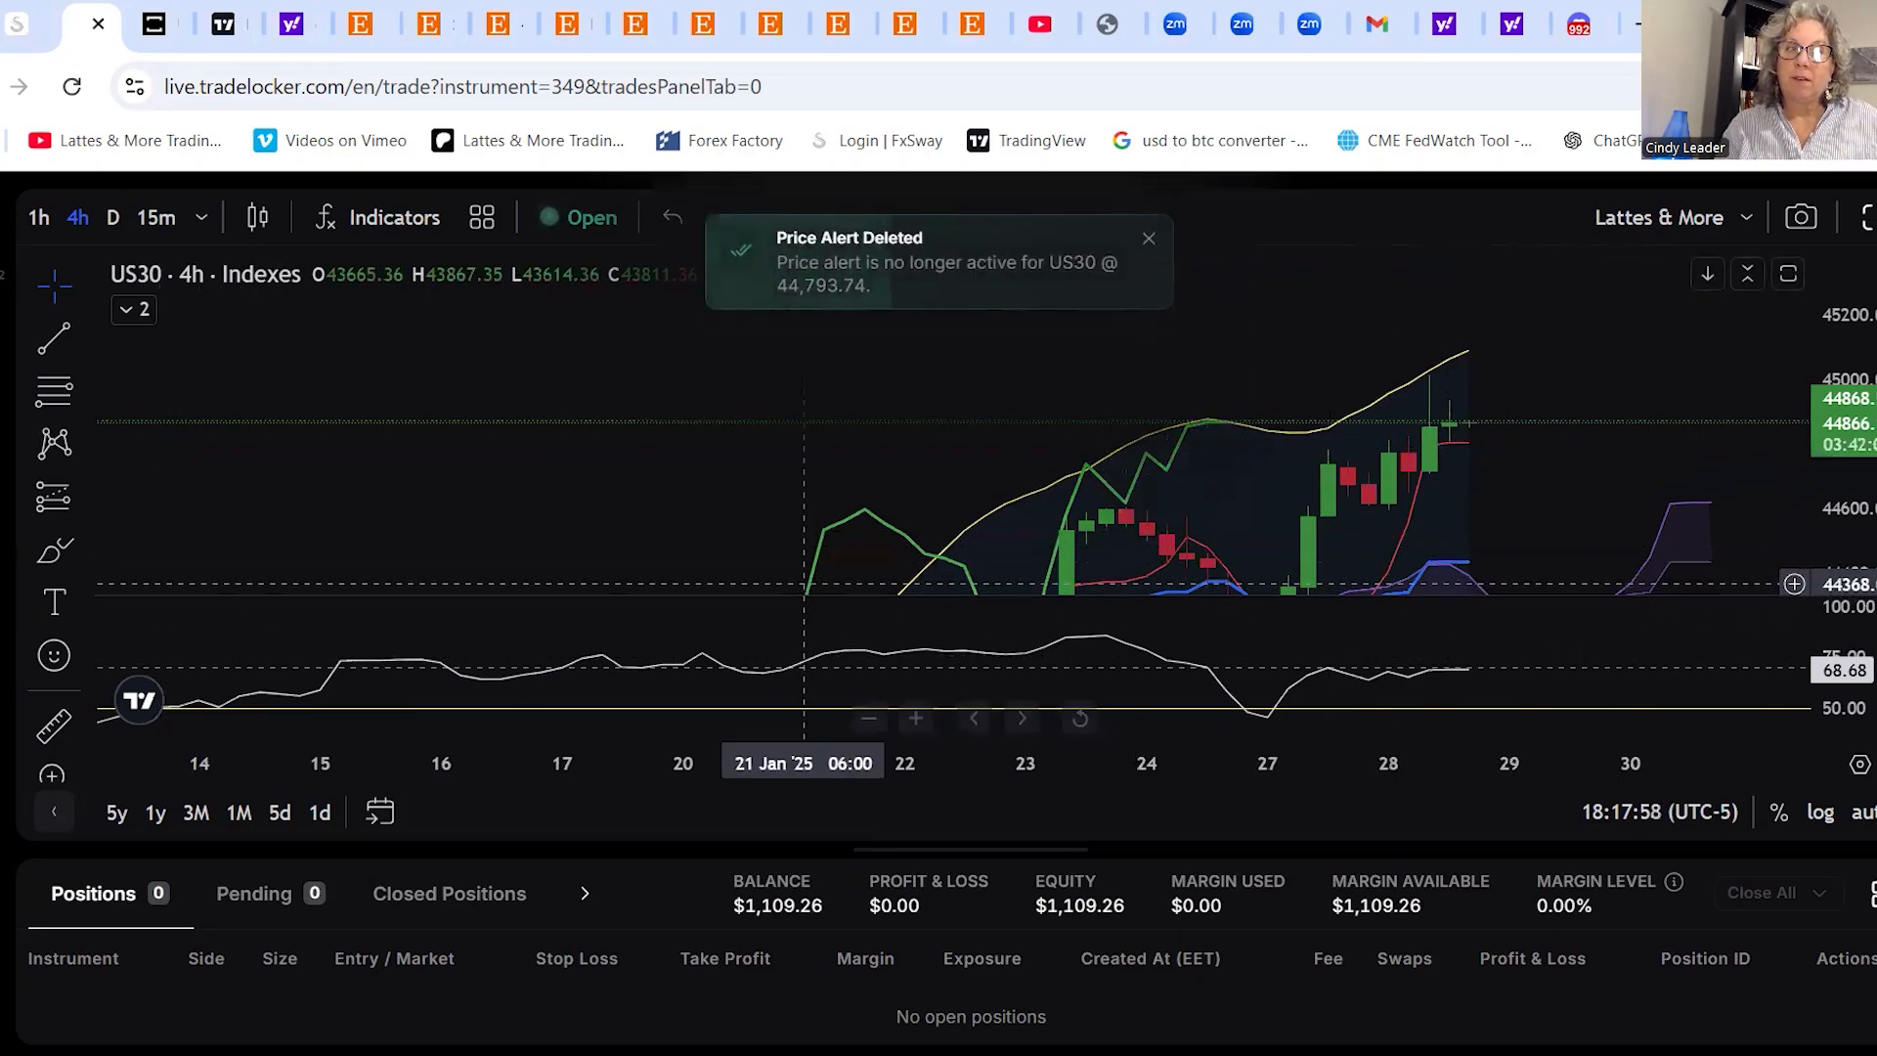
mouse_move(1724, 457)
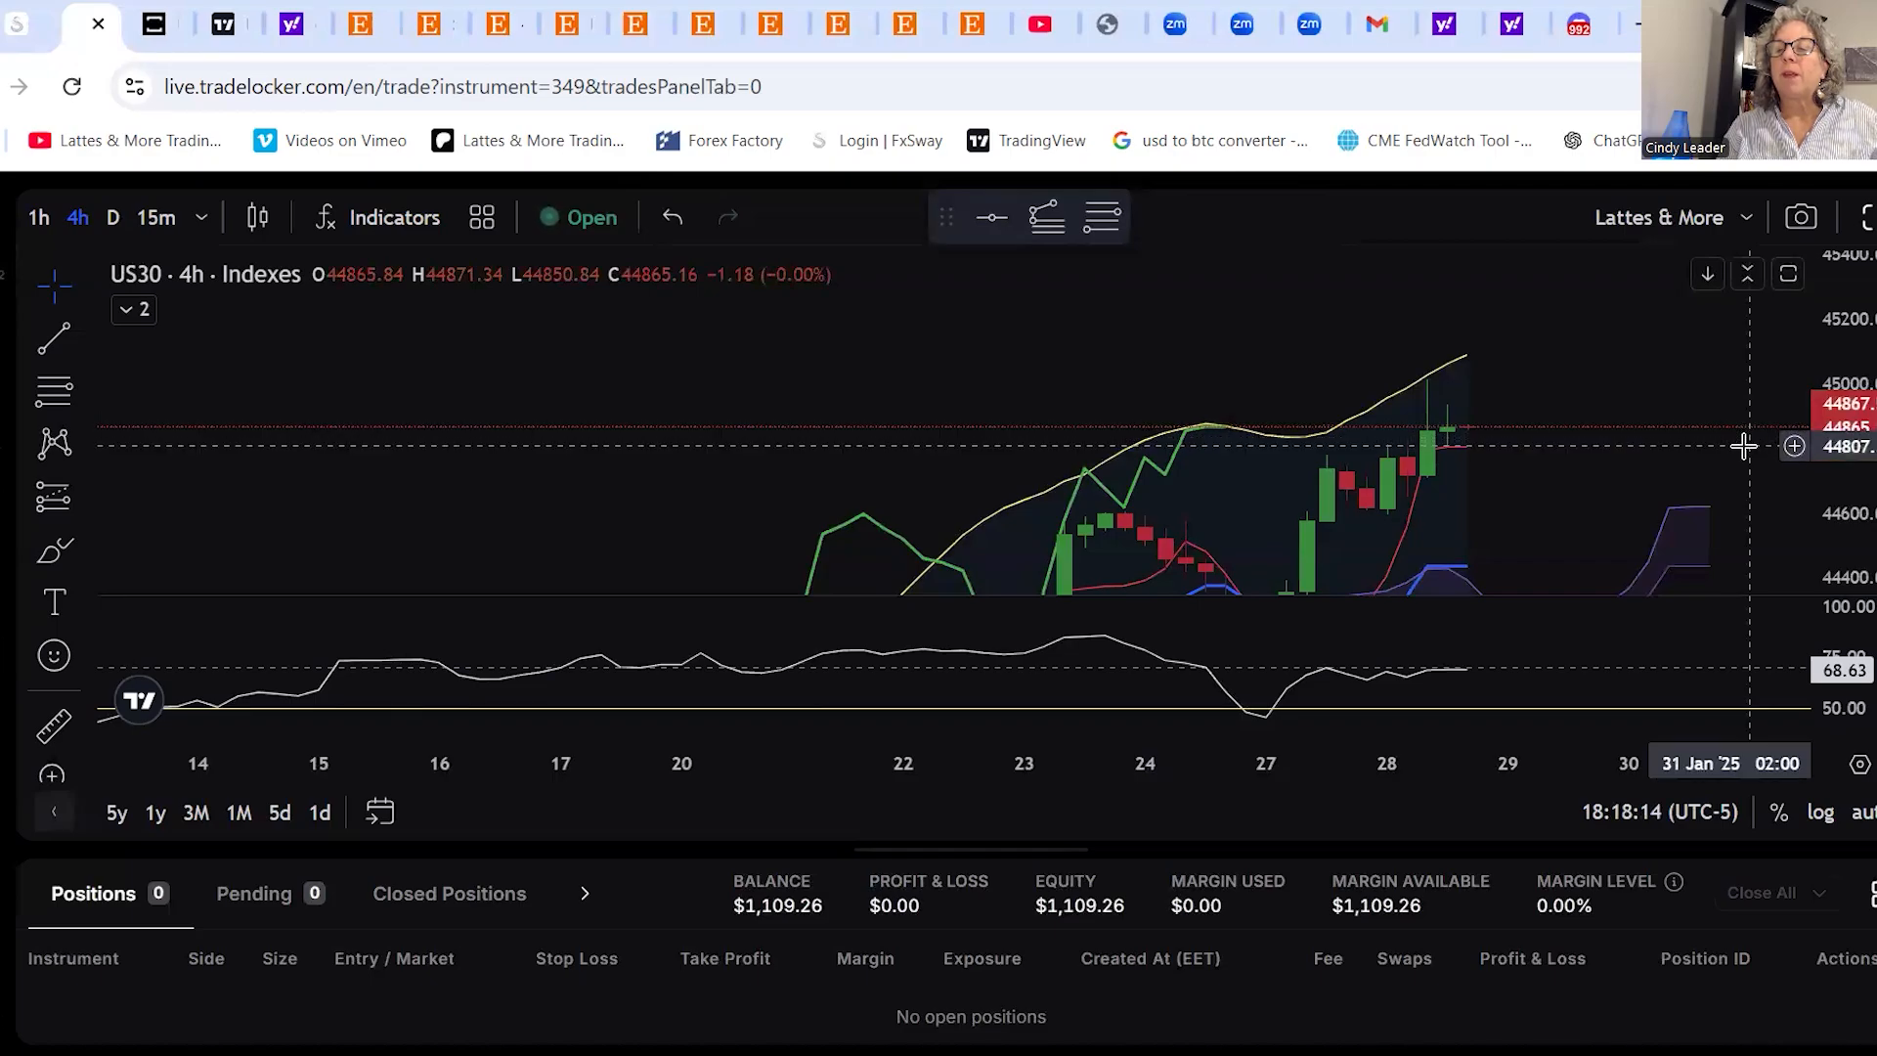
mouse_move(1790, 454)
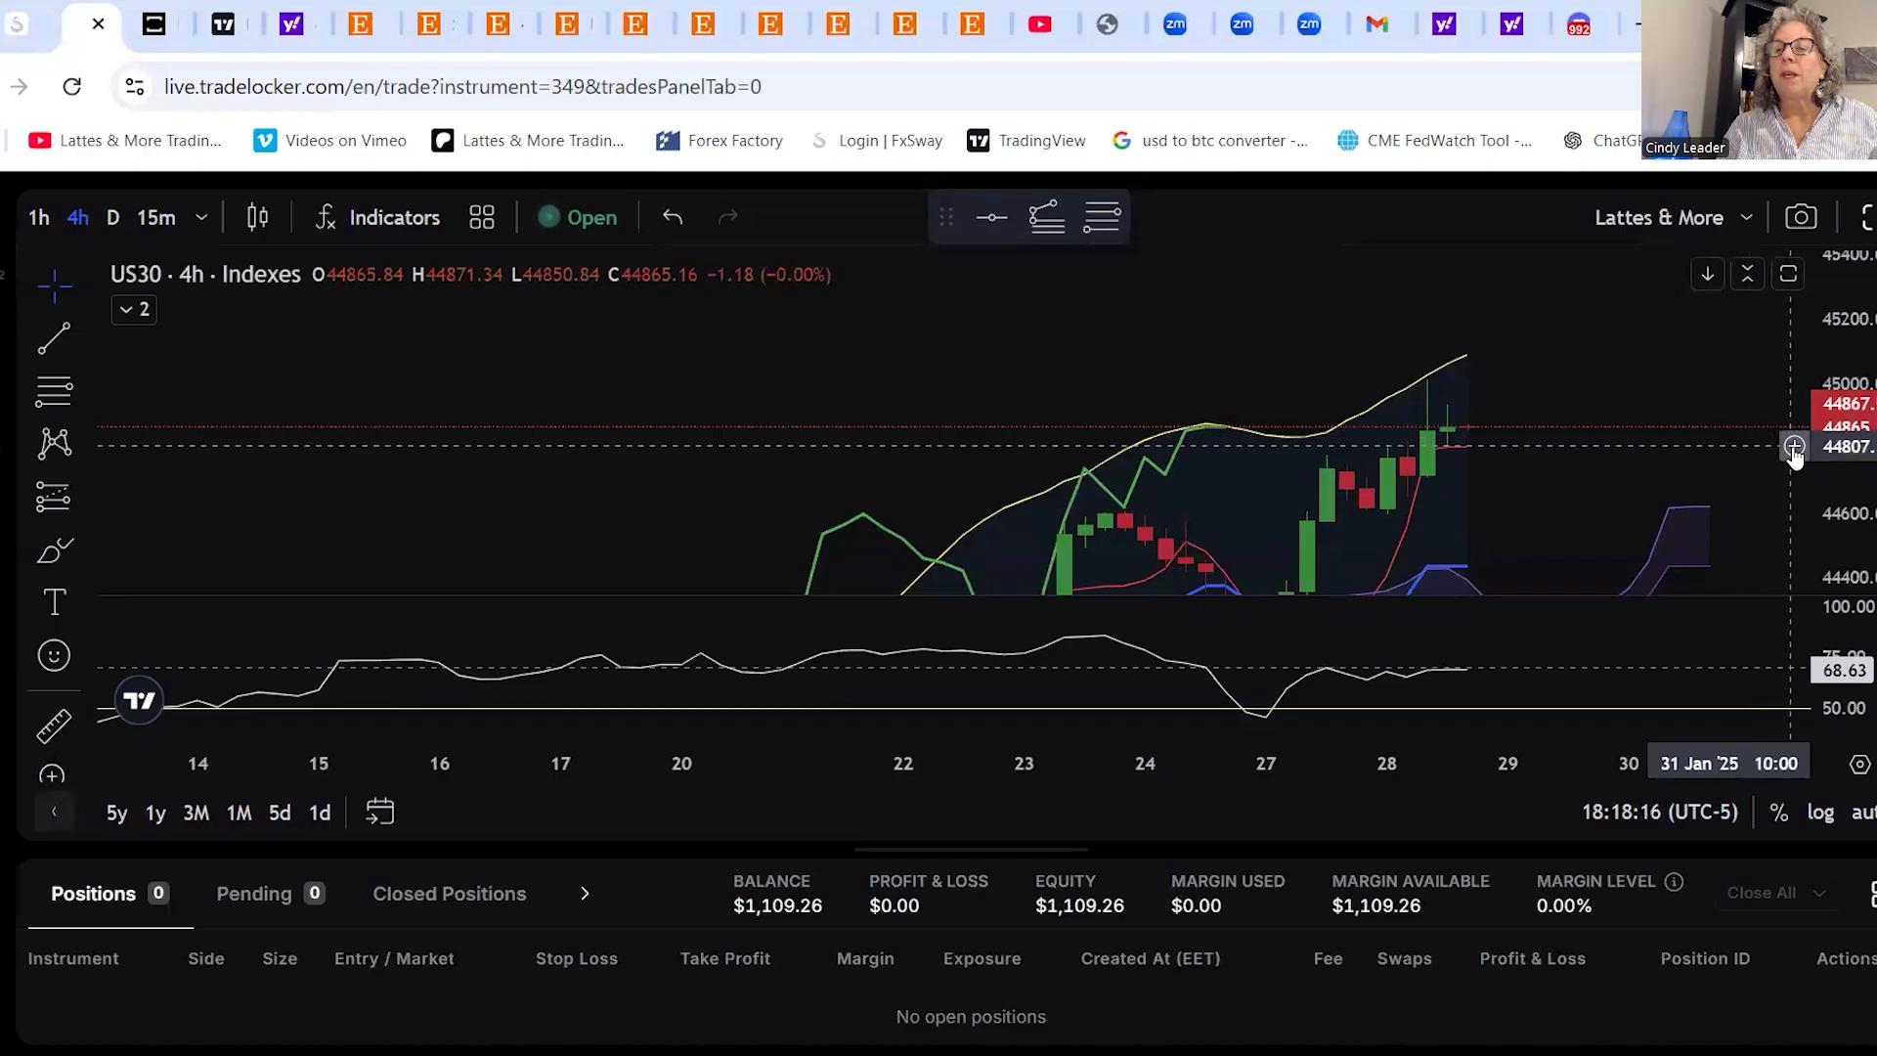
mouse_move(1739, 447)
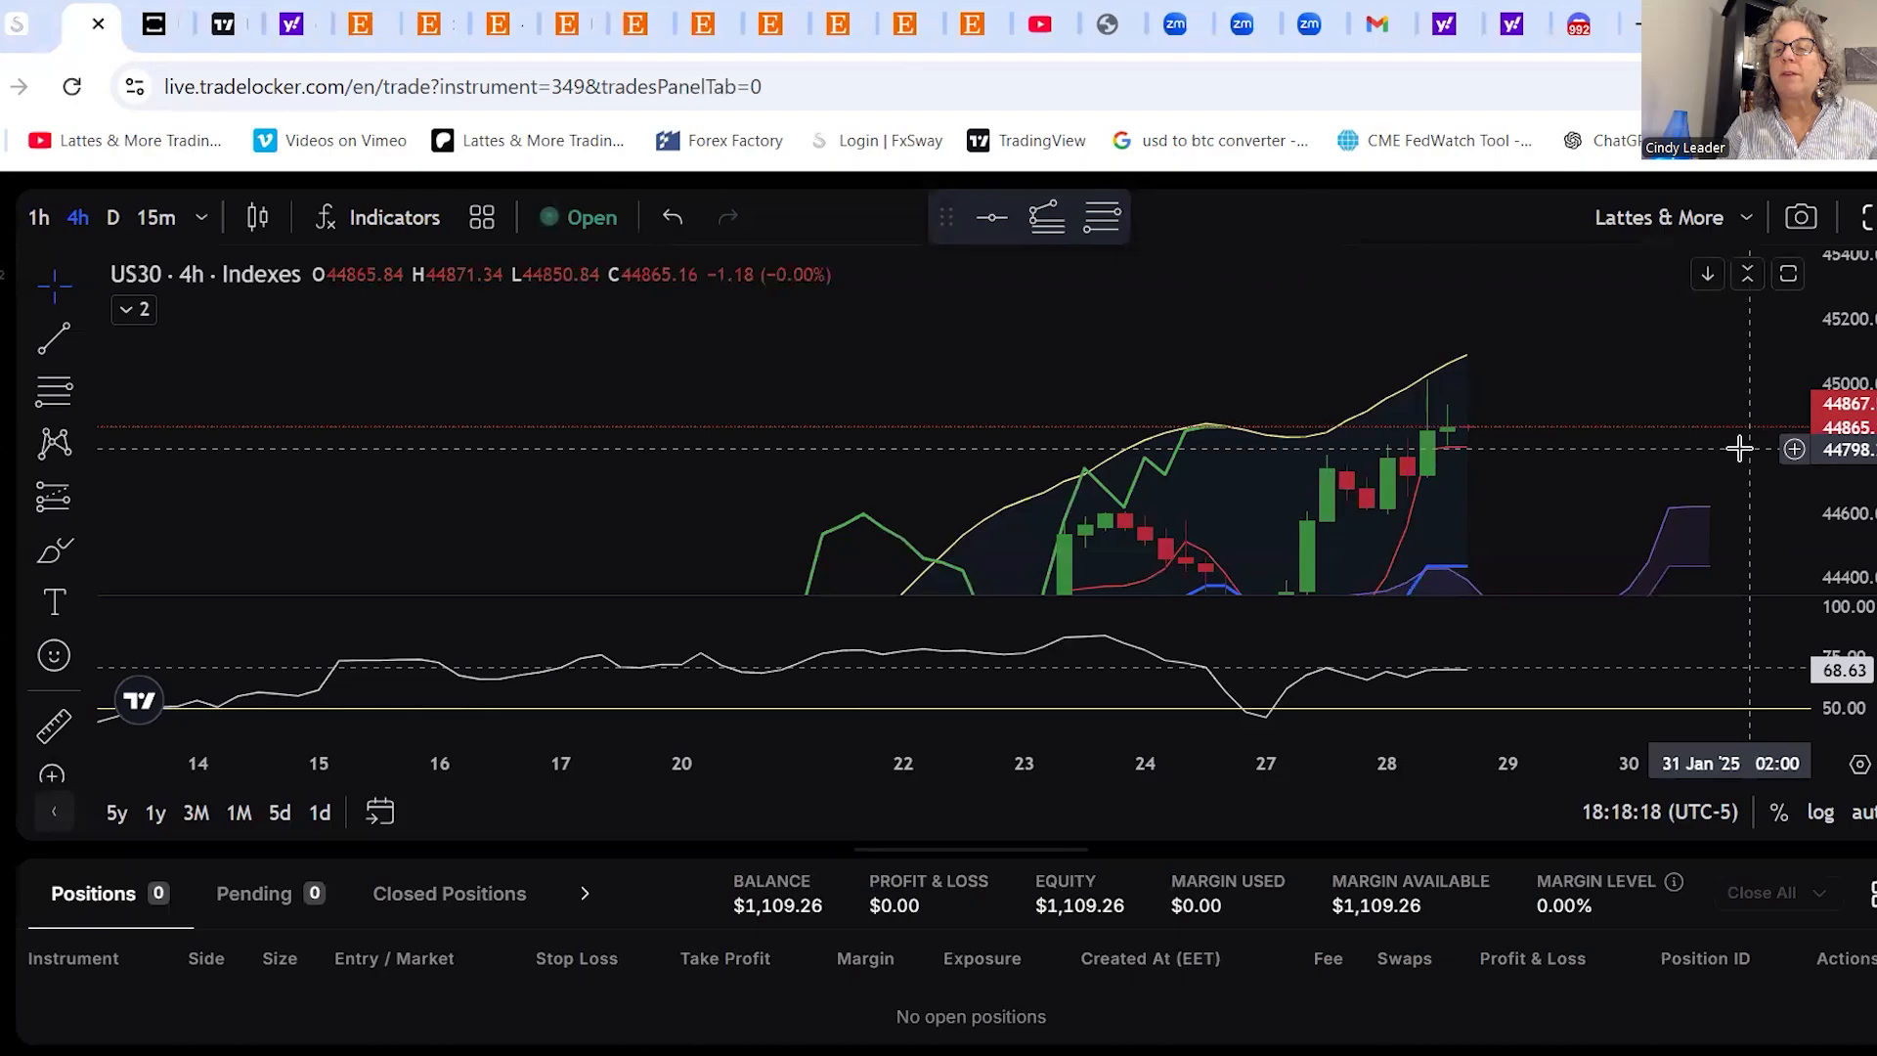
mouse_move(1724, 447)
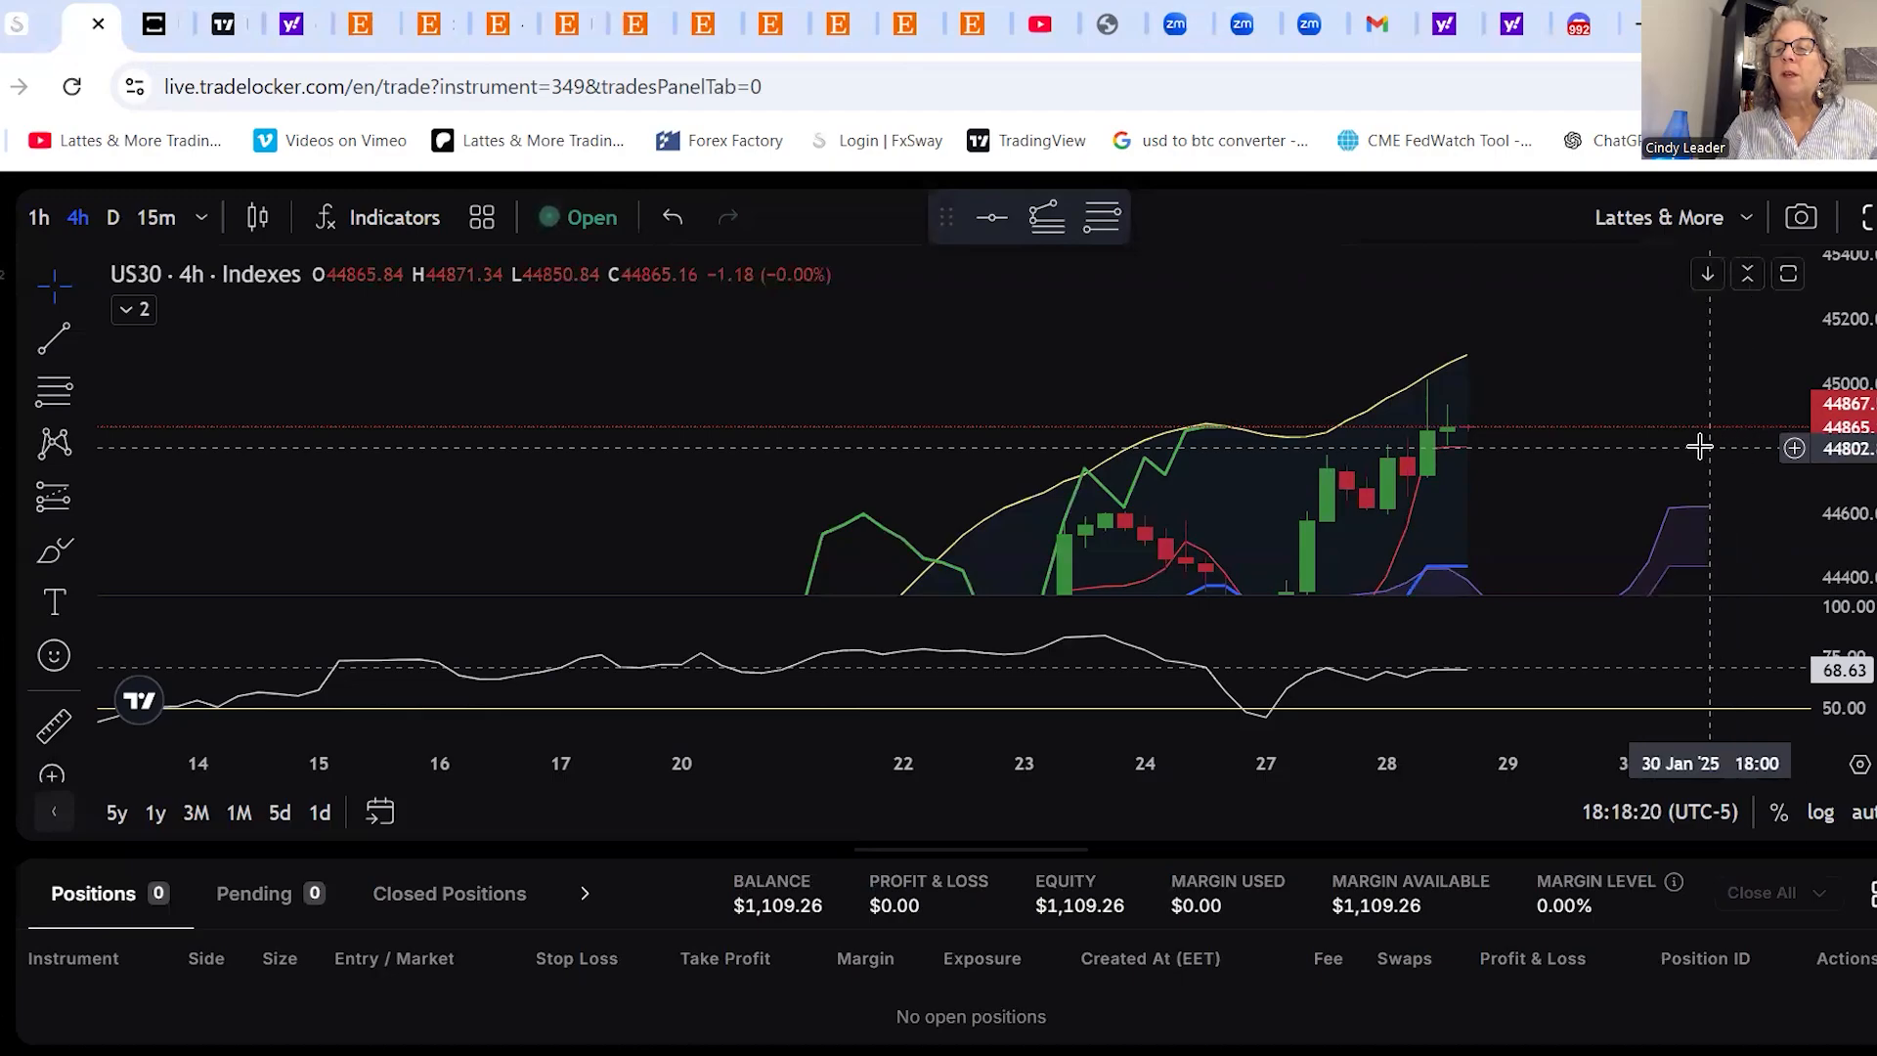
mouse_move(1742, 447)
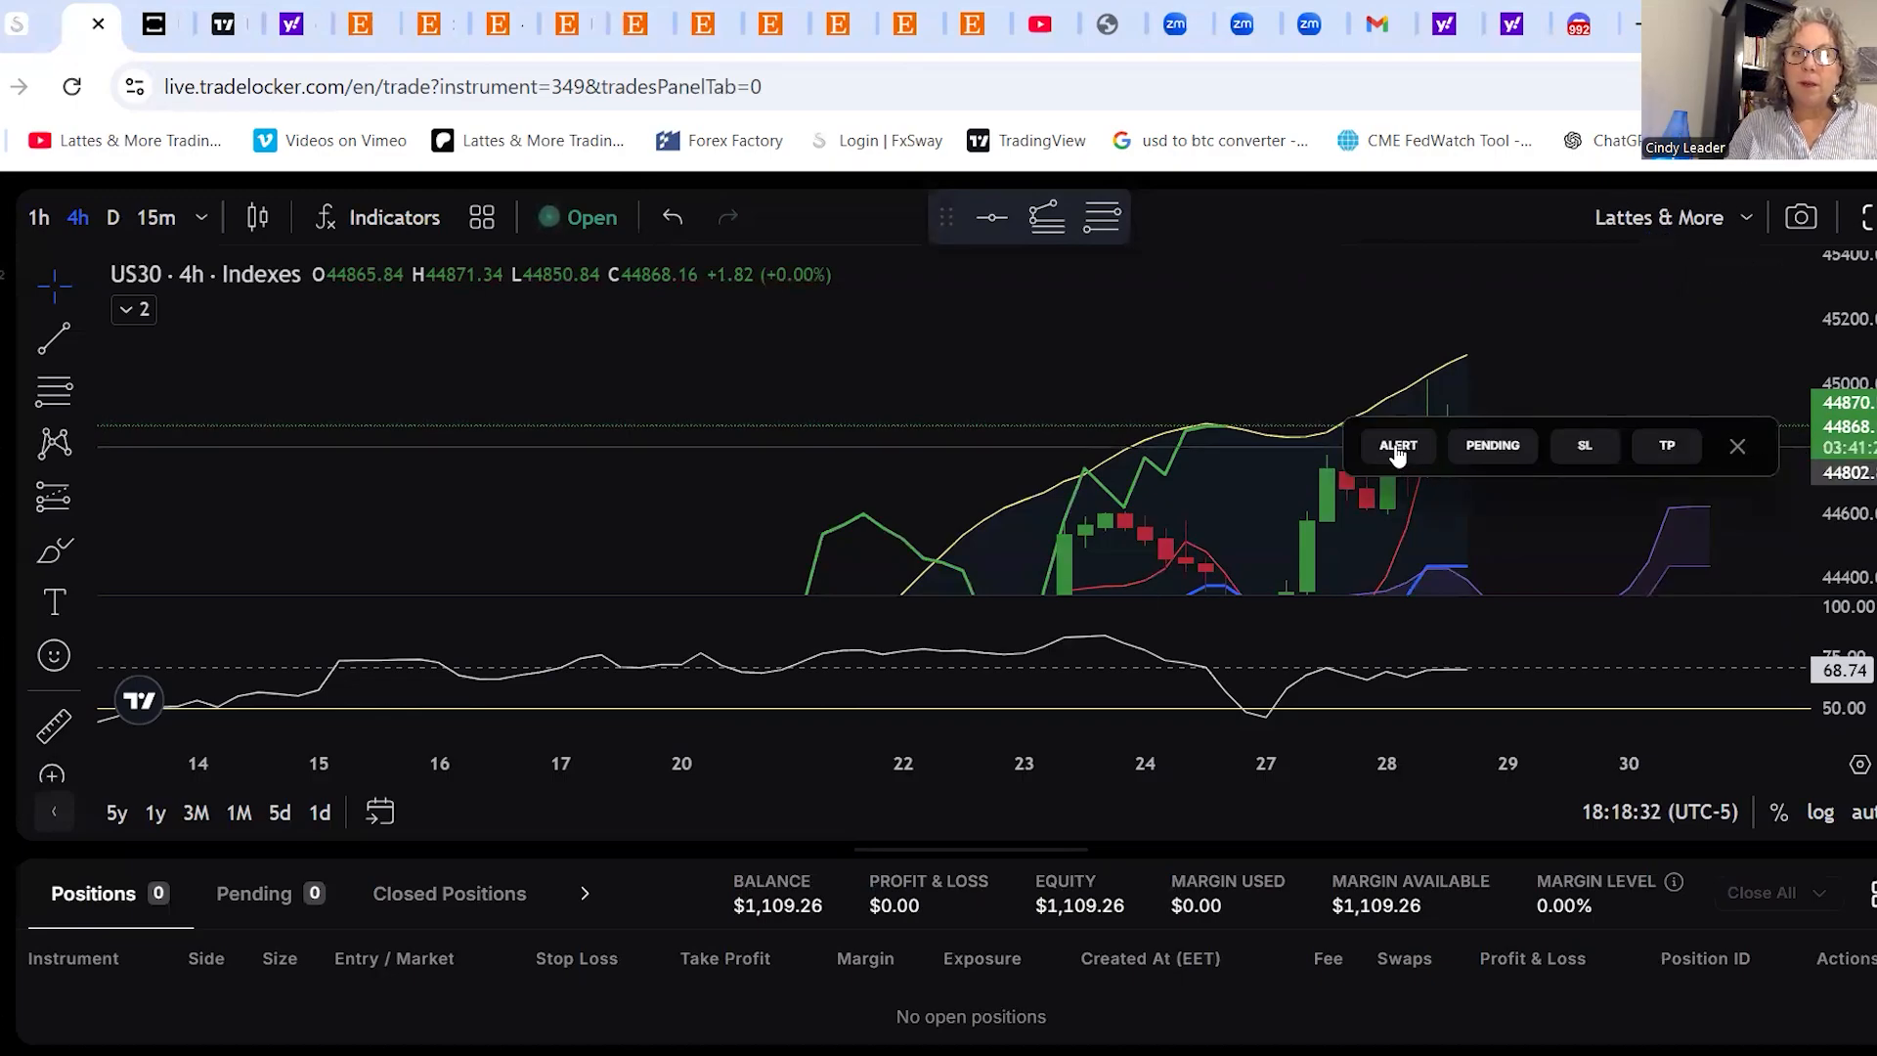
Create a US30 price alert at 44,802.80 and pick the horizontal line tool
click(1396, 446)
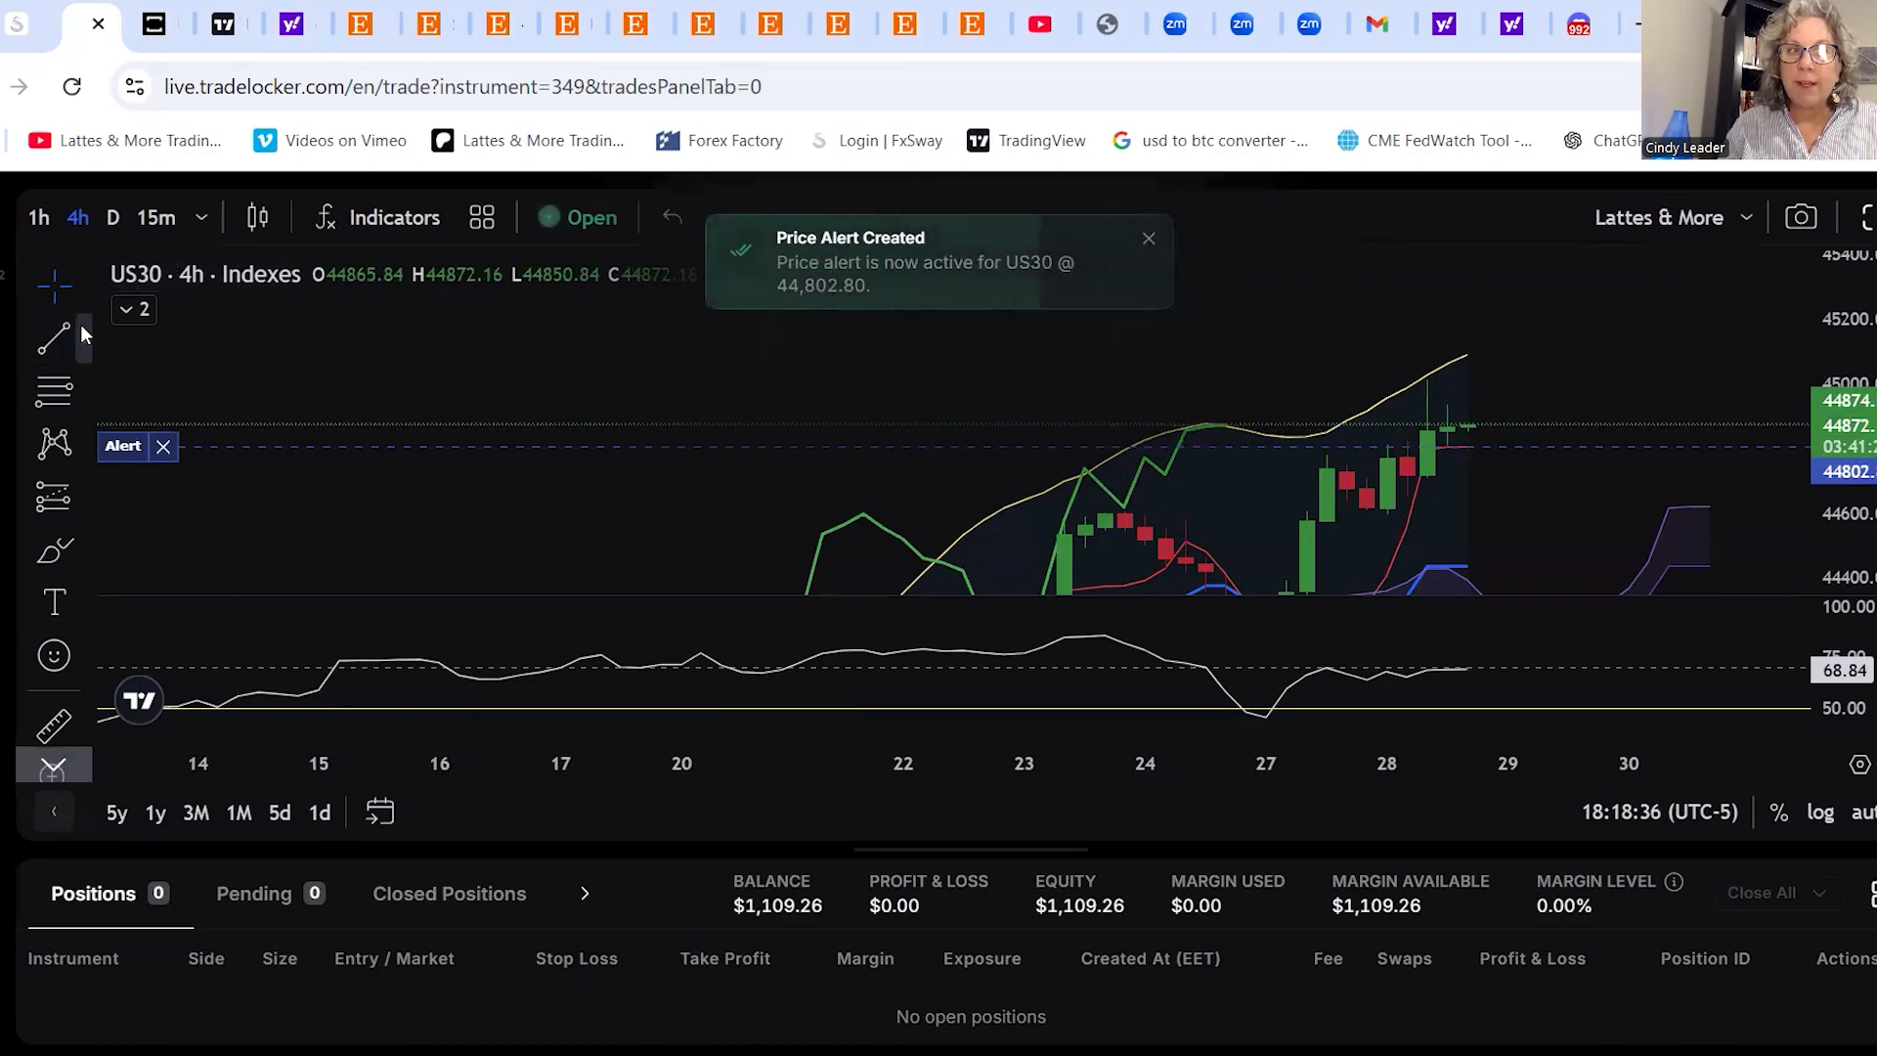
click(53, 339)
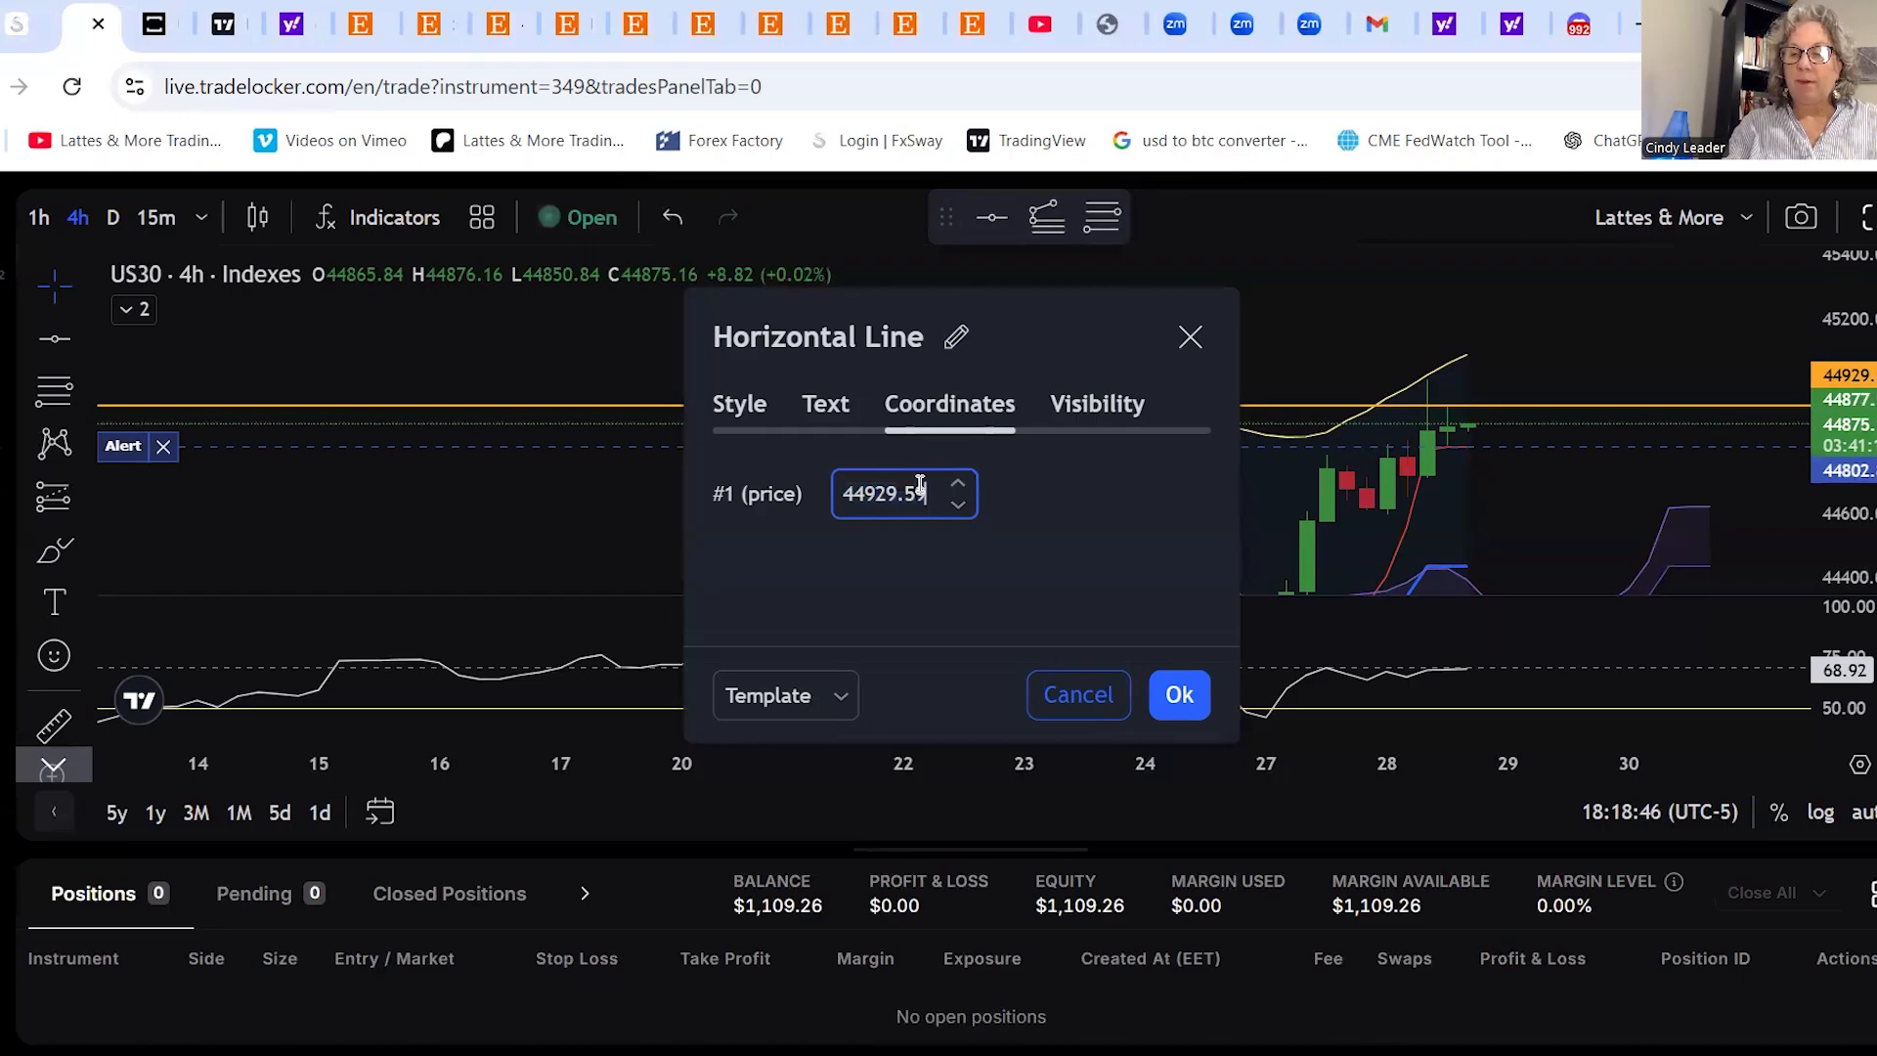
Set the horizontal line's price coordinate to 44919 and confirm it
key(Backspace)
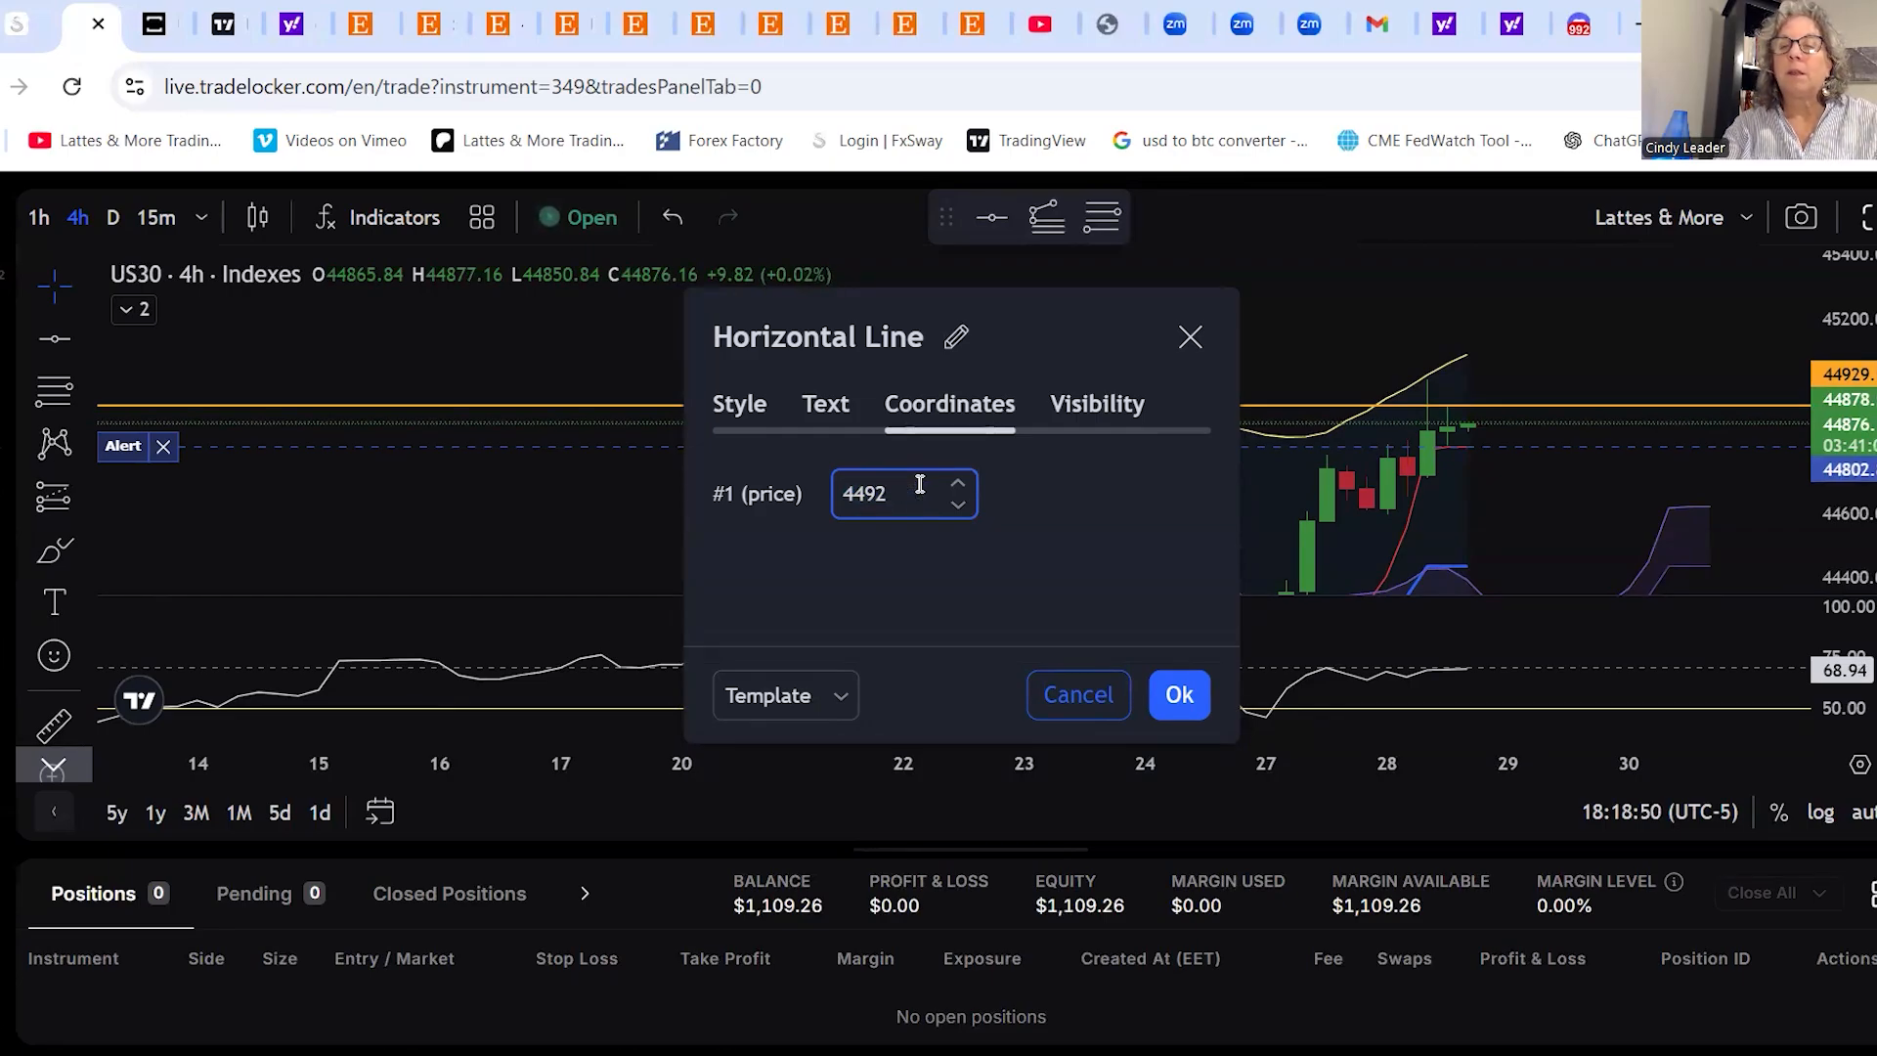
key(Backspace)
text(19)
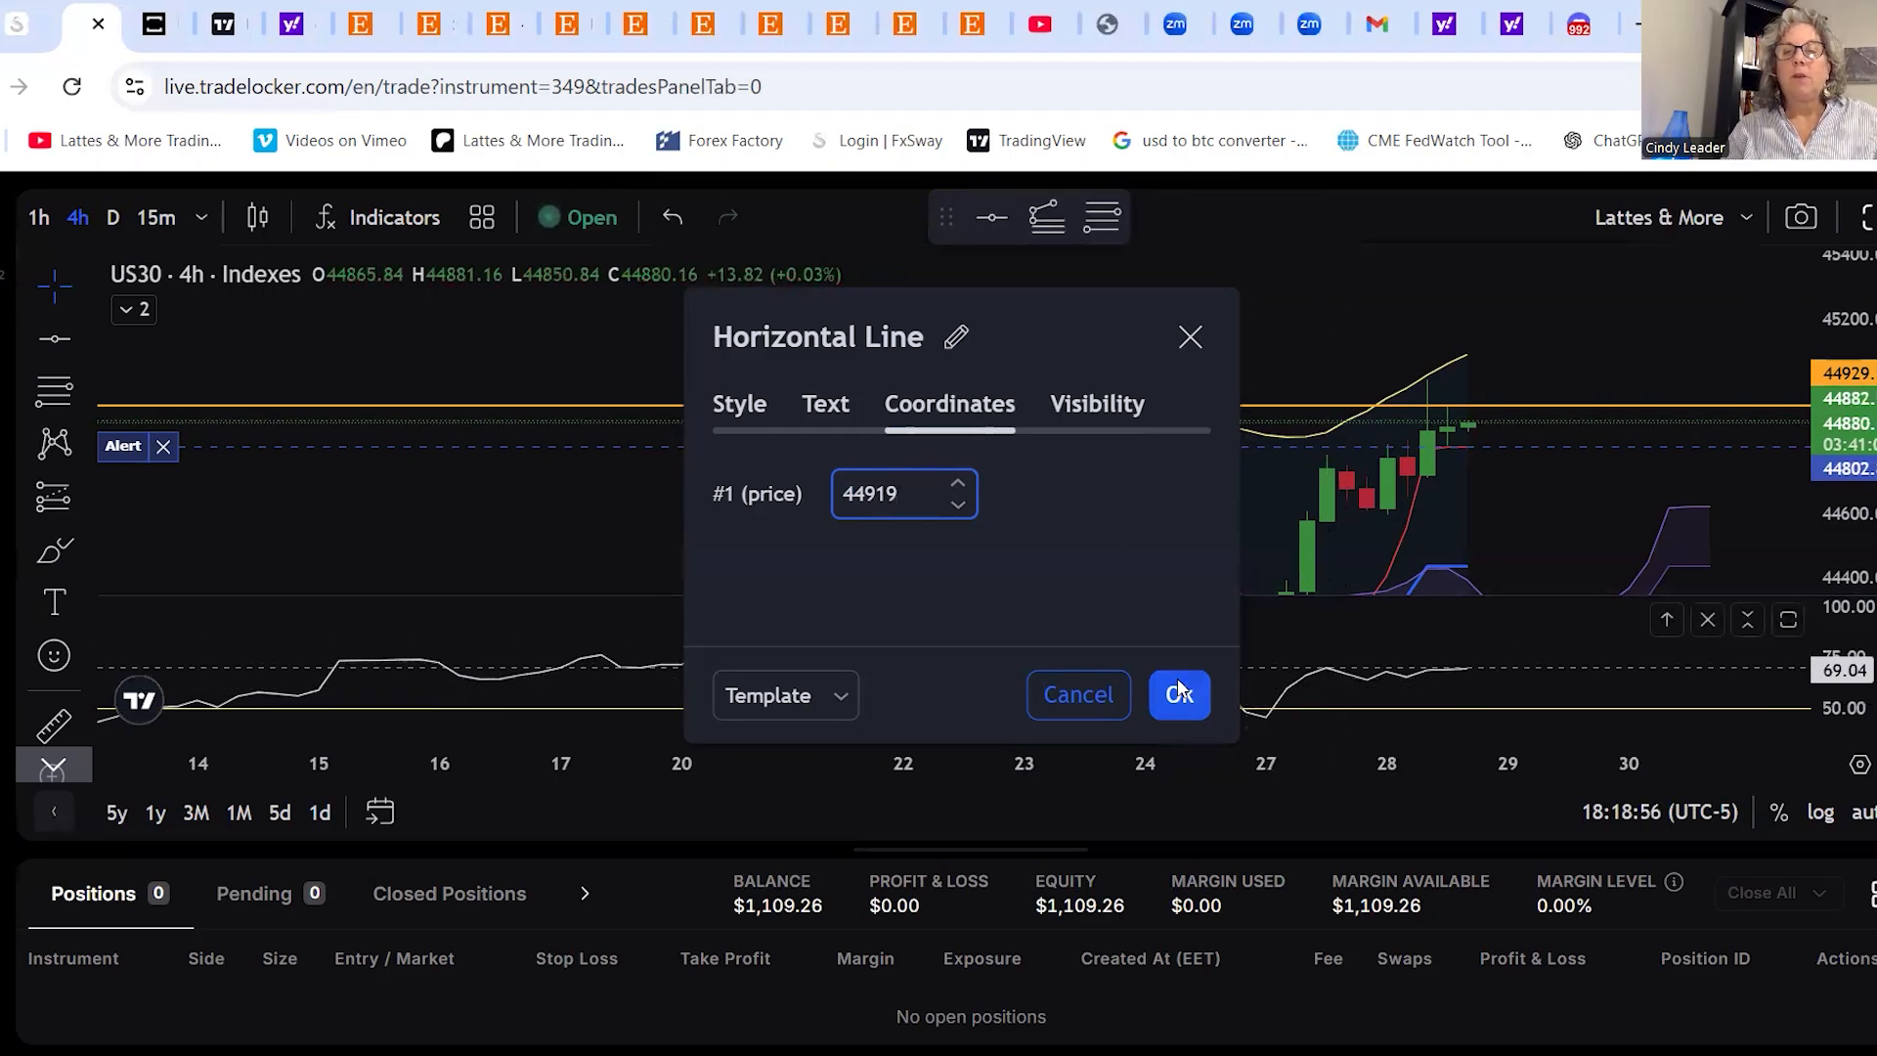
click(1178, 694)
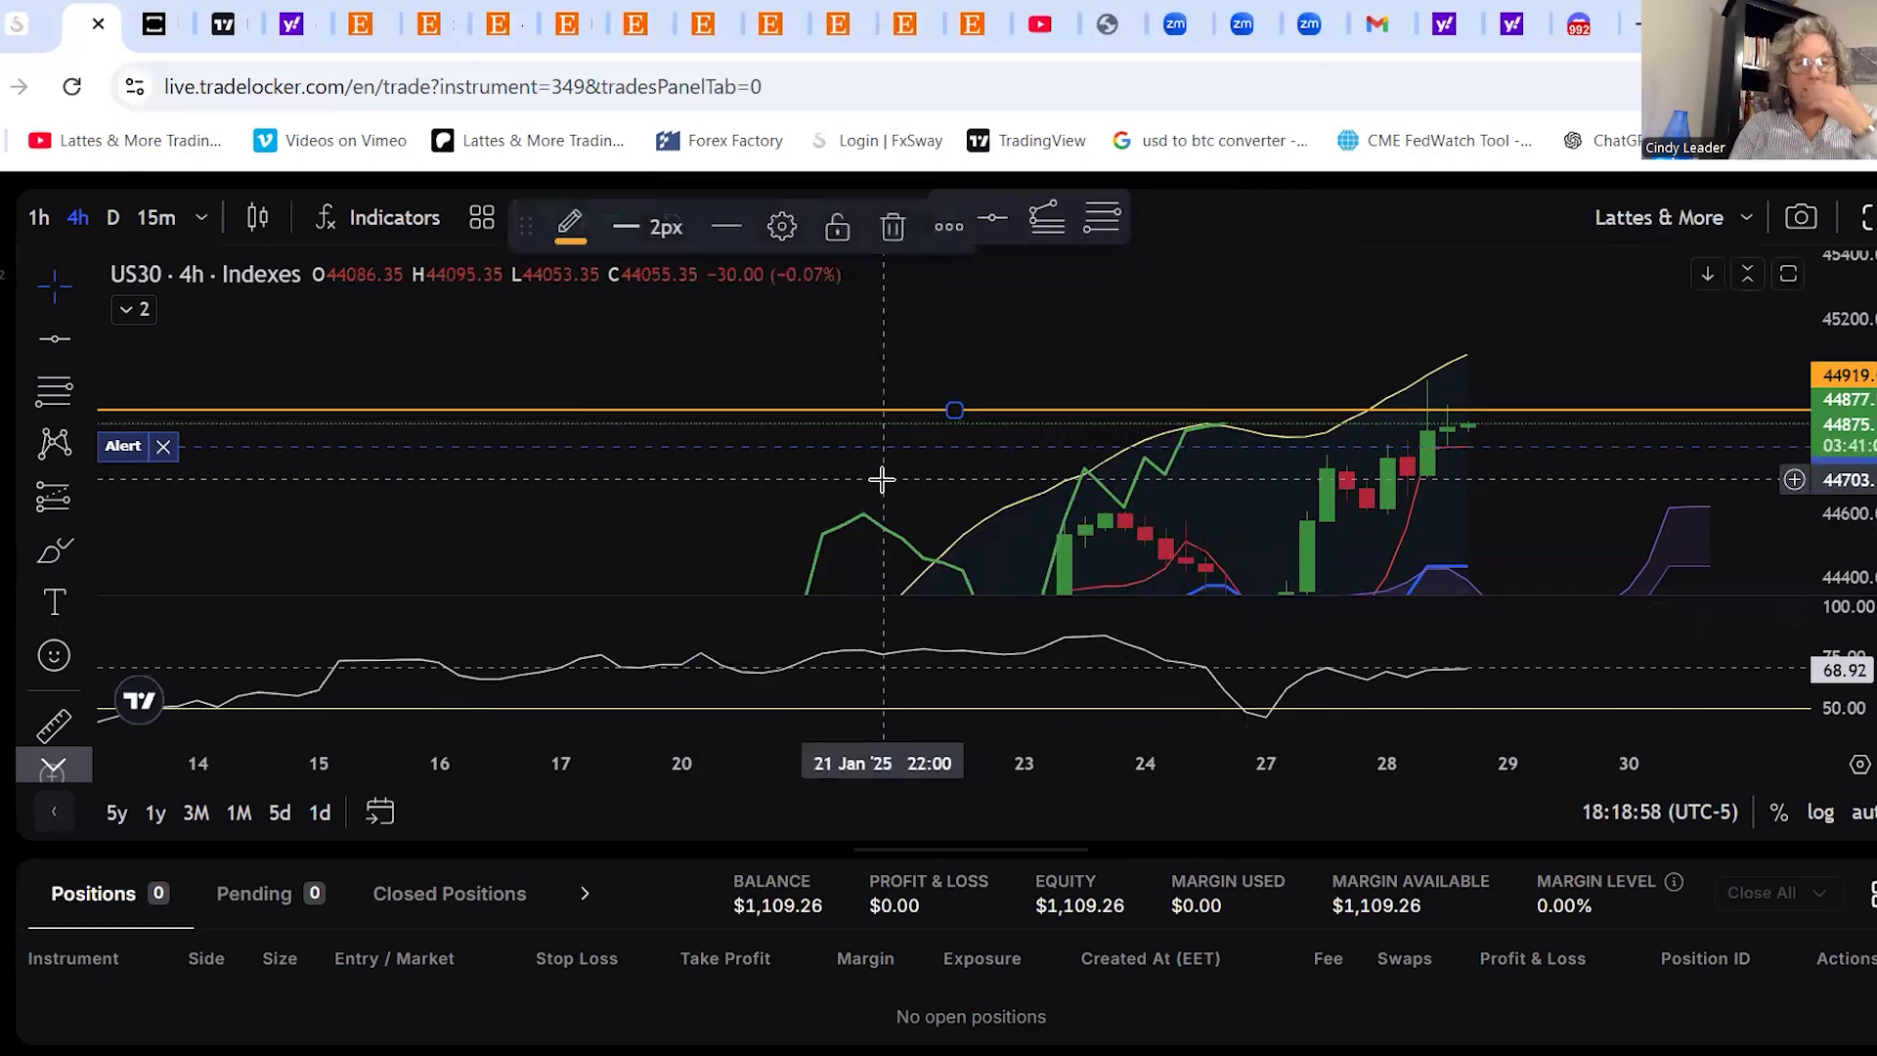
mouse_move(865, 496)
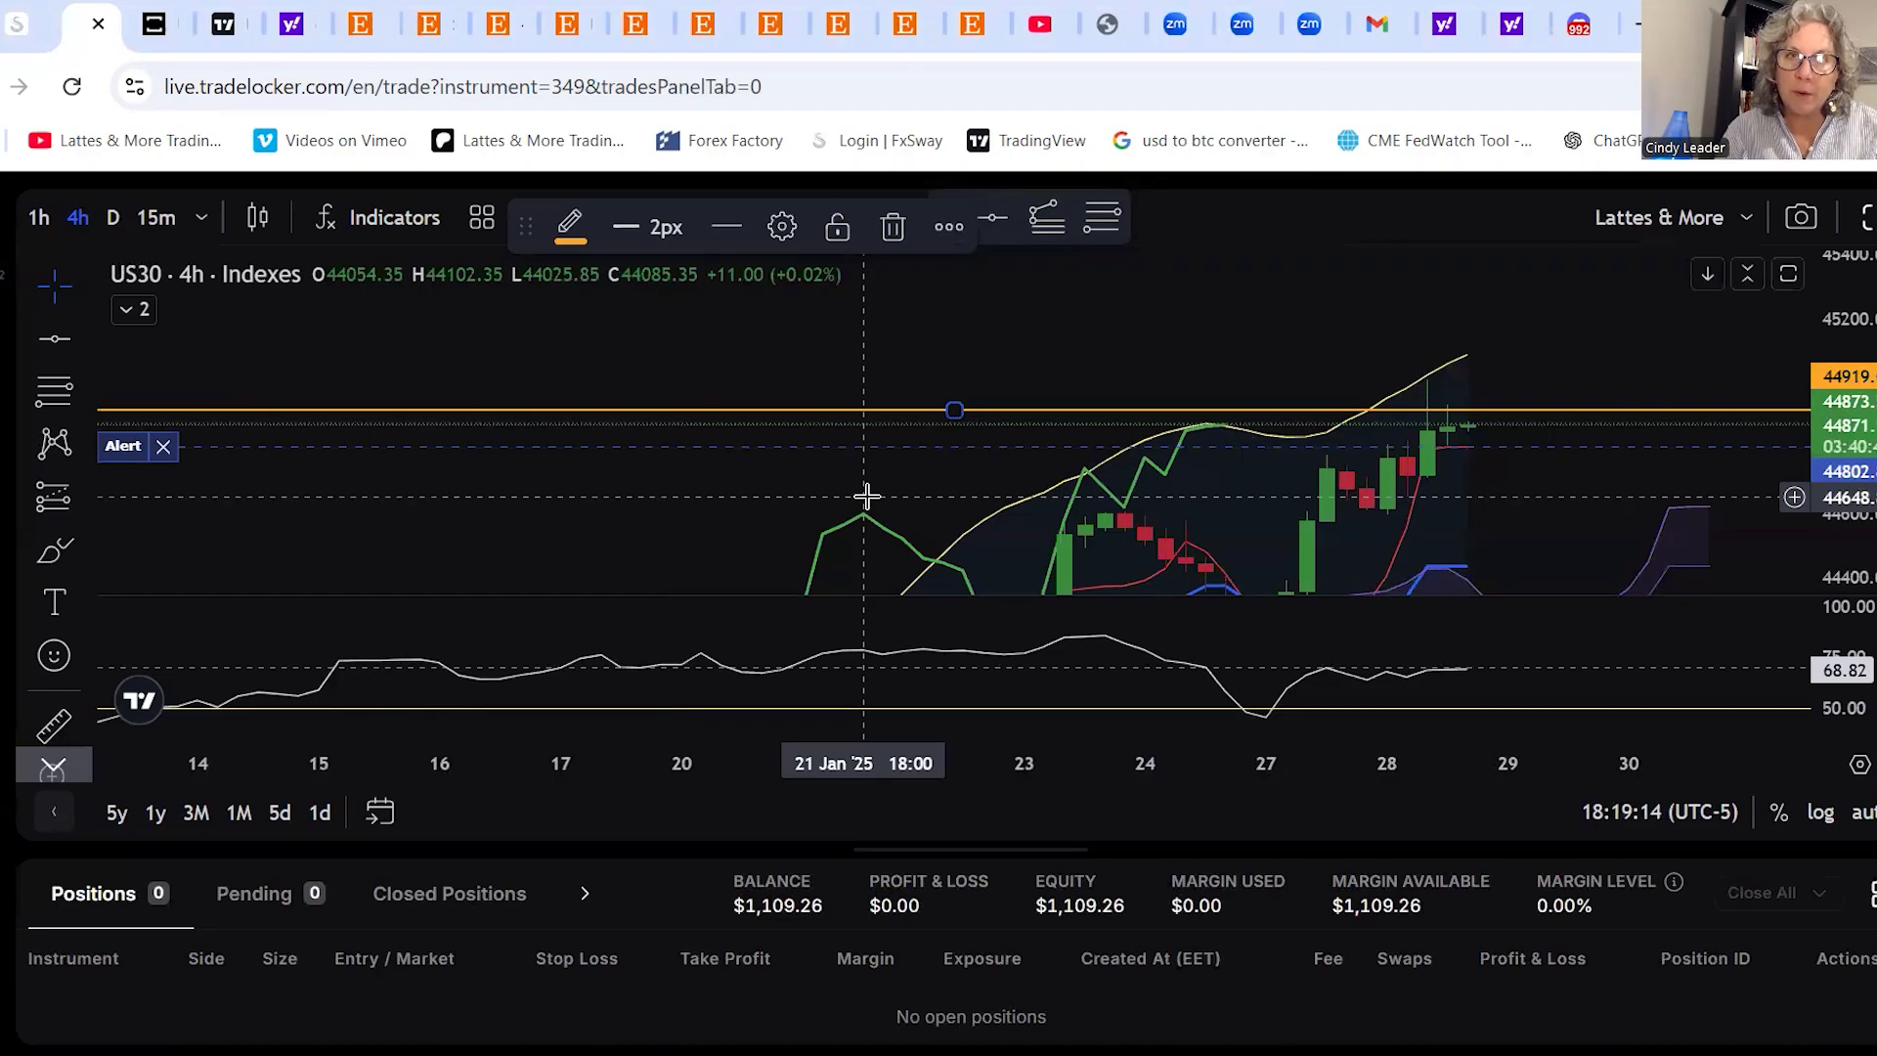
mouse_move(723, 645)
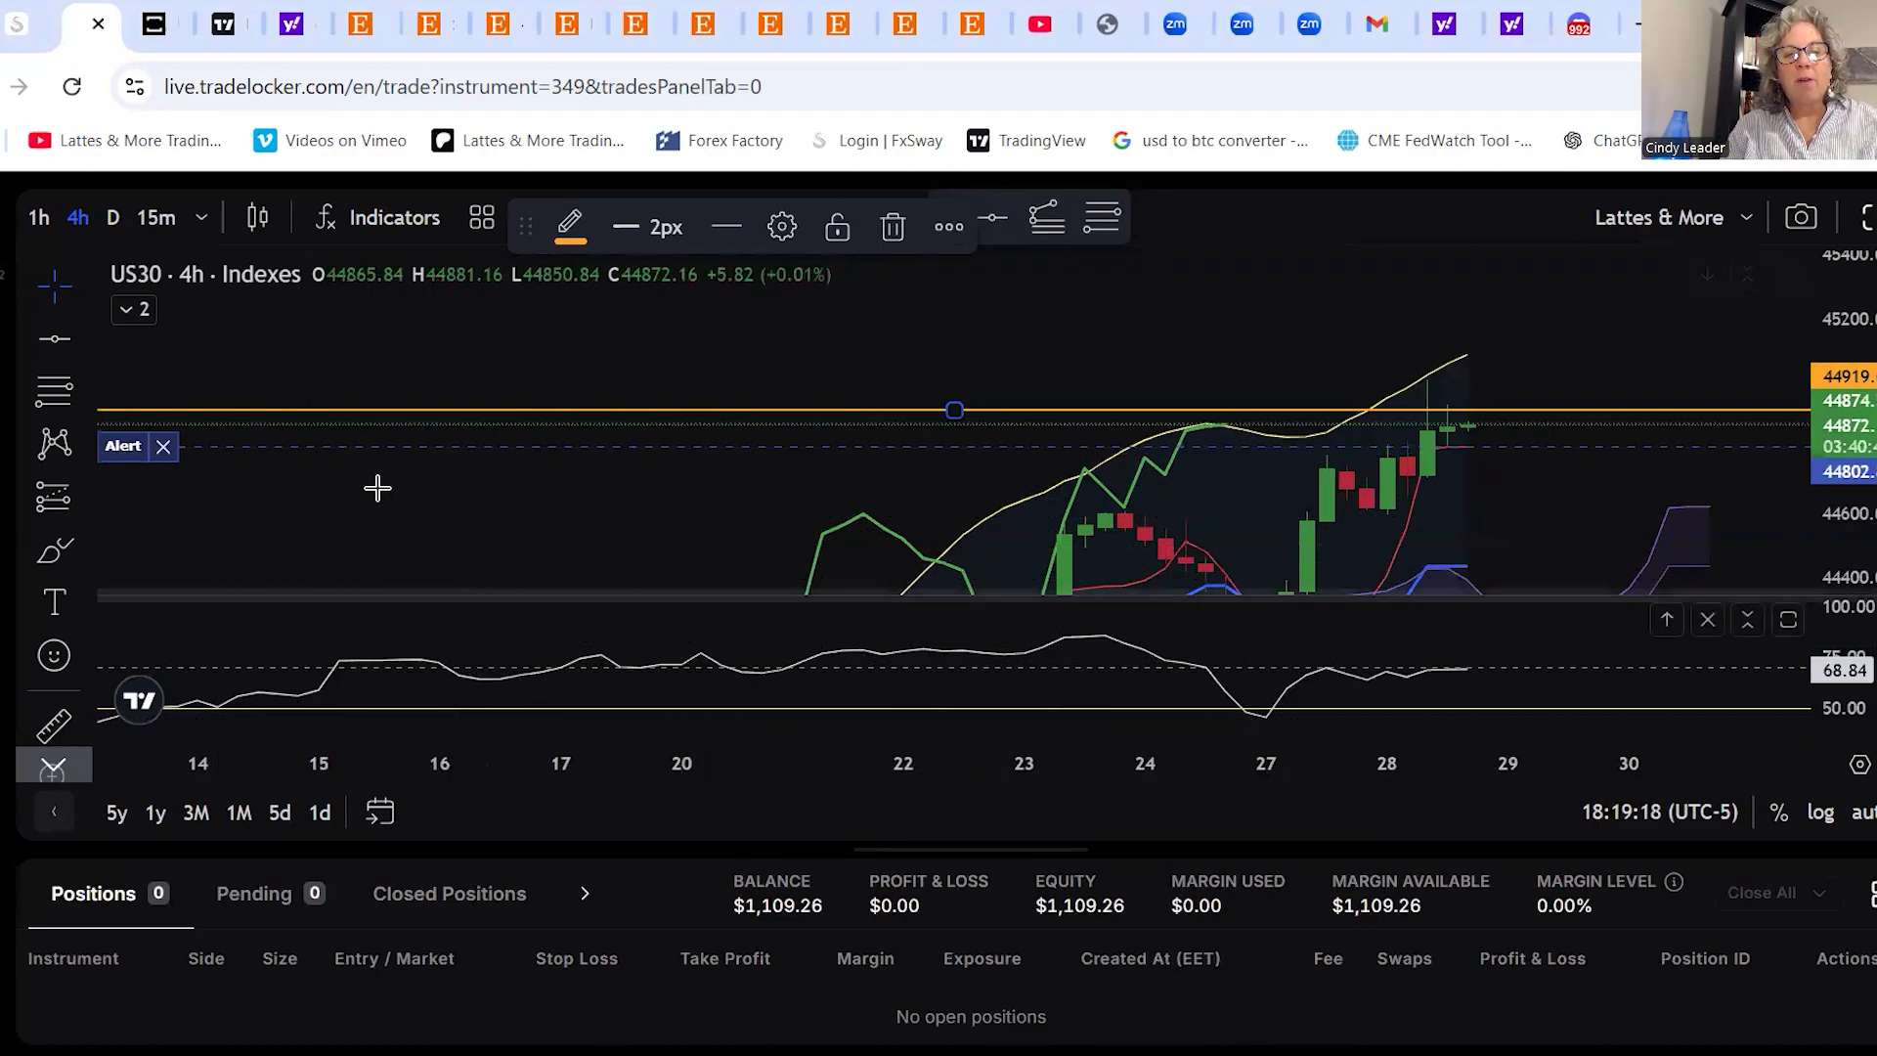
mouse_move(186, 502)
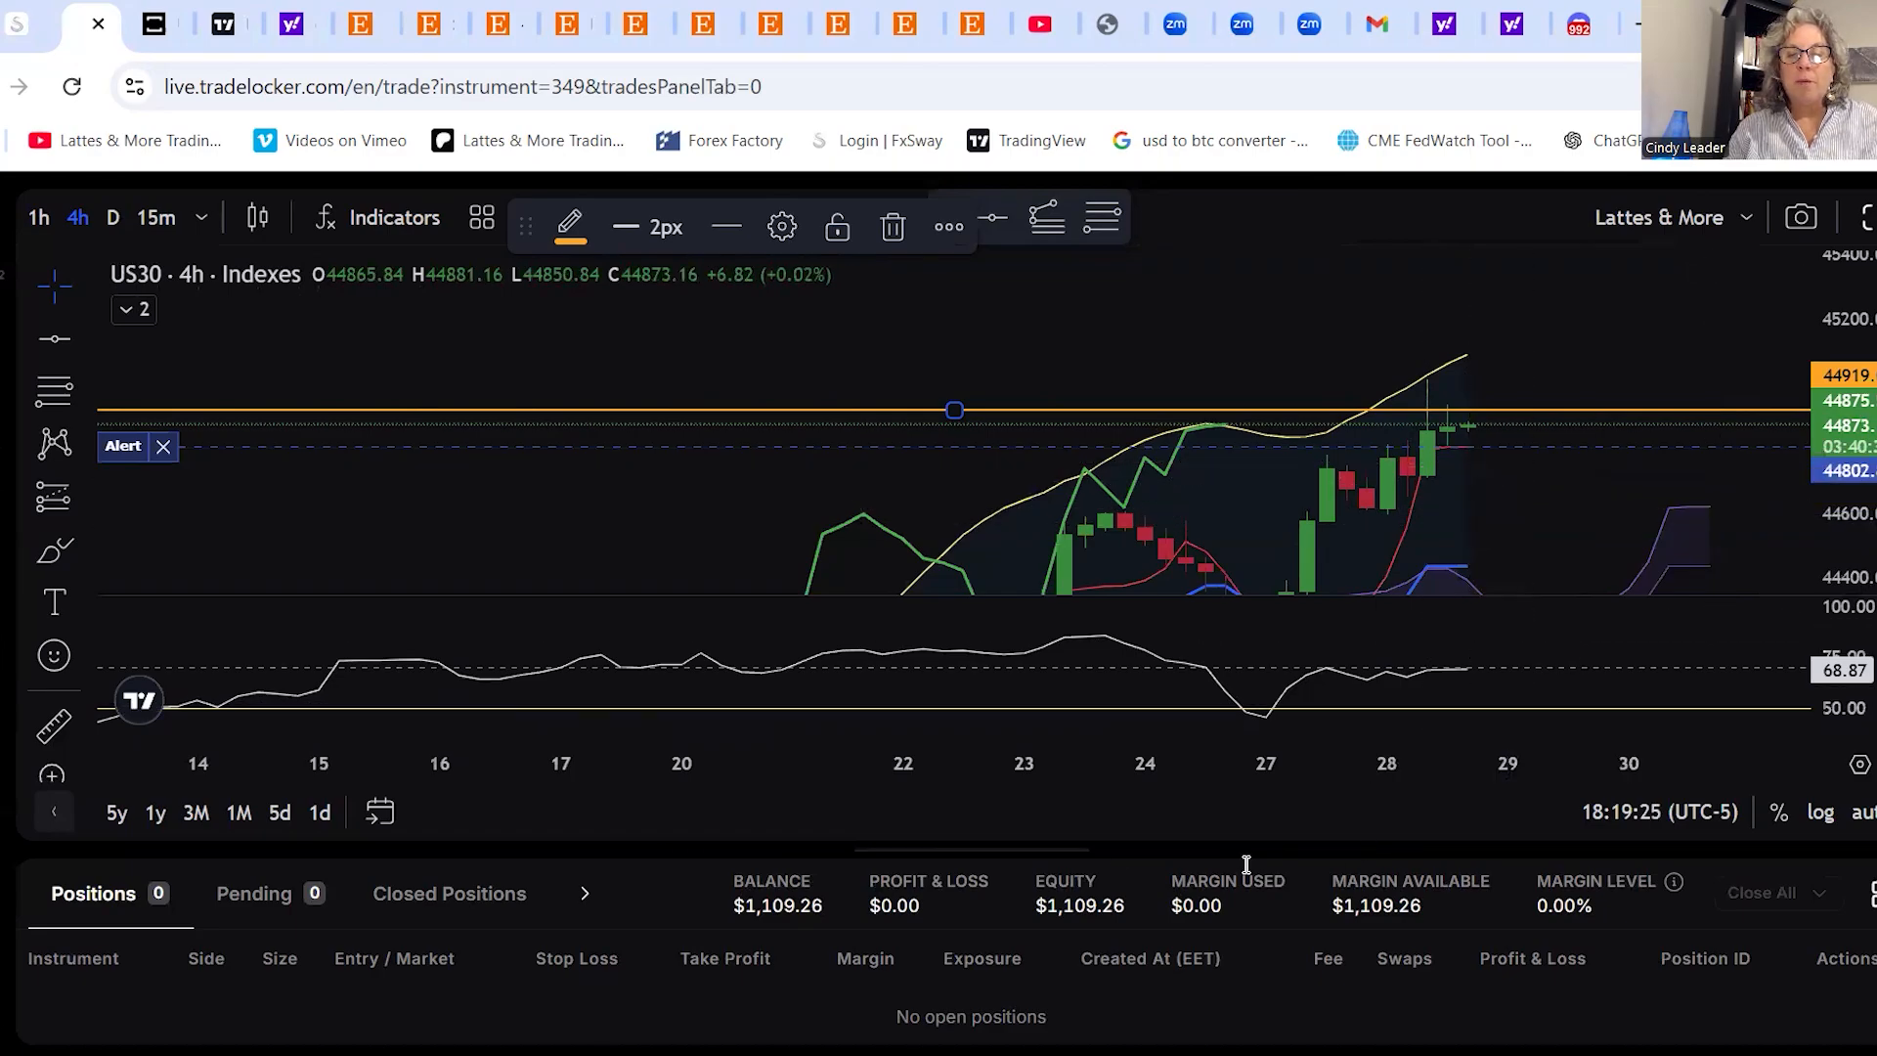
click(584, 892)
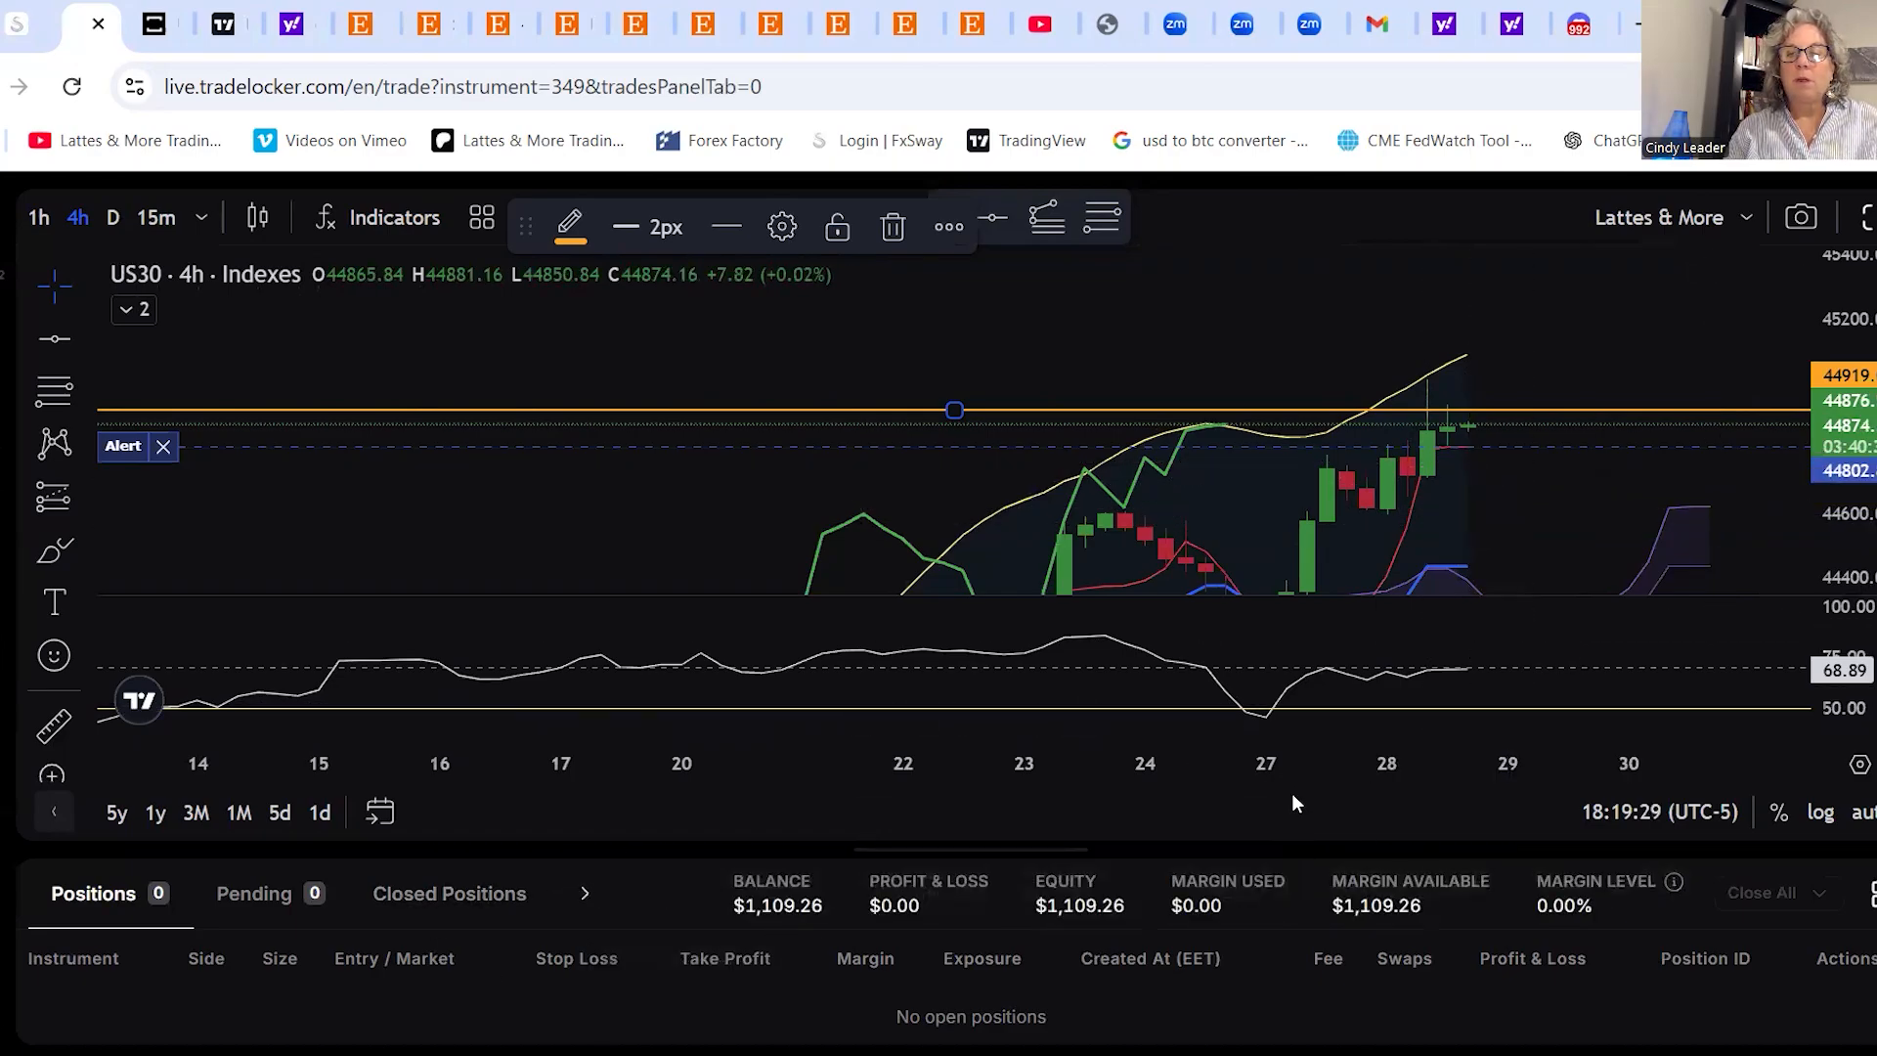
mouse_move(631, 823)
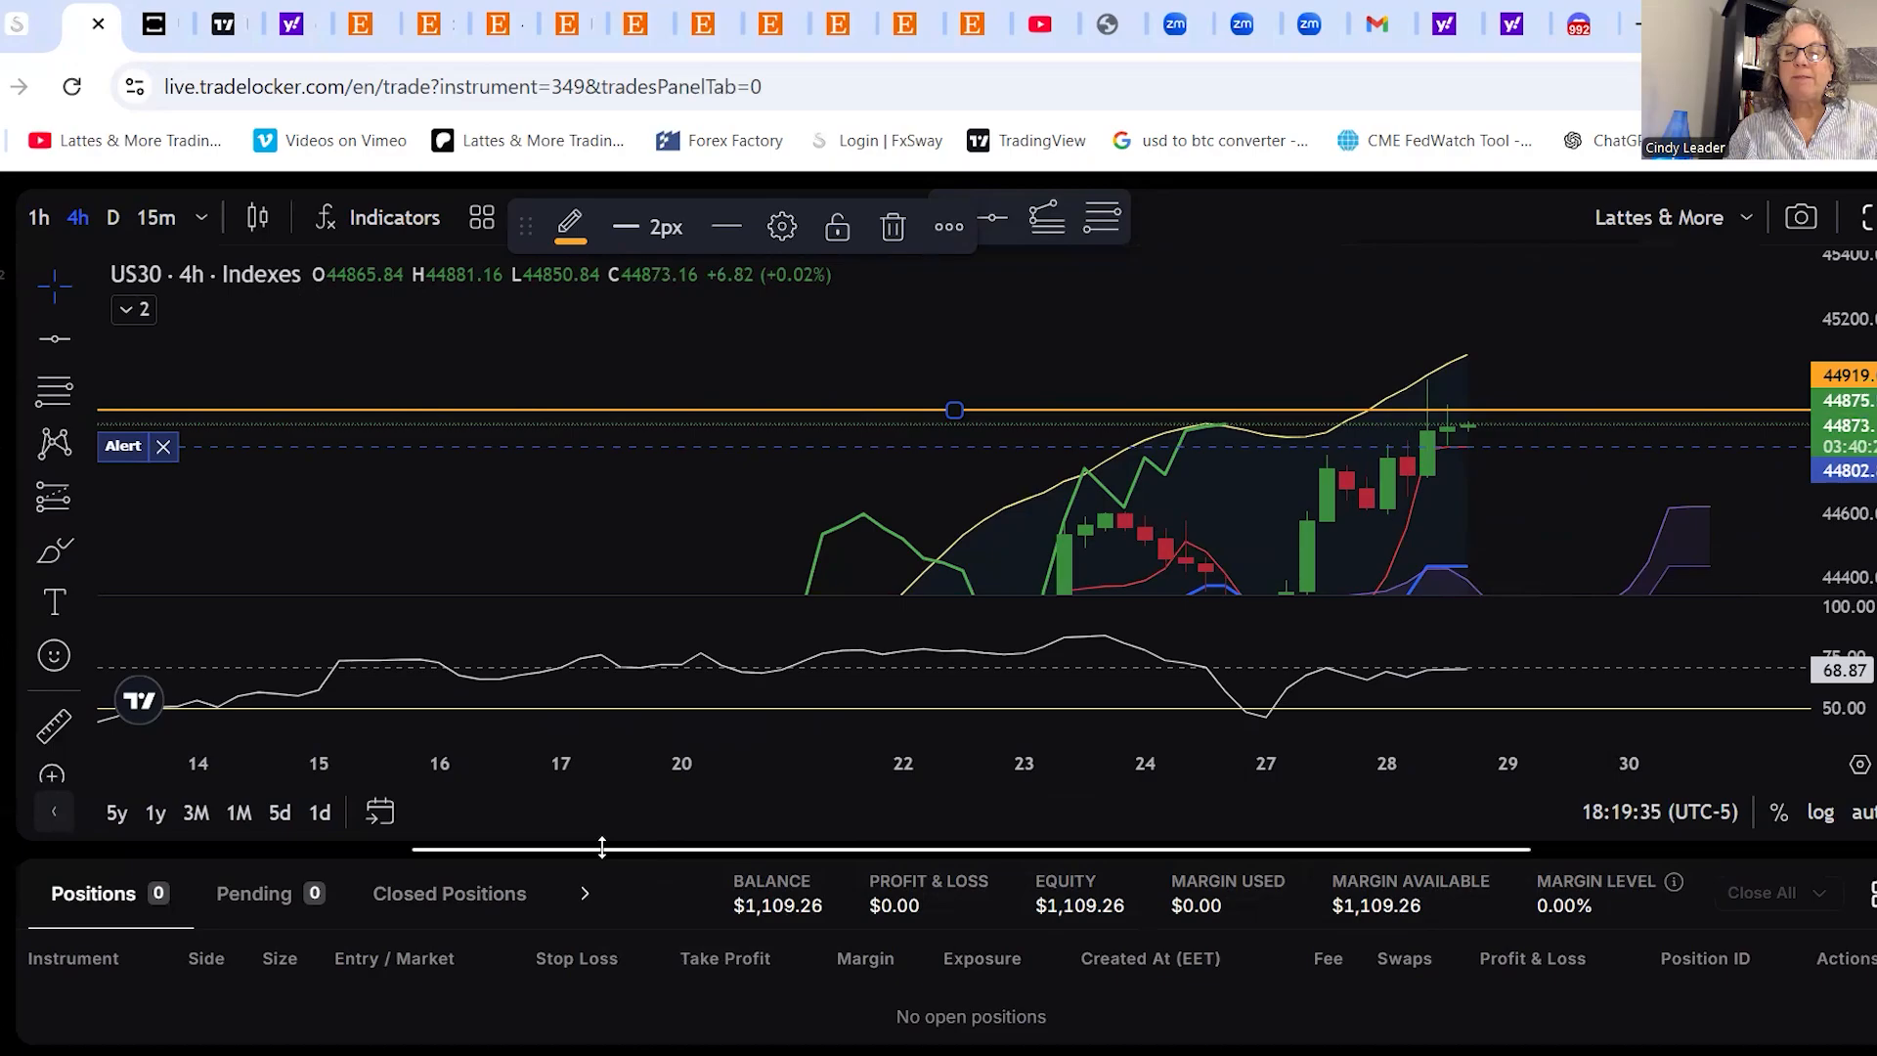
click(585, 892)
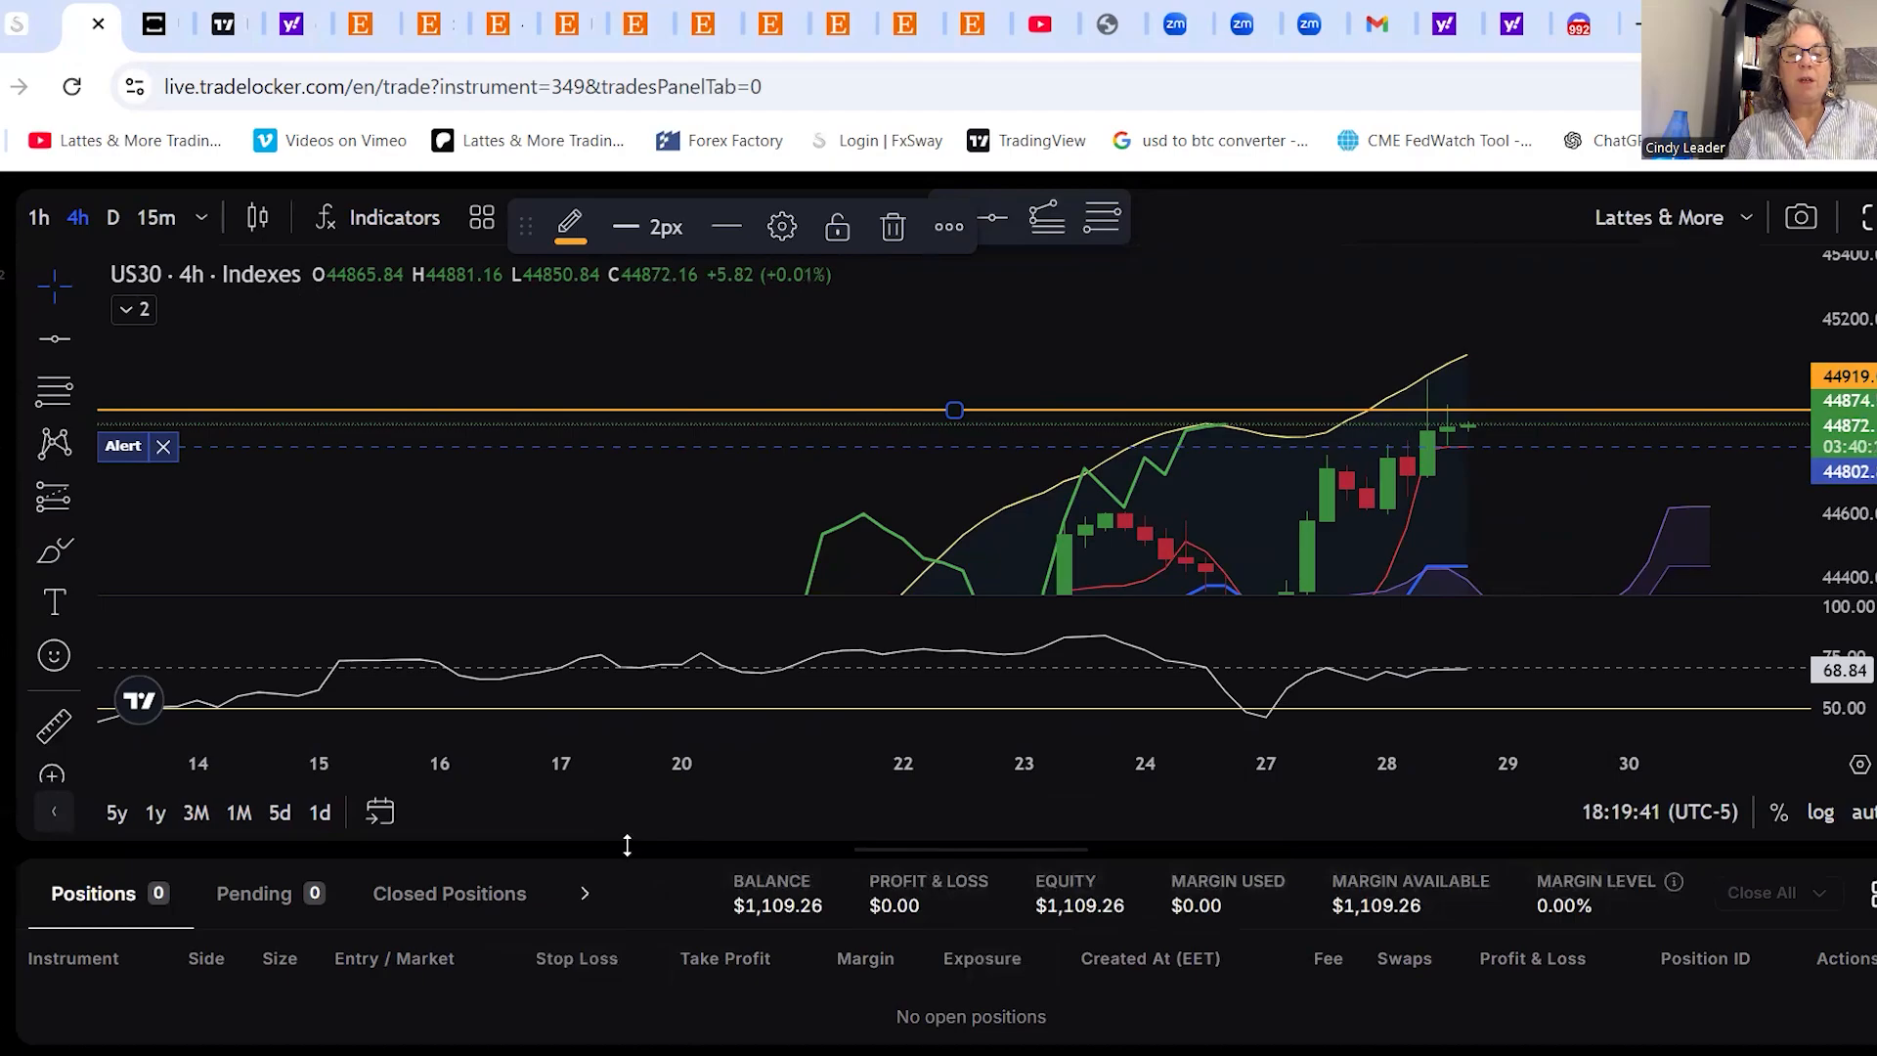
Show the Alerts tab listing the BTCUSD 99,971.70 and US30 44,802.80 alerts
click(586, 893)
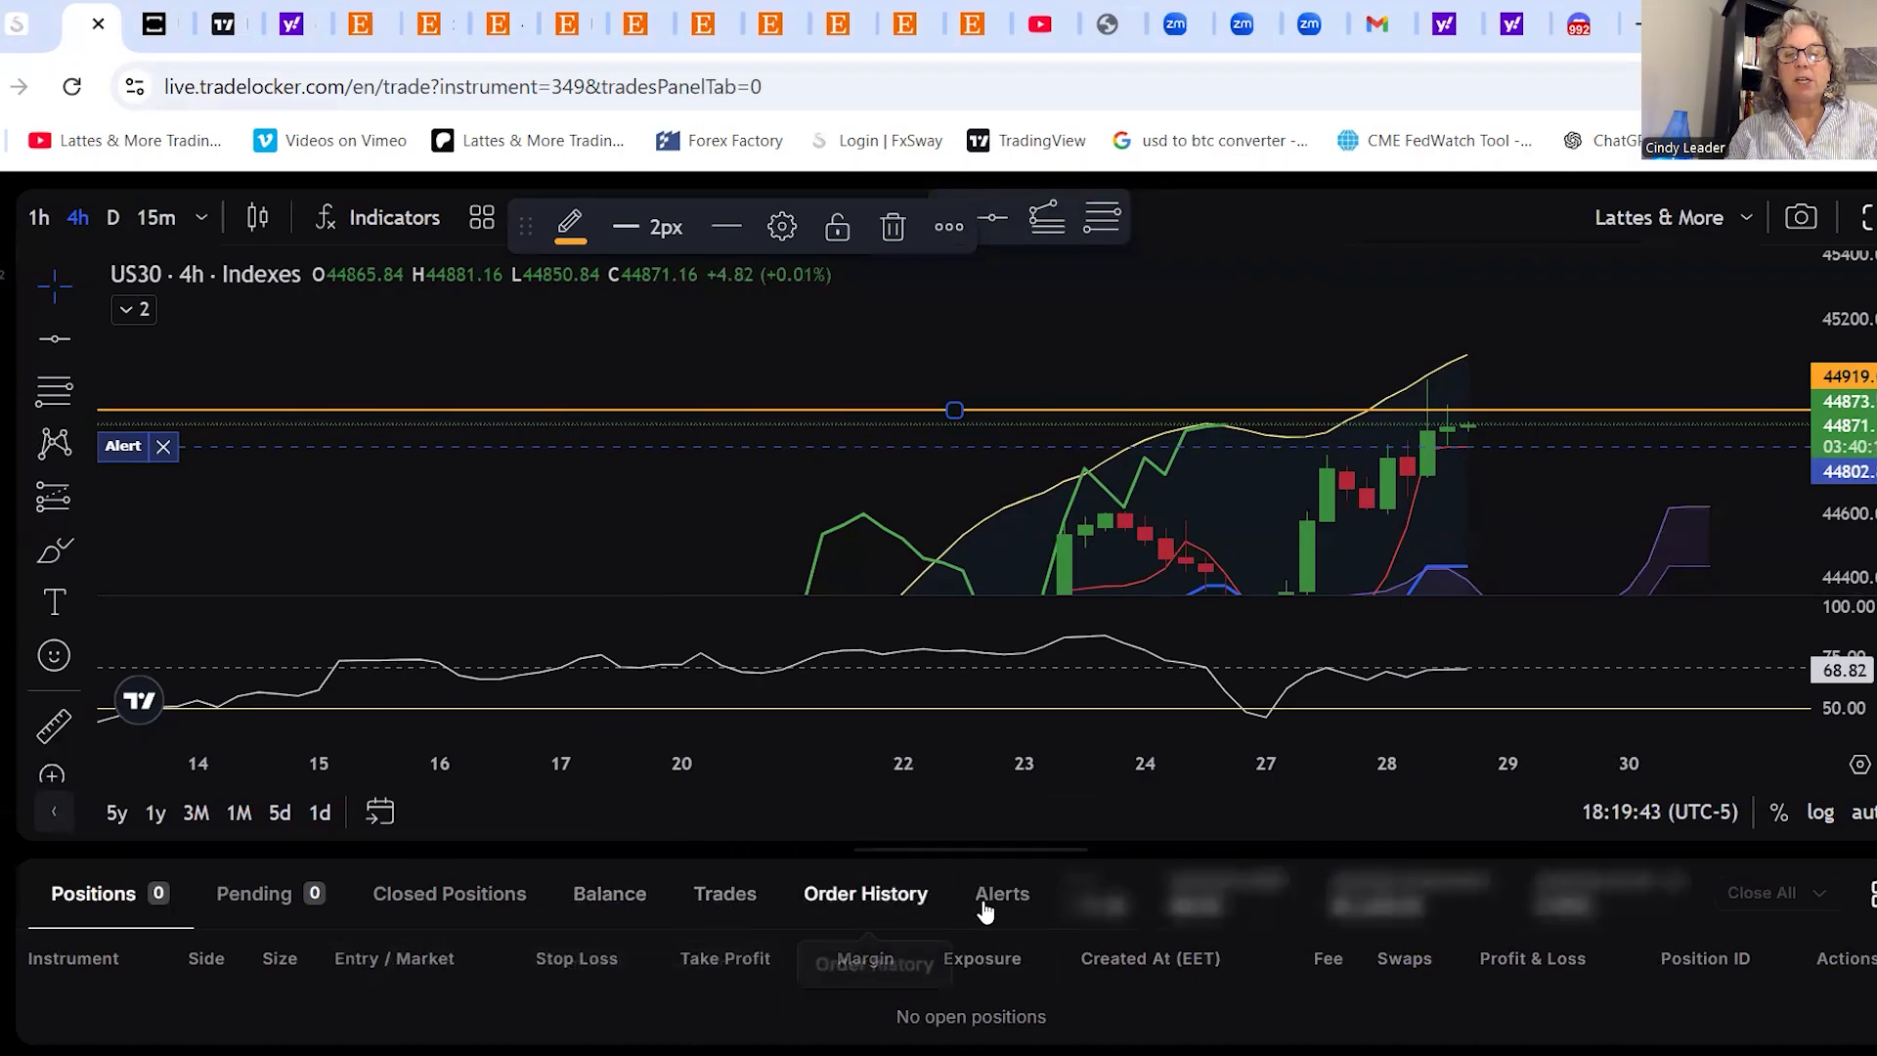
click(1002, 892)
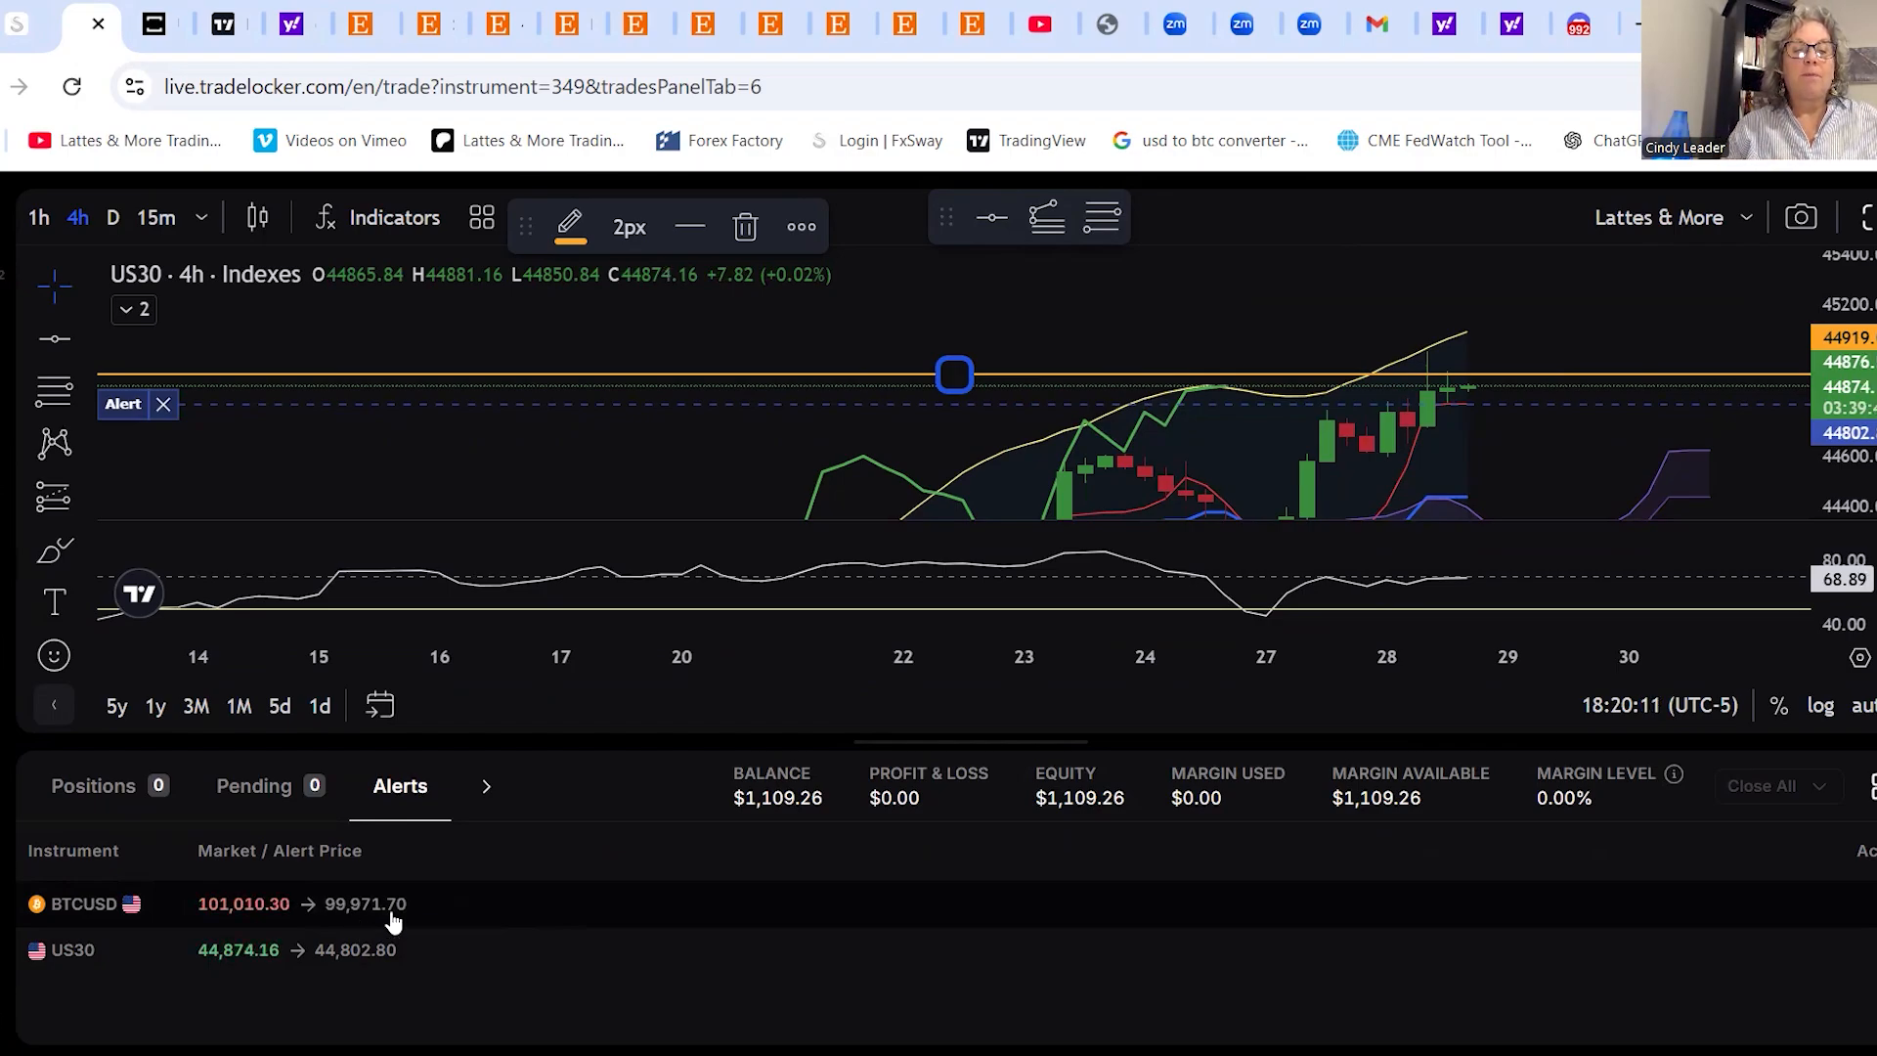
mouse_move(484, 924)
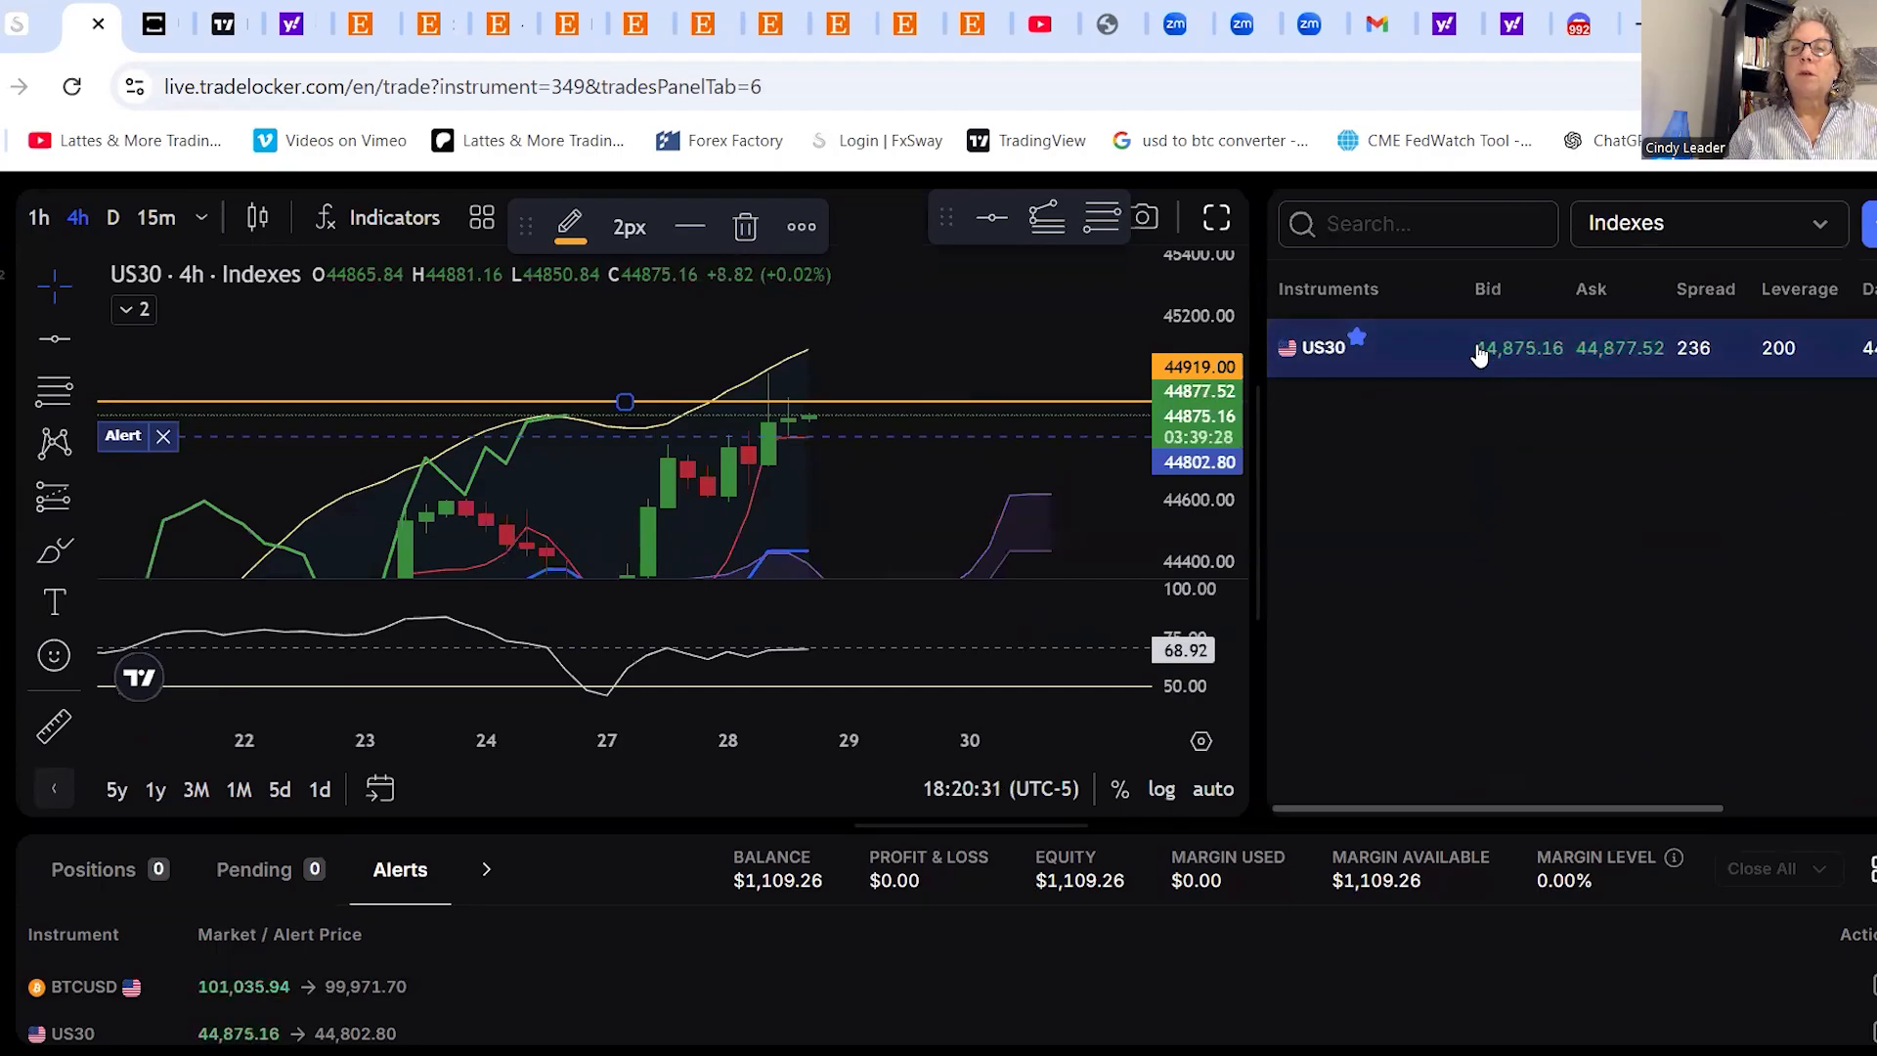
mouse_move(1564, 119)
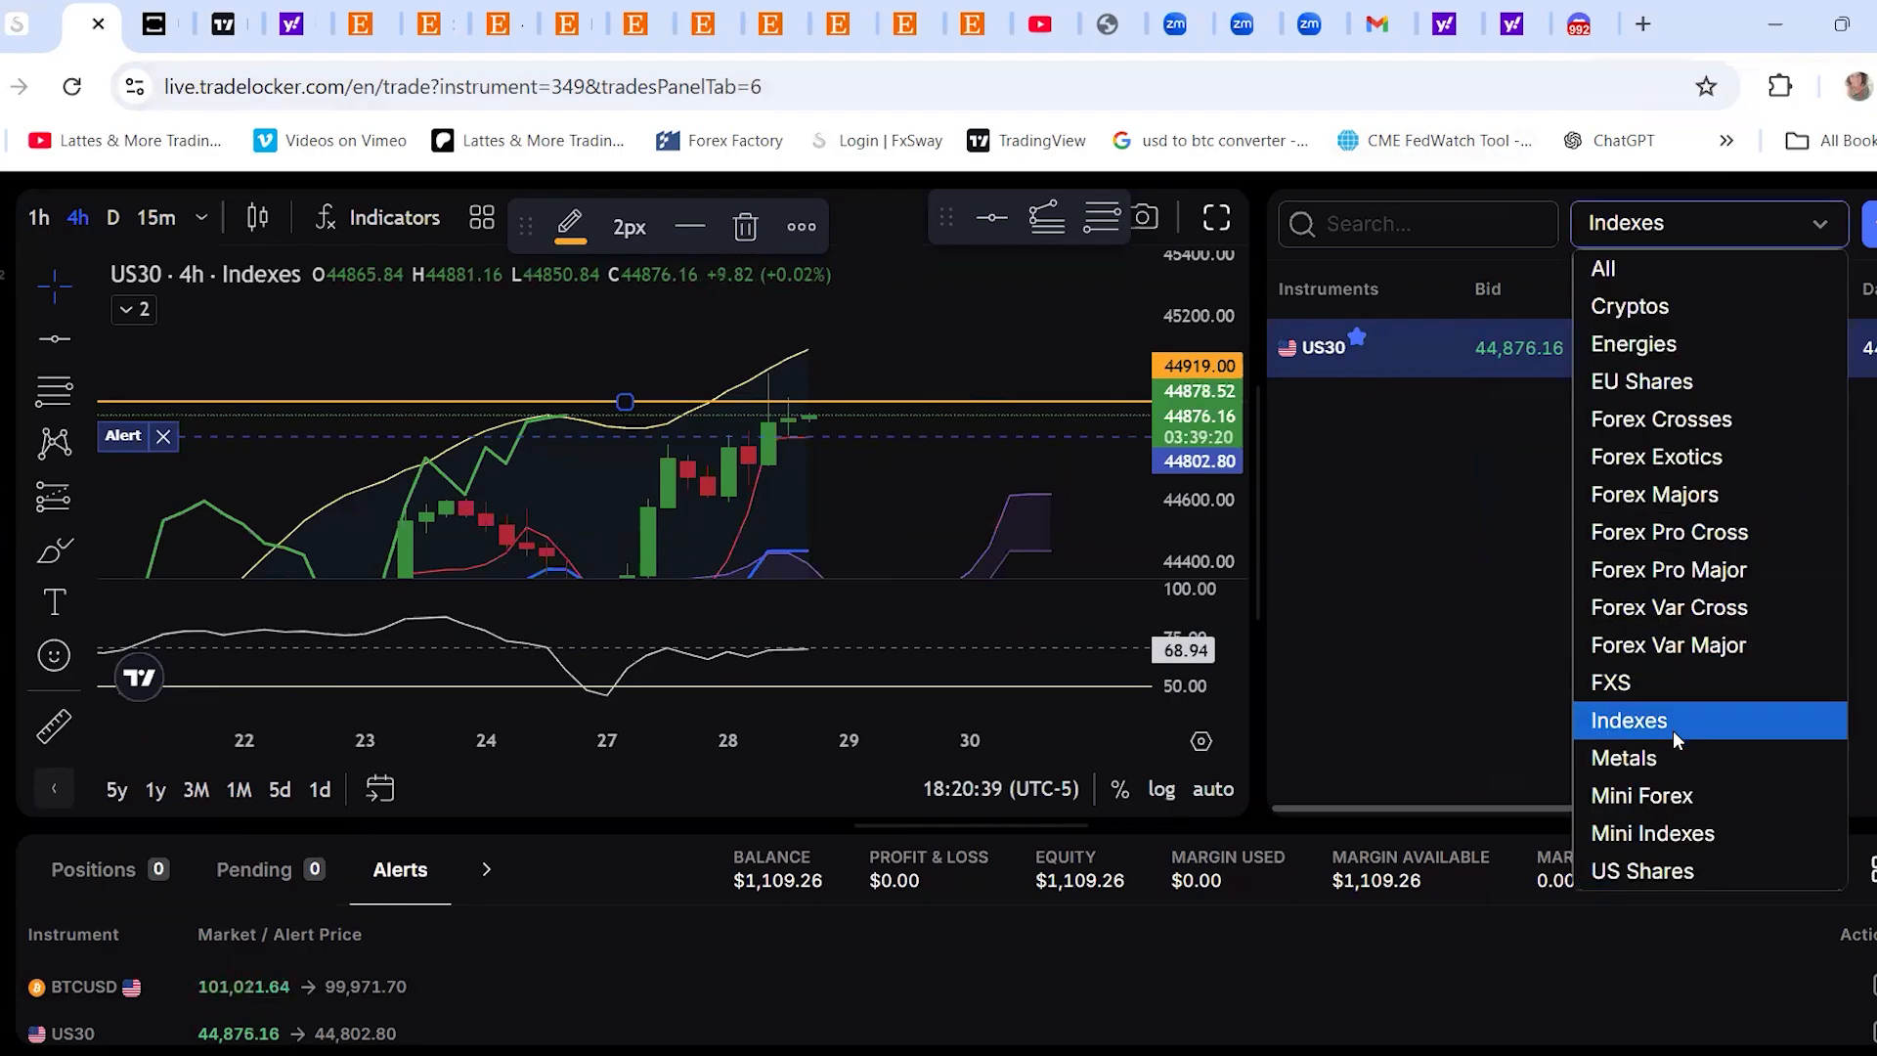
mouse_move(1646, 306)
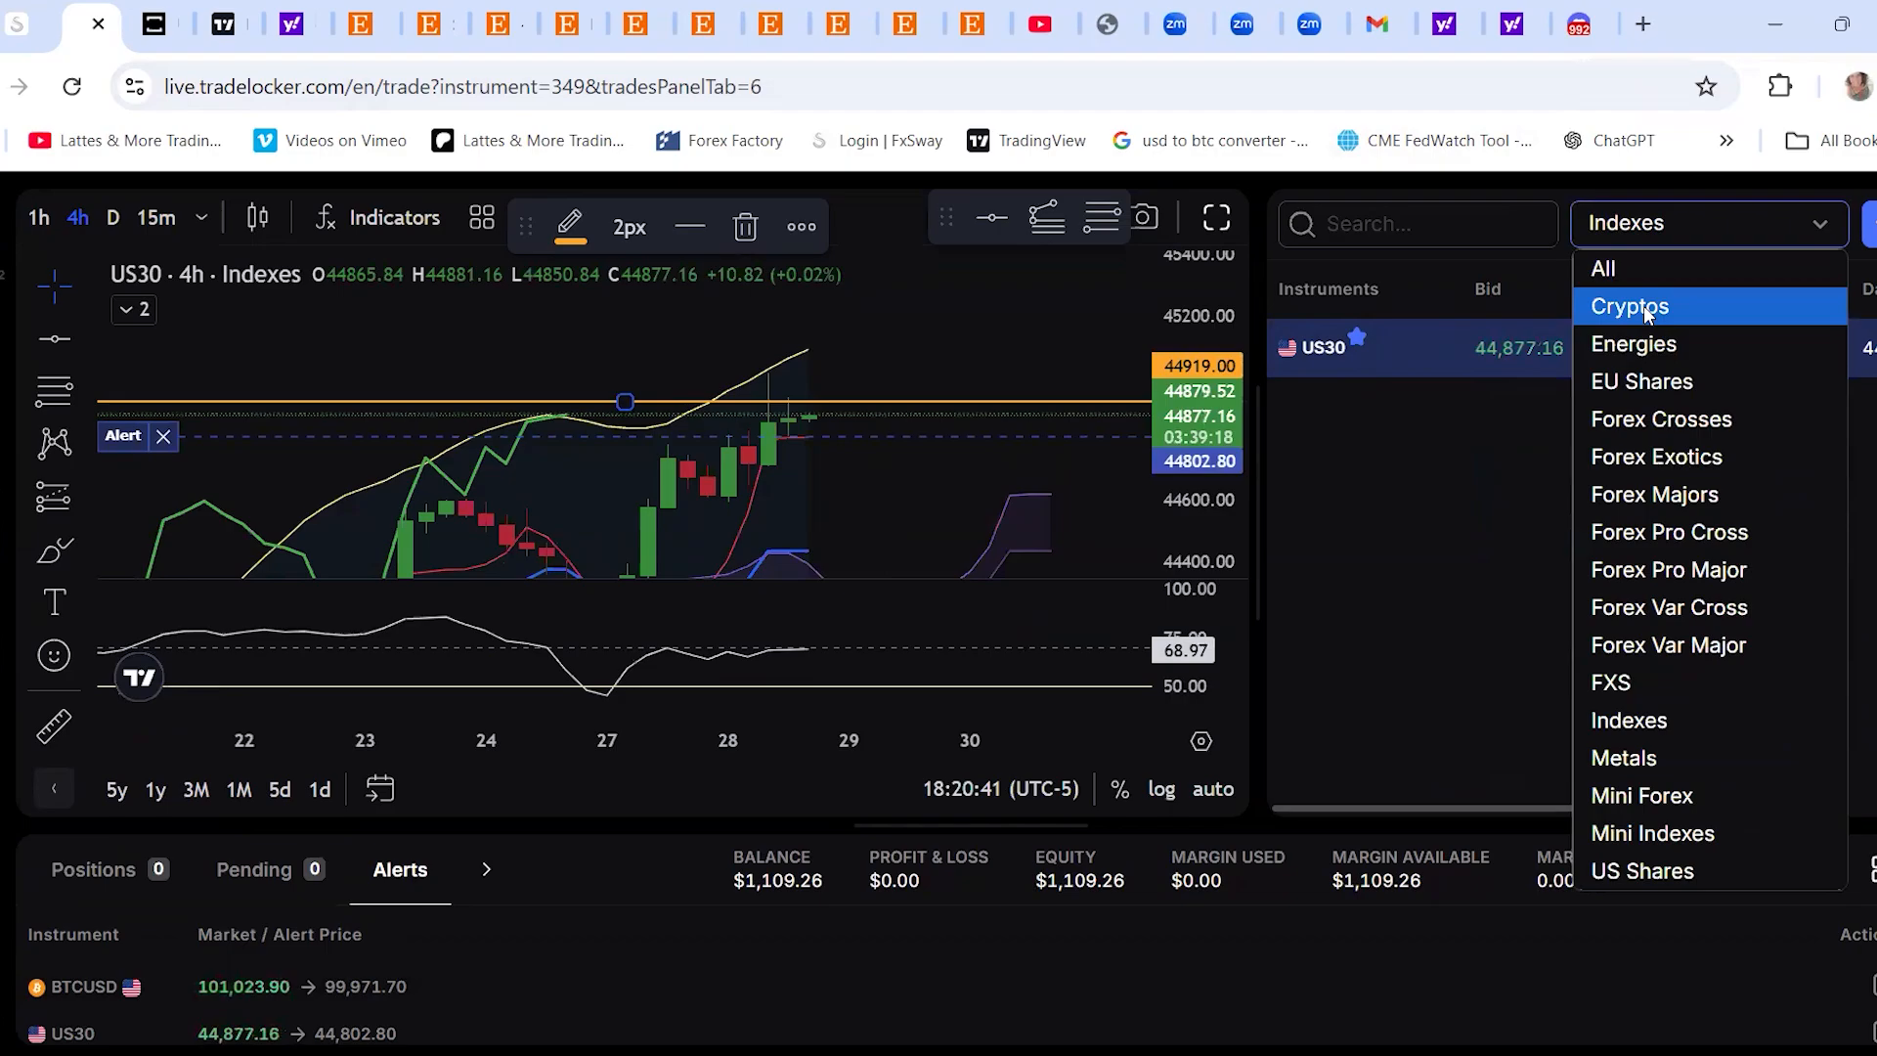
View BTCUSD from Cryptos, return to US30 under Indexes, then hide the watchlist
click(1629, 306)
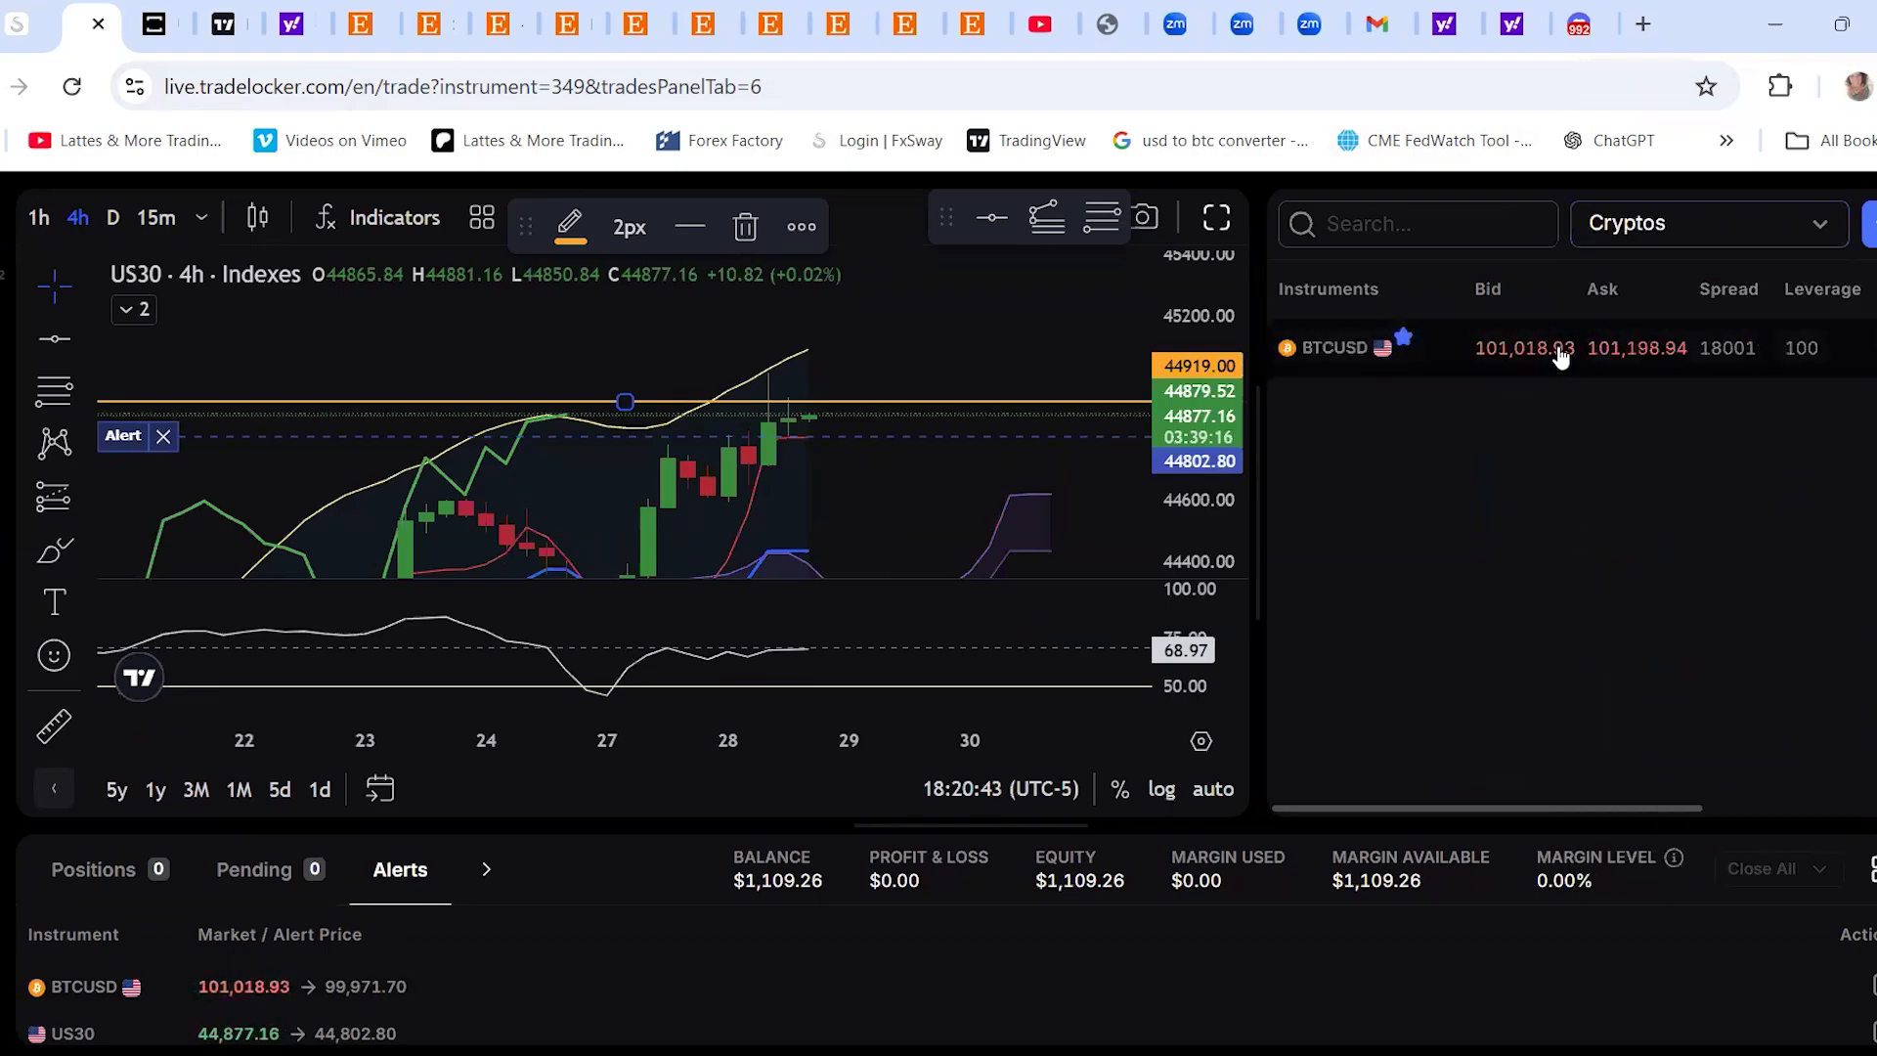
click(1332, 347)
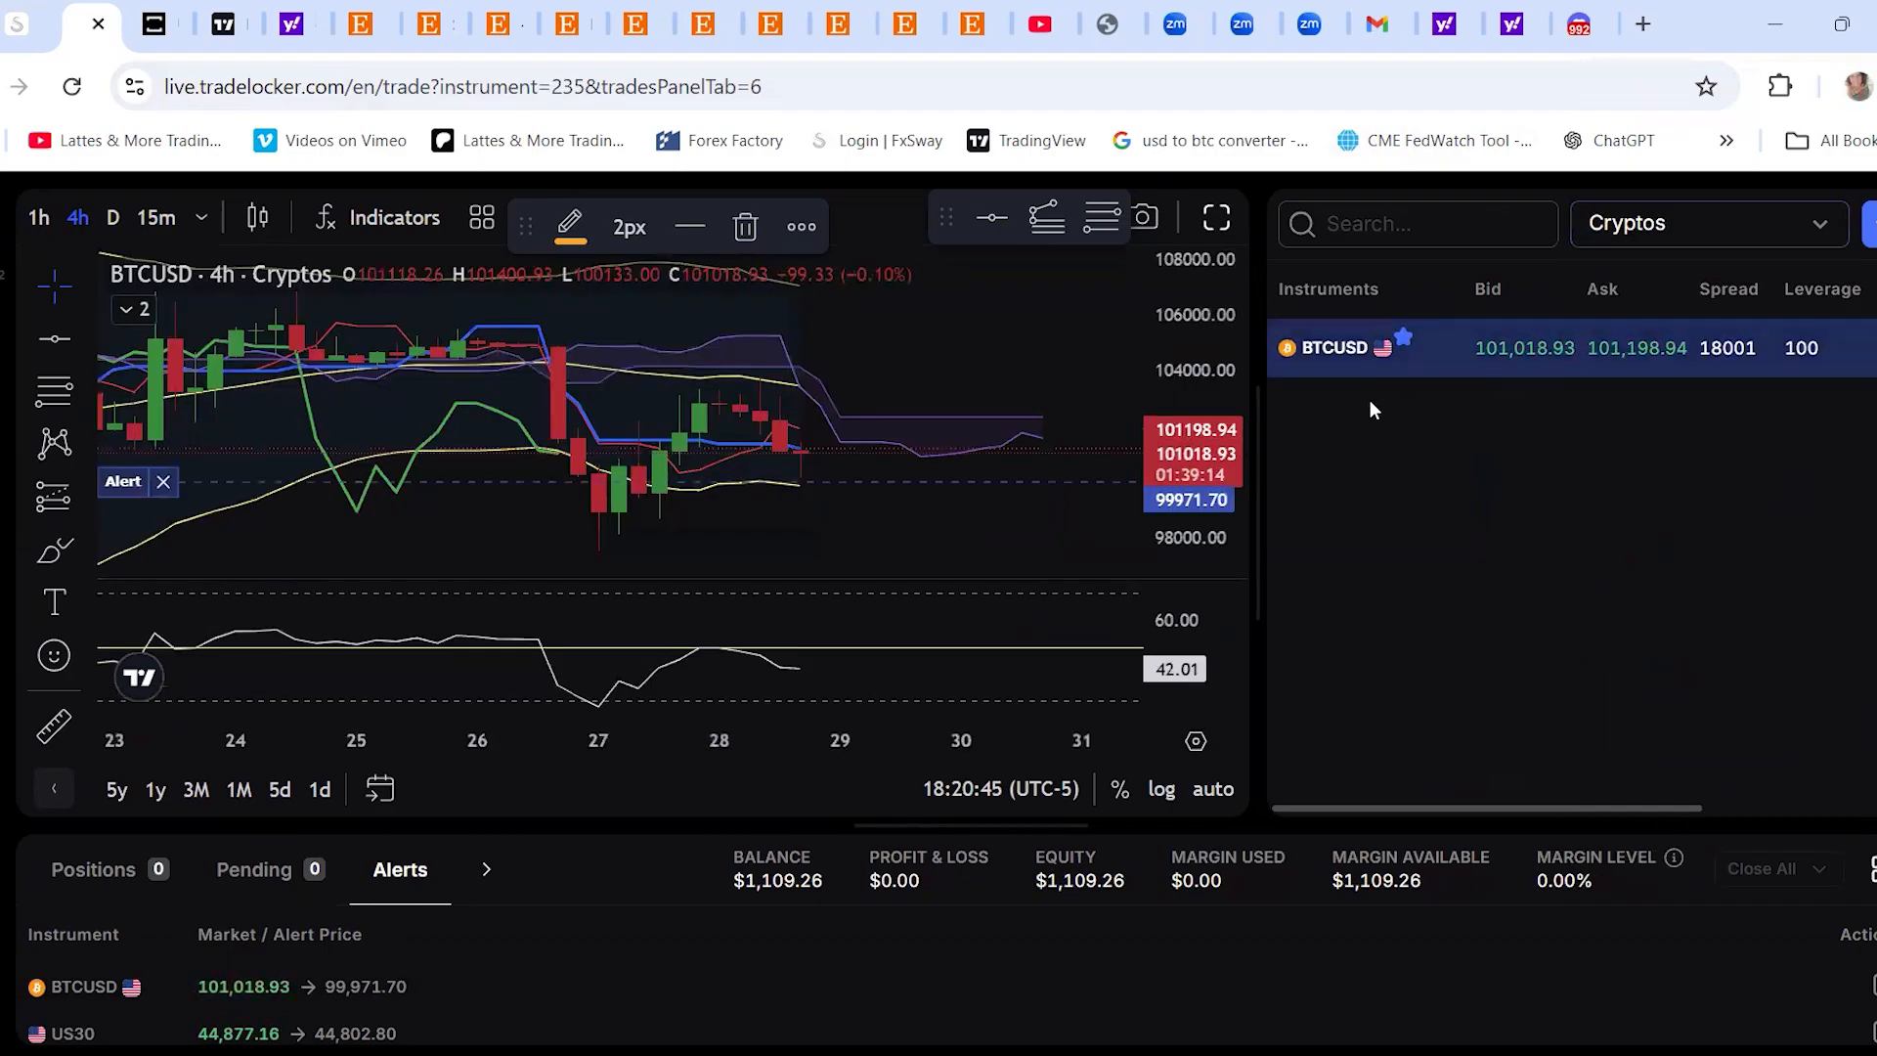
mouse_move(234, 485)
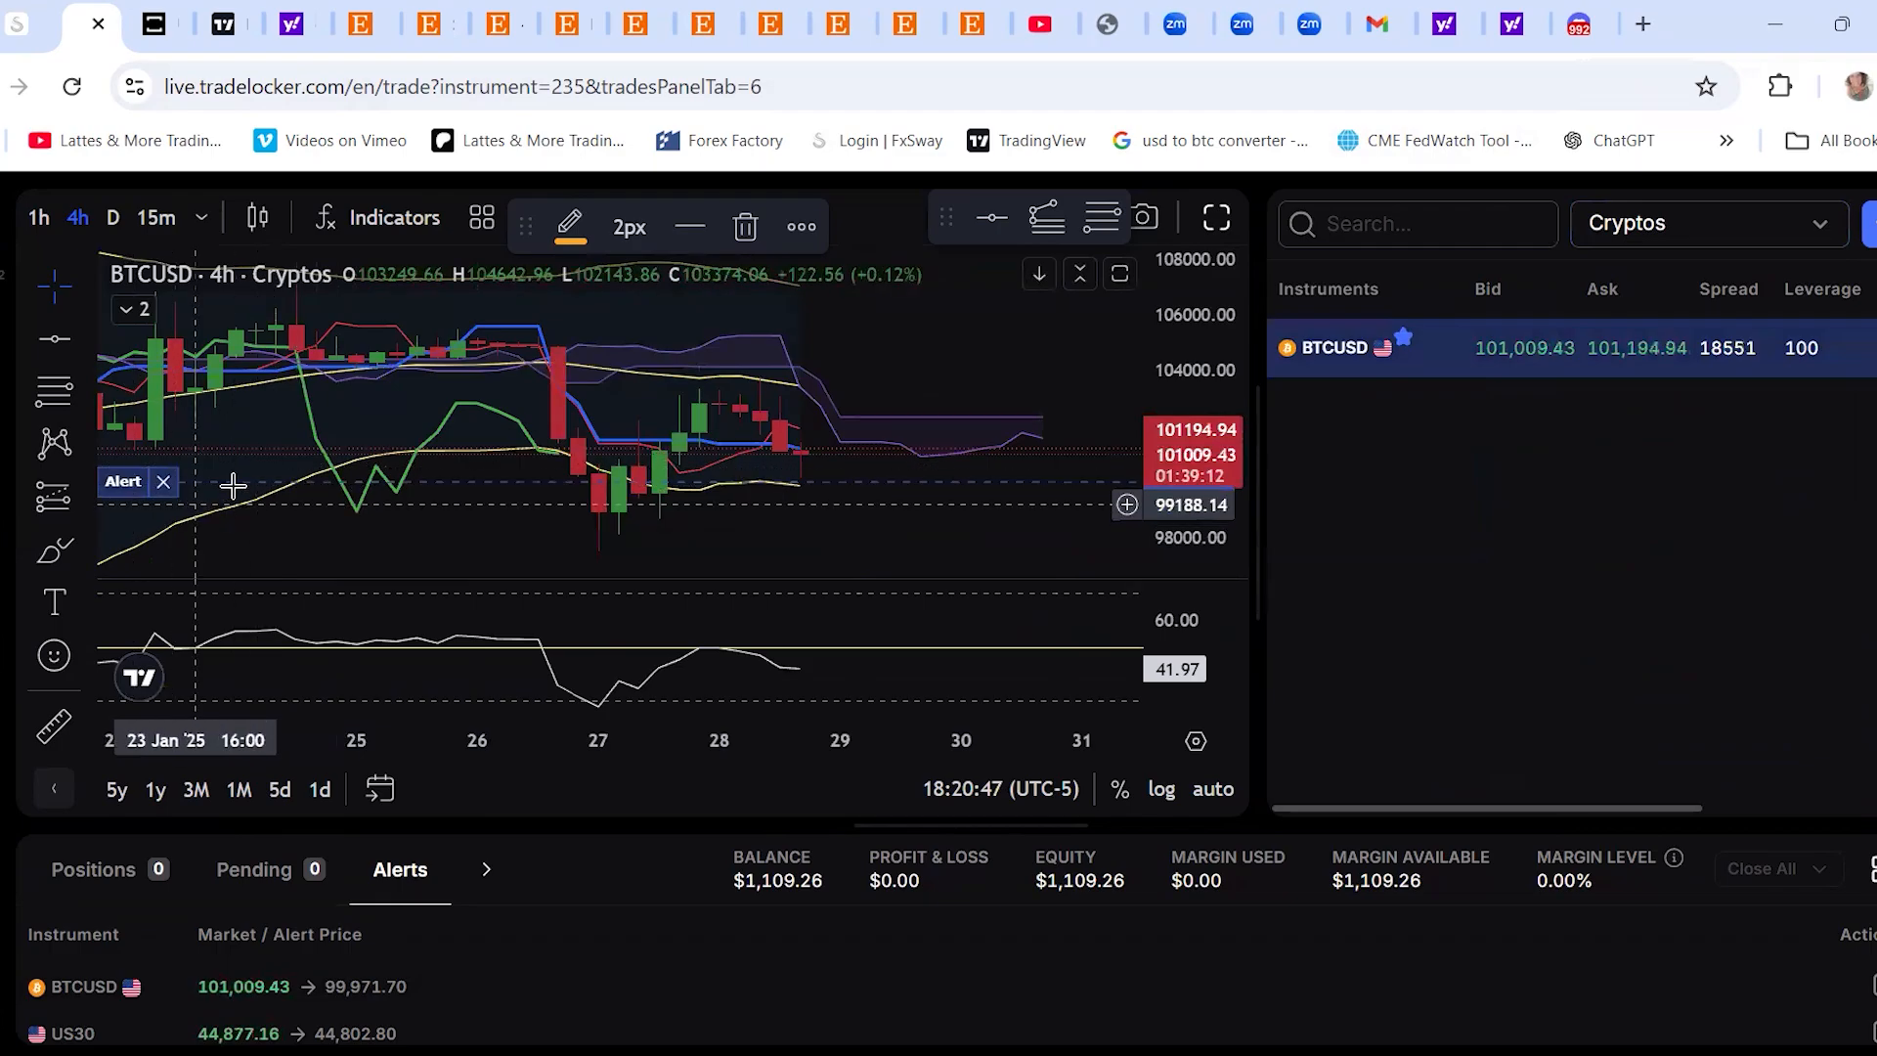
mouse_move(479, 516)
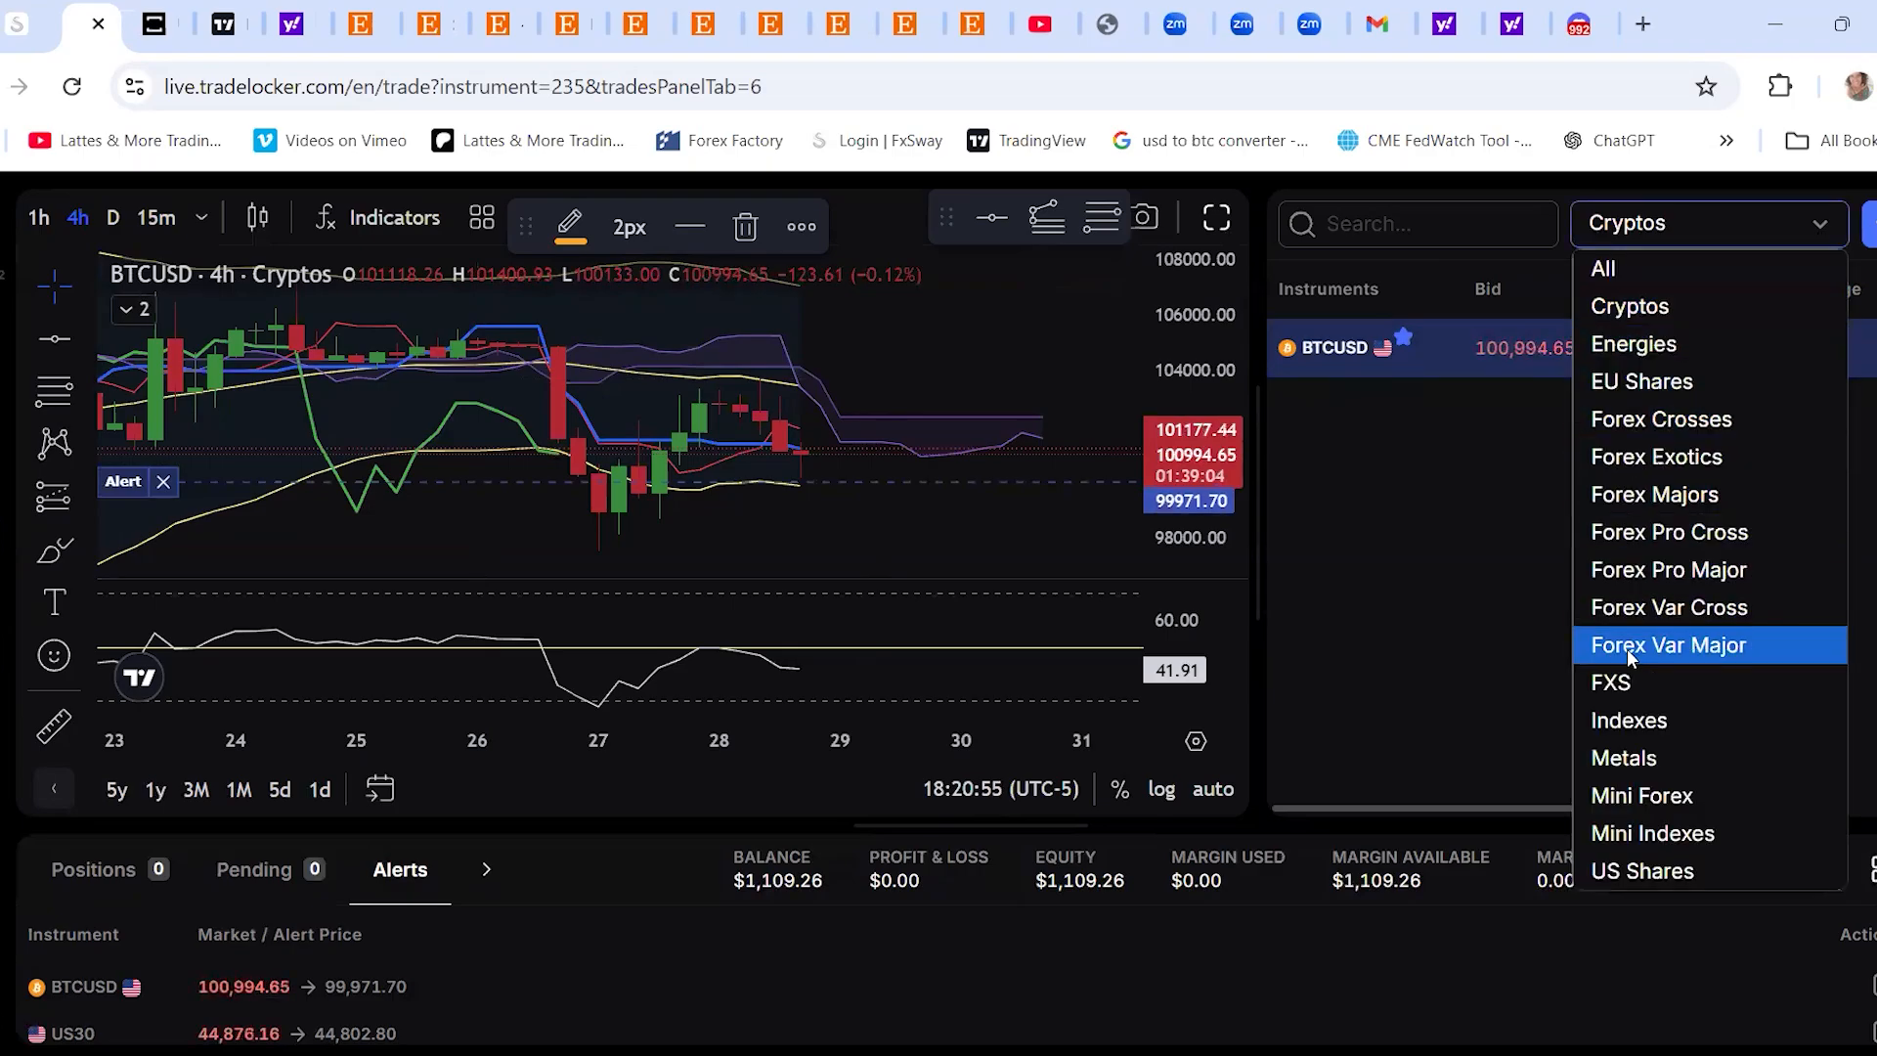
click(1627, 720)
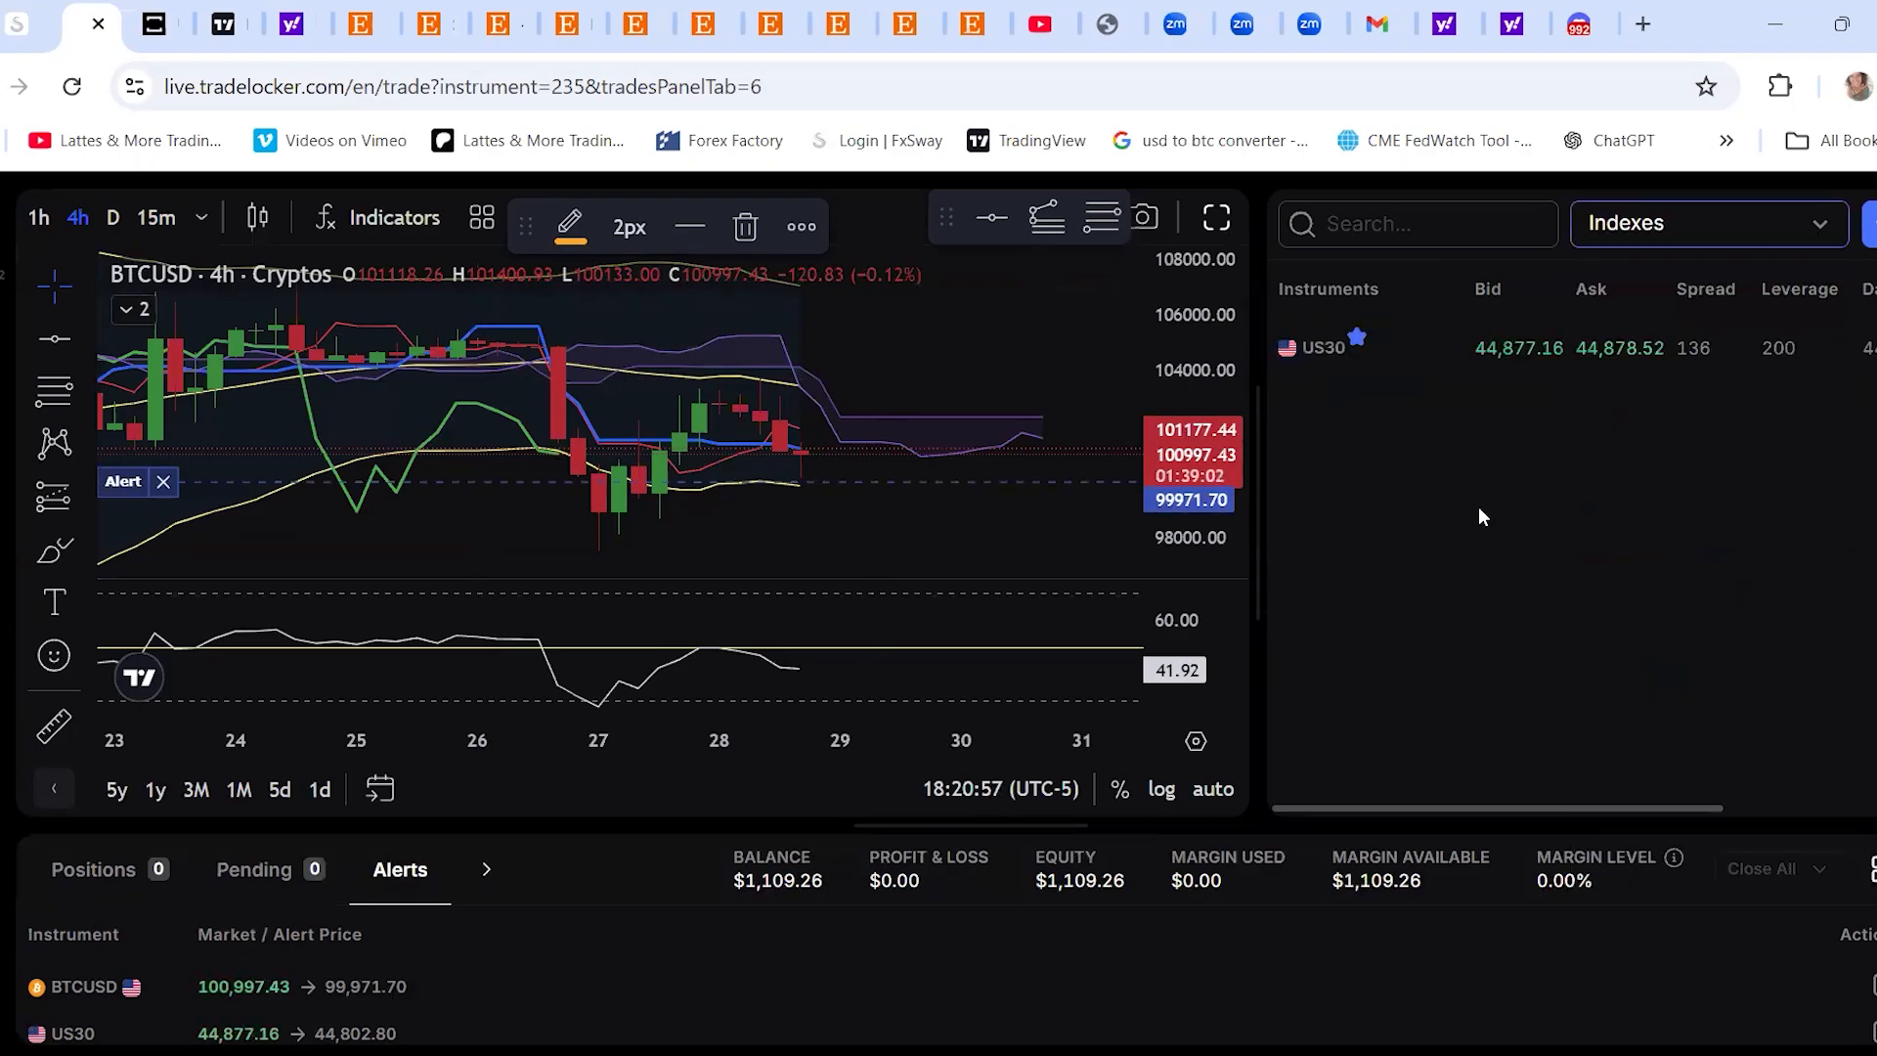
click(1376, 347)
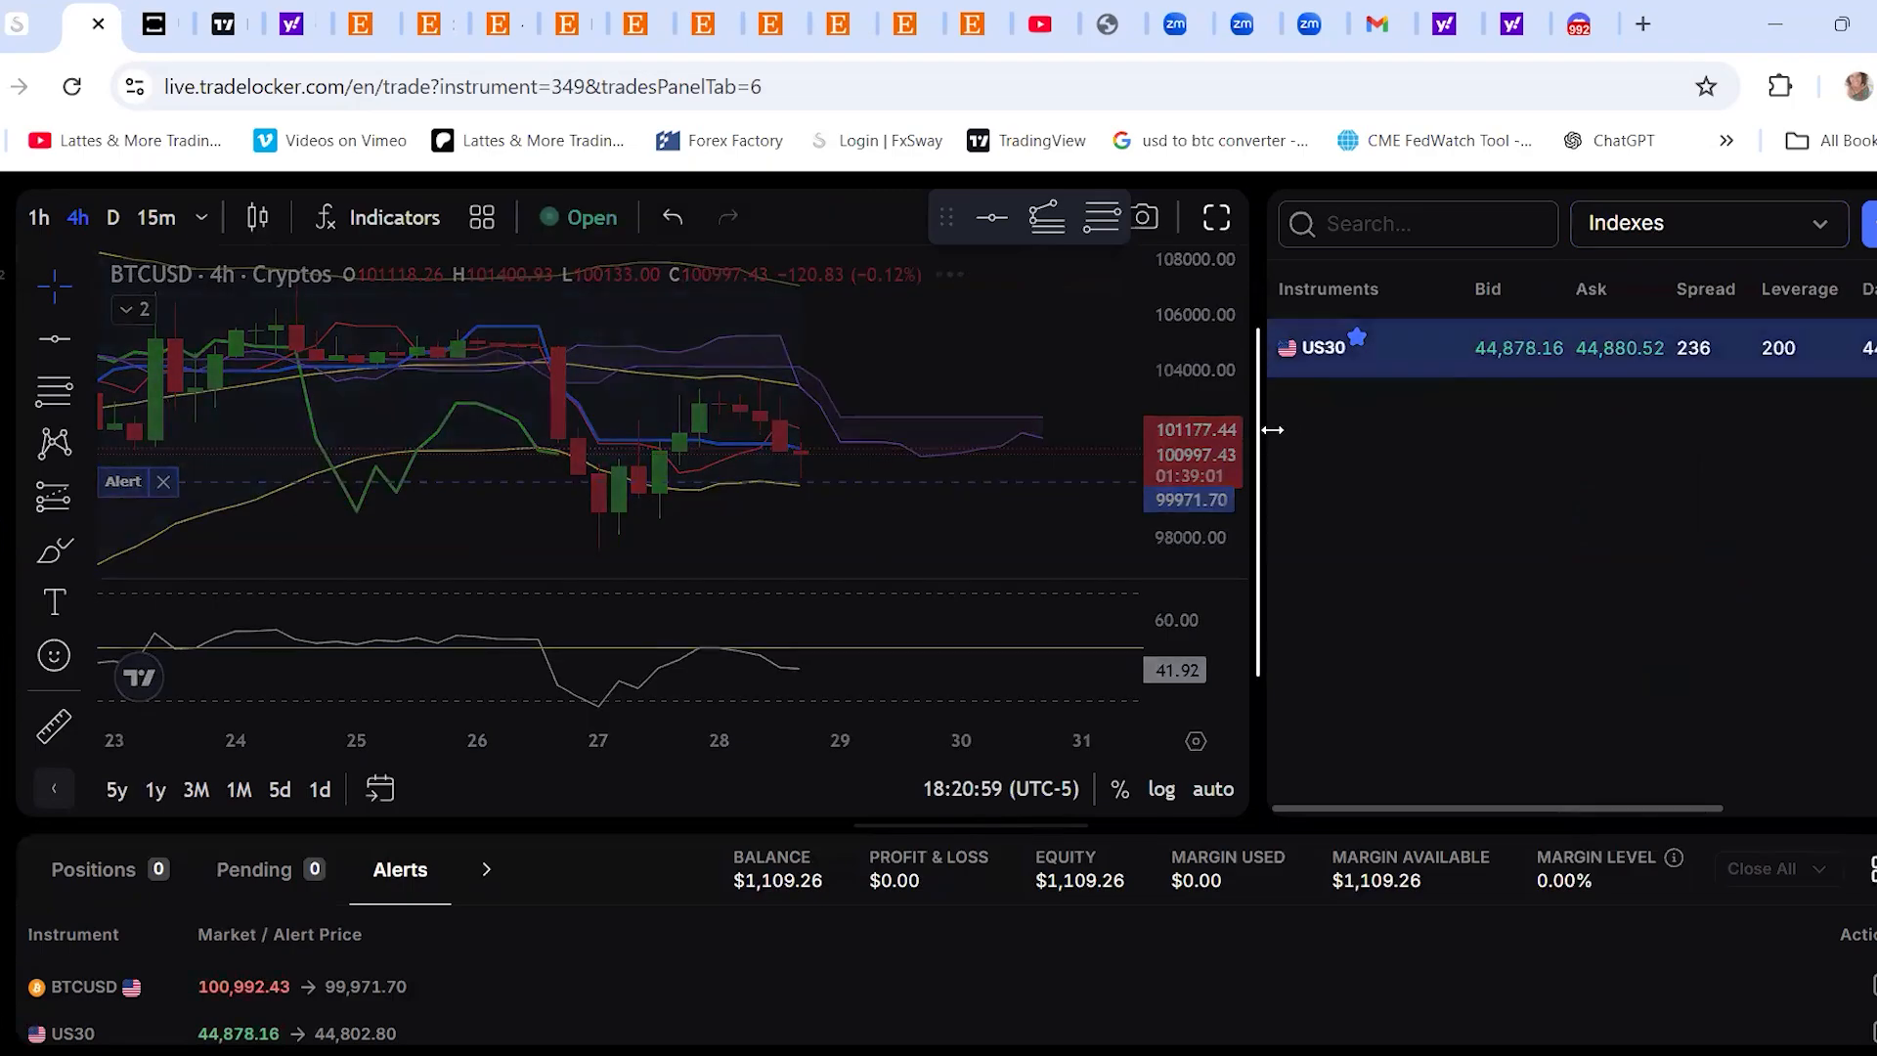
click(1326, 347)
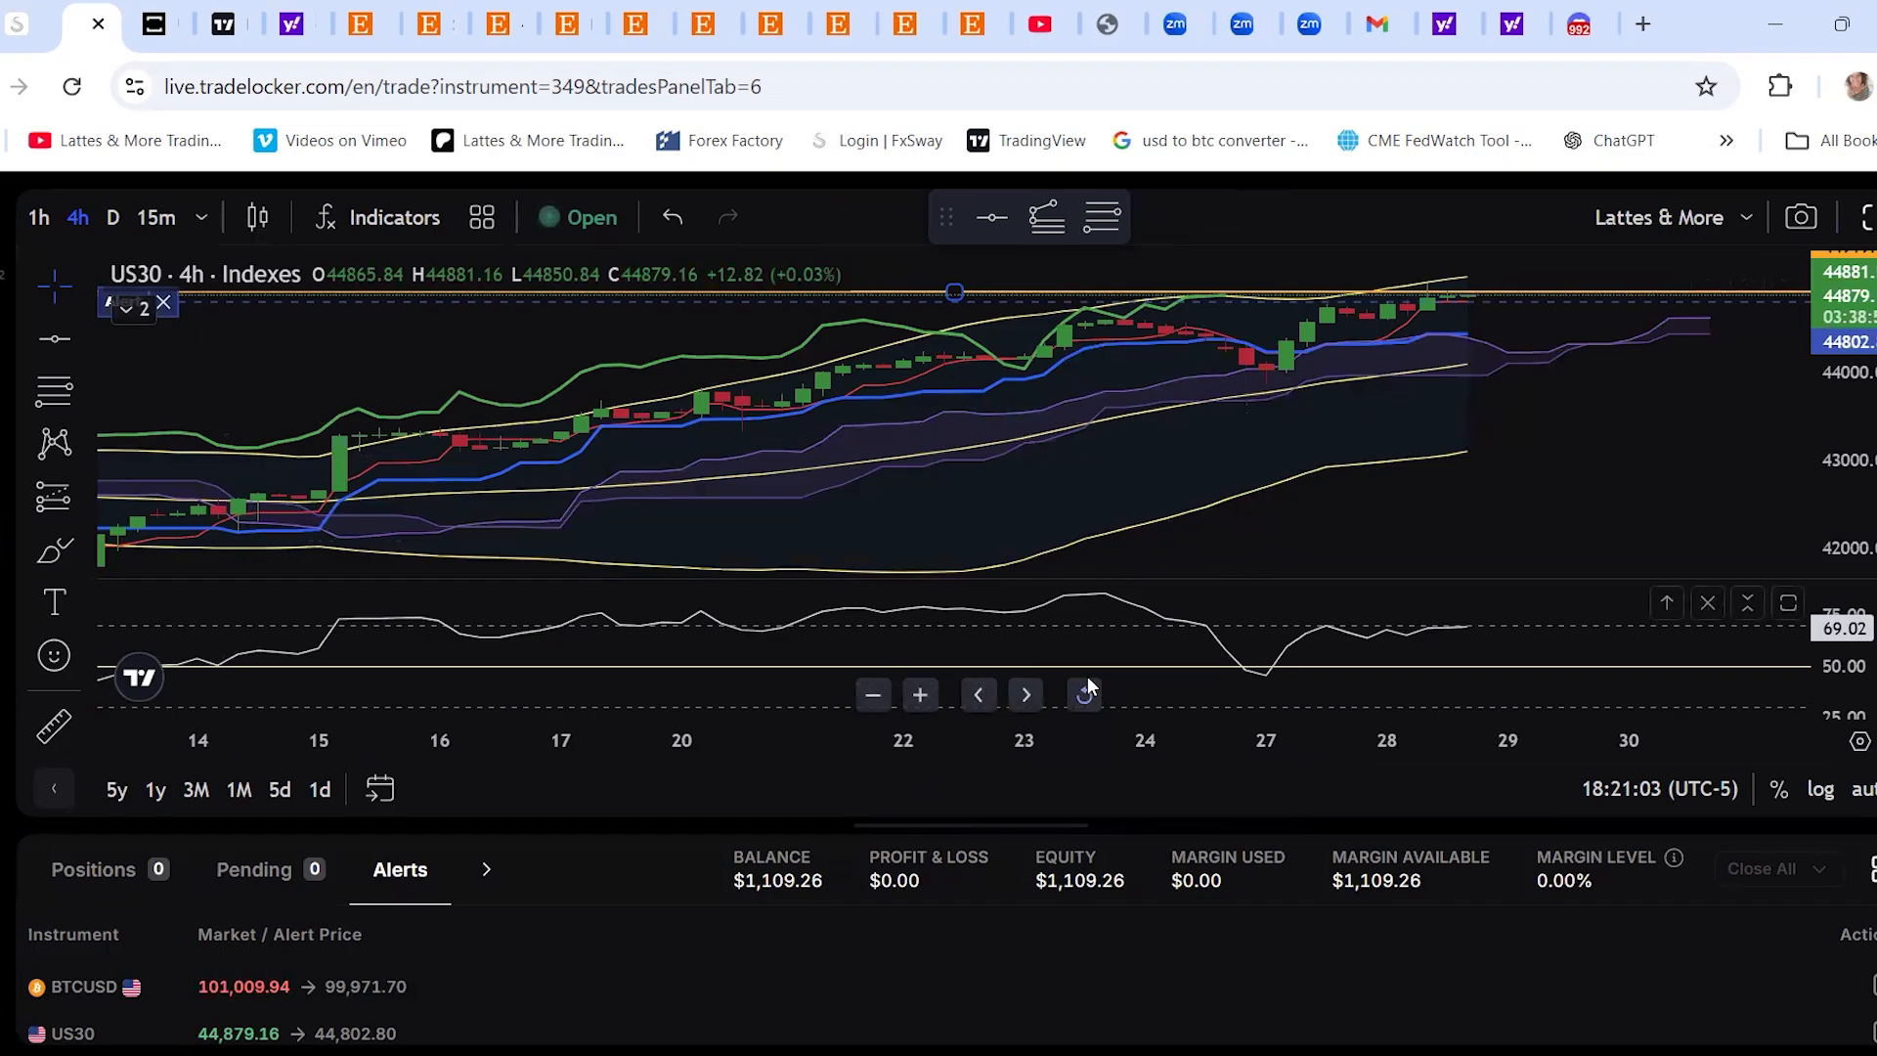
mouse_move(1021, 820)
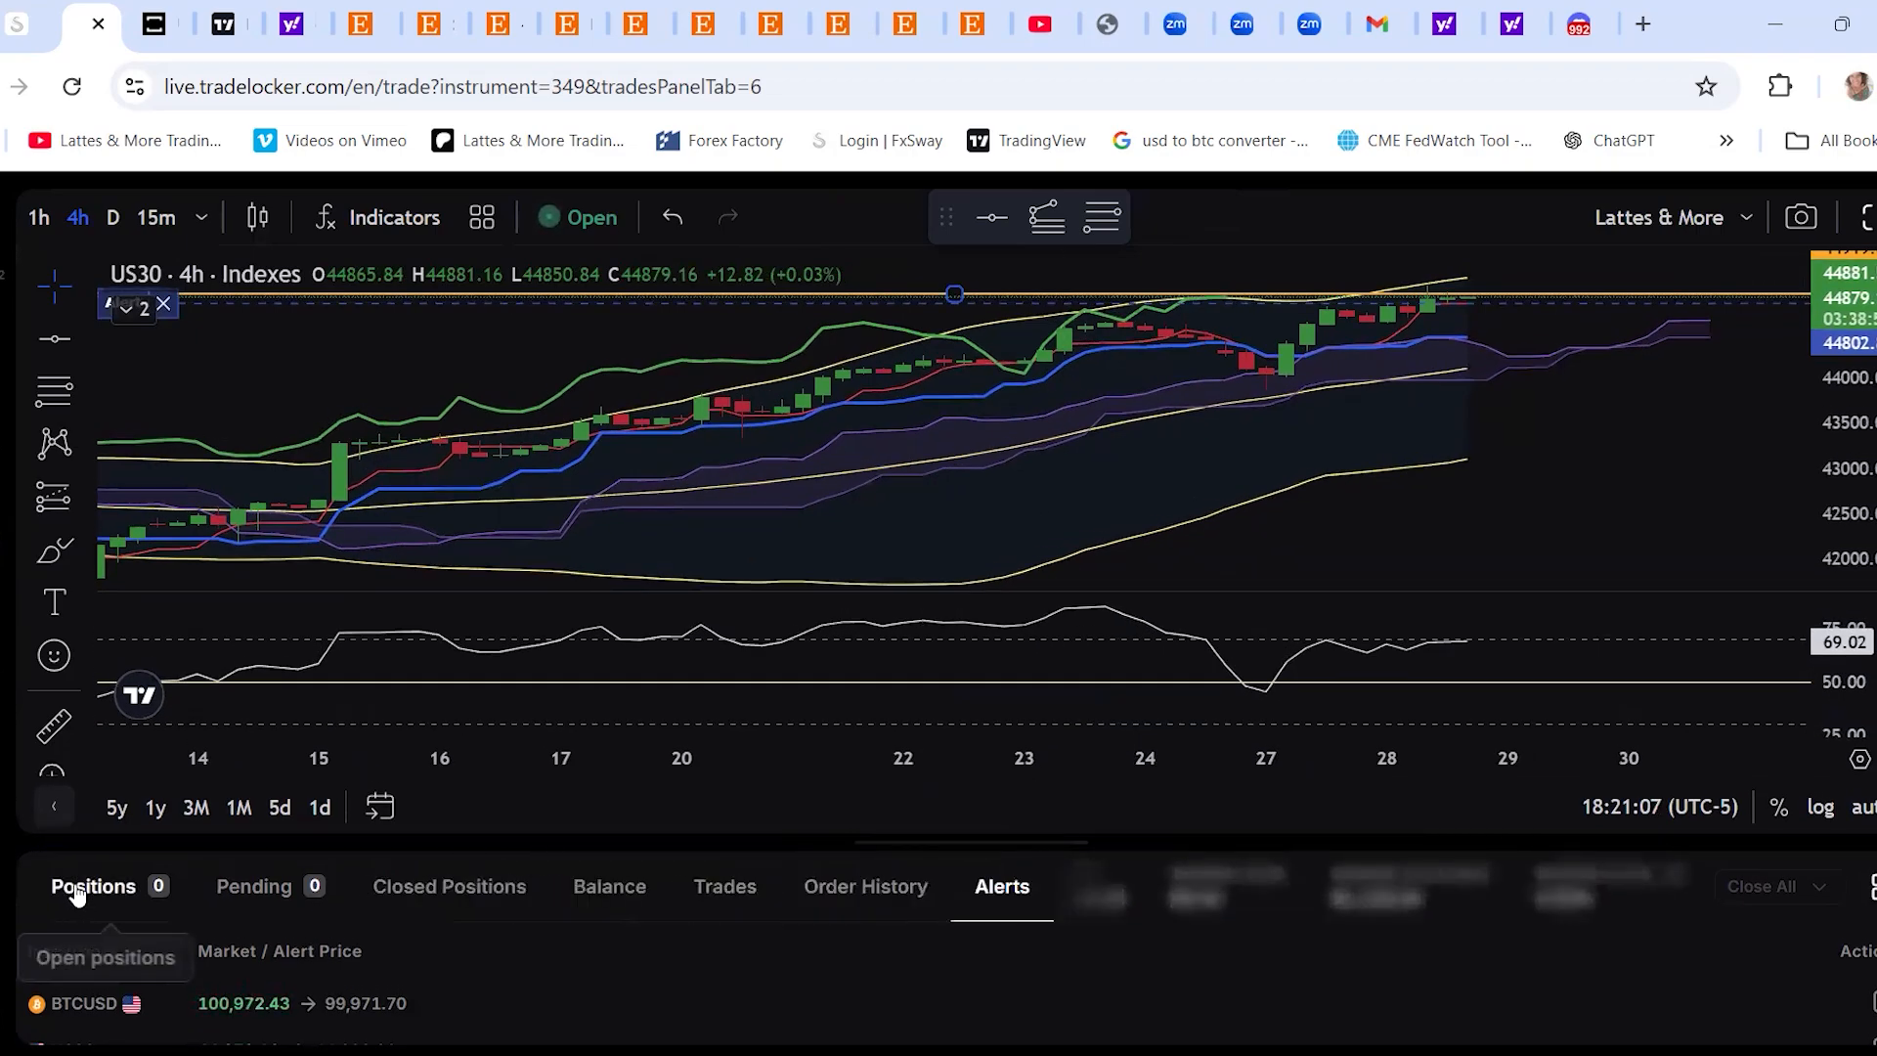
Switch the account panel to Positions, showing no open positions
click(94, 886)
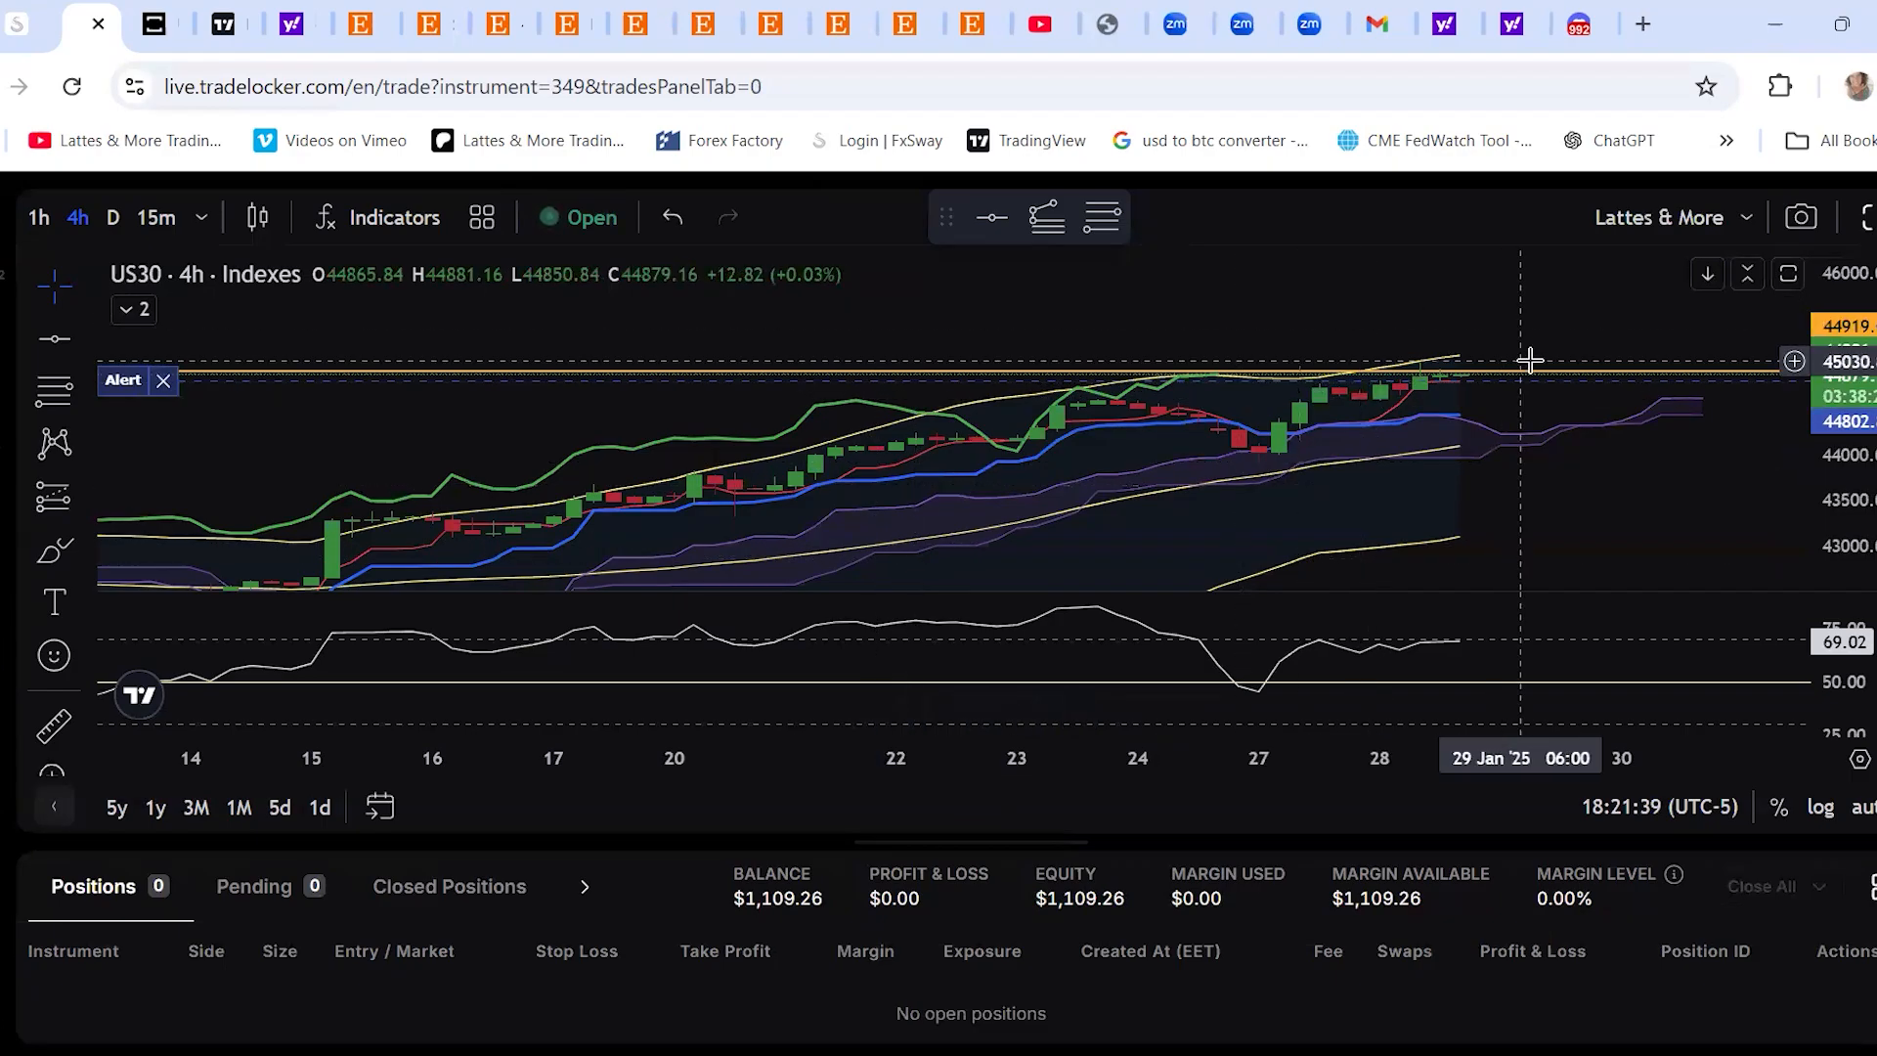
mouse_move(1183, 380)
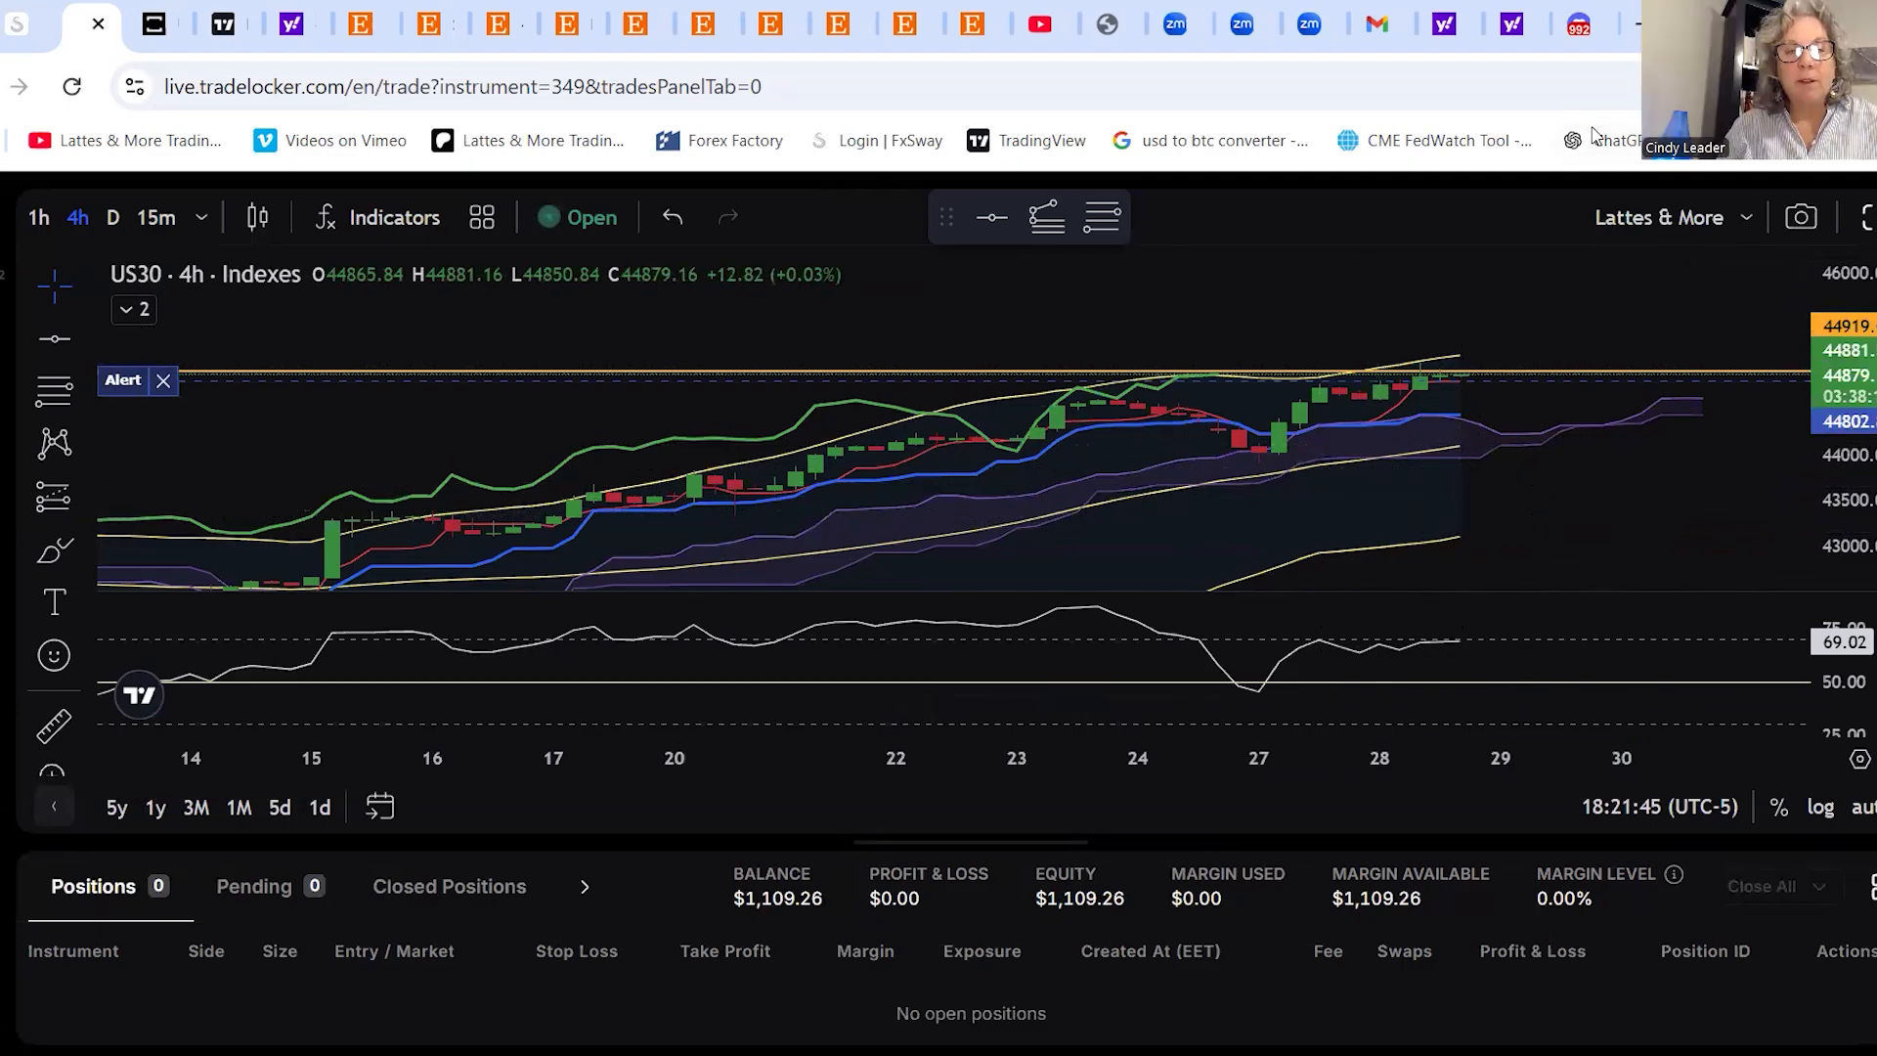
mouse_move(1562, 303)
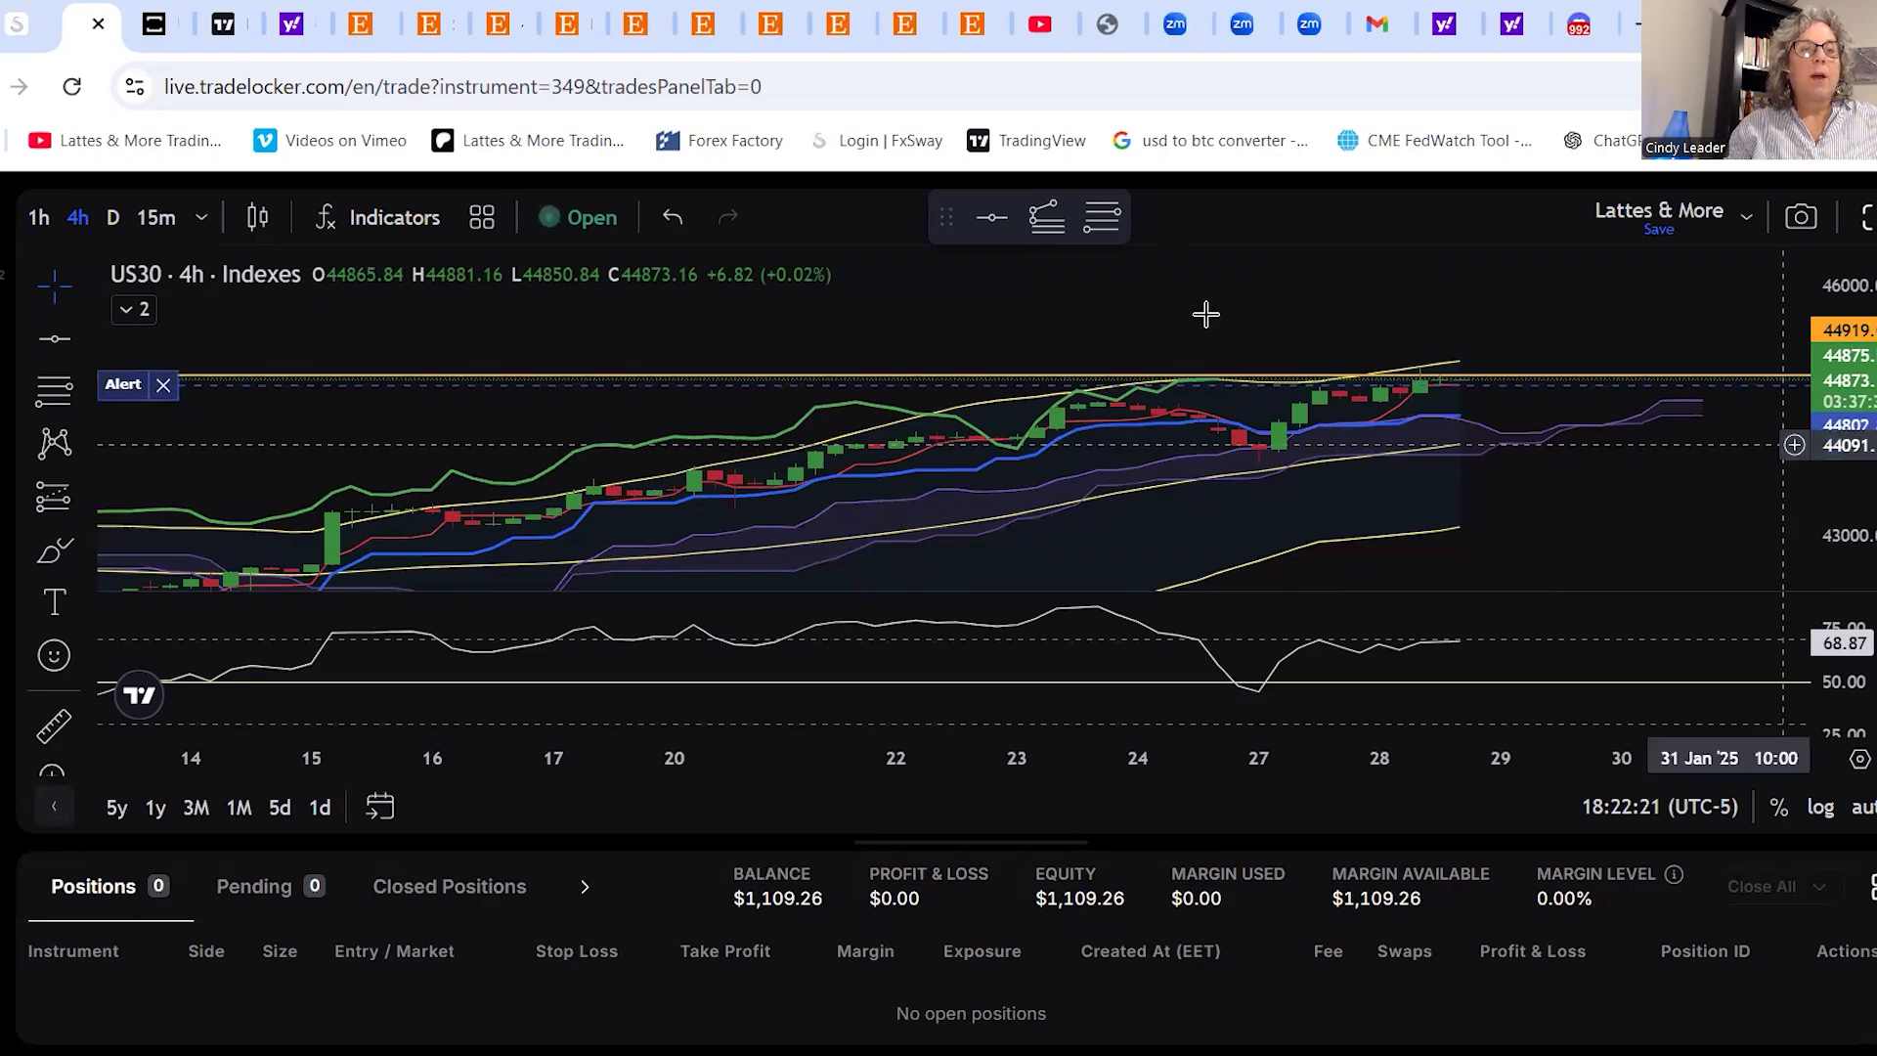
Show the US30 chart with 1-hour candles instead of 4-hour
click(38, 217)
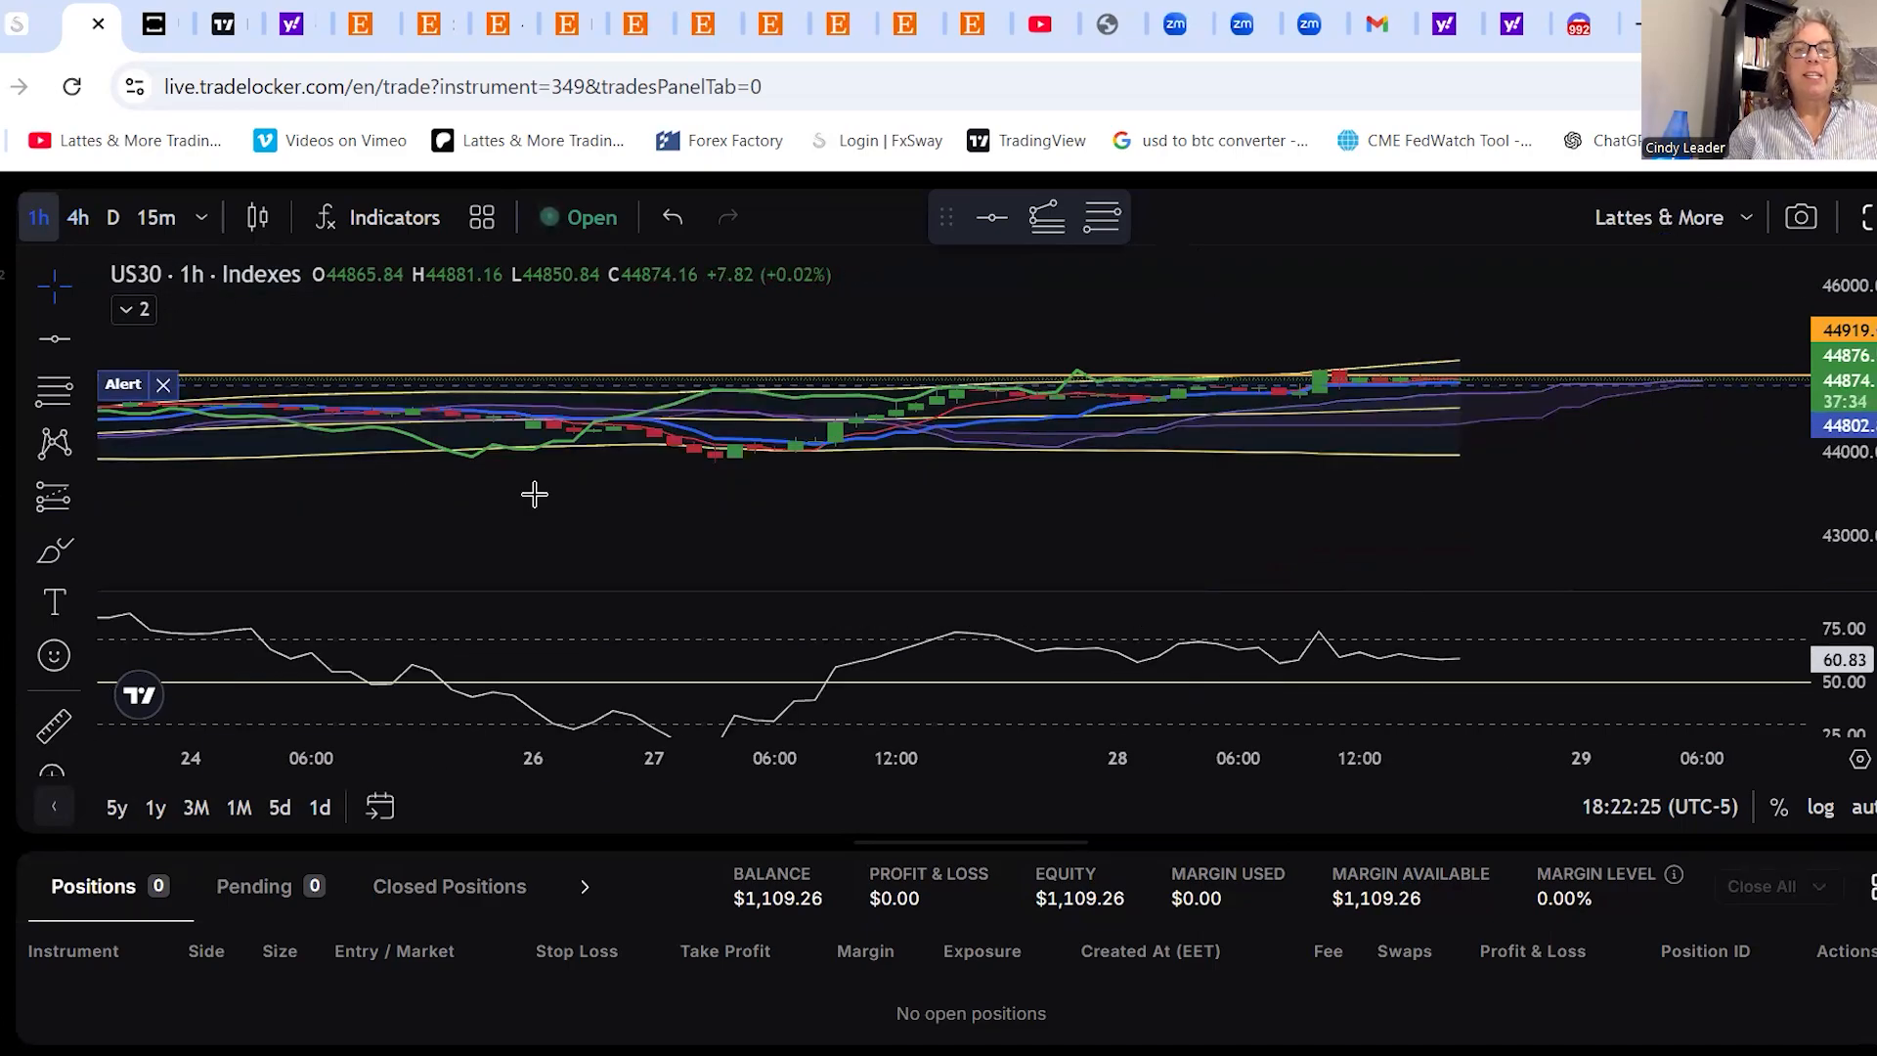
mouse_move(1077, 523)
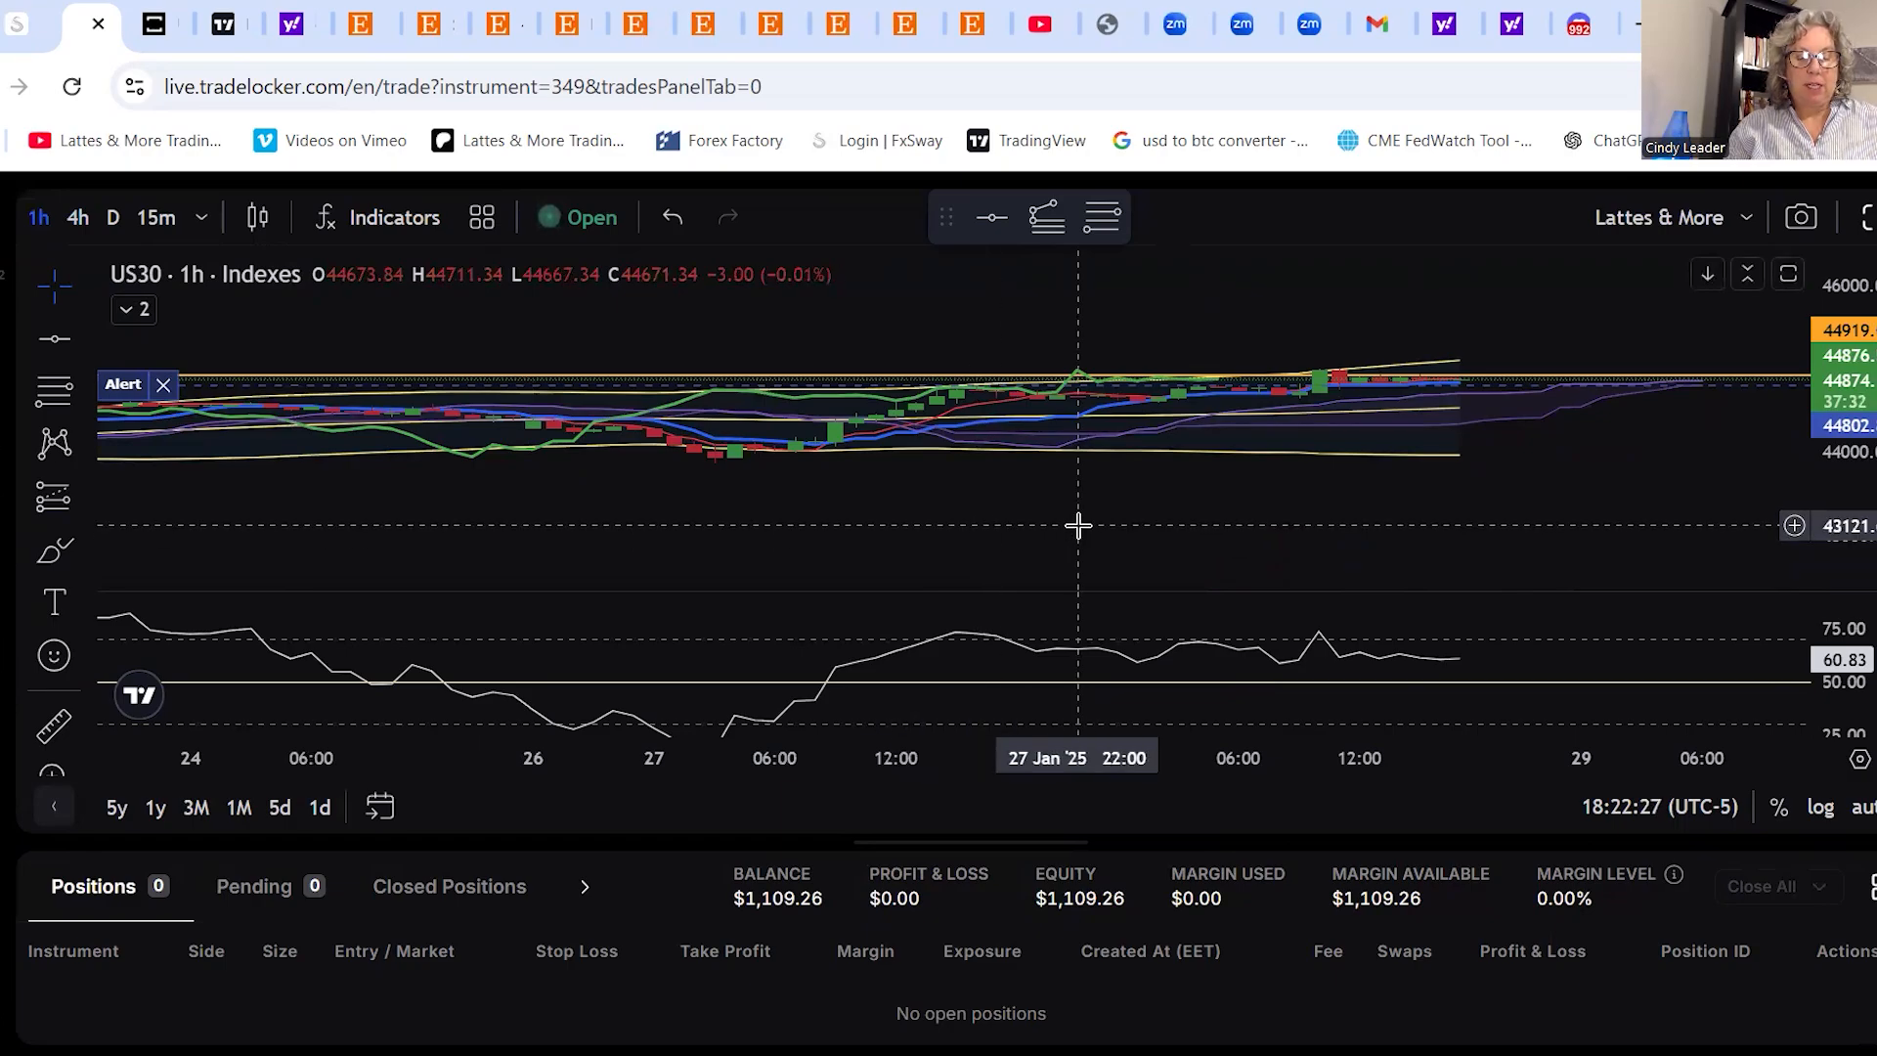
mouse_move(1290, 491)
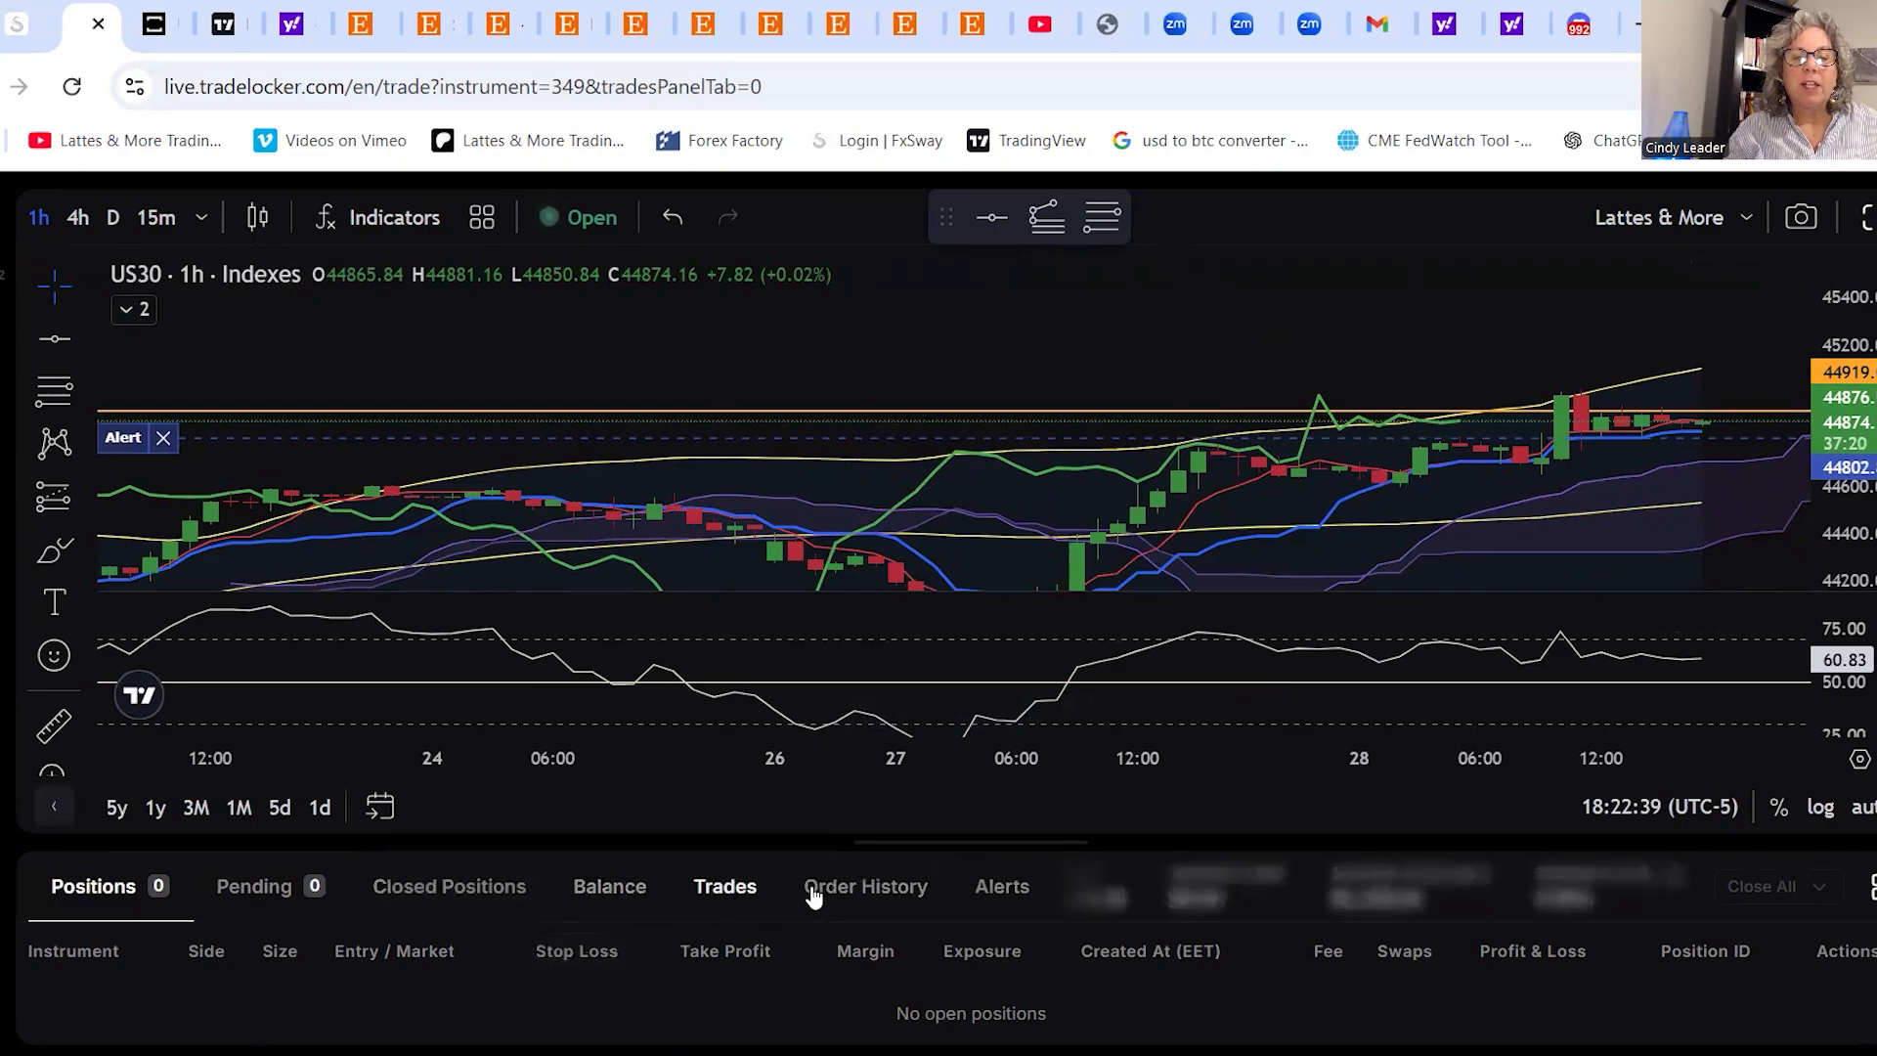
Return the account panel to the Alerts list with BTCUSD and US30 alerts
click(1001, 886)
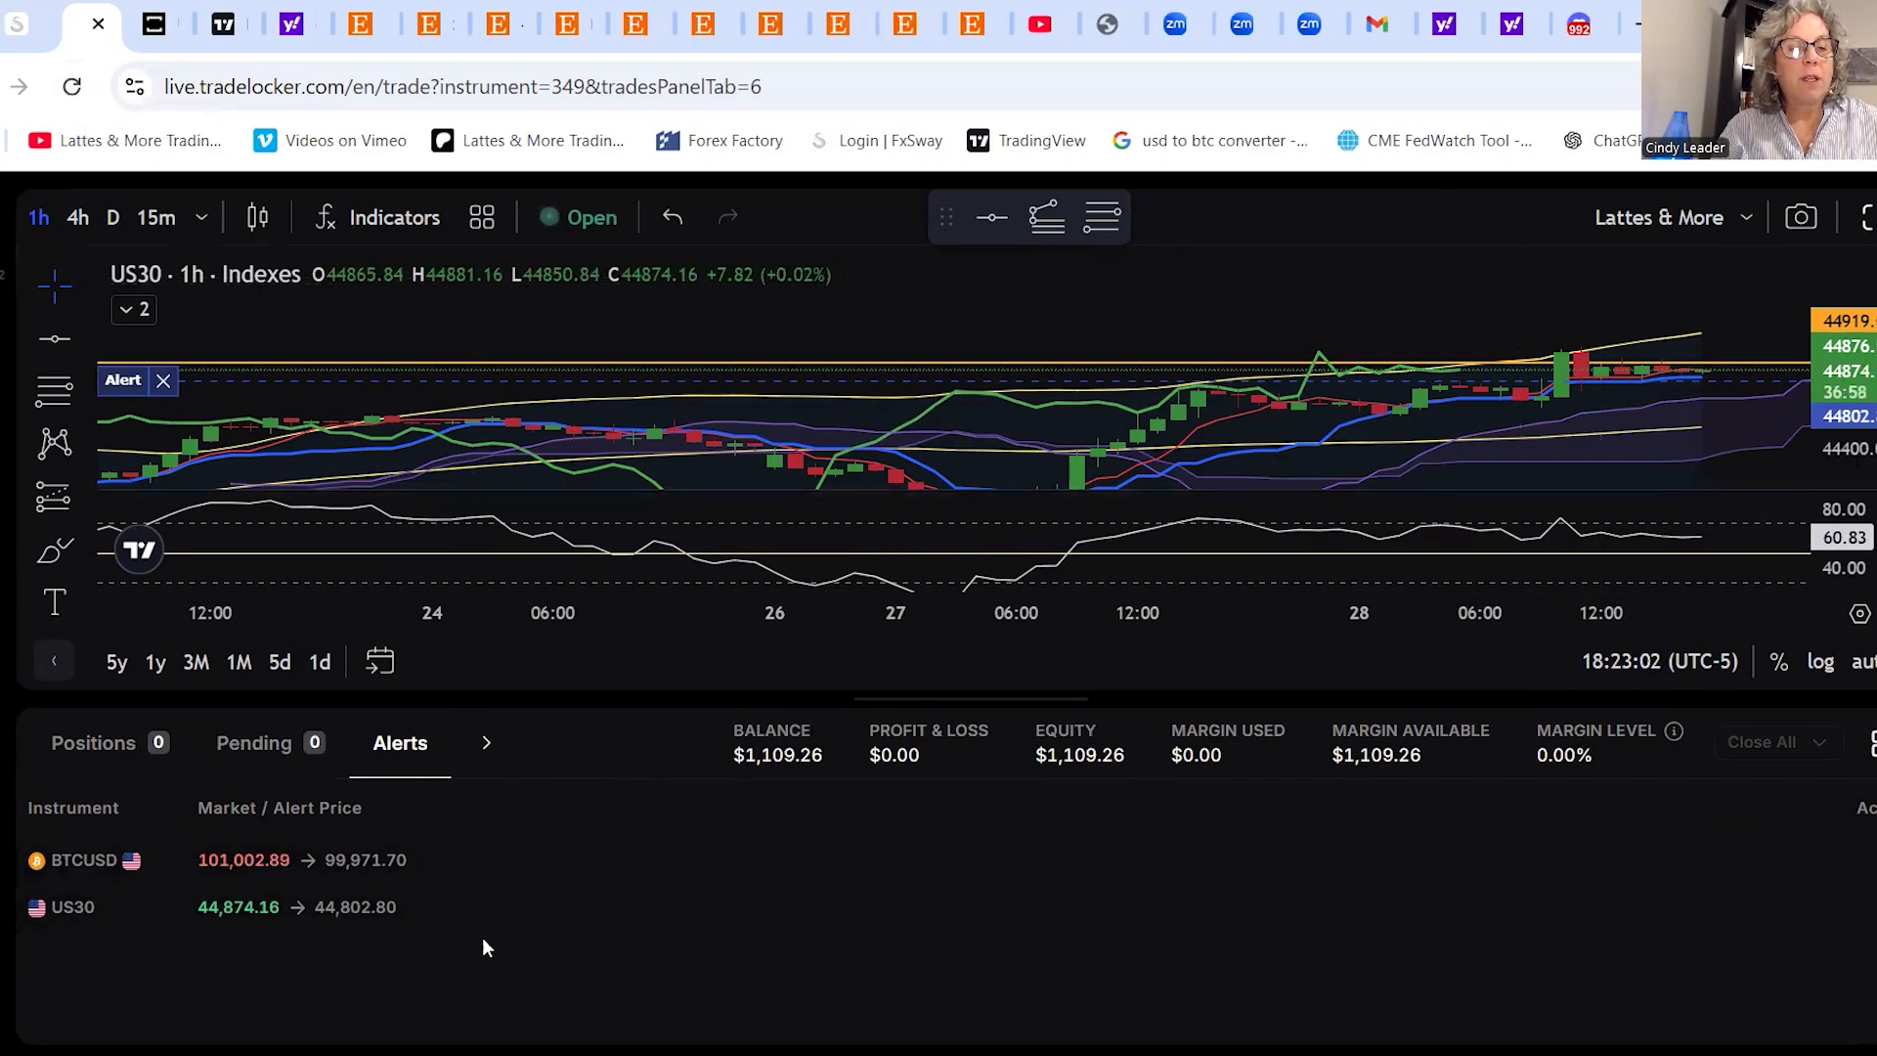
mouse_move(539, 915)
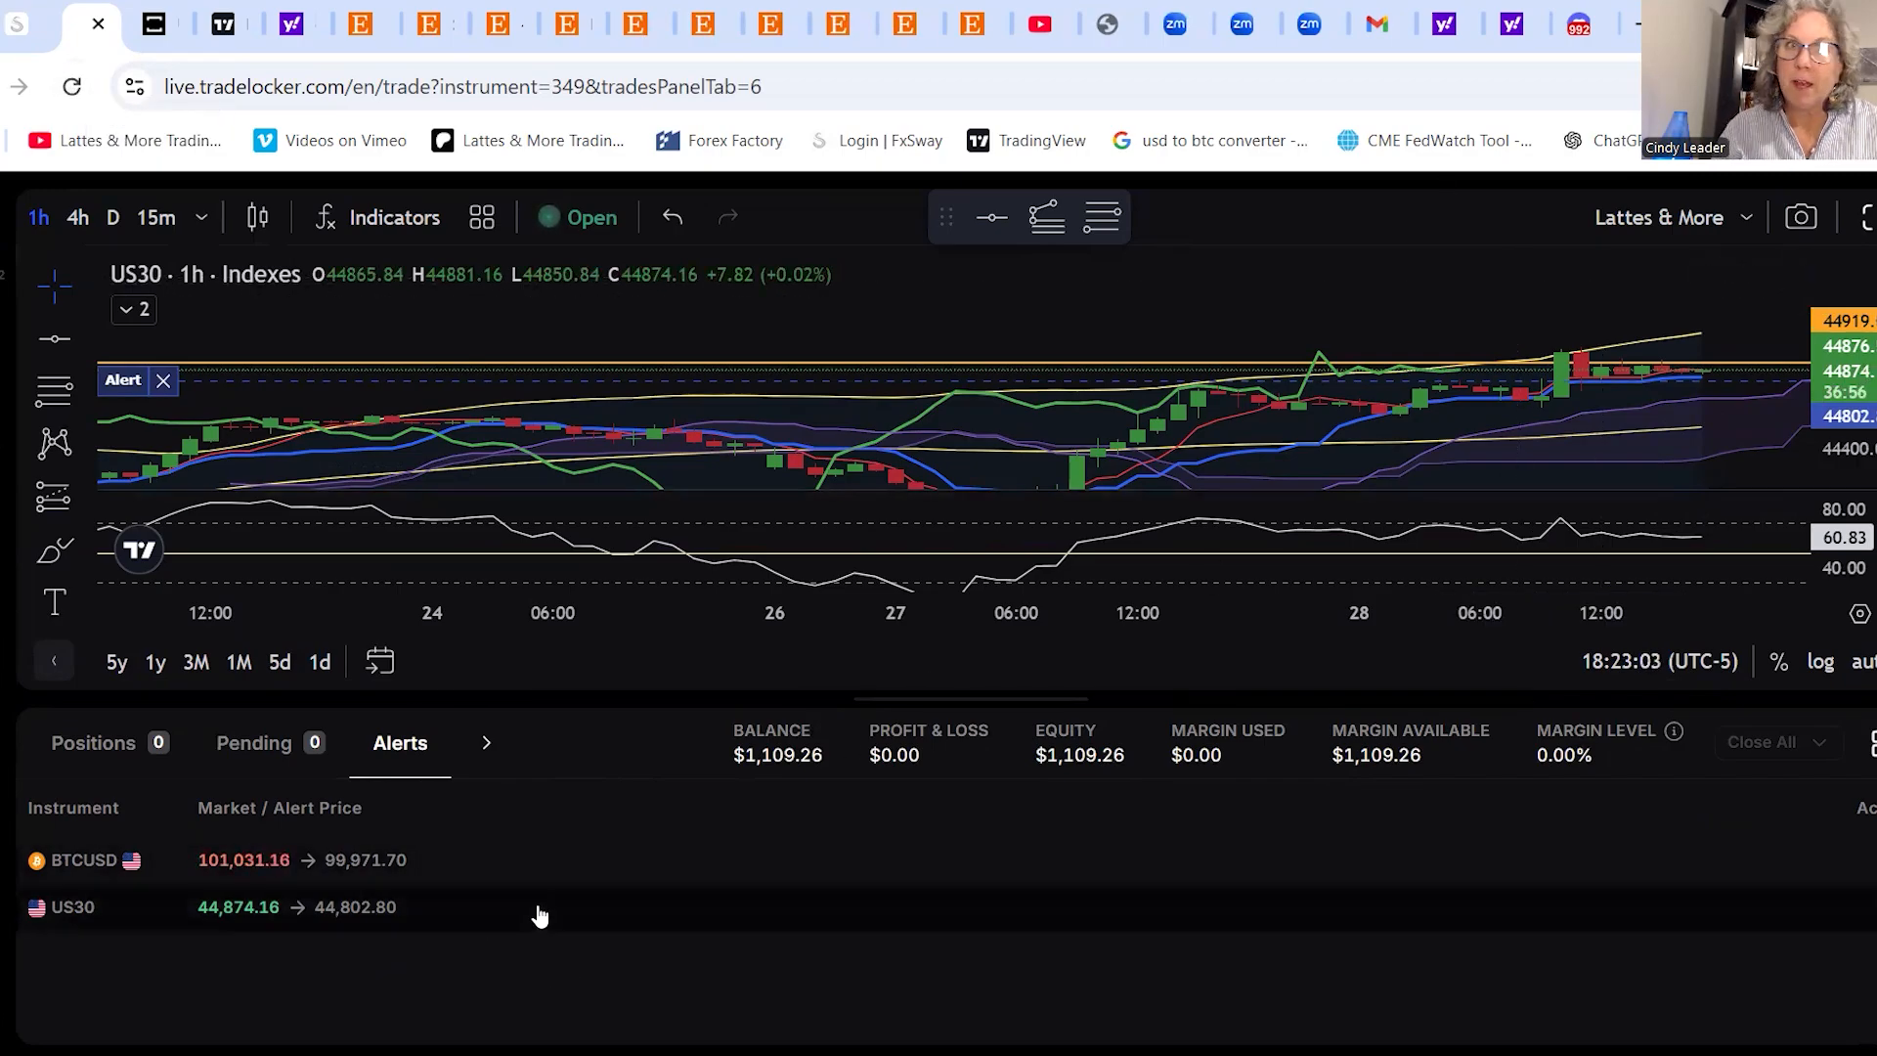